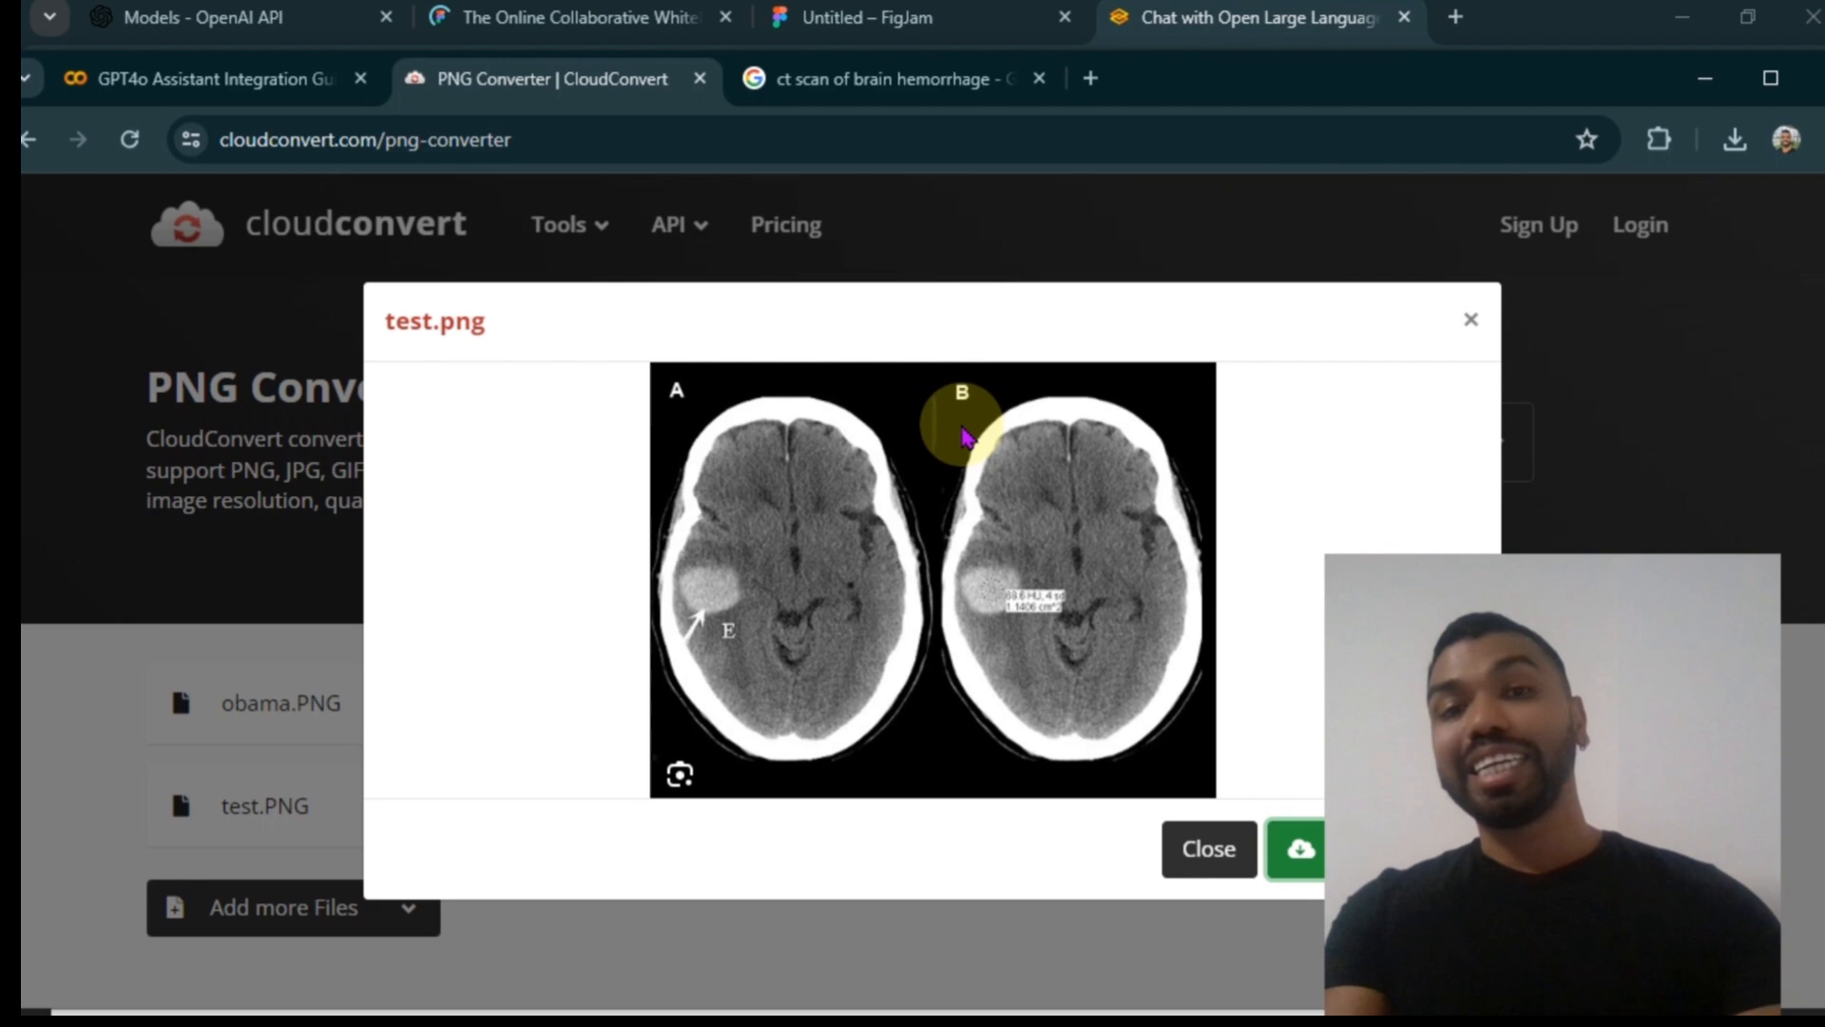
mouse_move(849, 622)
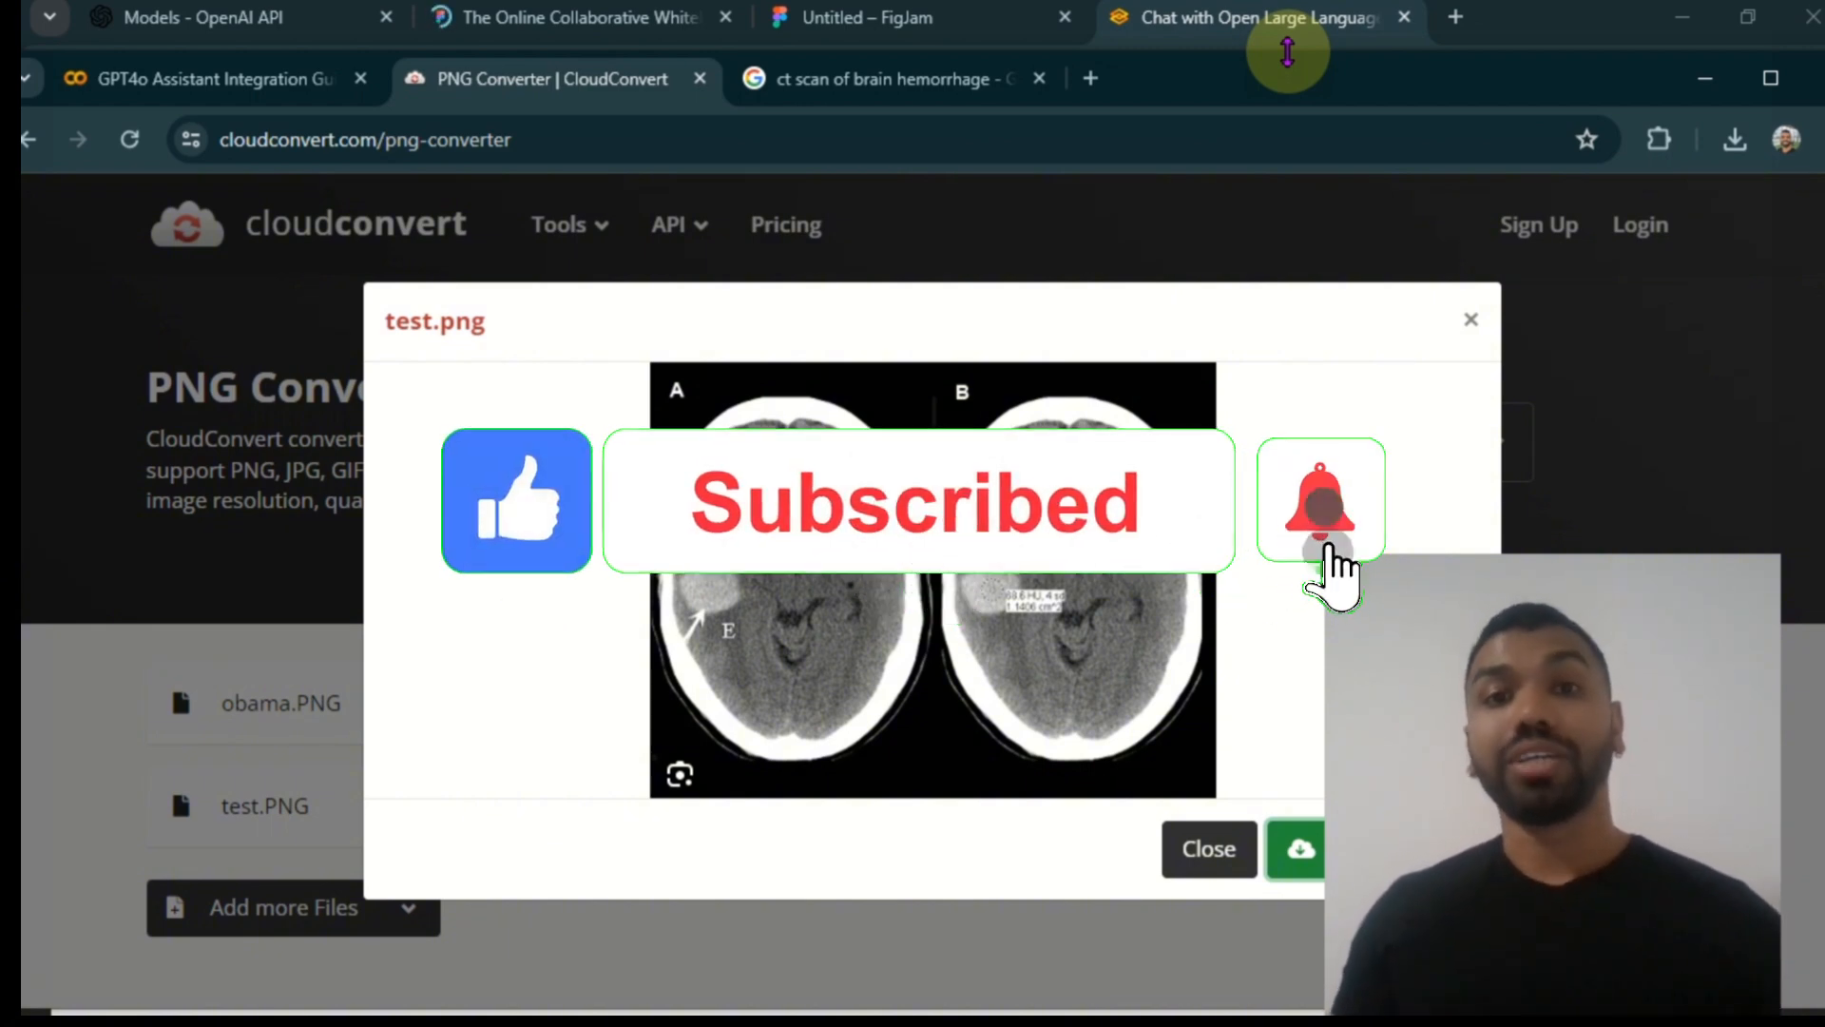
- Bring up the Models - OpenAI API page and scroll to the Models overview table
left_click(1321, 501)
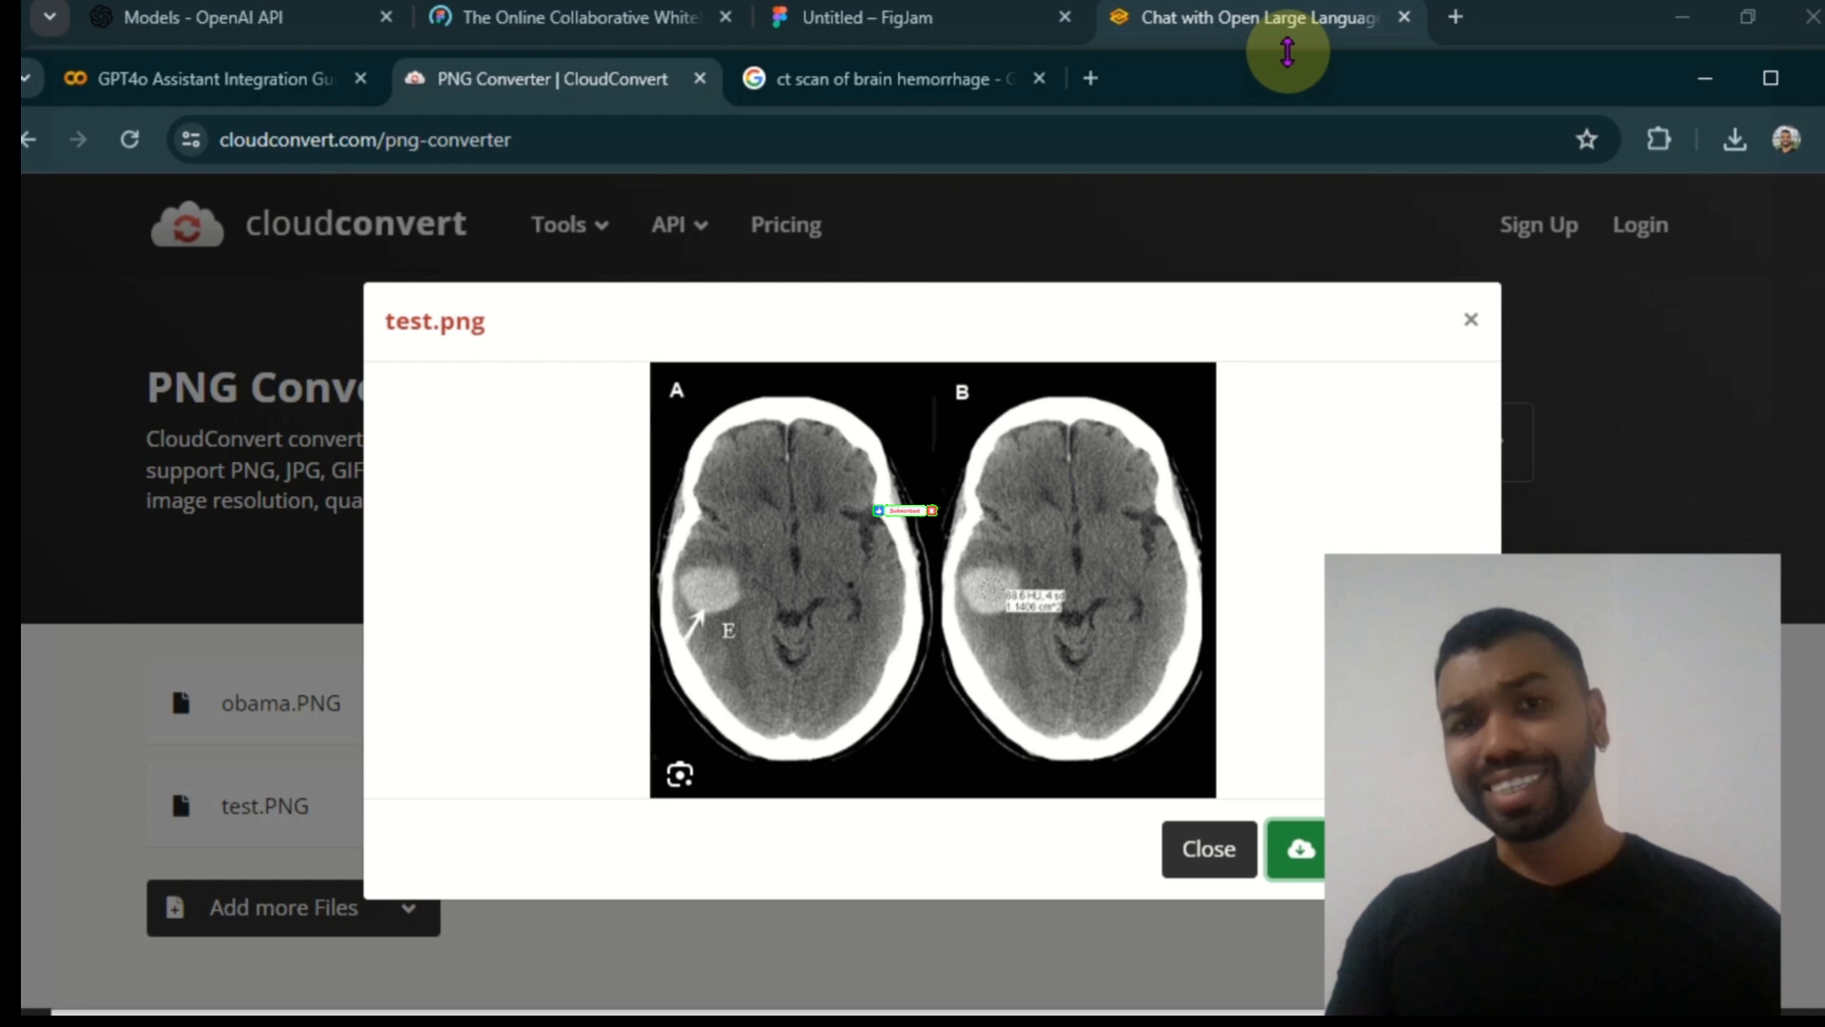
mouse_move(1263, 208)
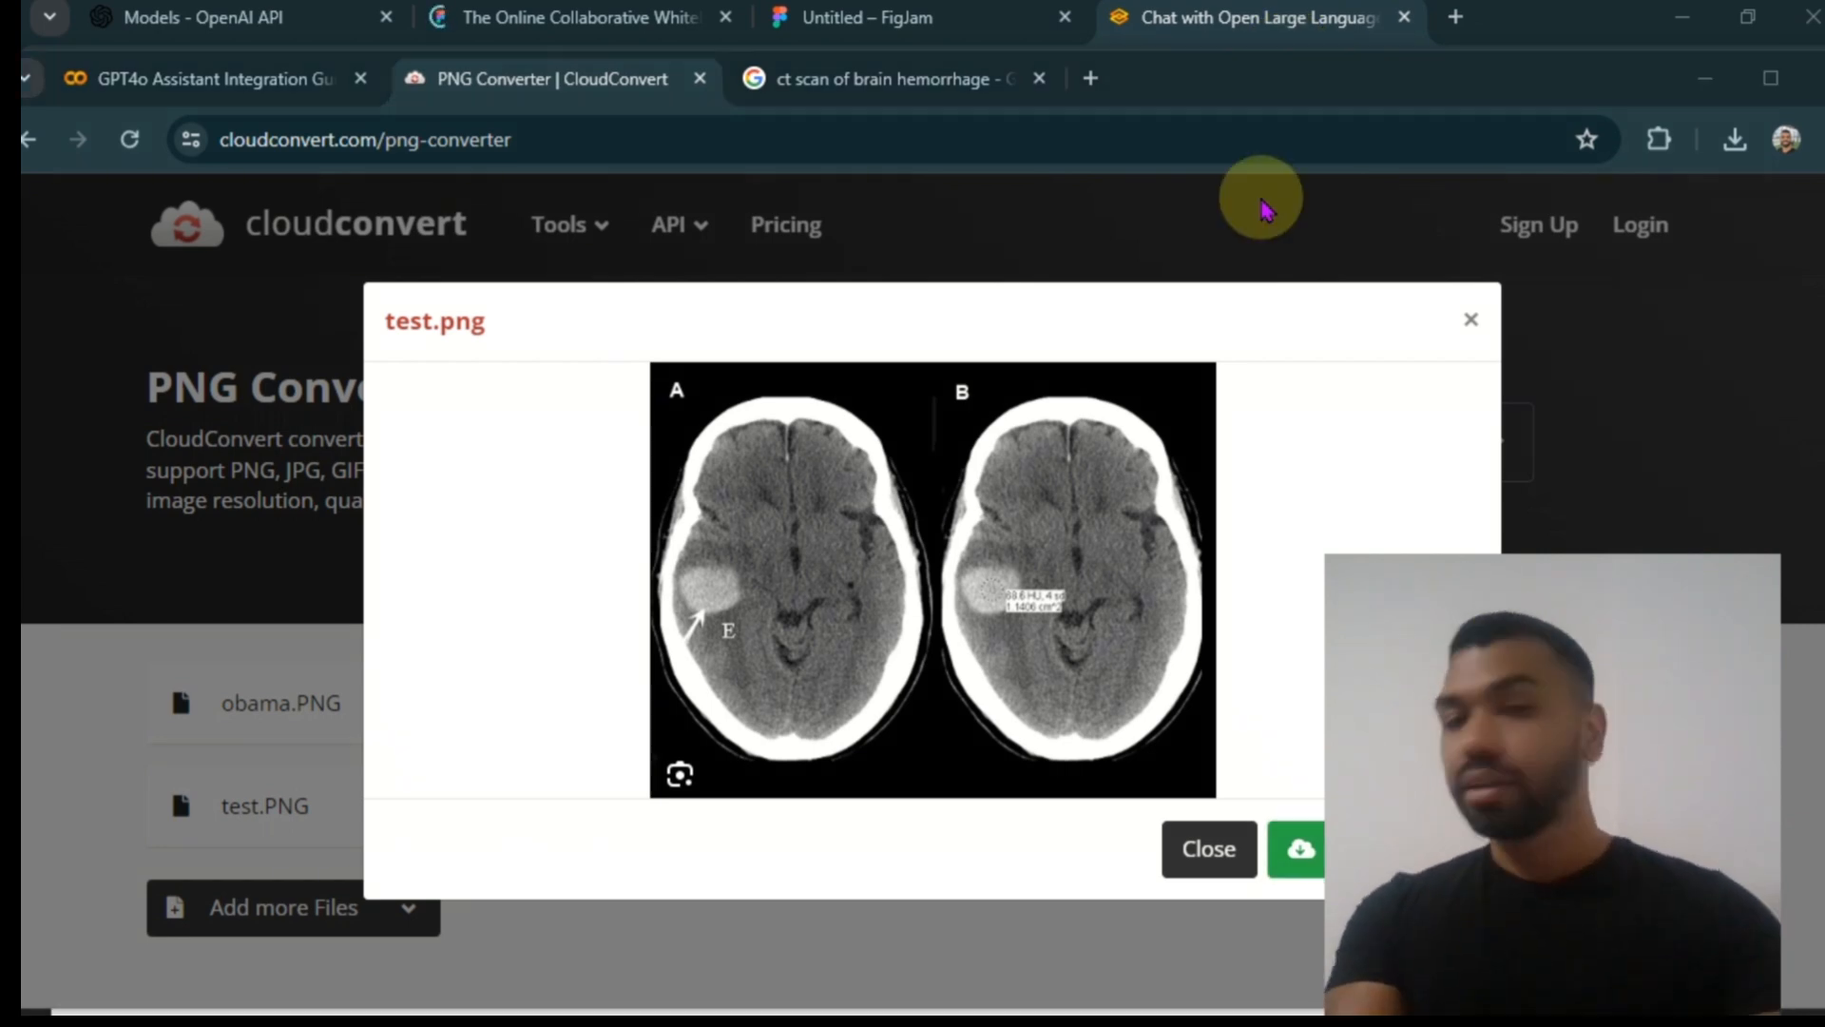
left_click(233, 17)
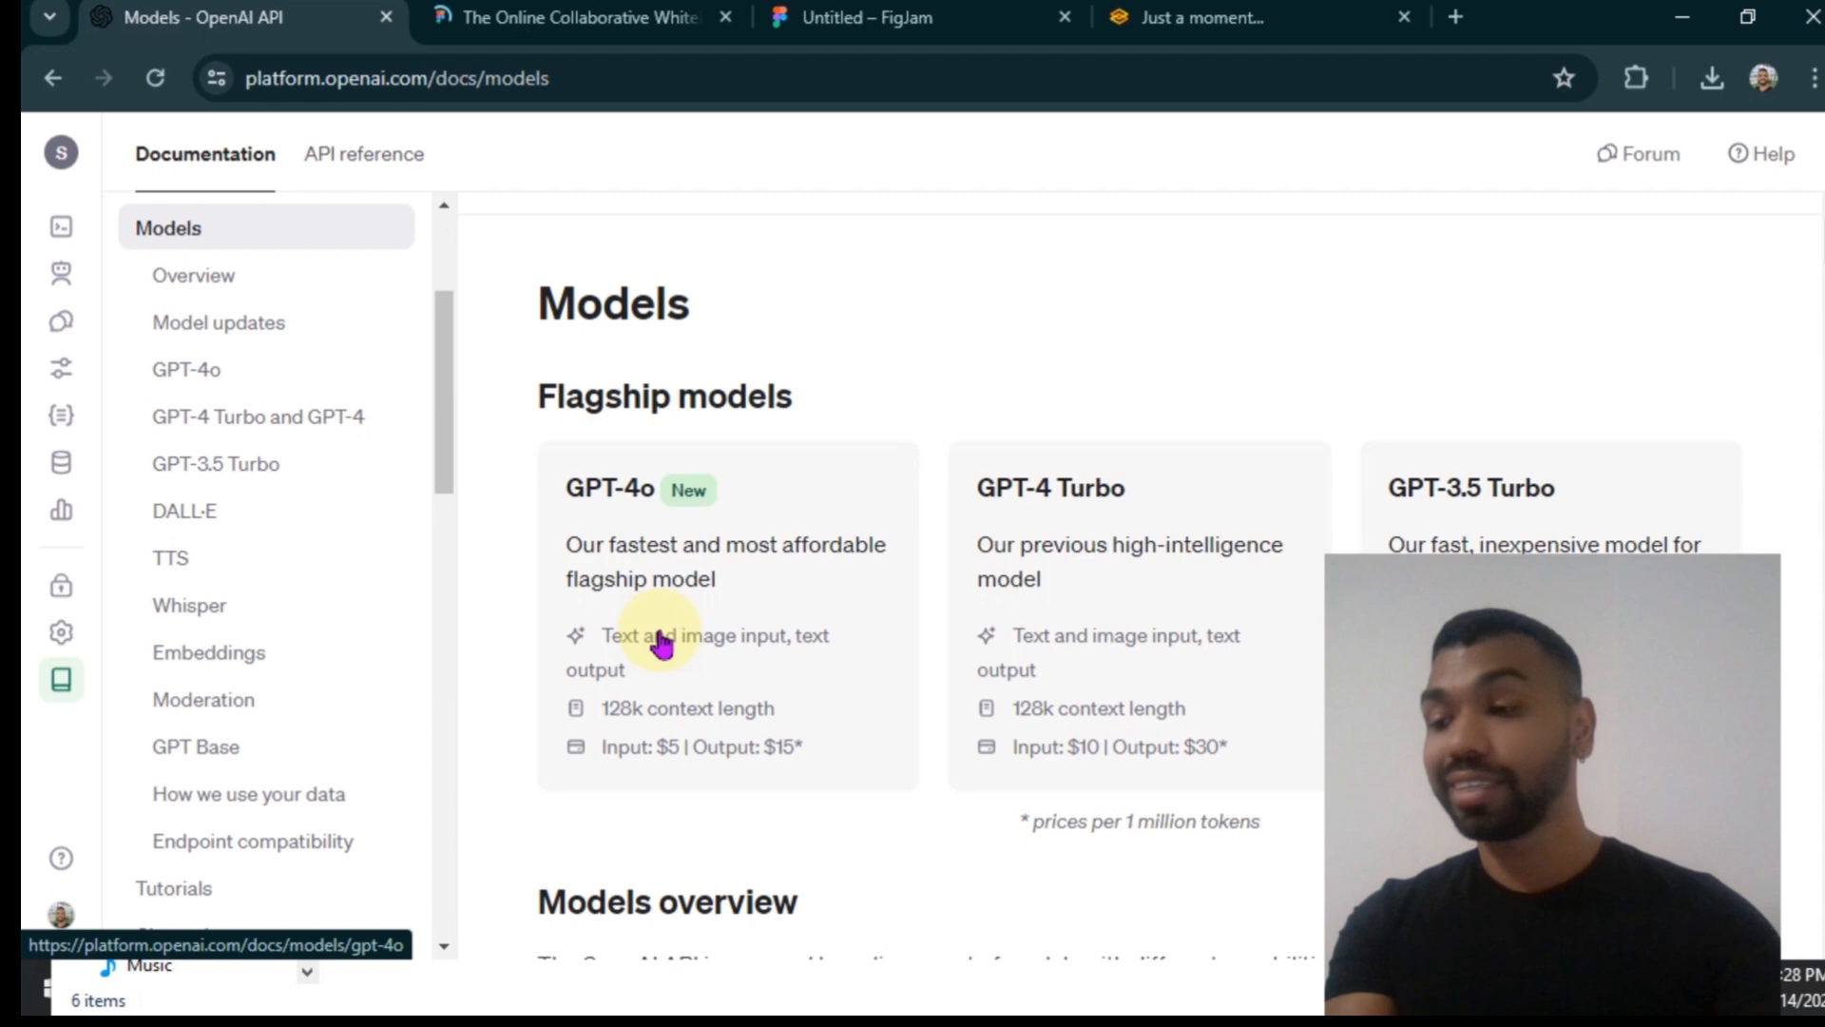
mouse_move(710, 617)
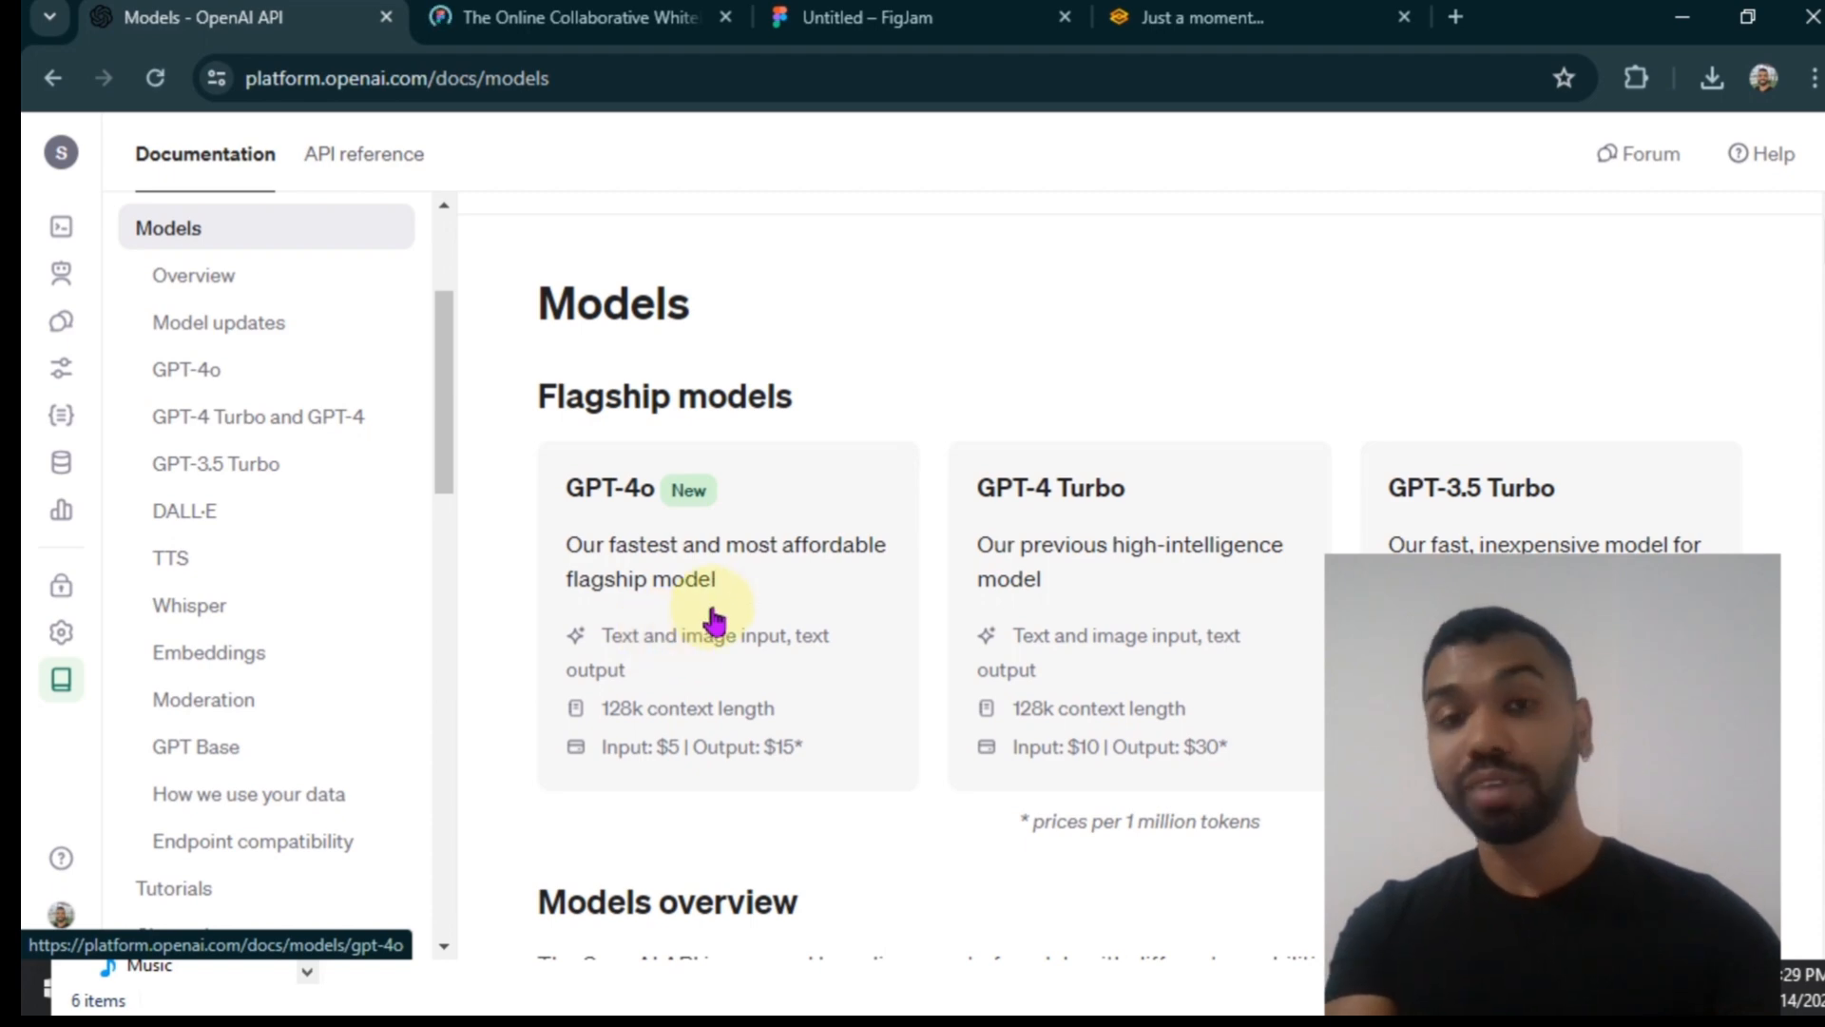
mouse_move(786, 553)
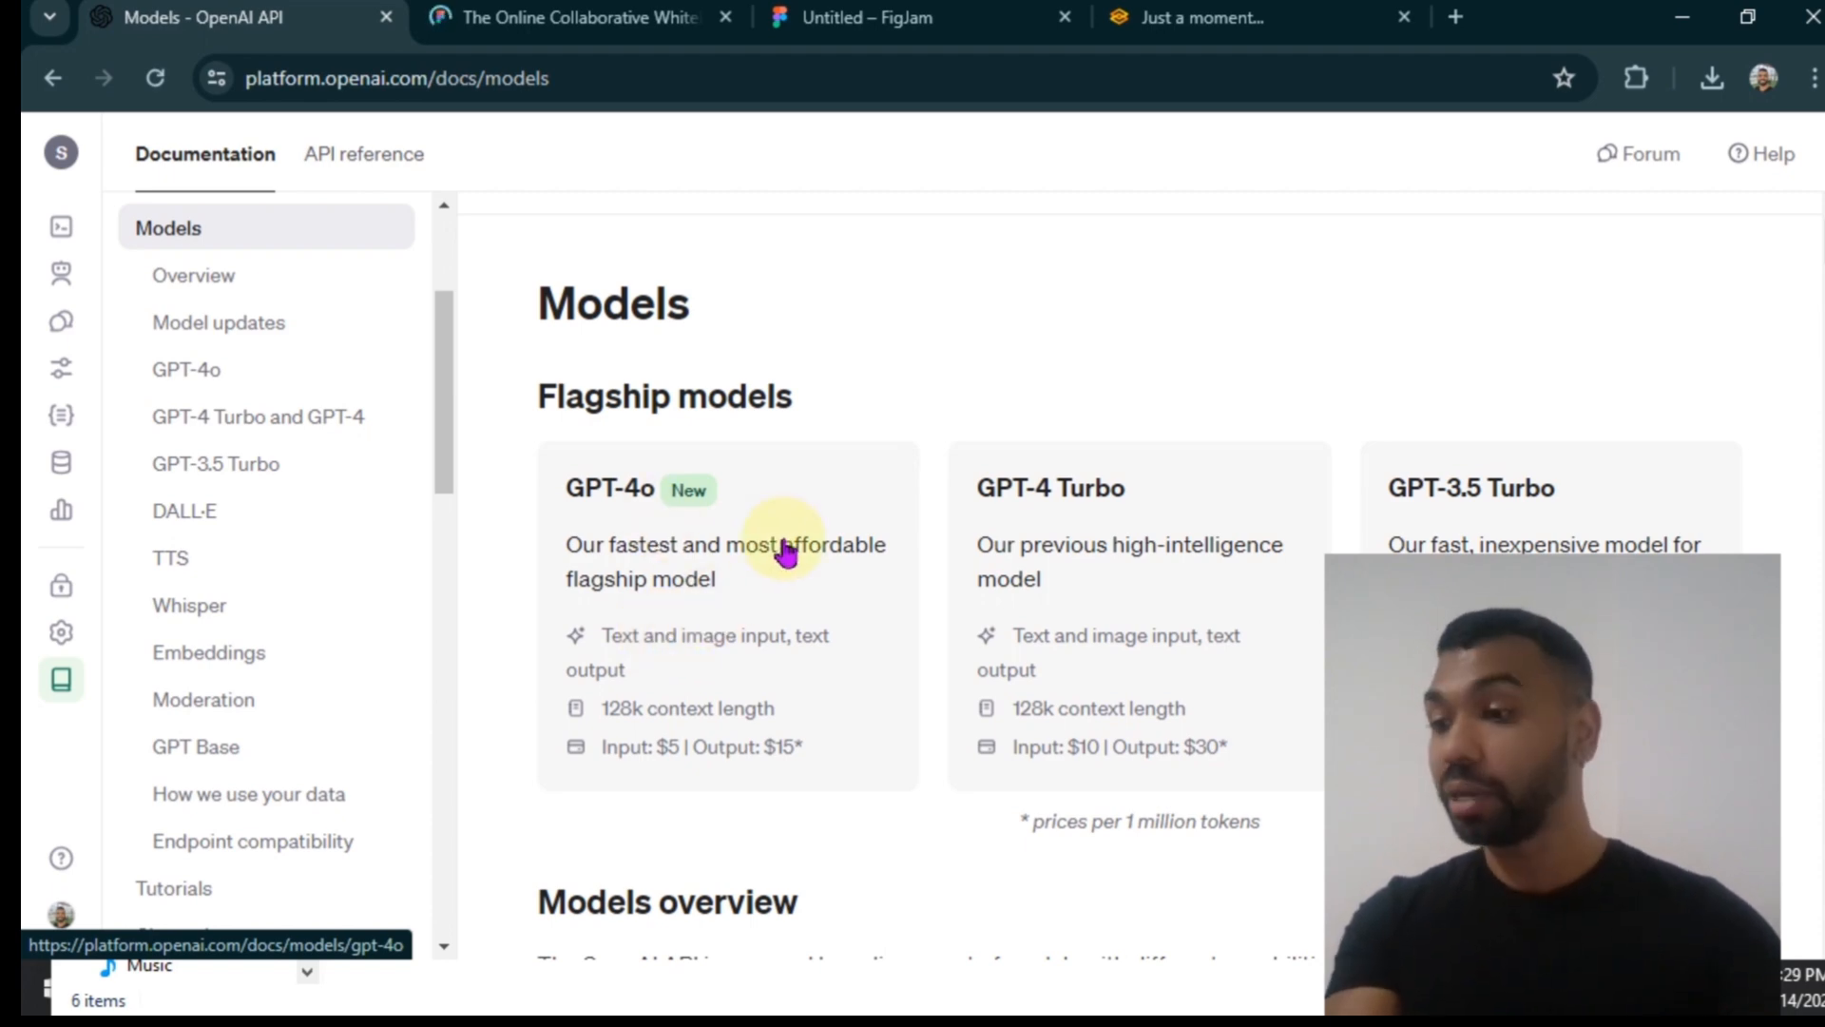
scroll("down", 3)
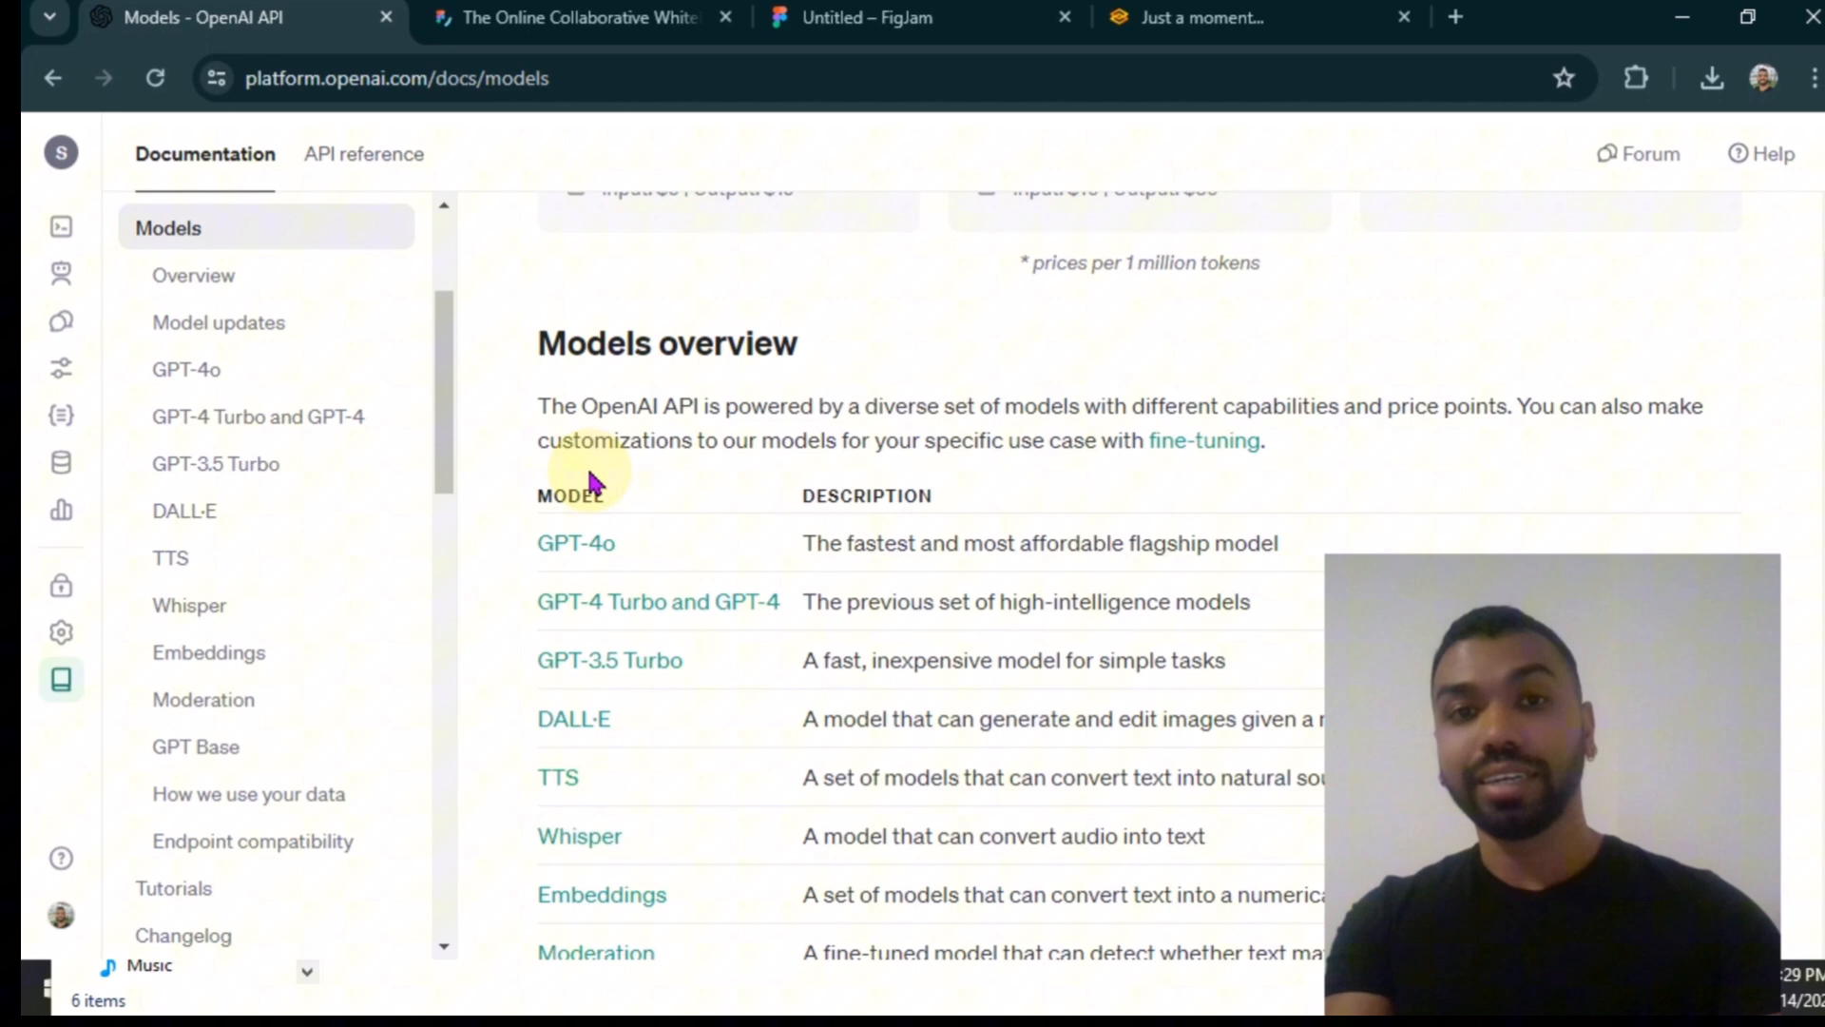
scroll("up", 3)
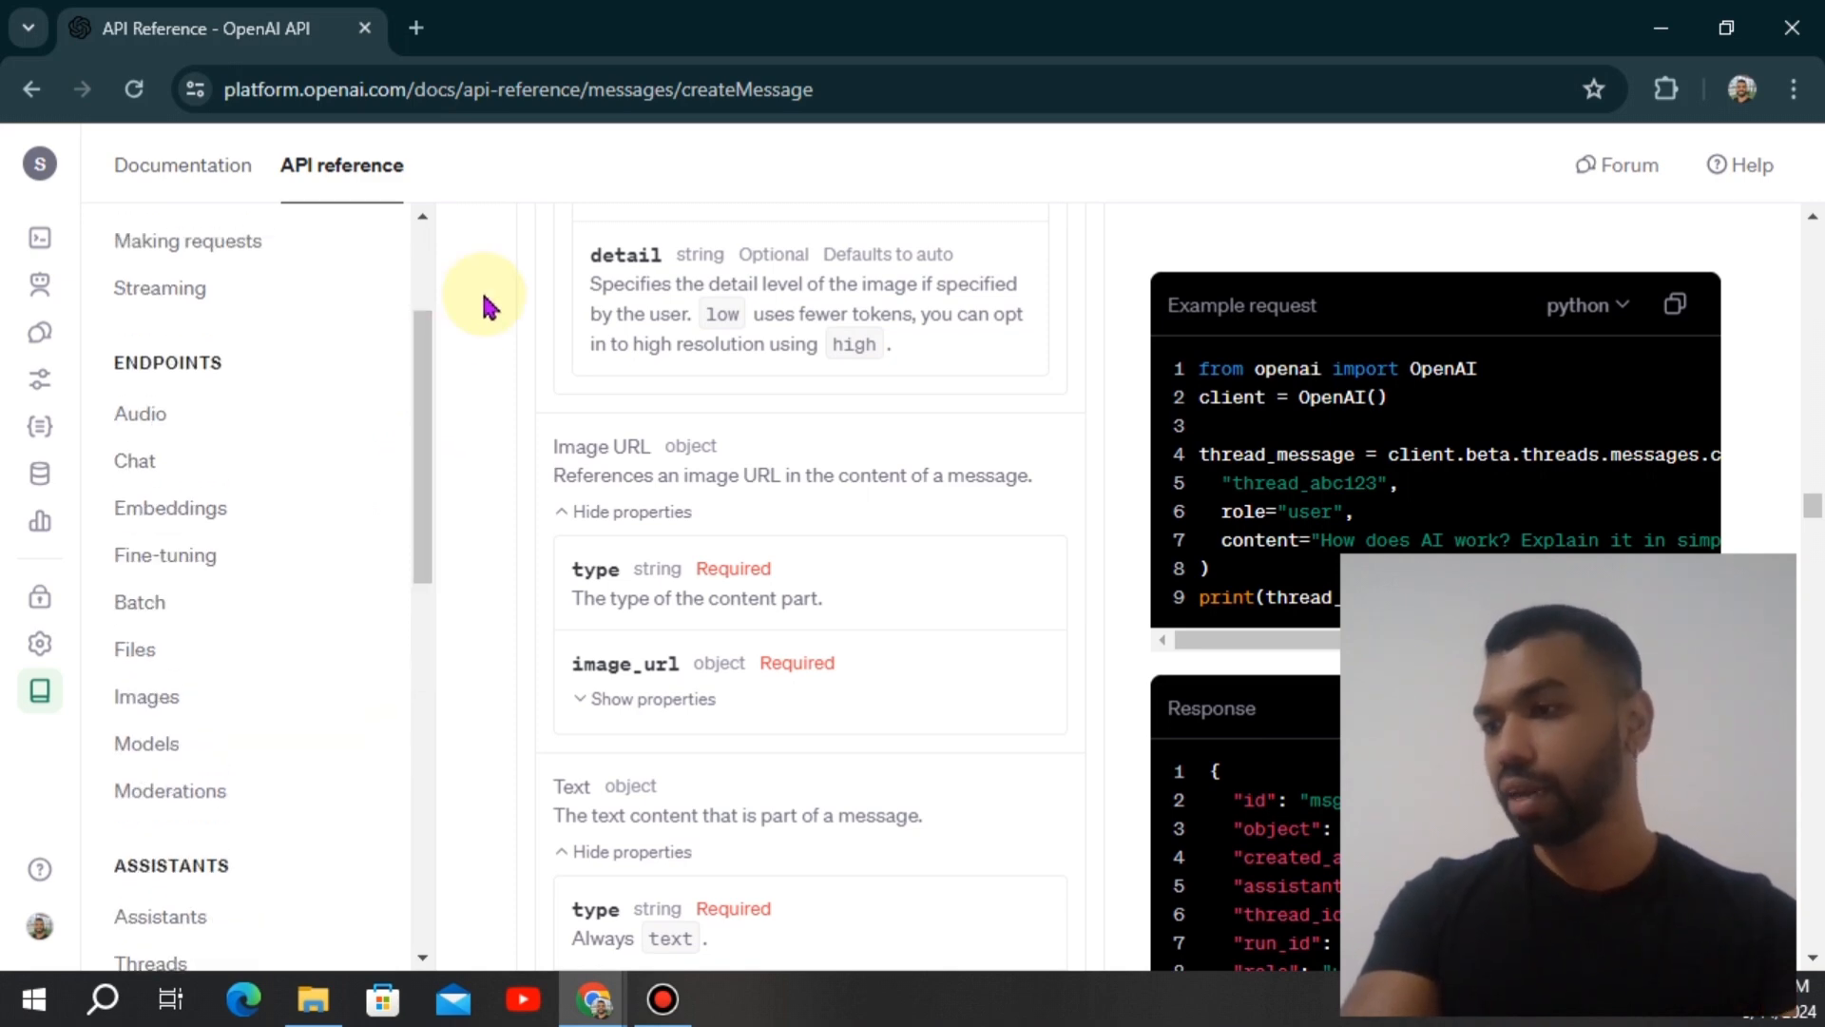
mouse_move(779, 129)
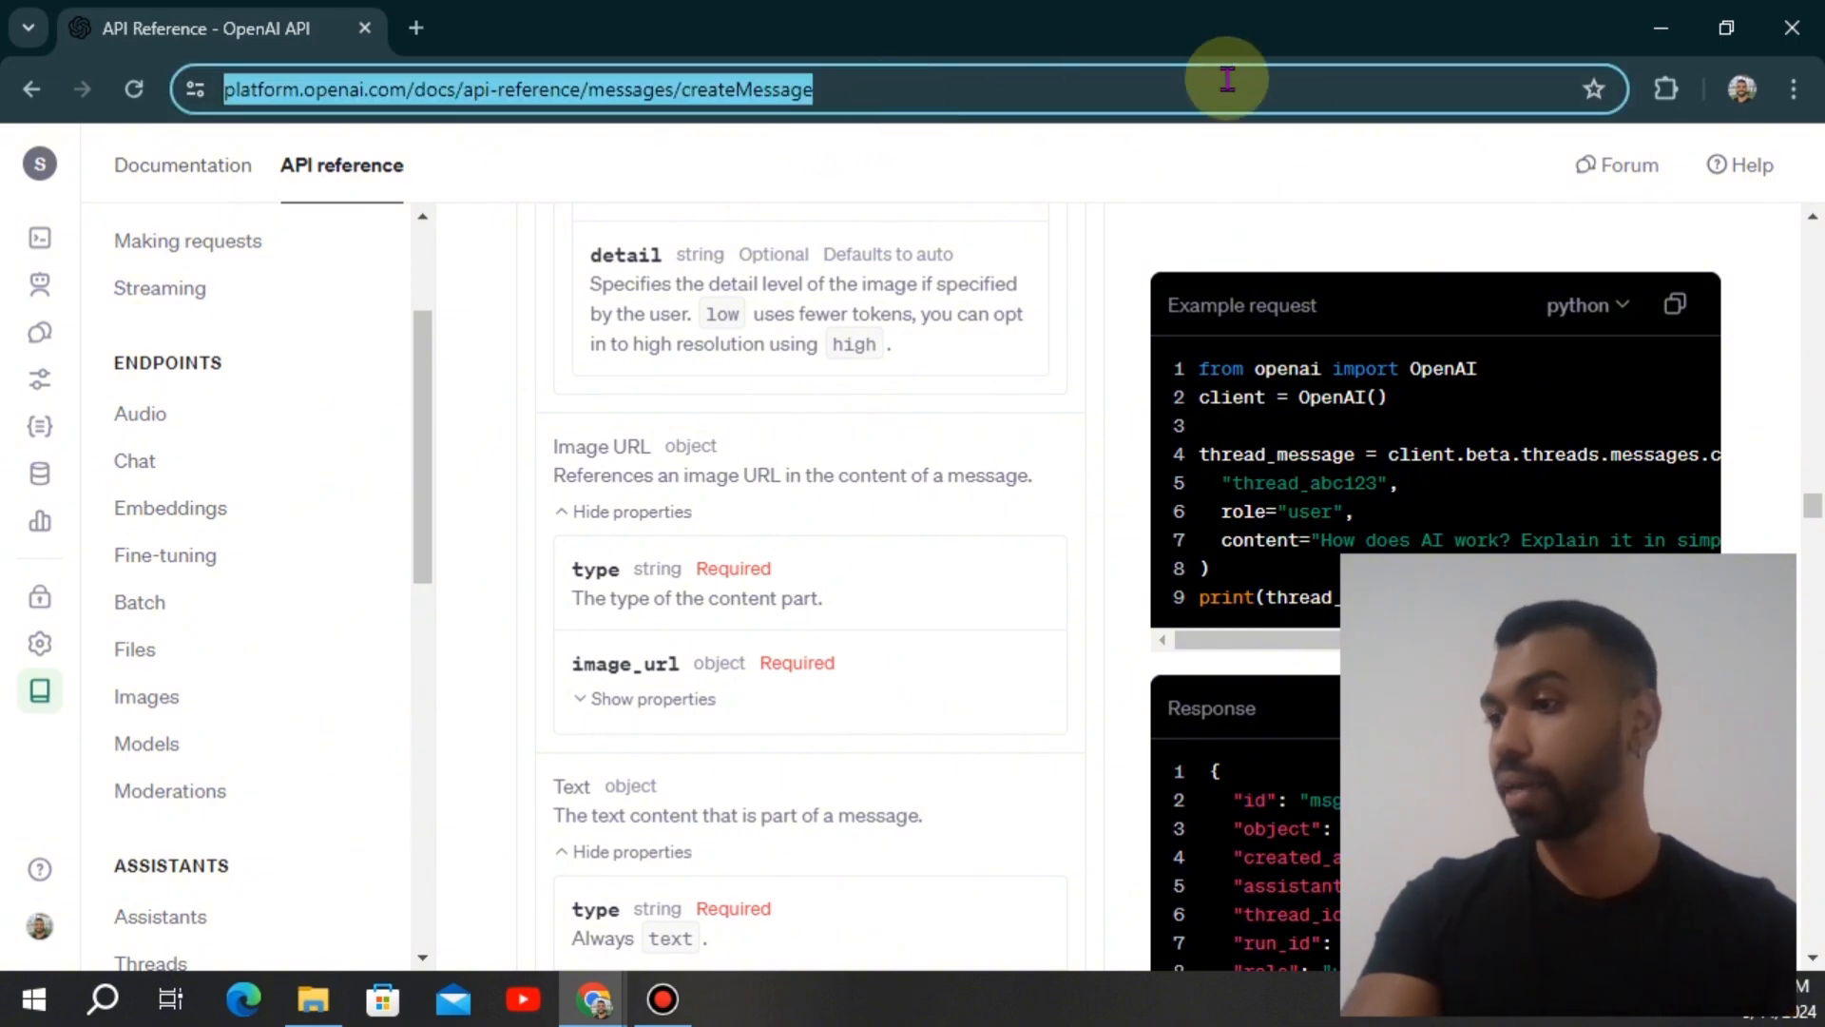
- Scroll through the Create message reference and its image content parameters
scroll("up", 3)
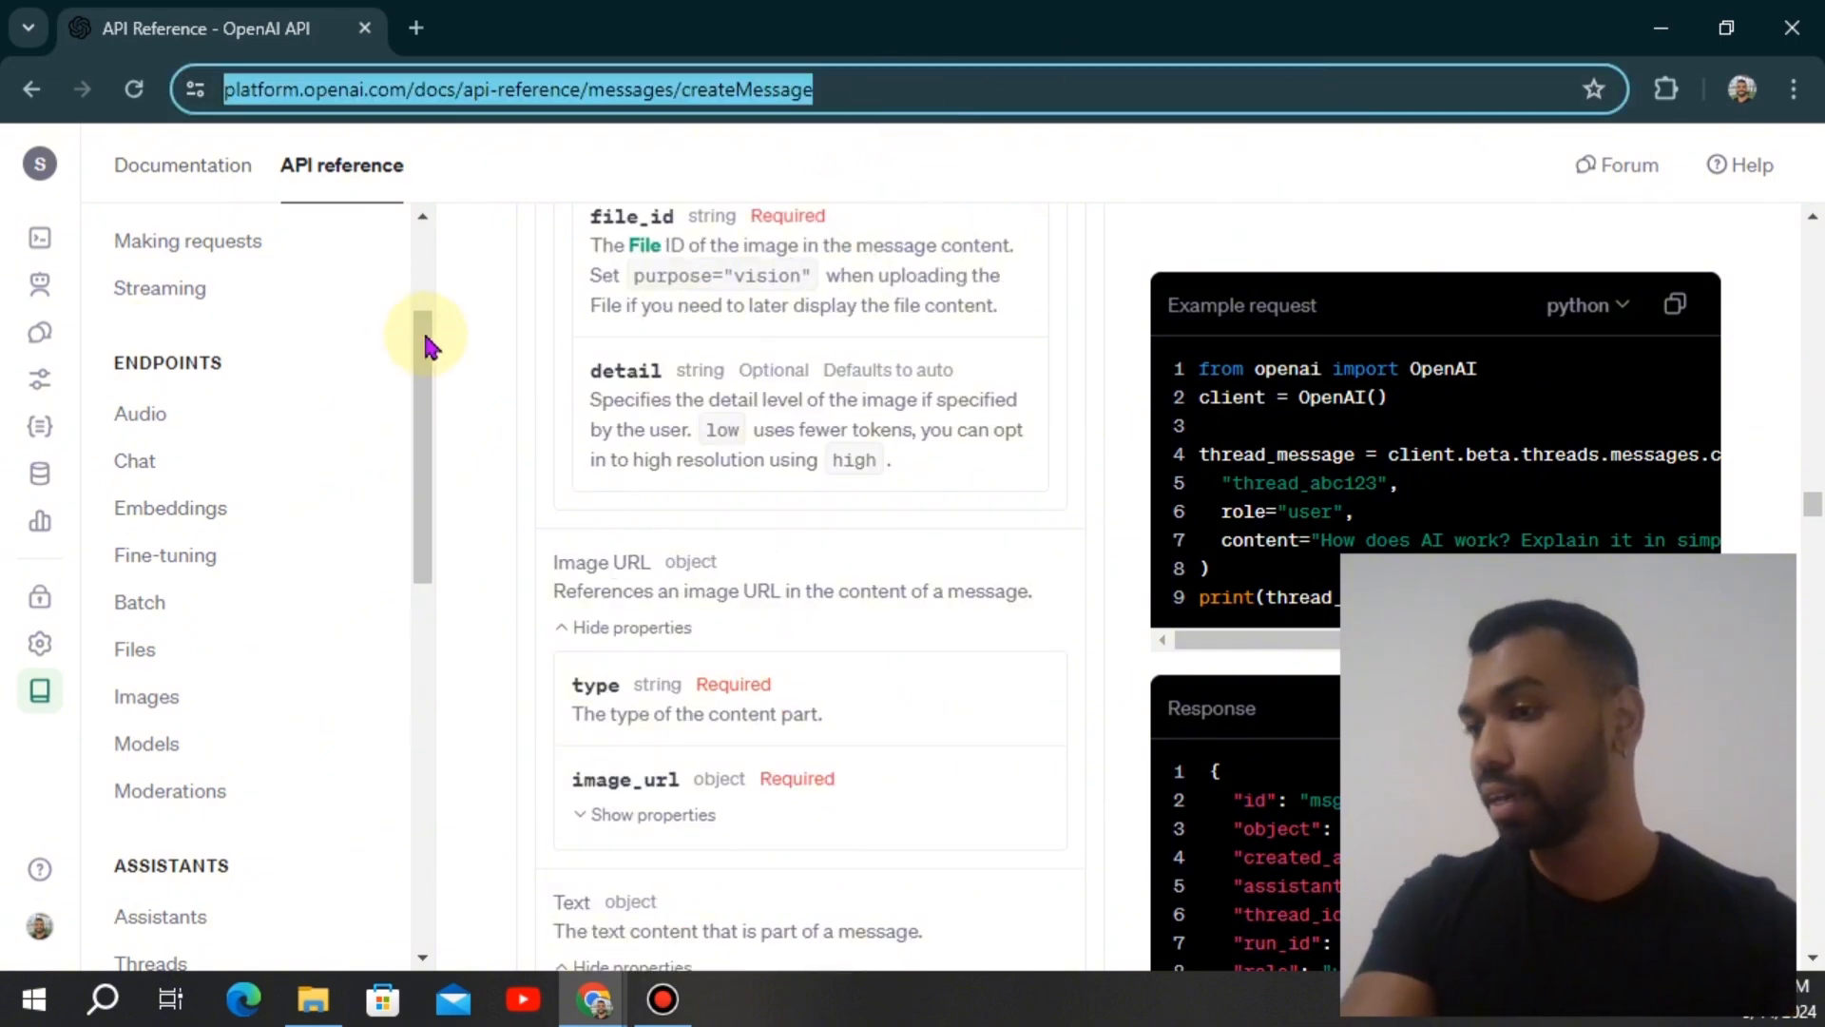
scroll("down", 3)
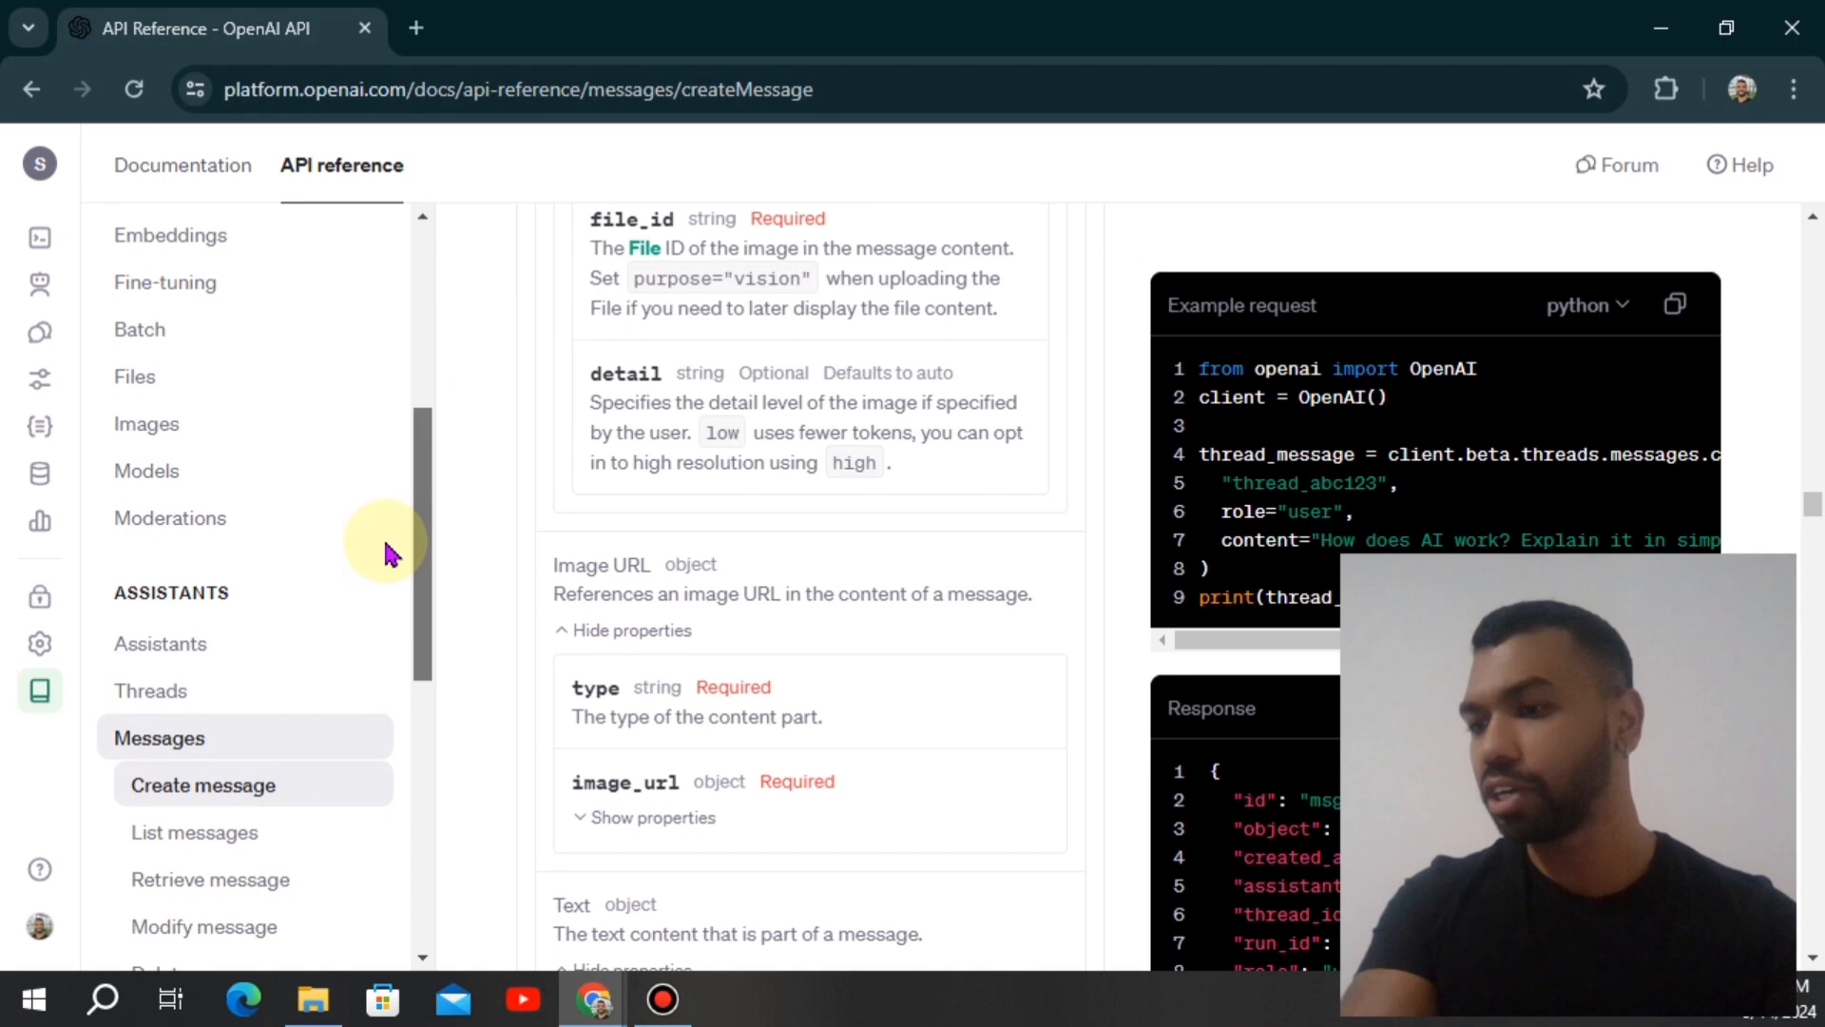
scroll("down", 3)
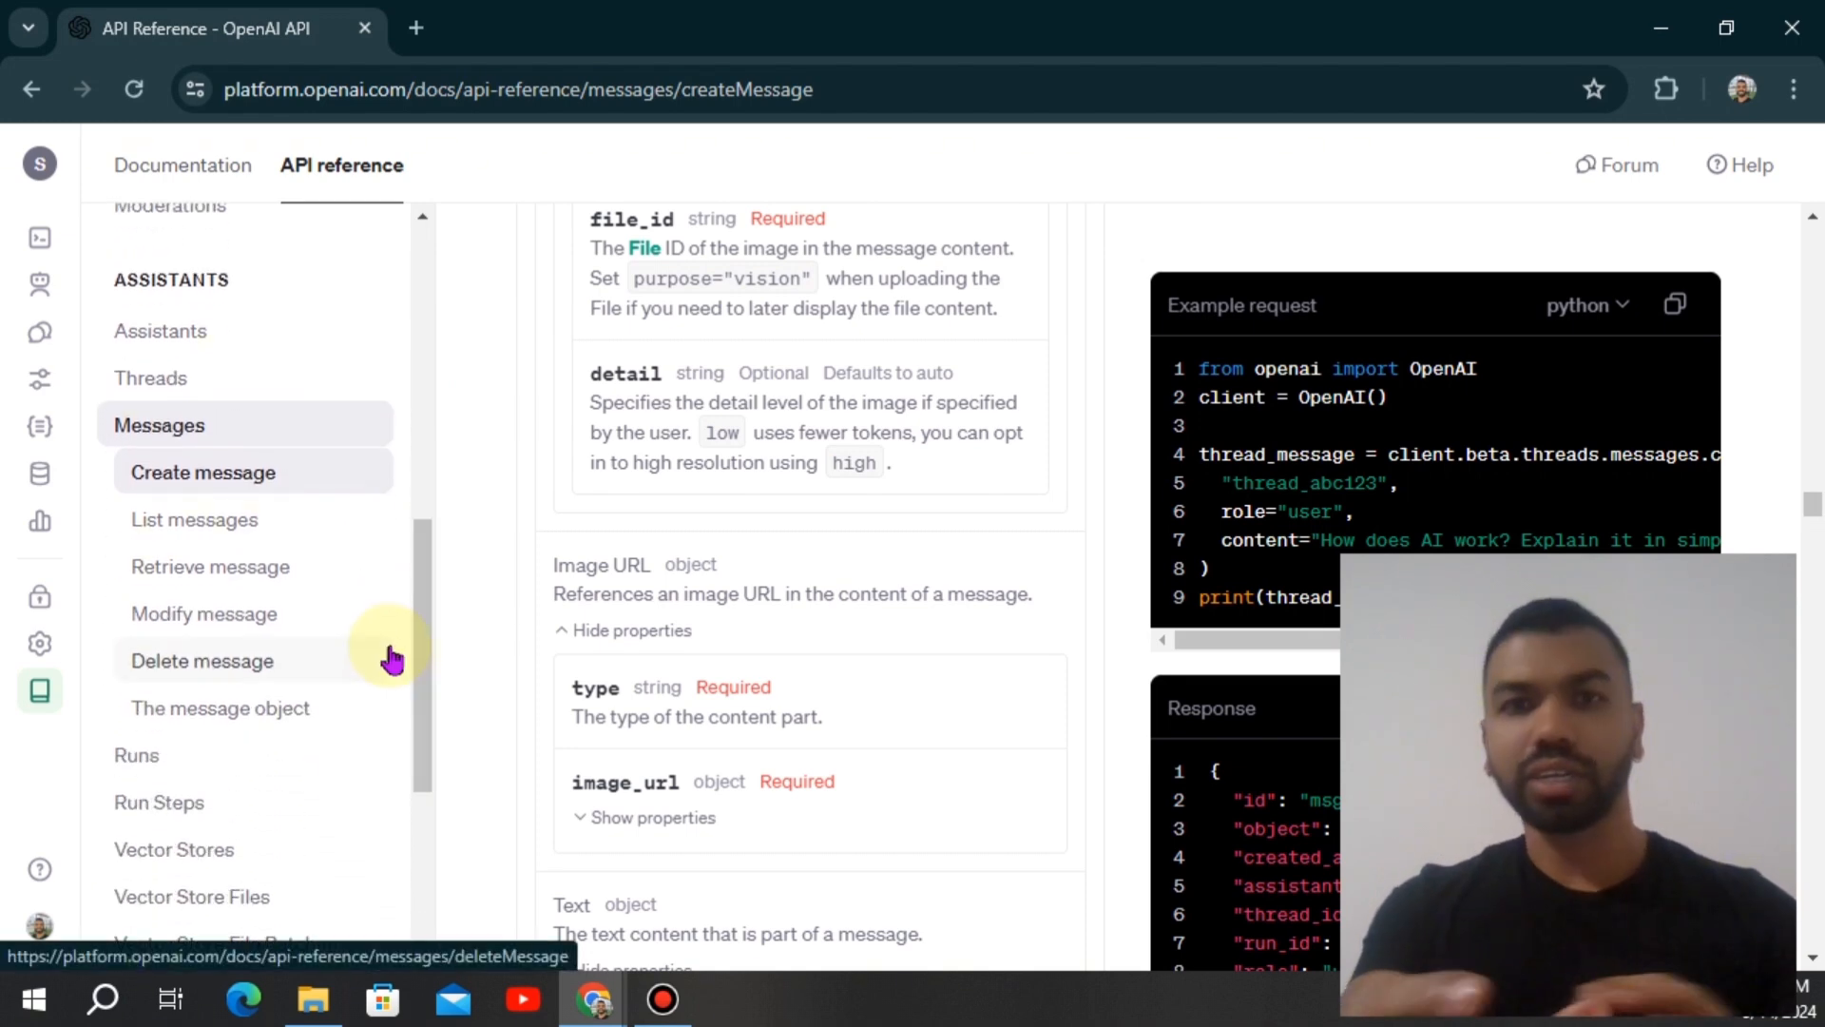
mouse_move(384, 579)
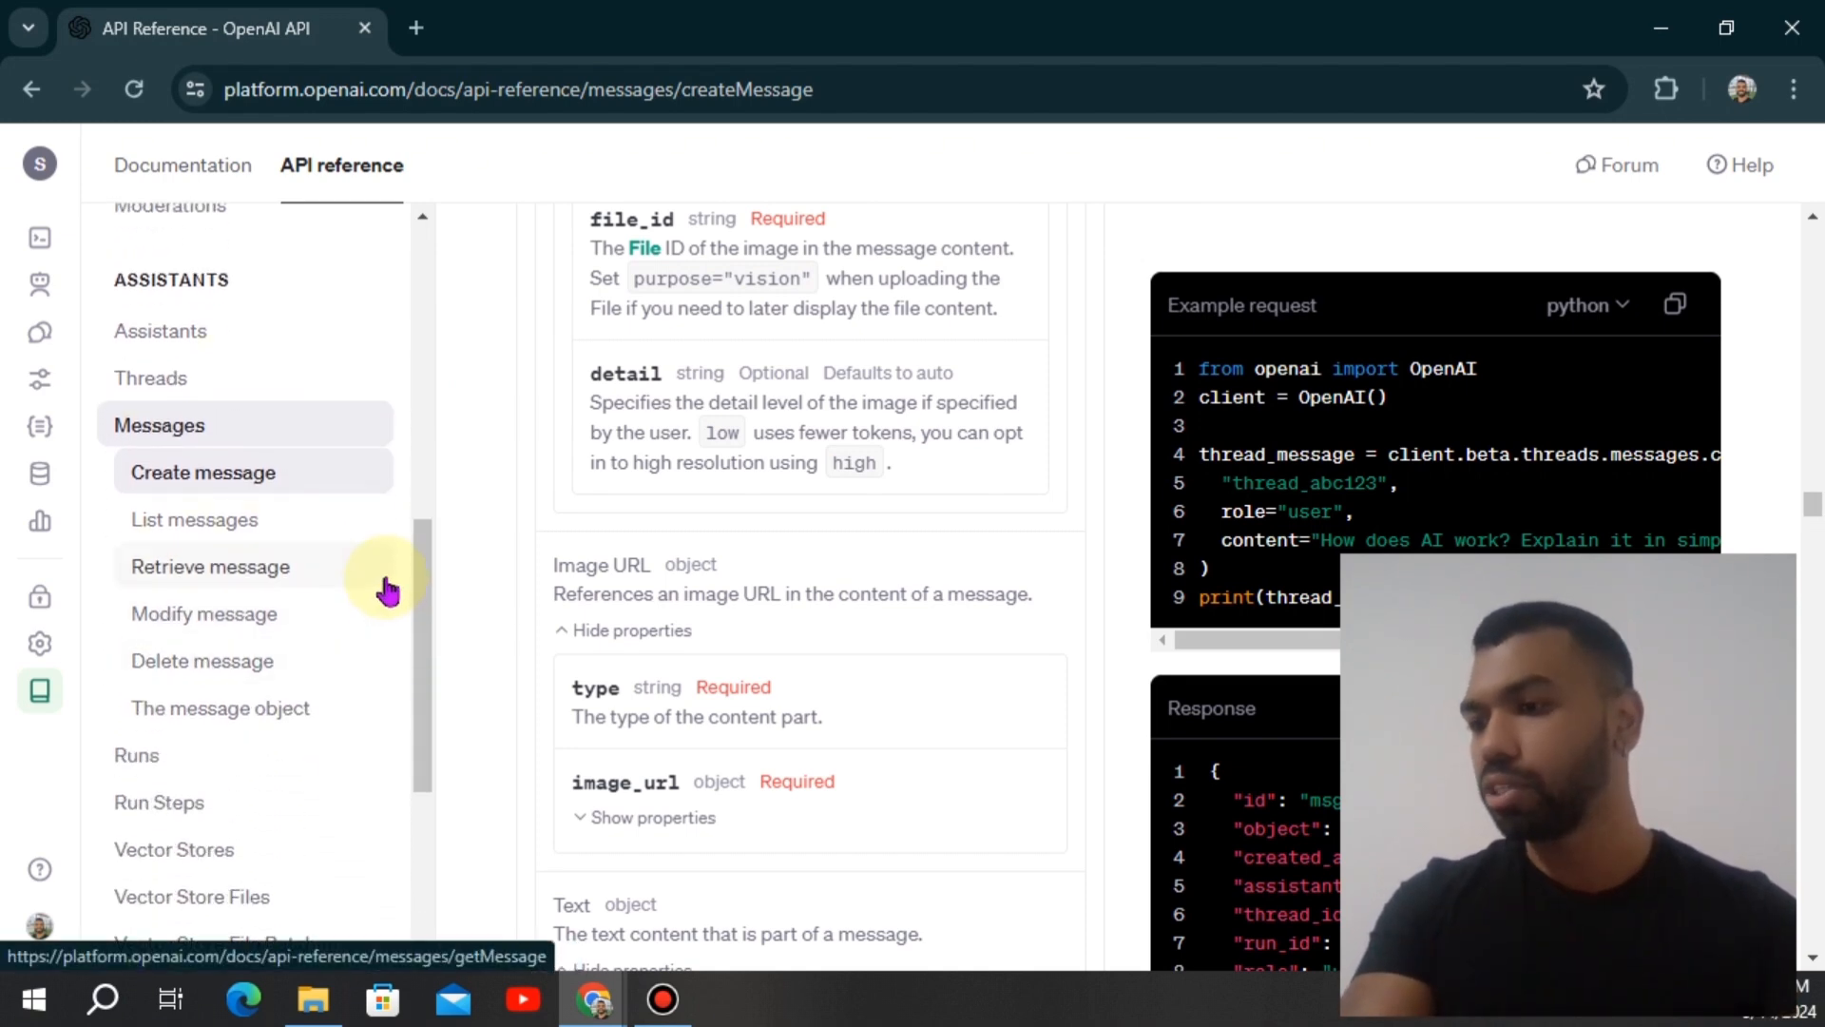
scroll("up", 3)
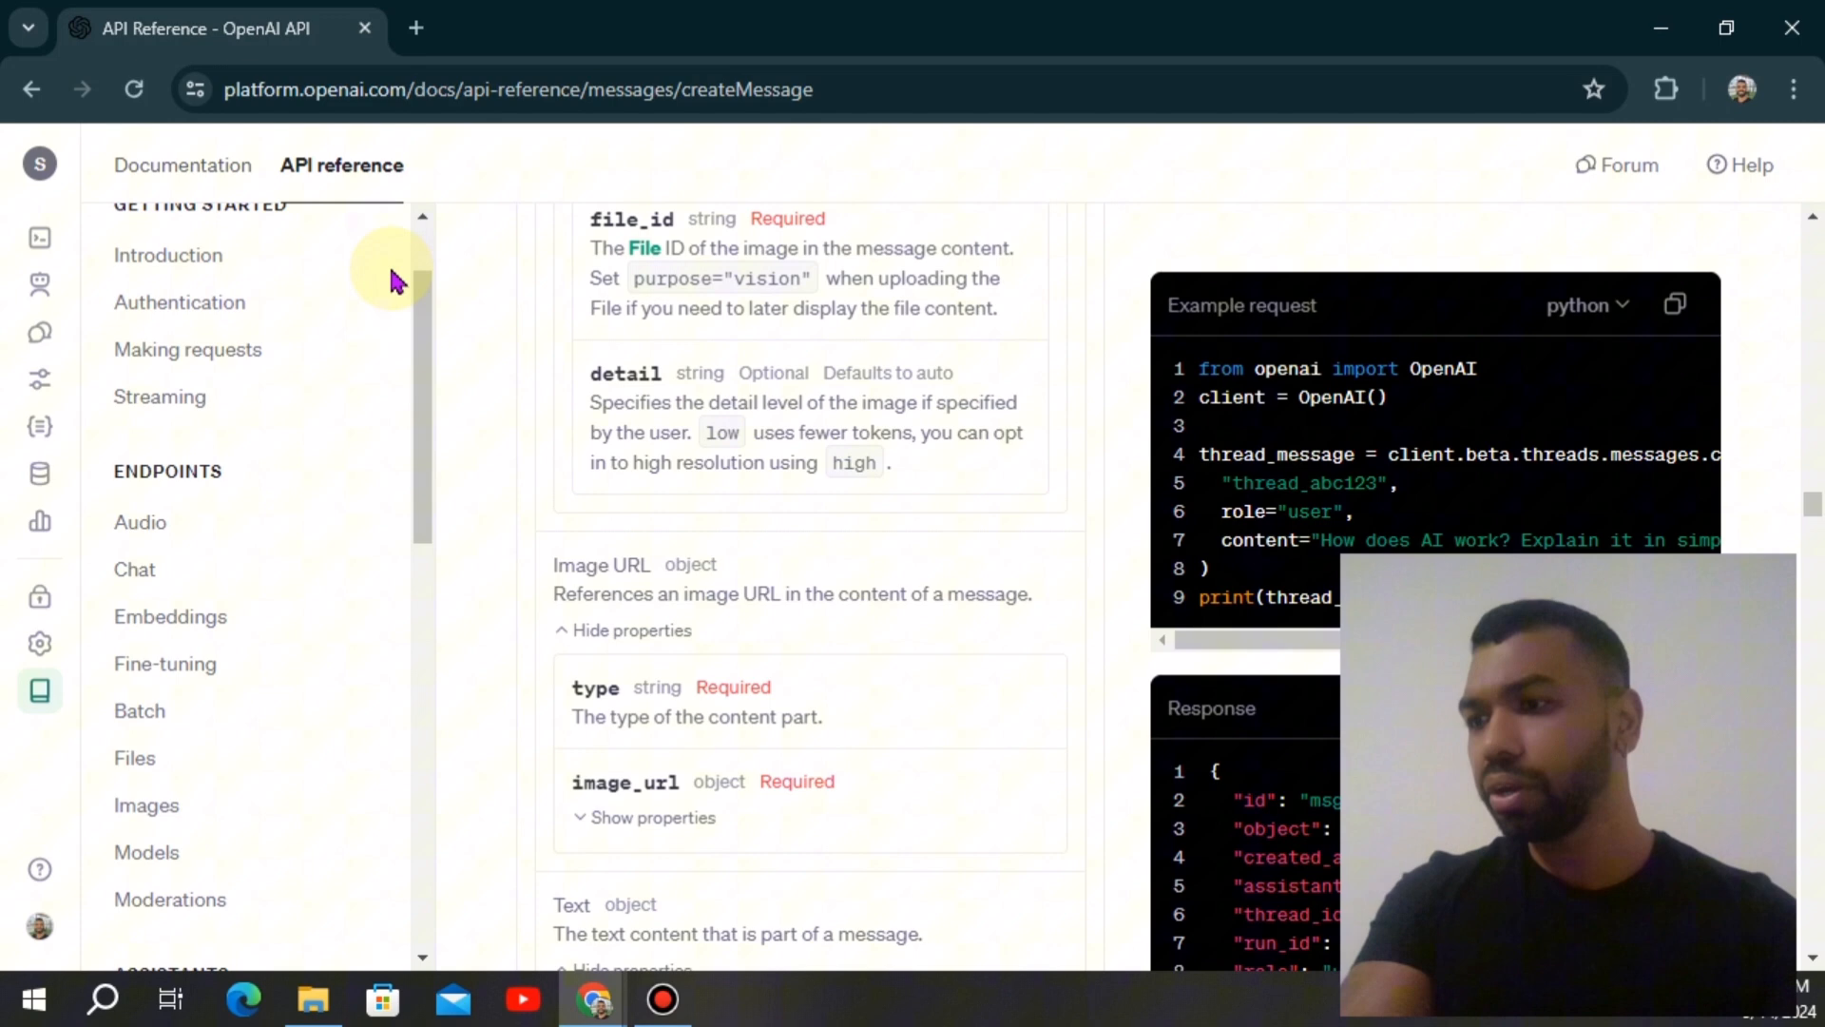
scroll("down", 3)
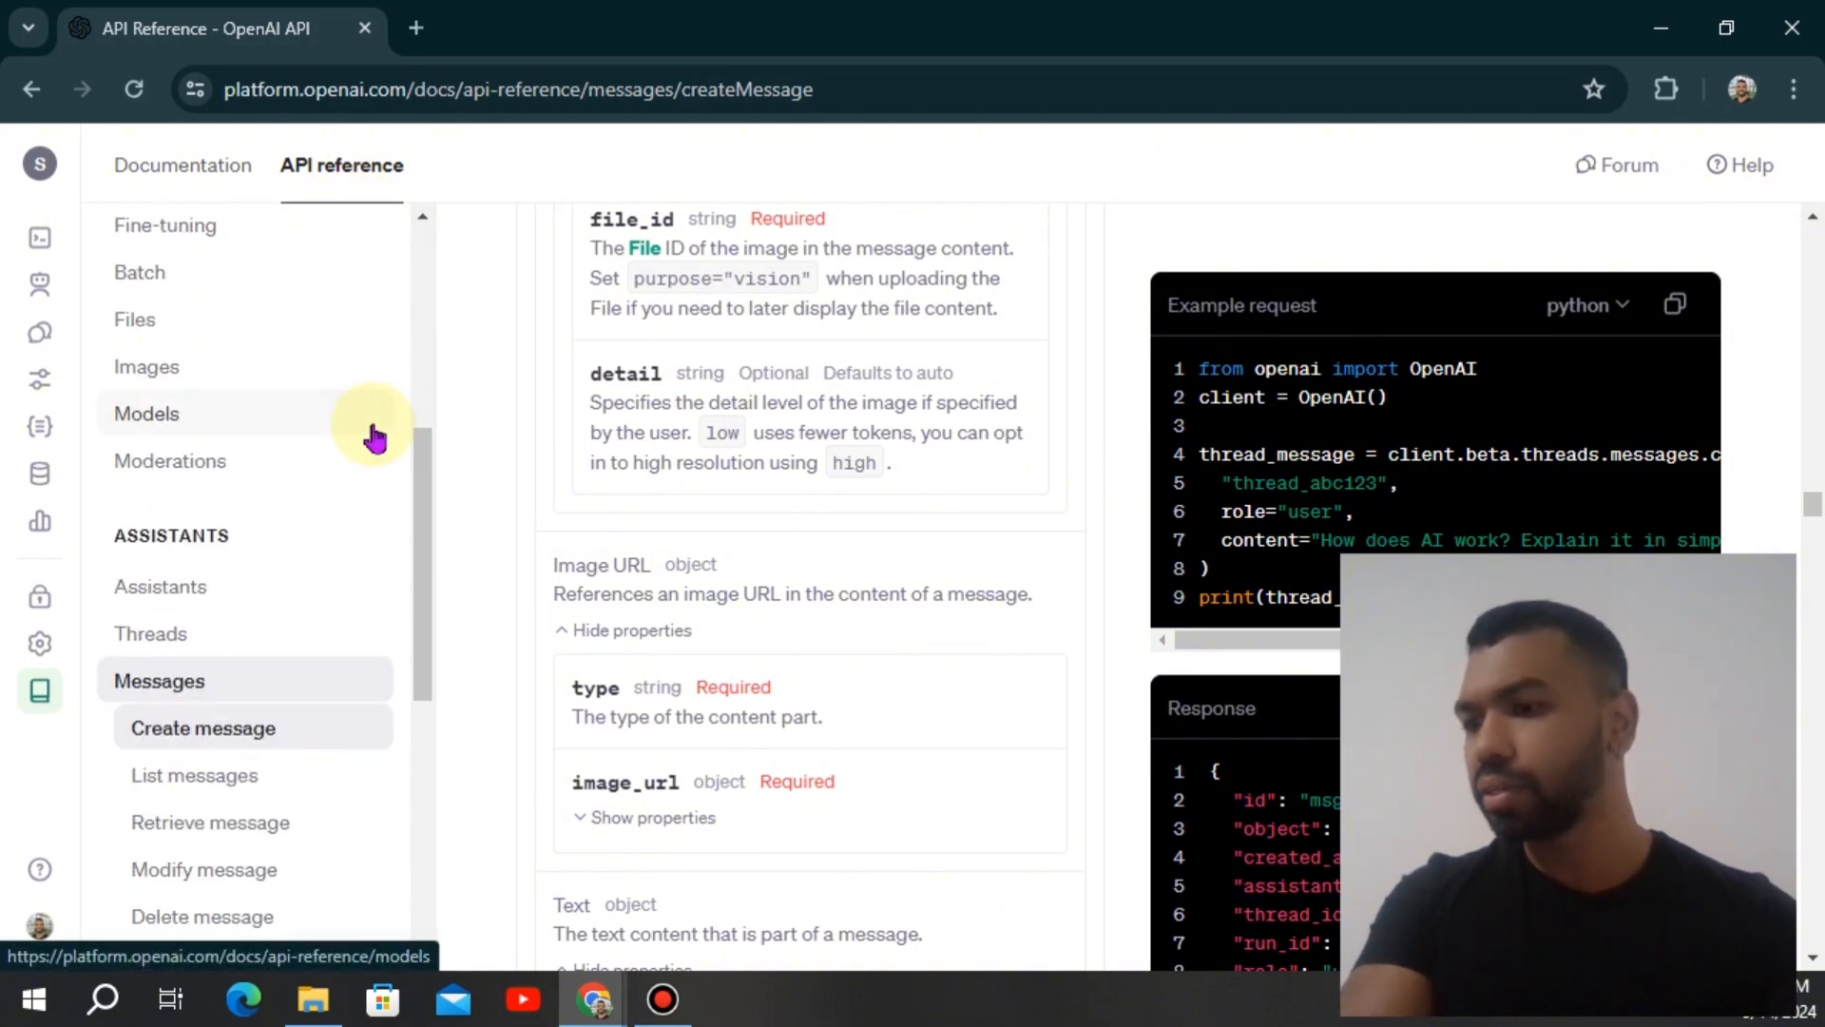
scroll("down", 3)
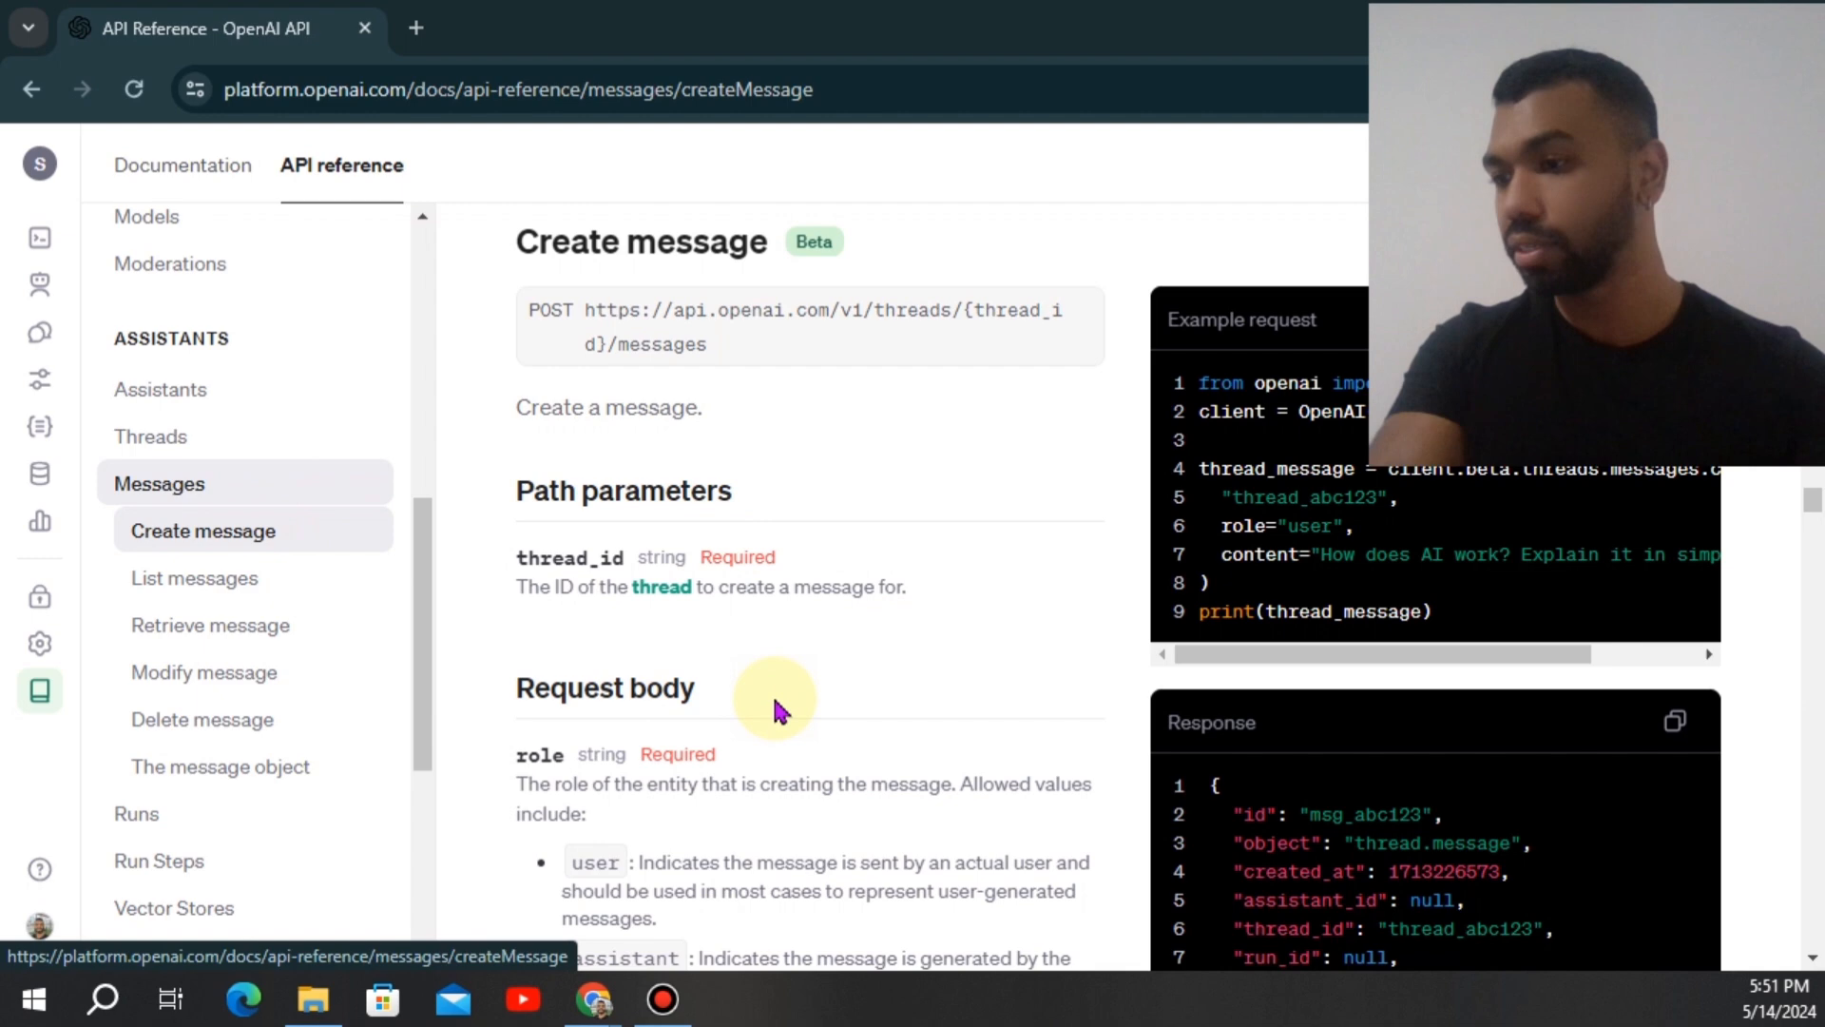
scroll("down", 3)
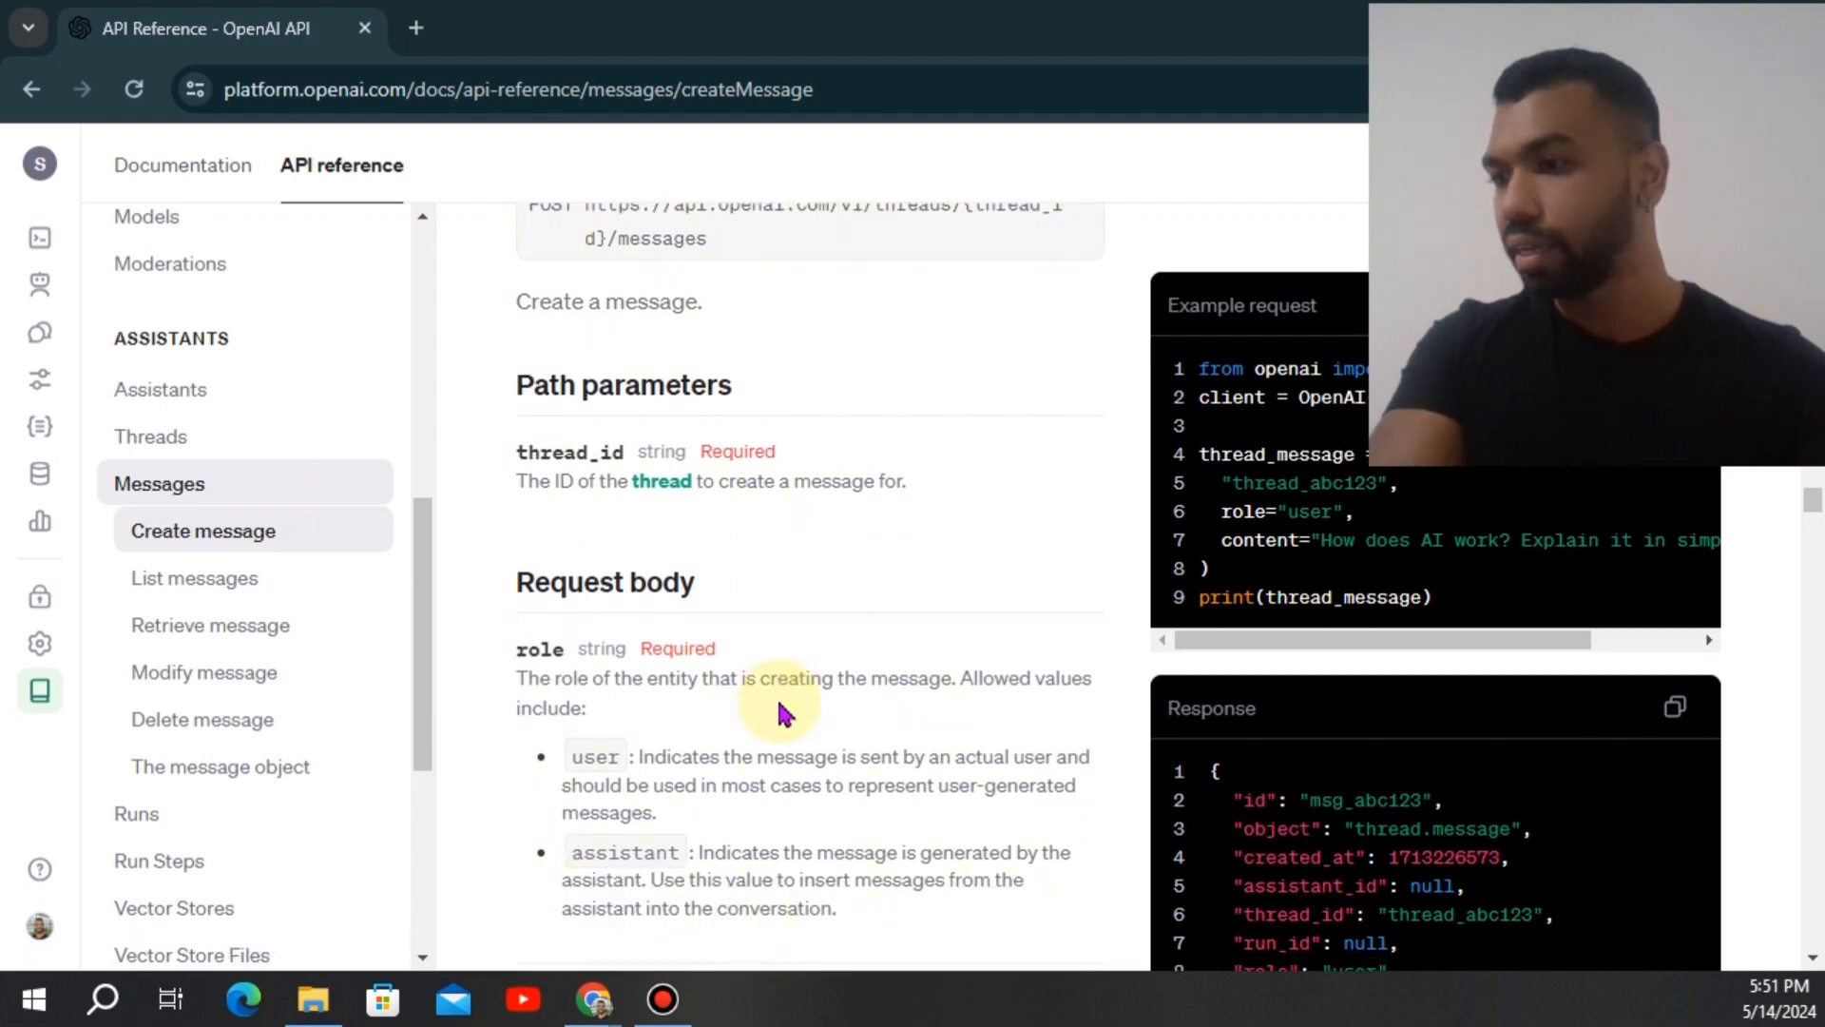
scroll("down", 3)
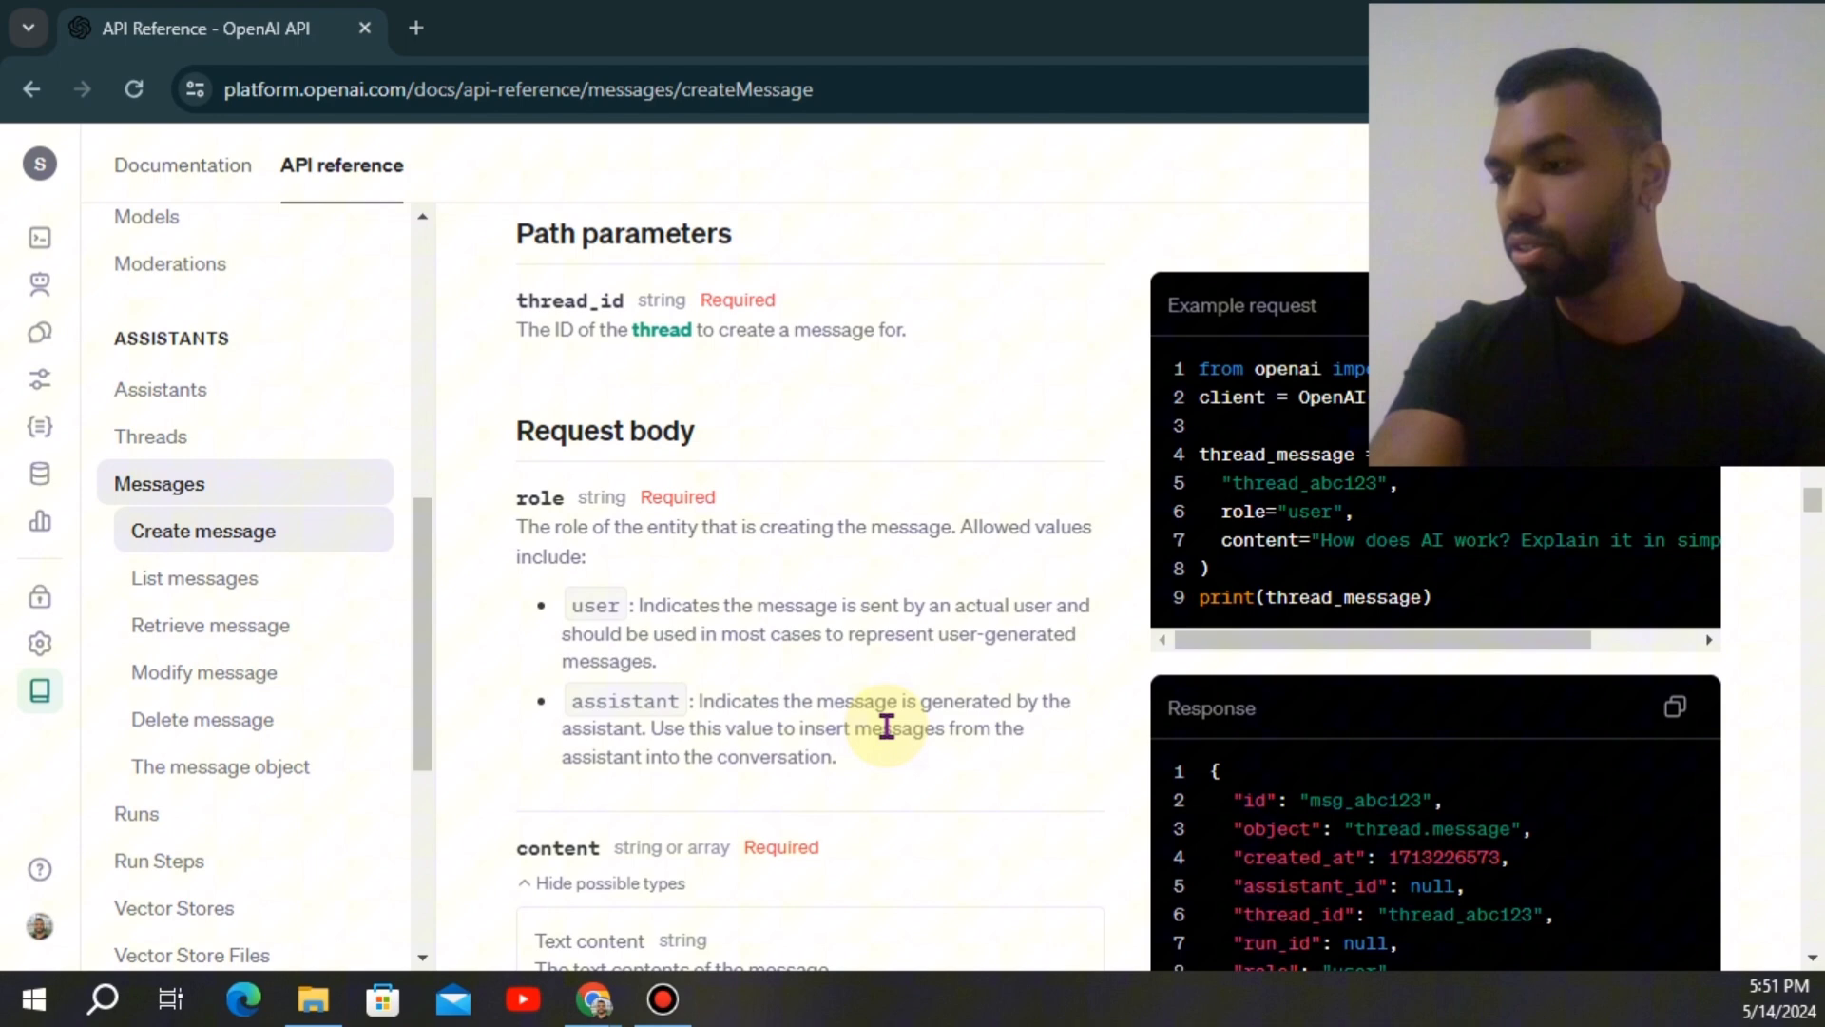
scroll("down", 3)
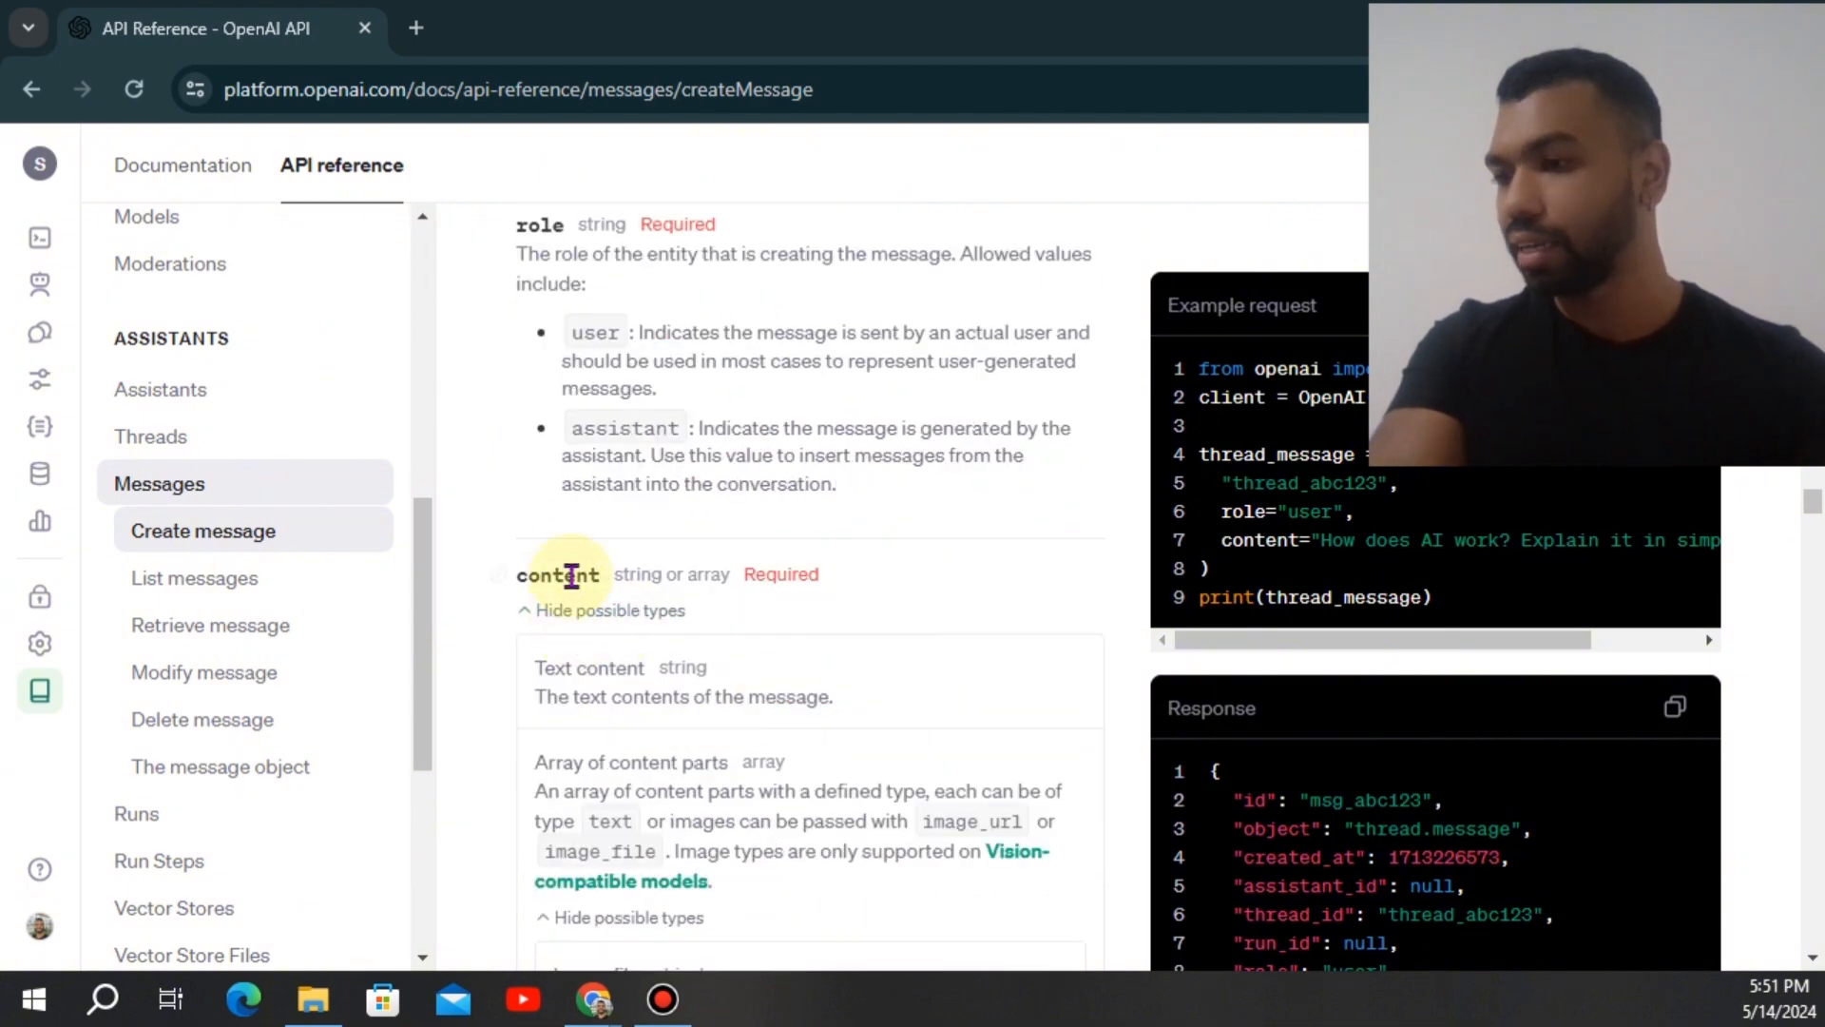
scroll("down", 3)
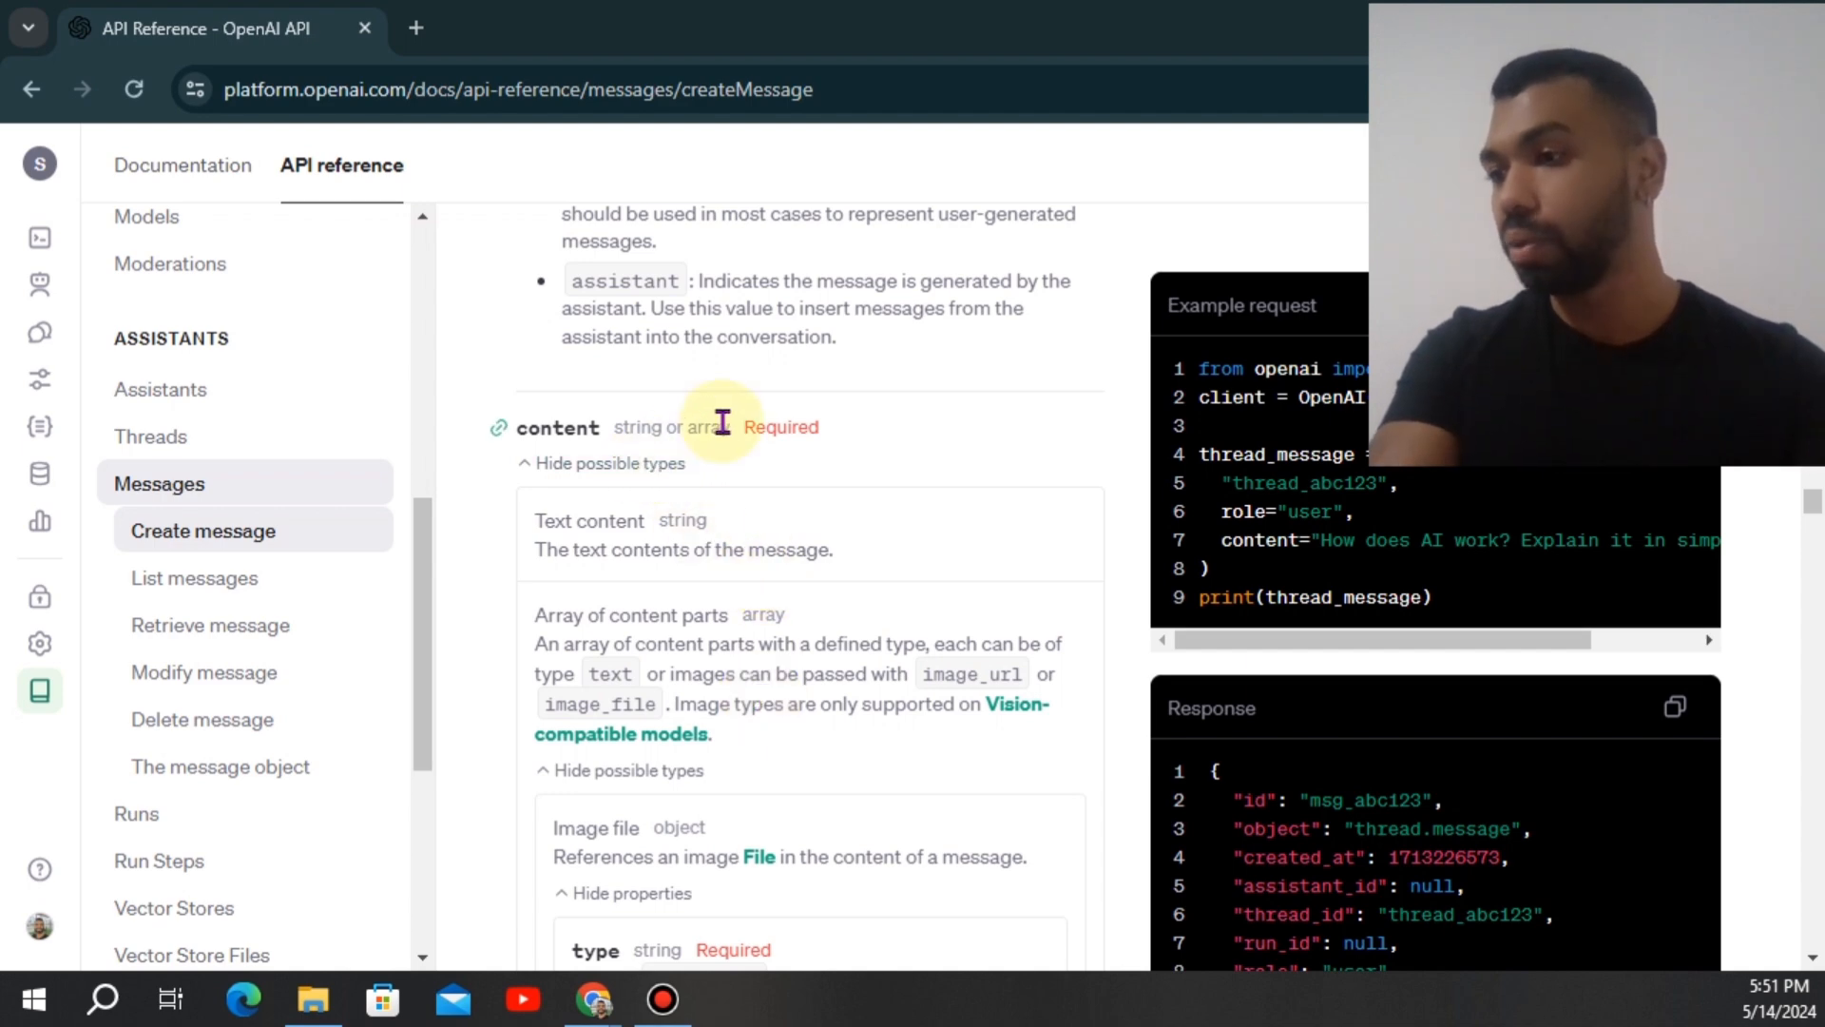
mouse_move(800, 597)
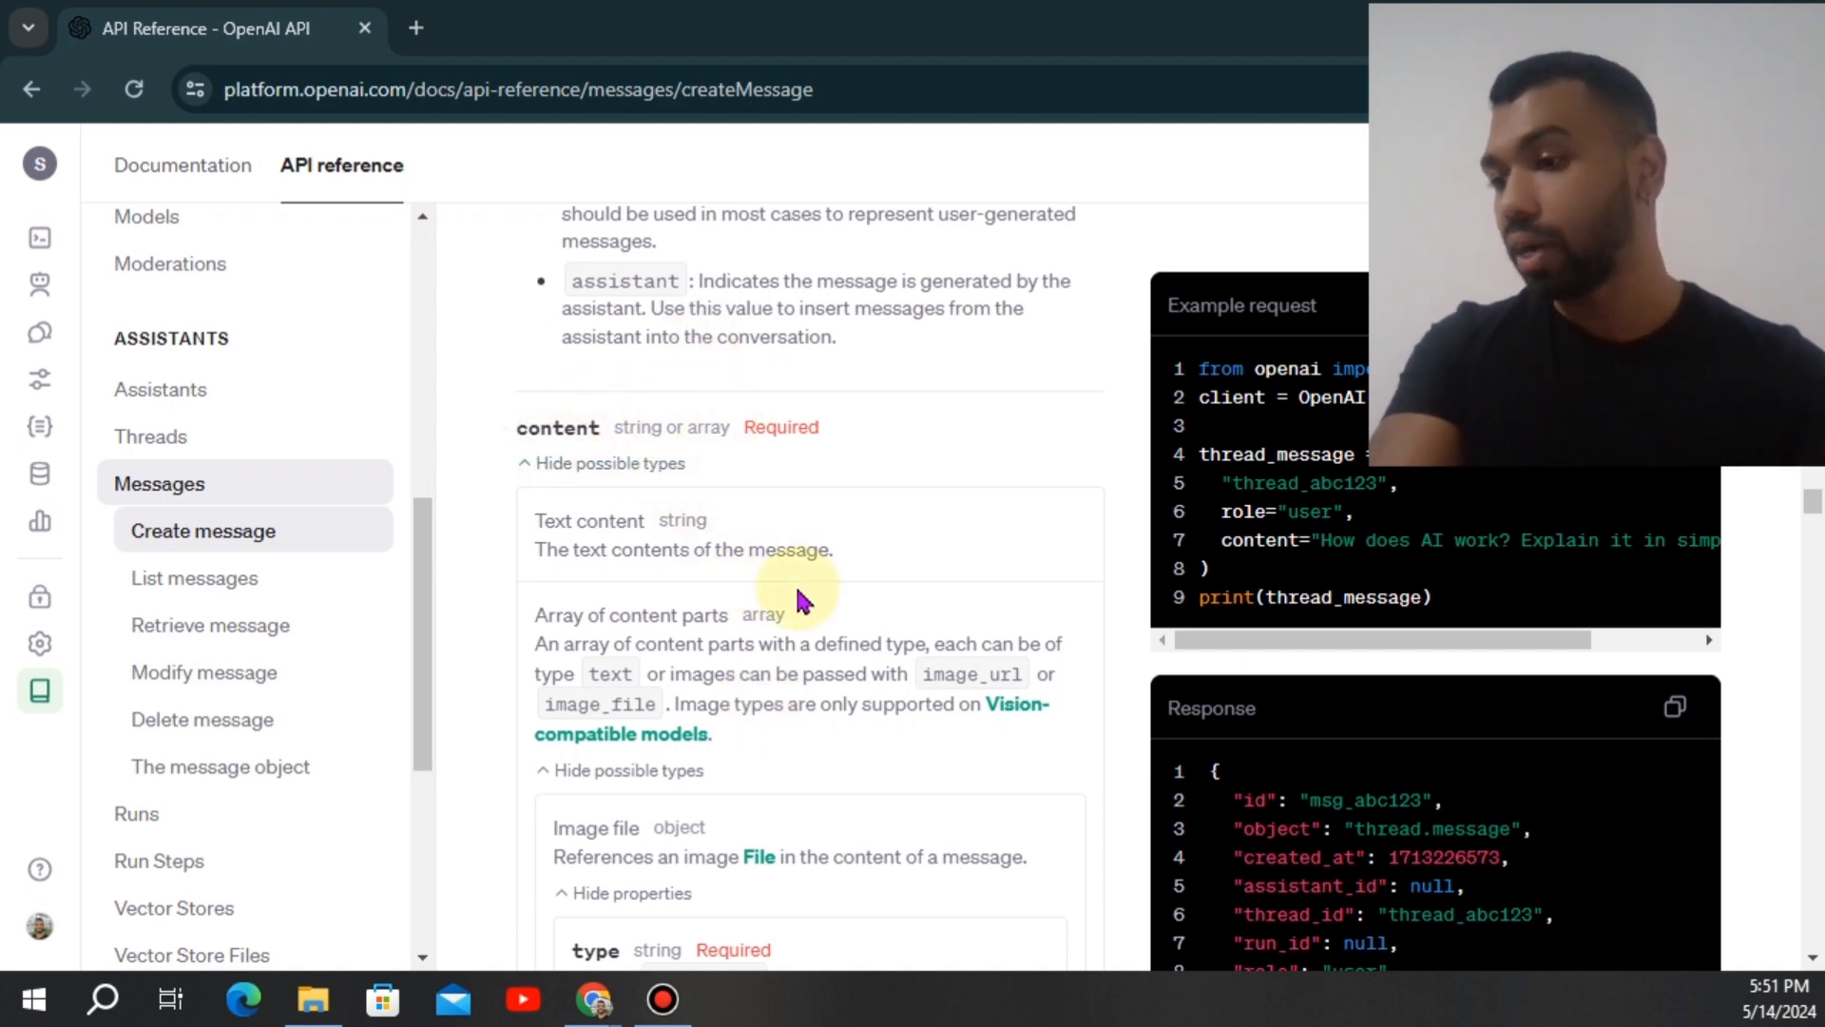
scroll("down", 3)
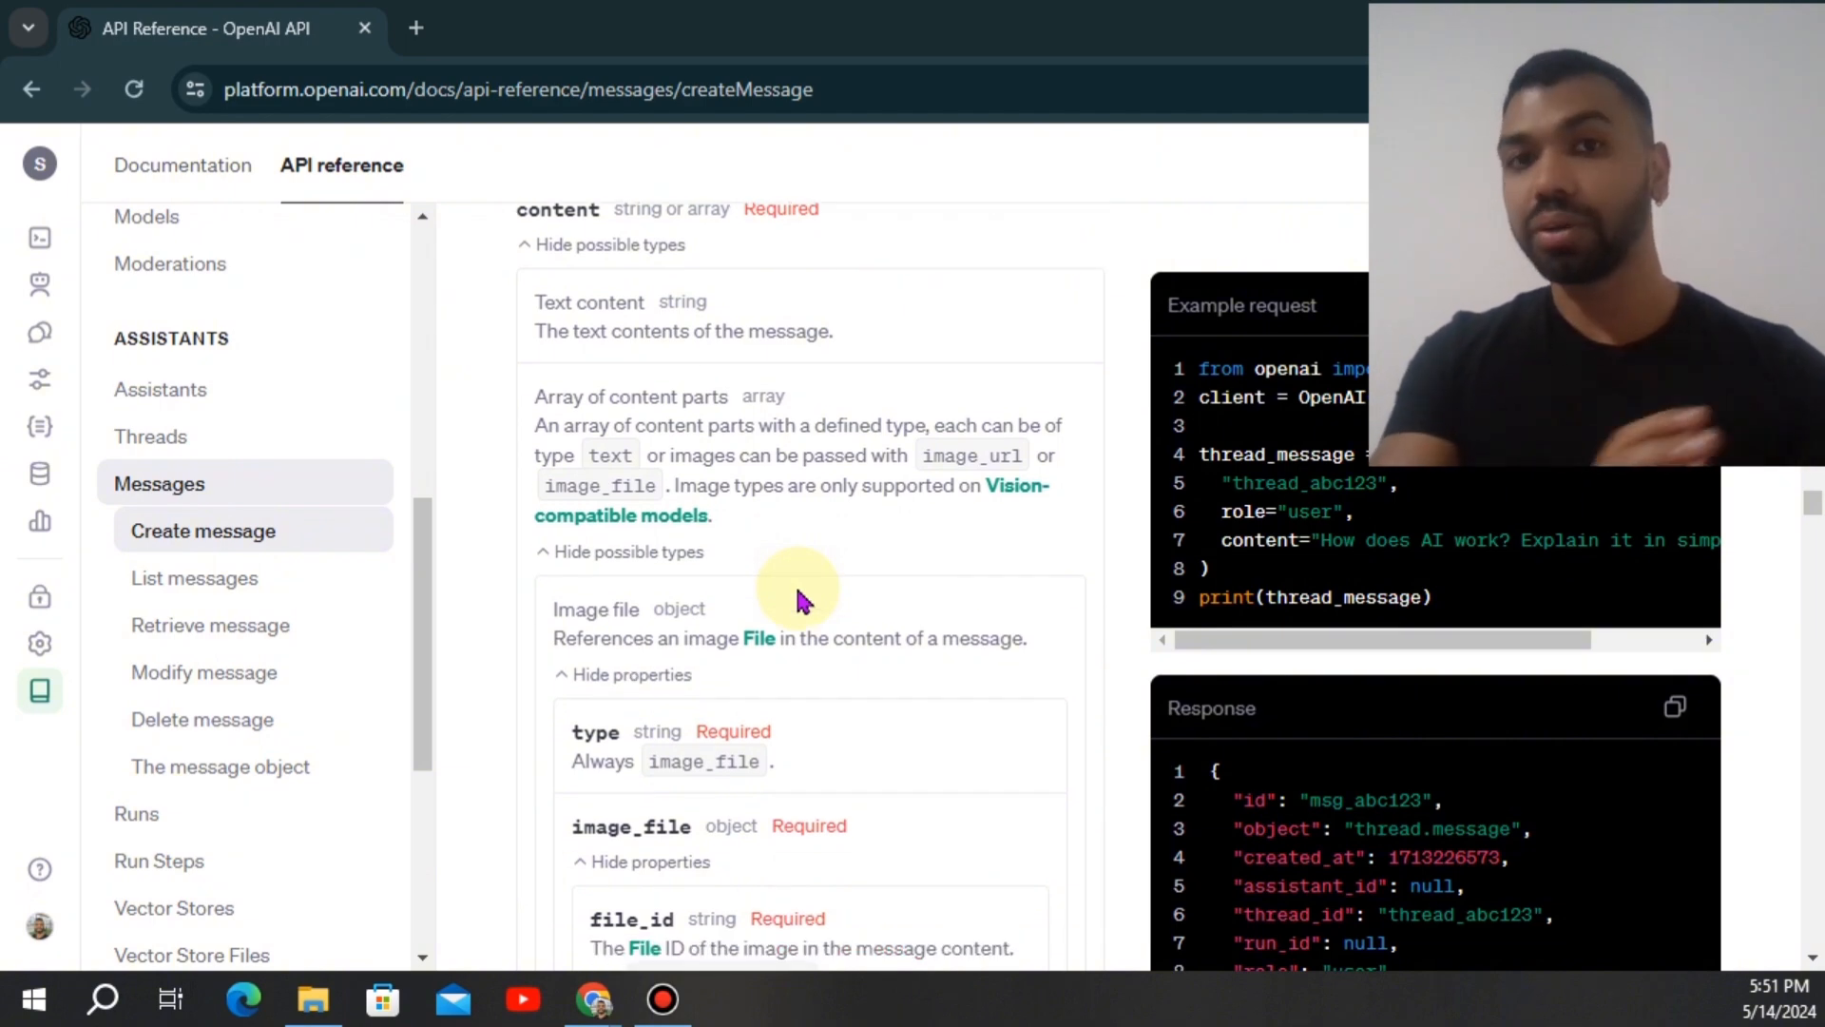
scroll("up", 3)
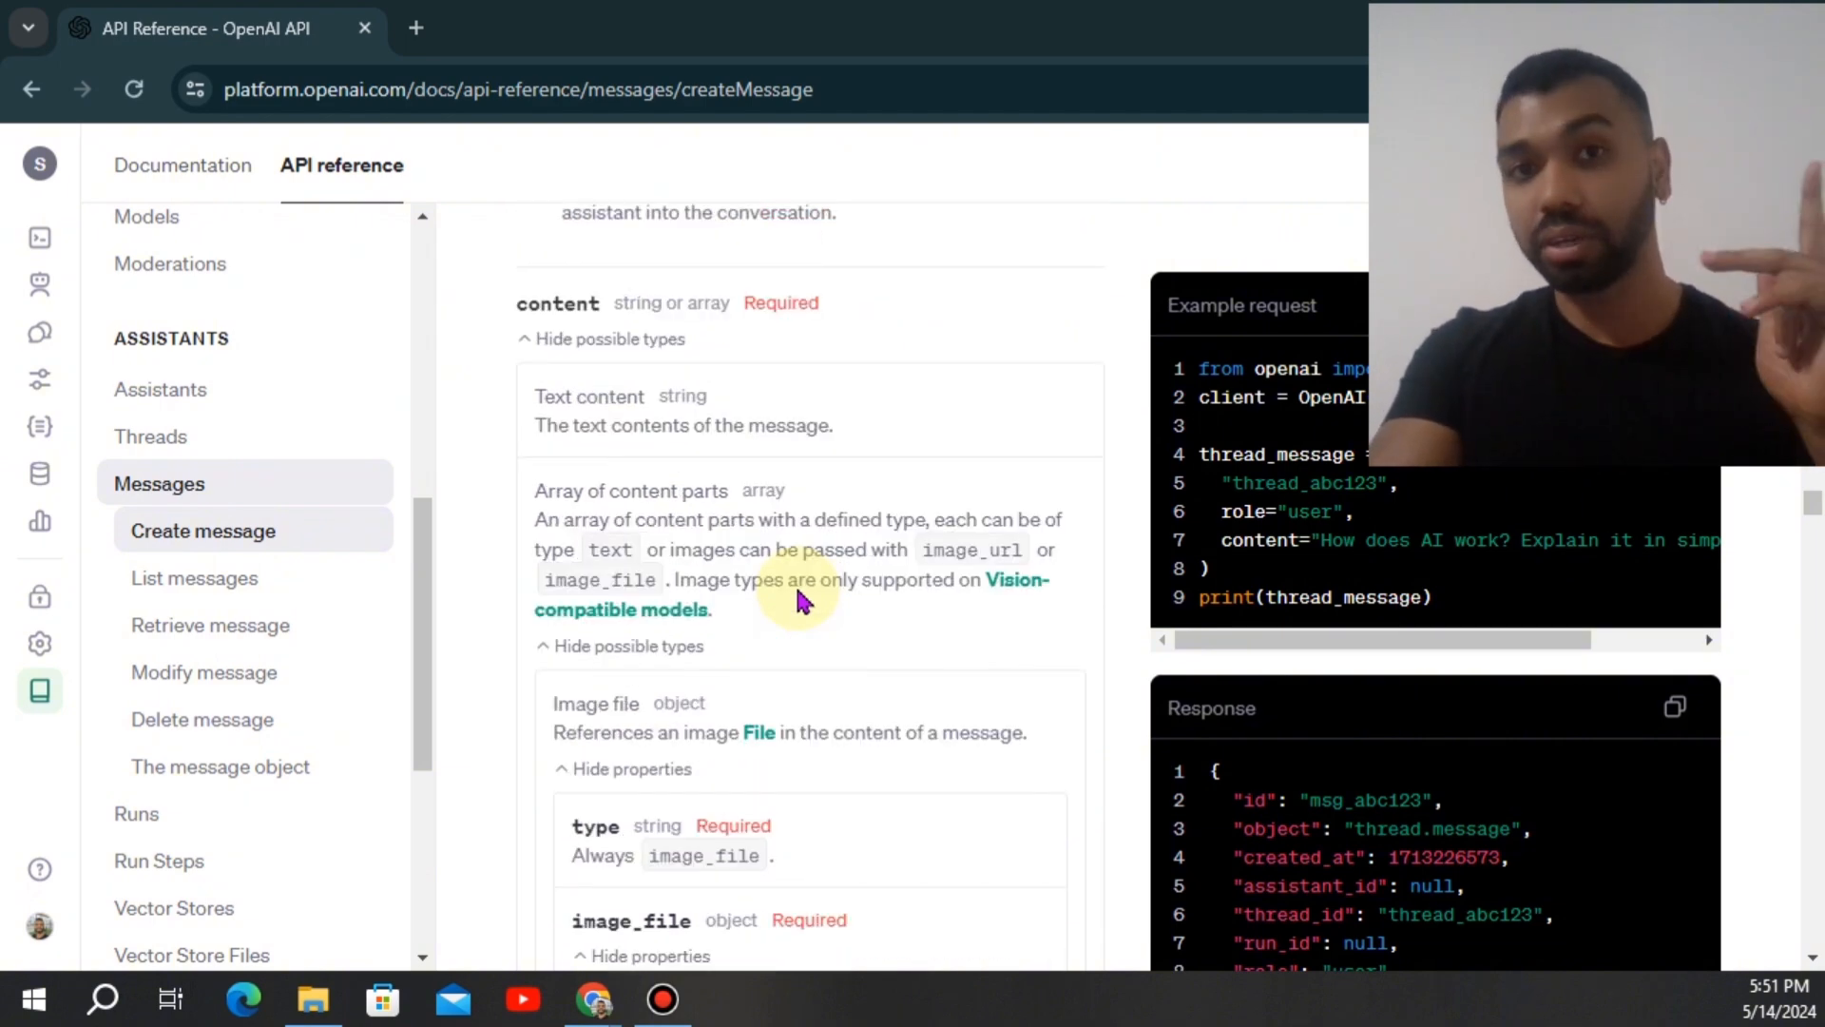
scroll("down", 3)
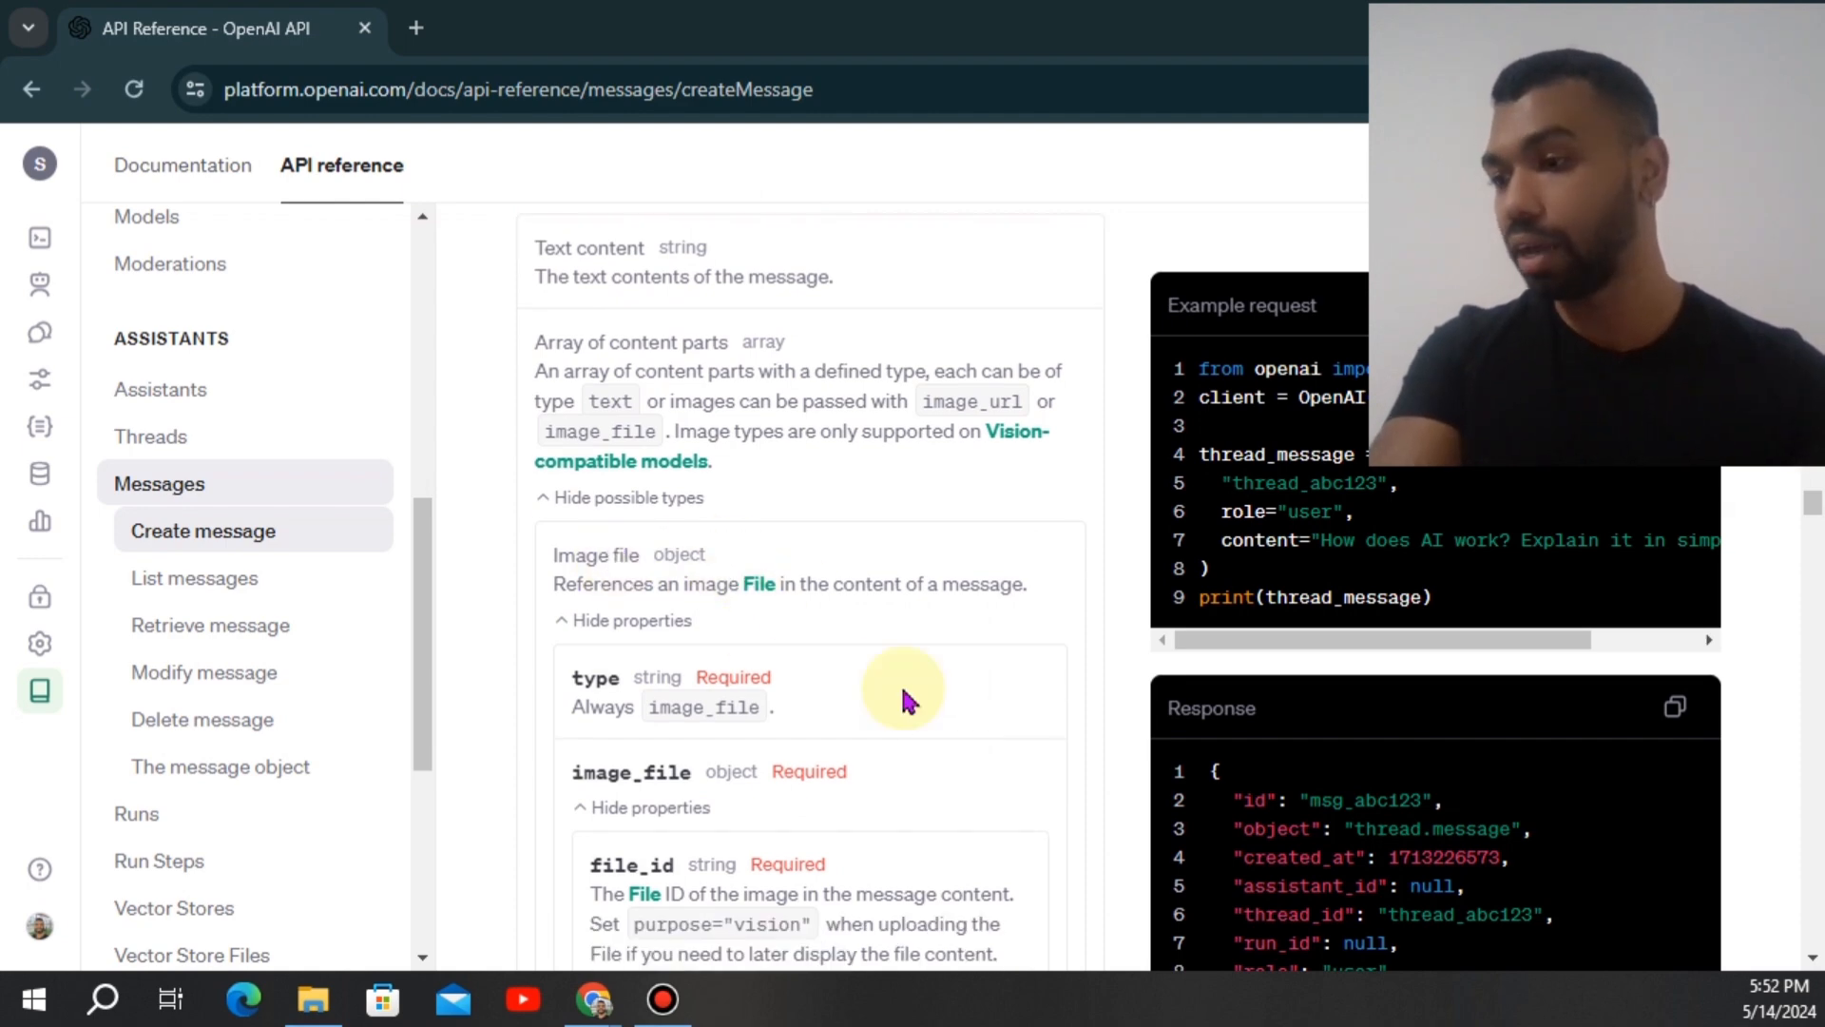
scroll("down", 3)
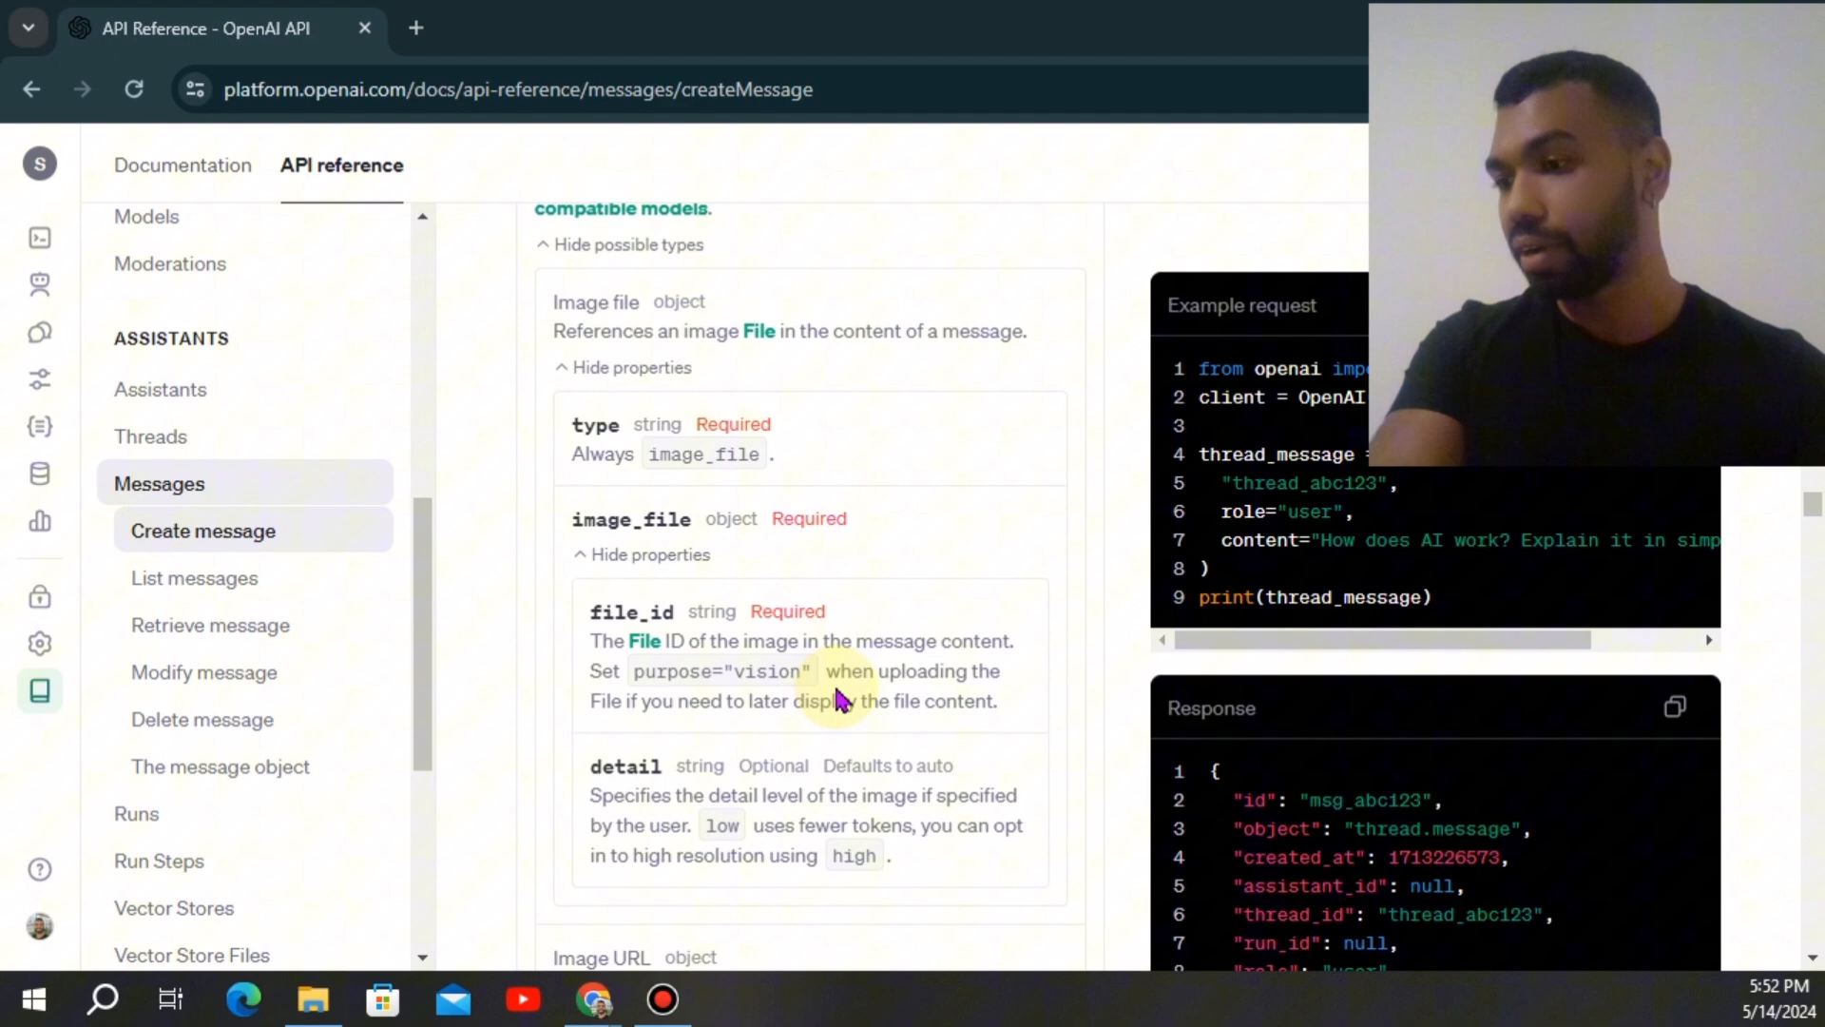
scroll("down", 3)
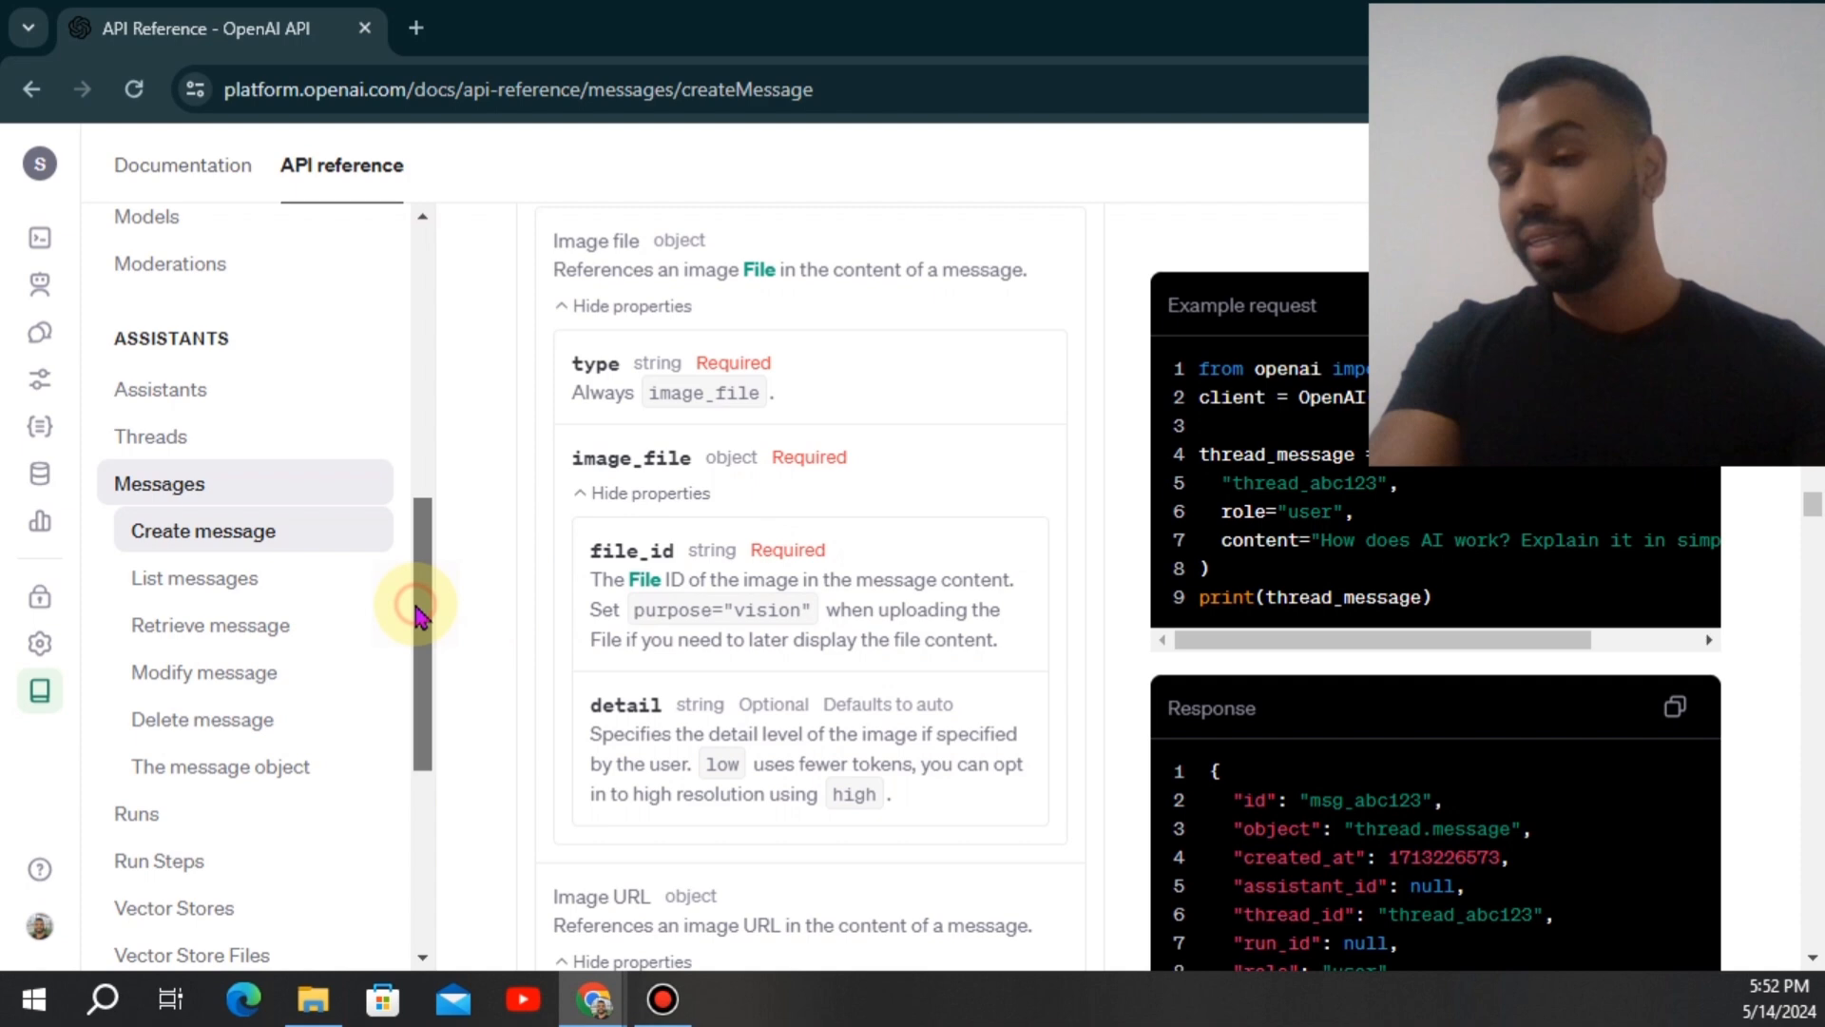
scroll("up", 3)
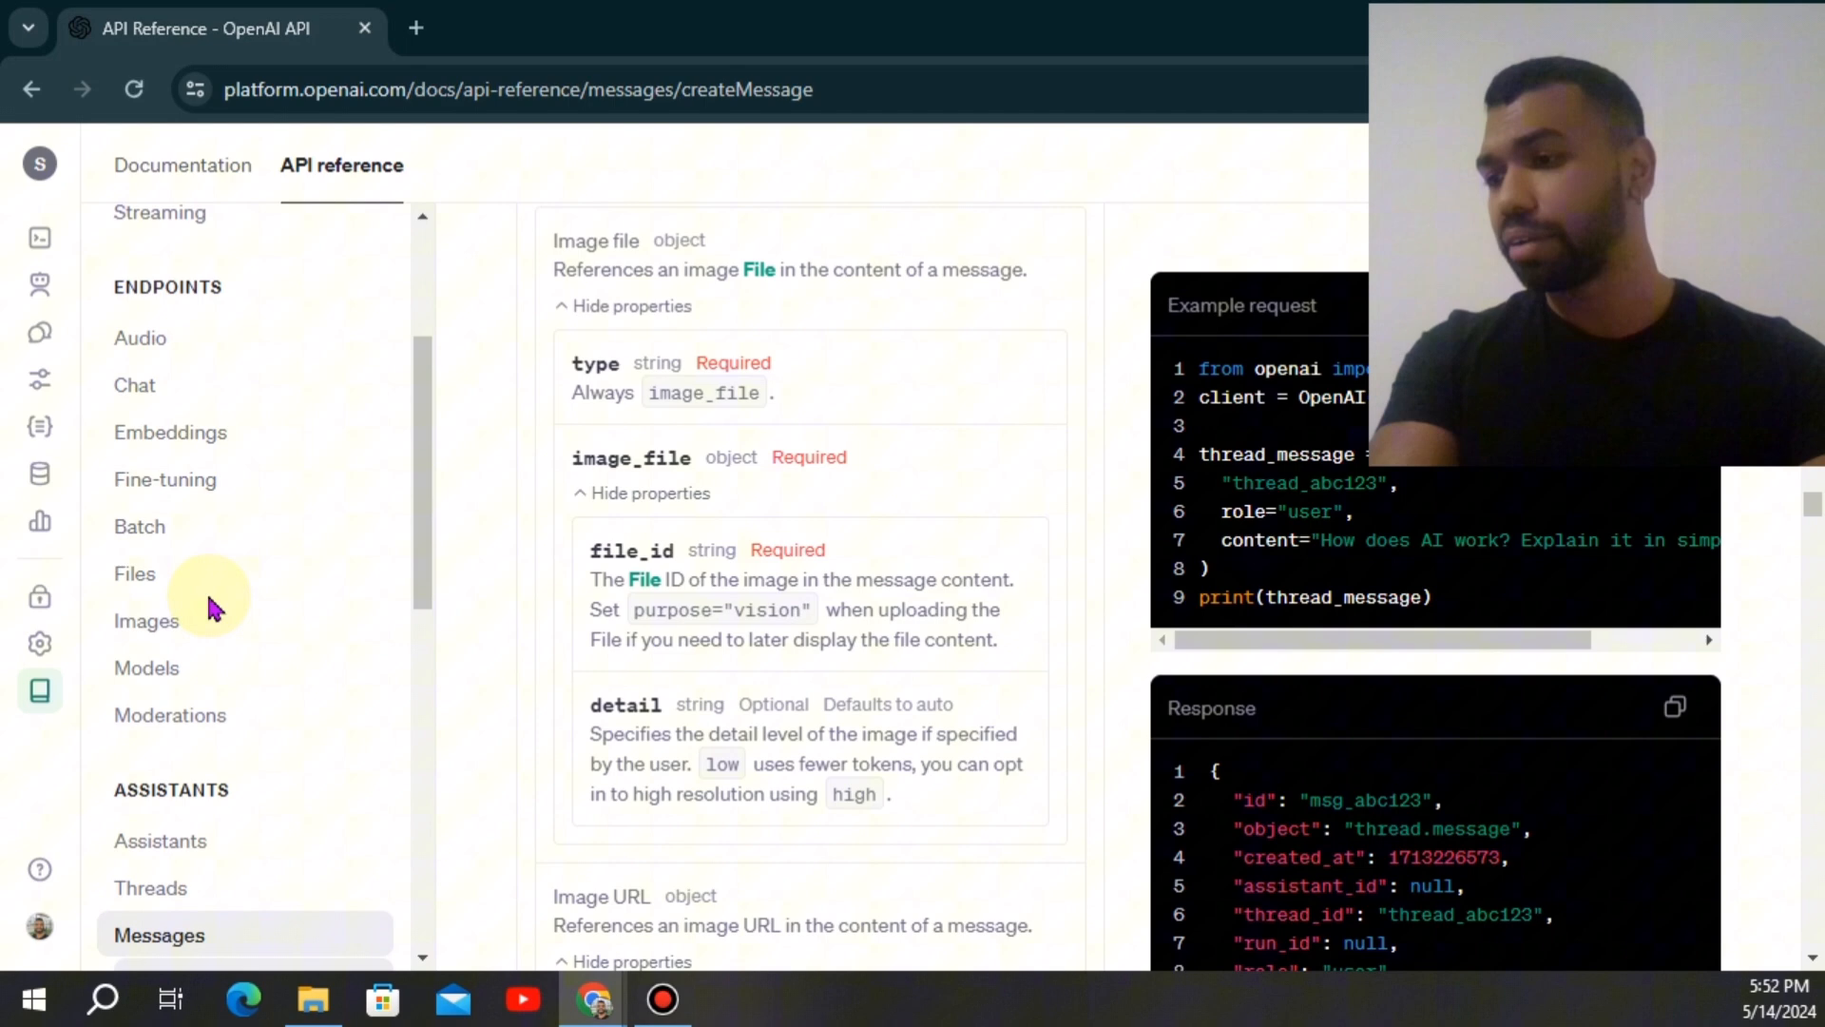
mouse_move(912, 686)
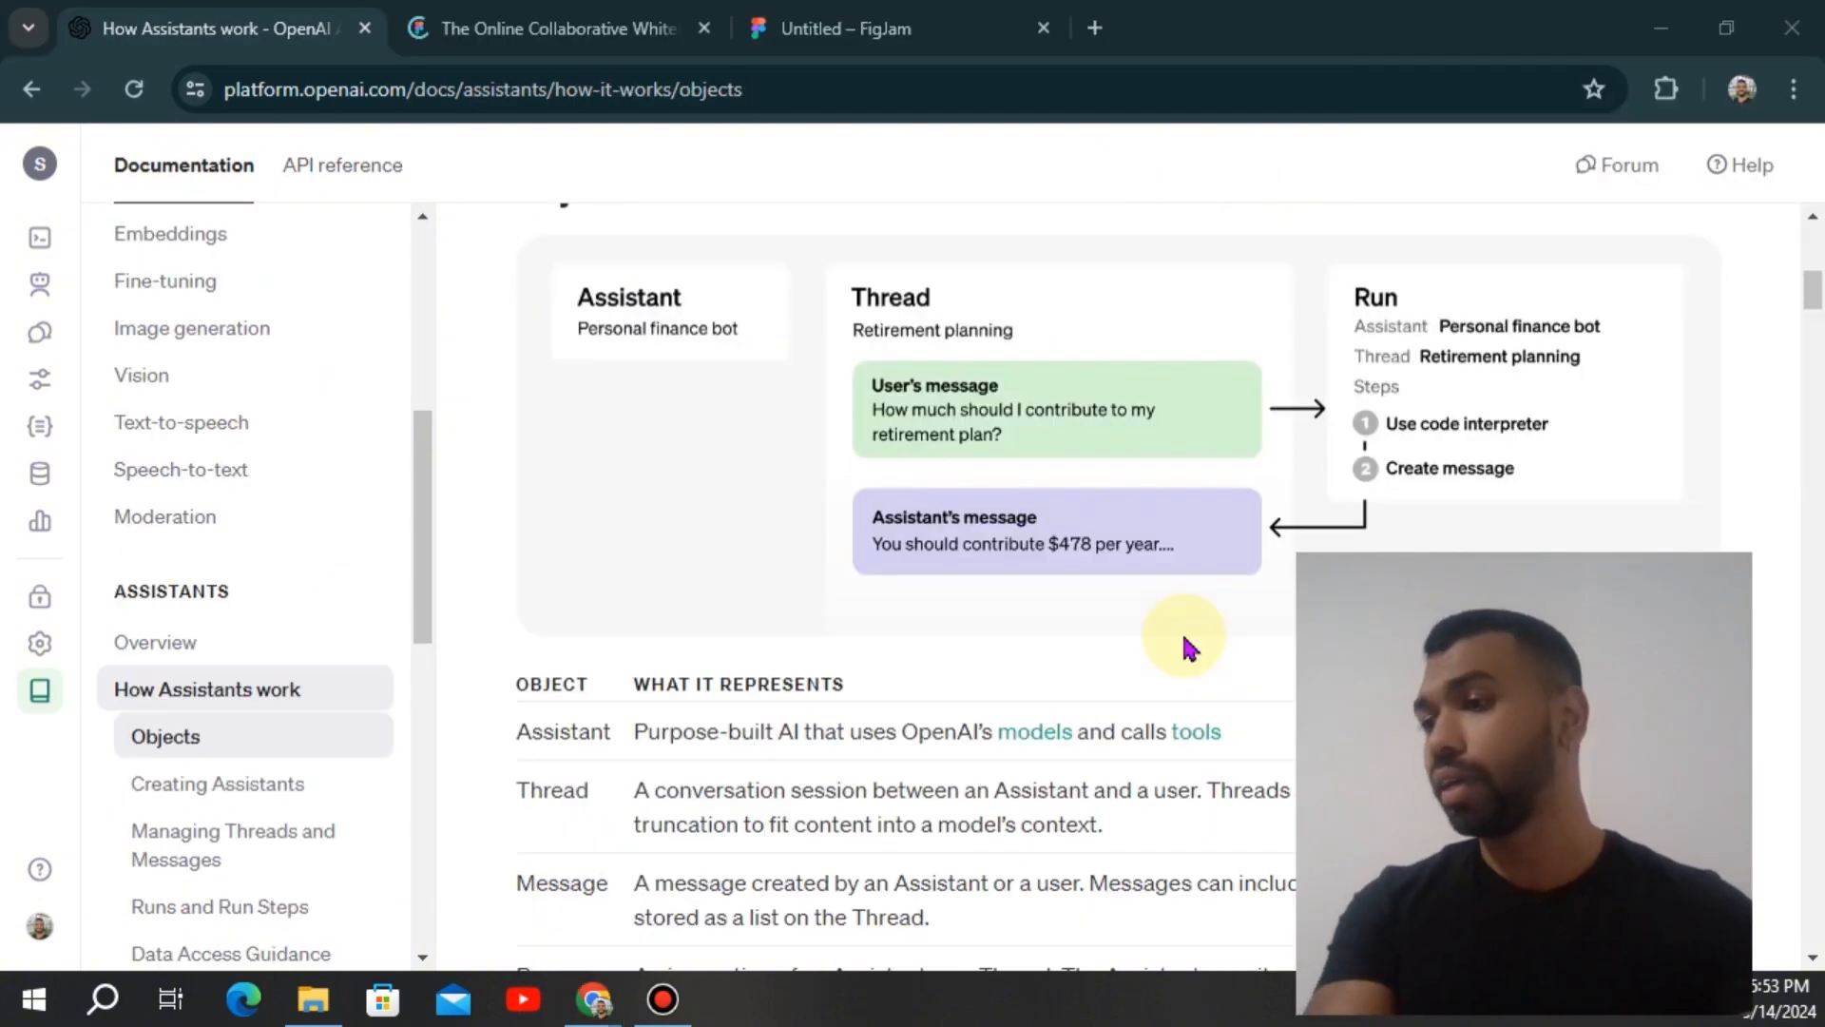
mouse_move(885, 416)
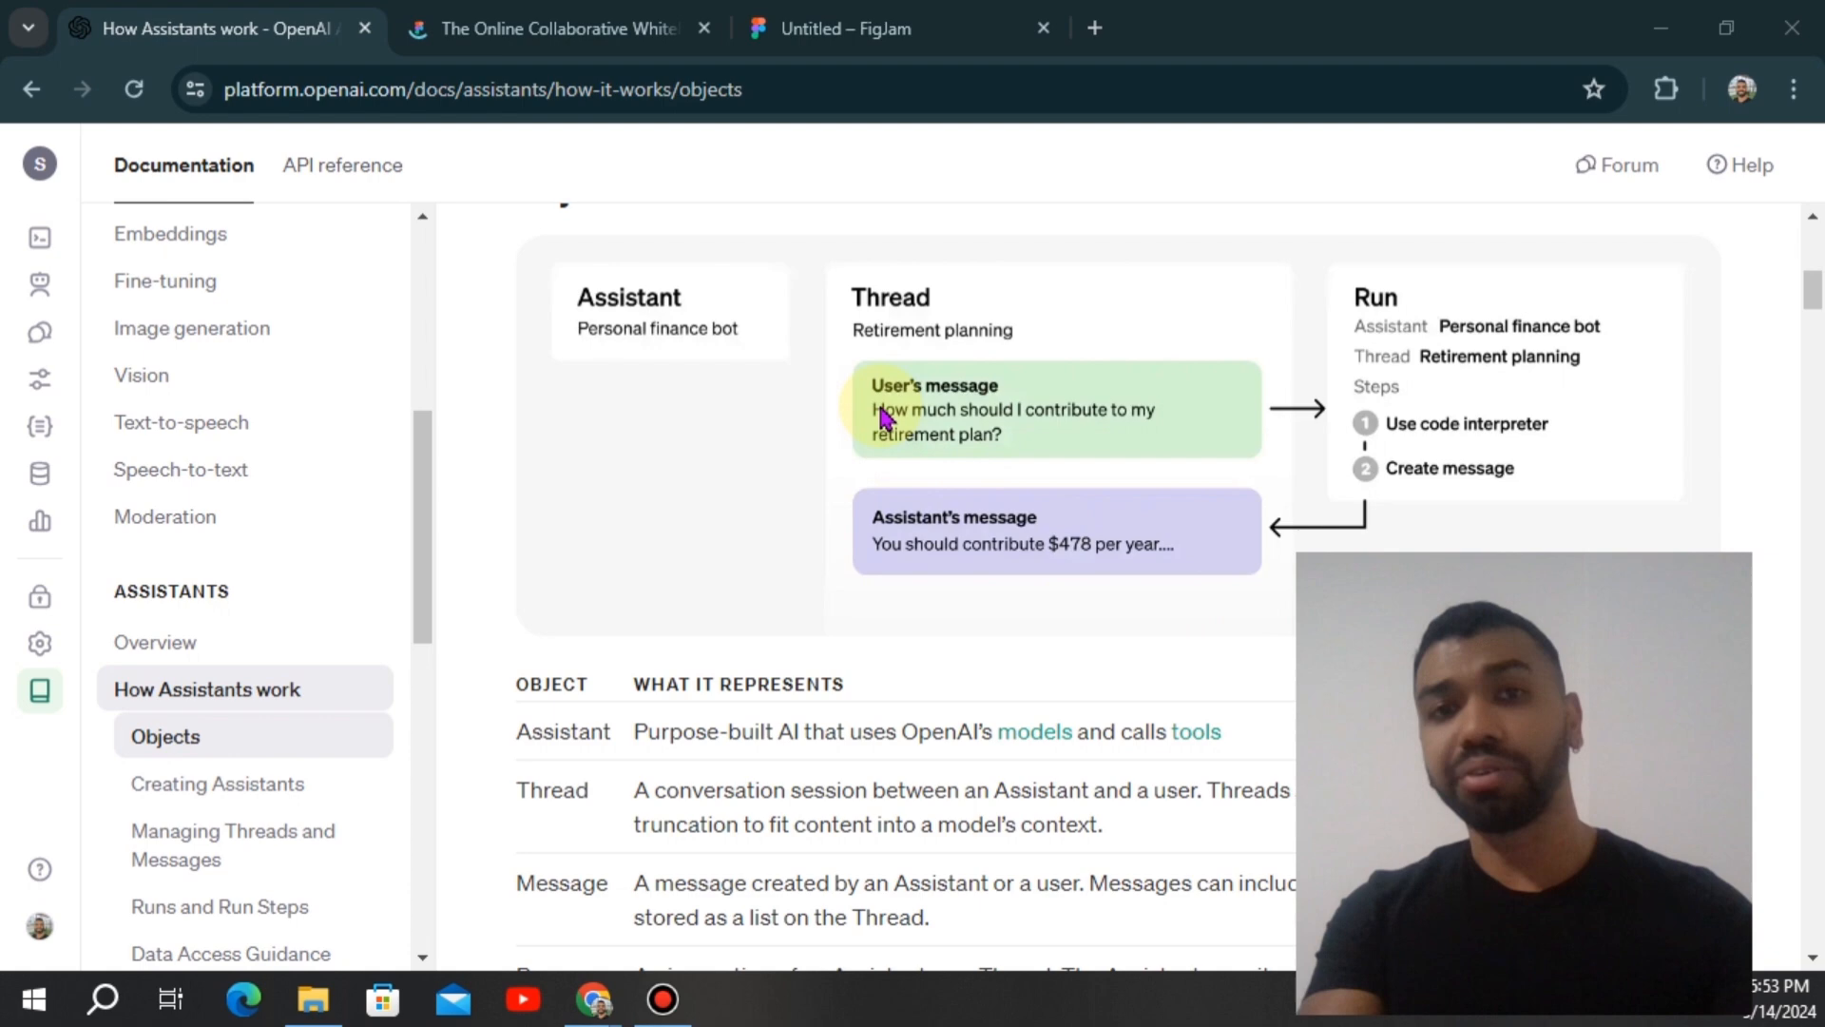
mouse_move(786, 423)
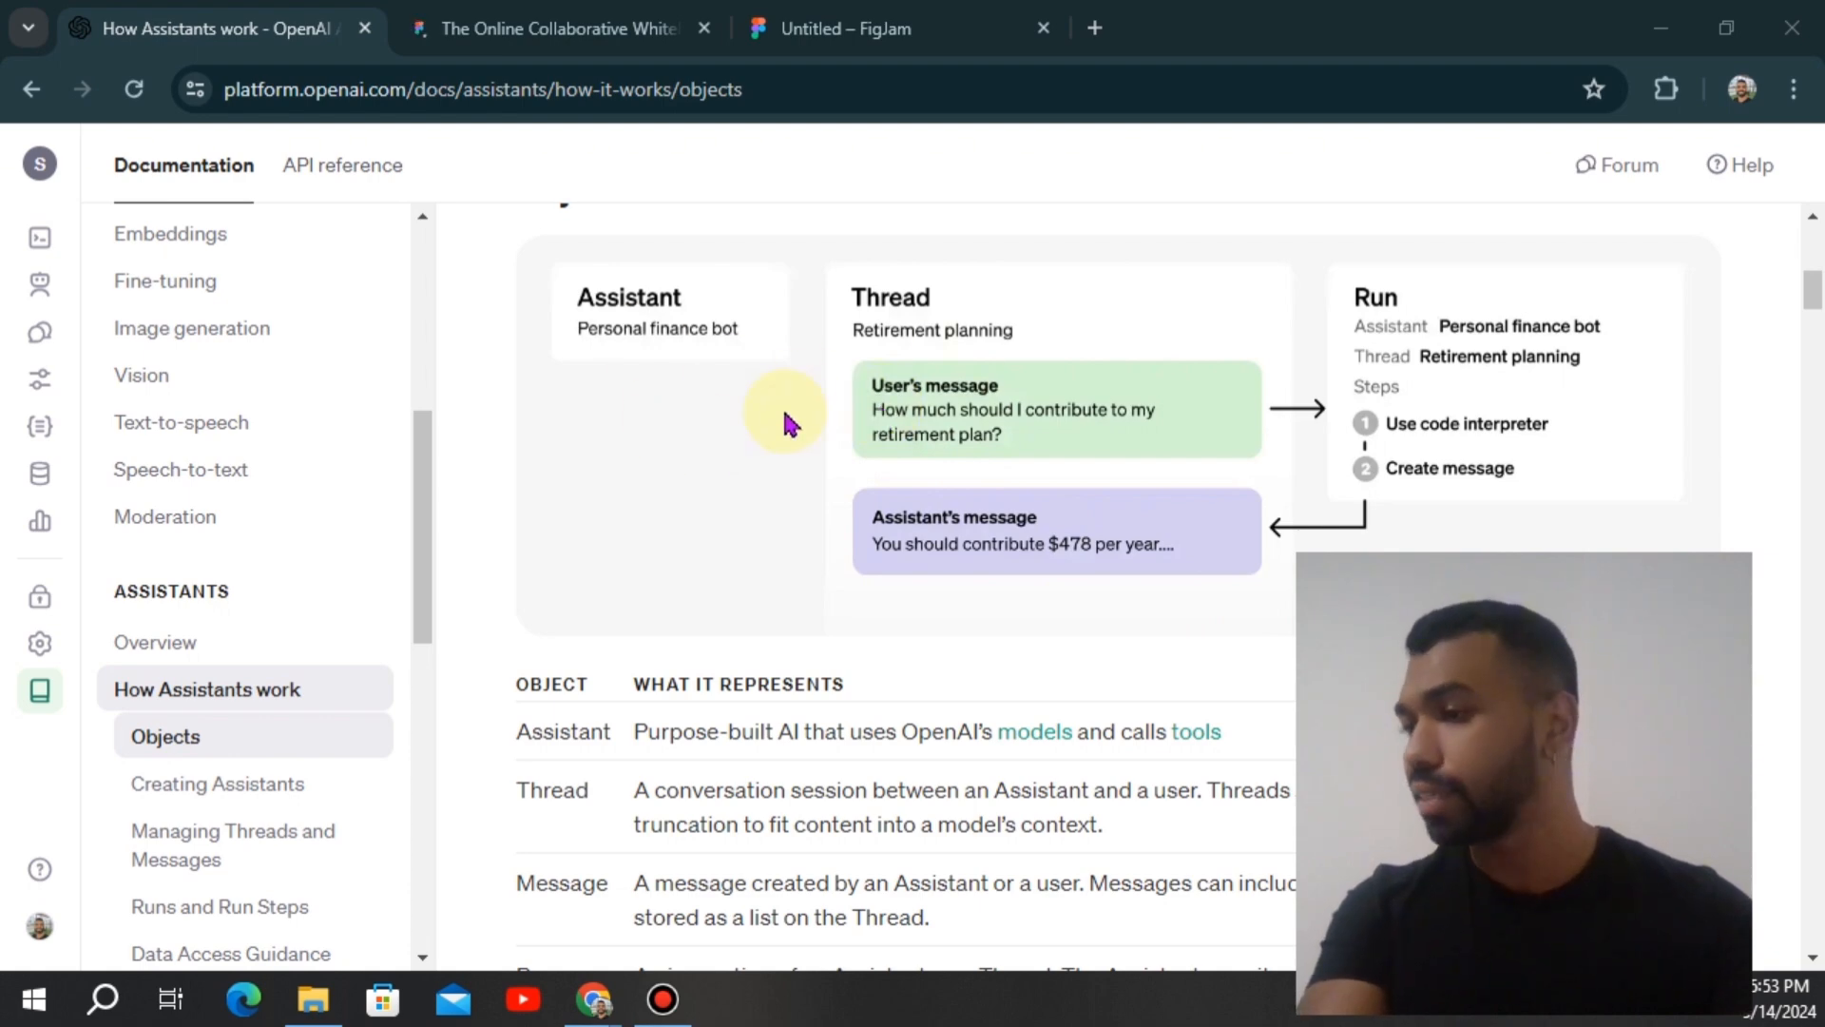
mouse_move(1193, 538)
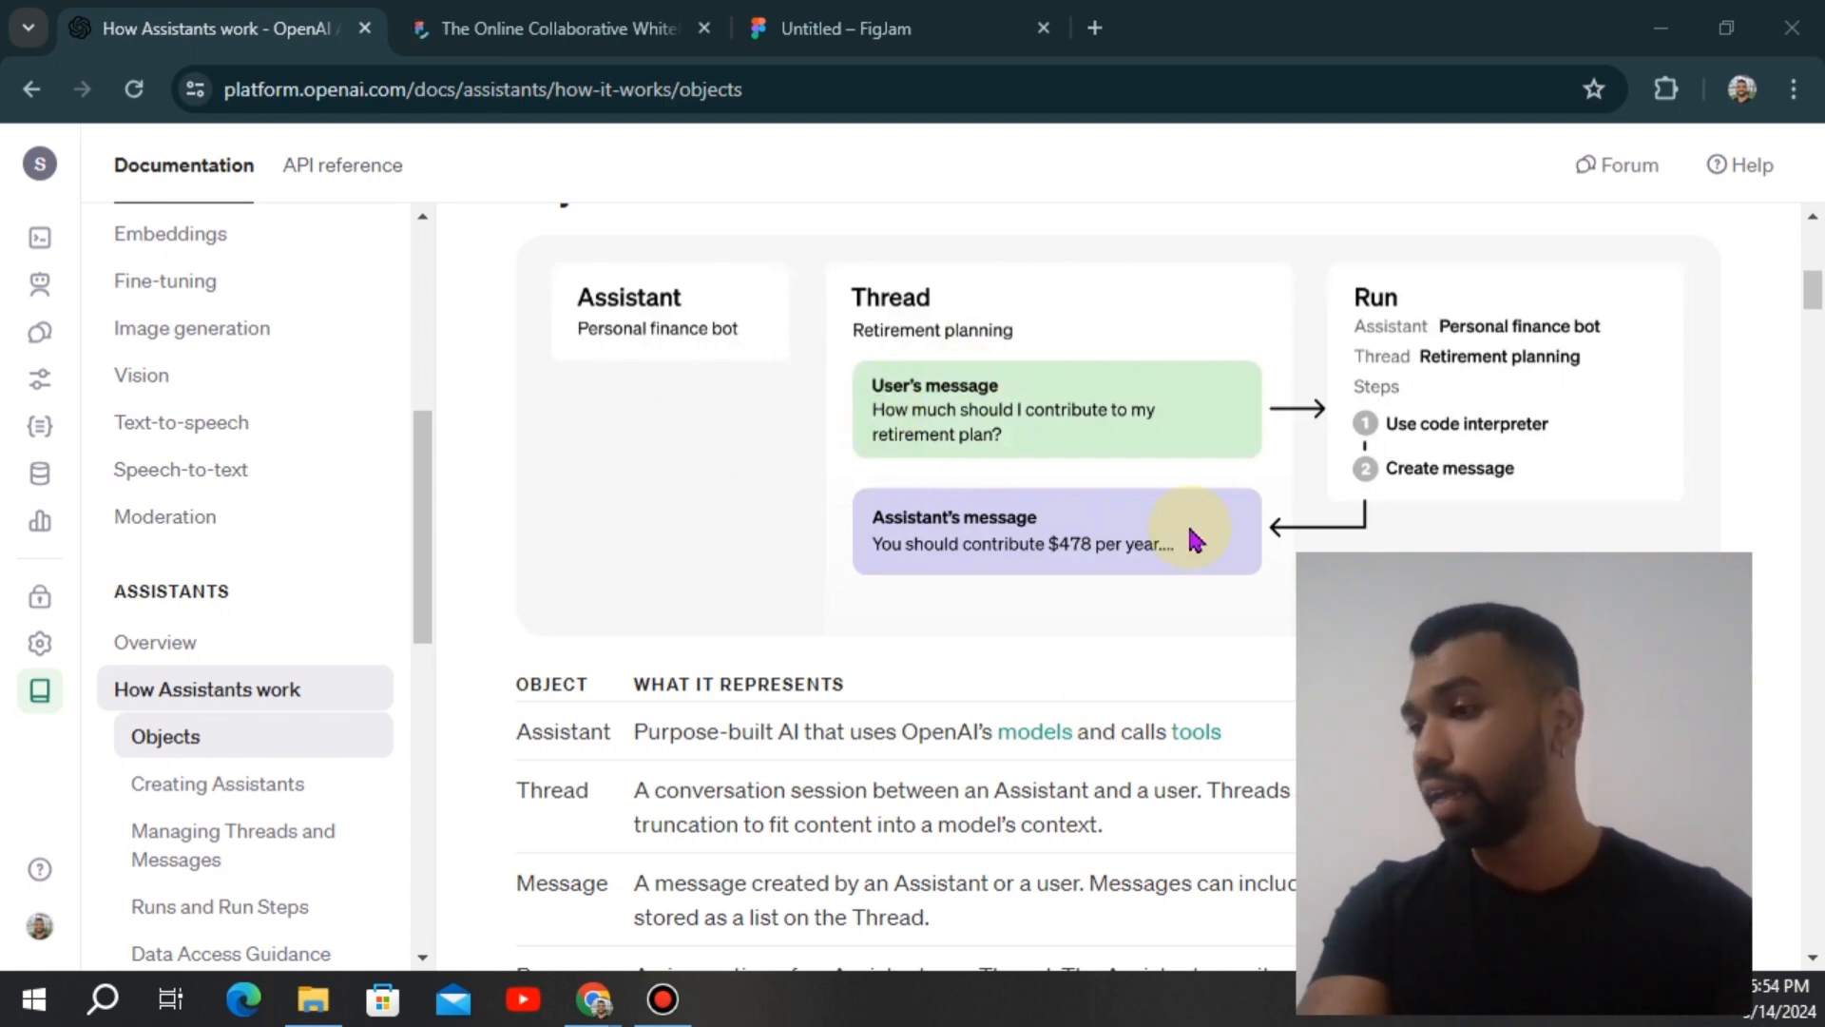
mouse_move(1139, 440)
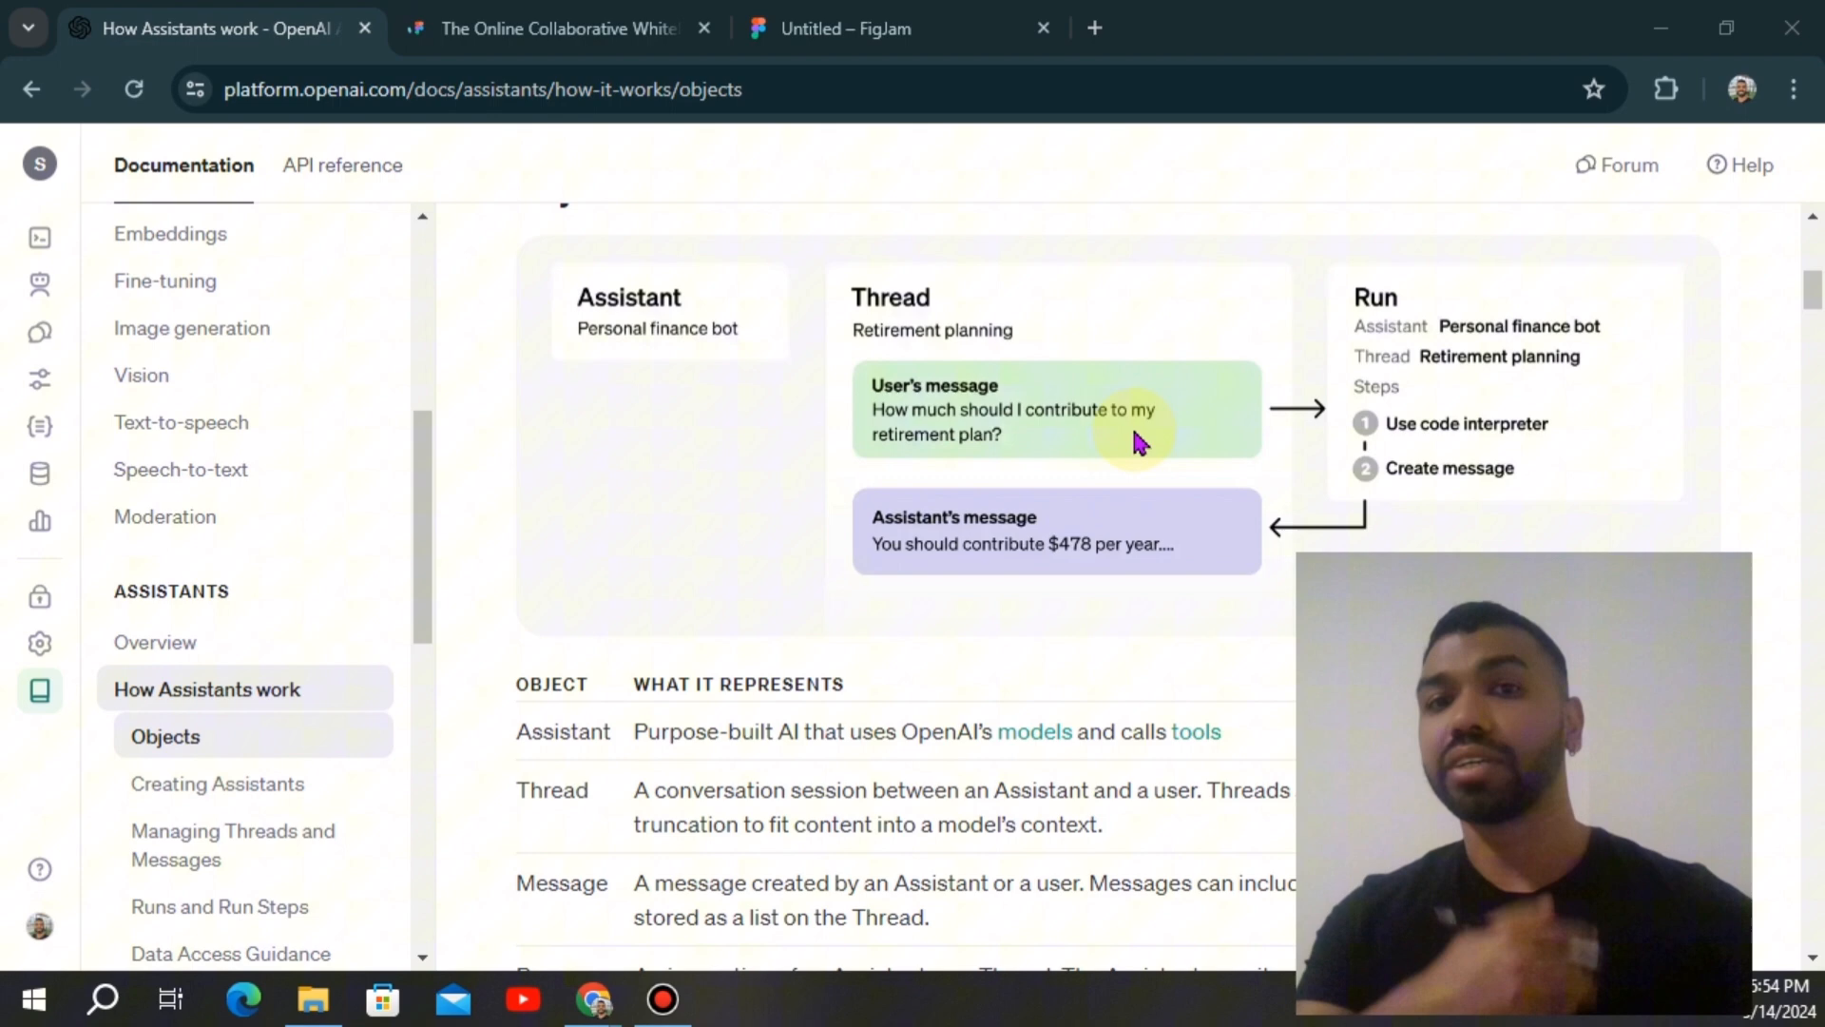
mouse_move(1234, 417)
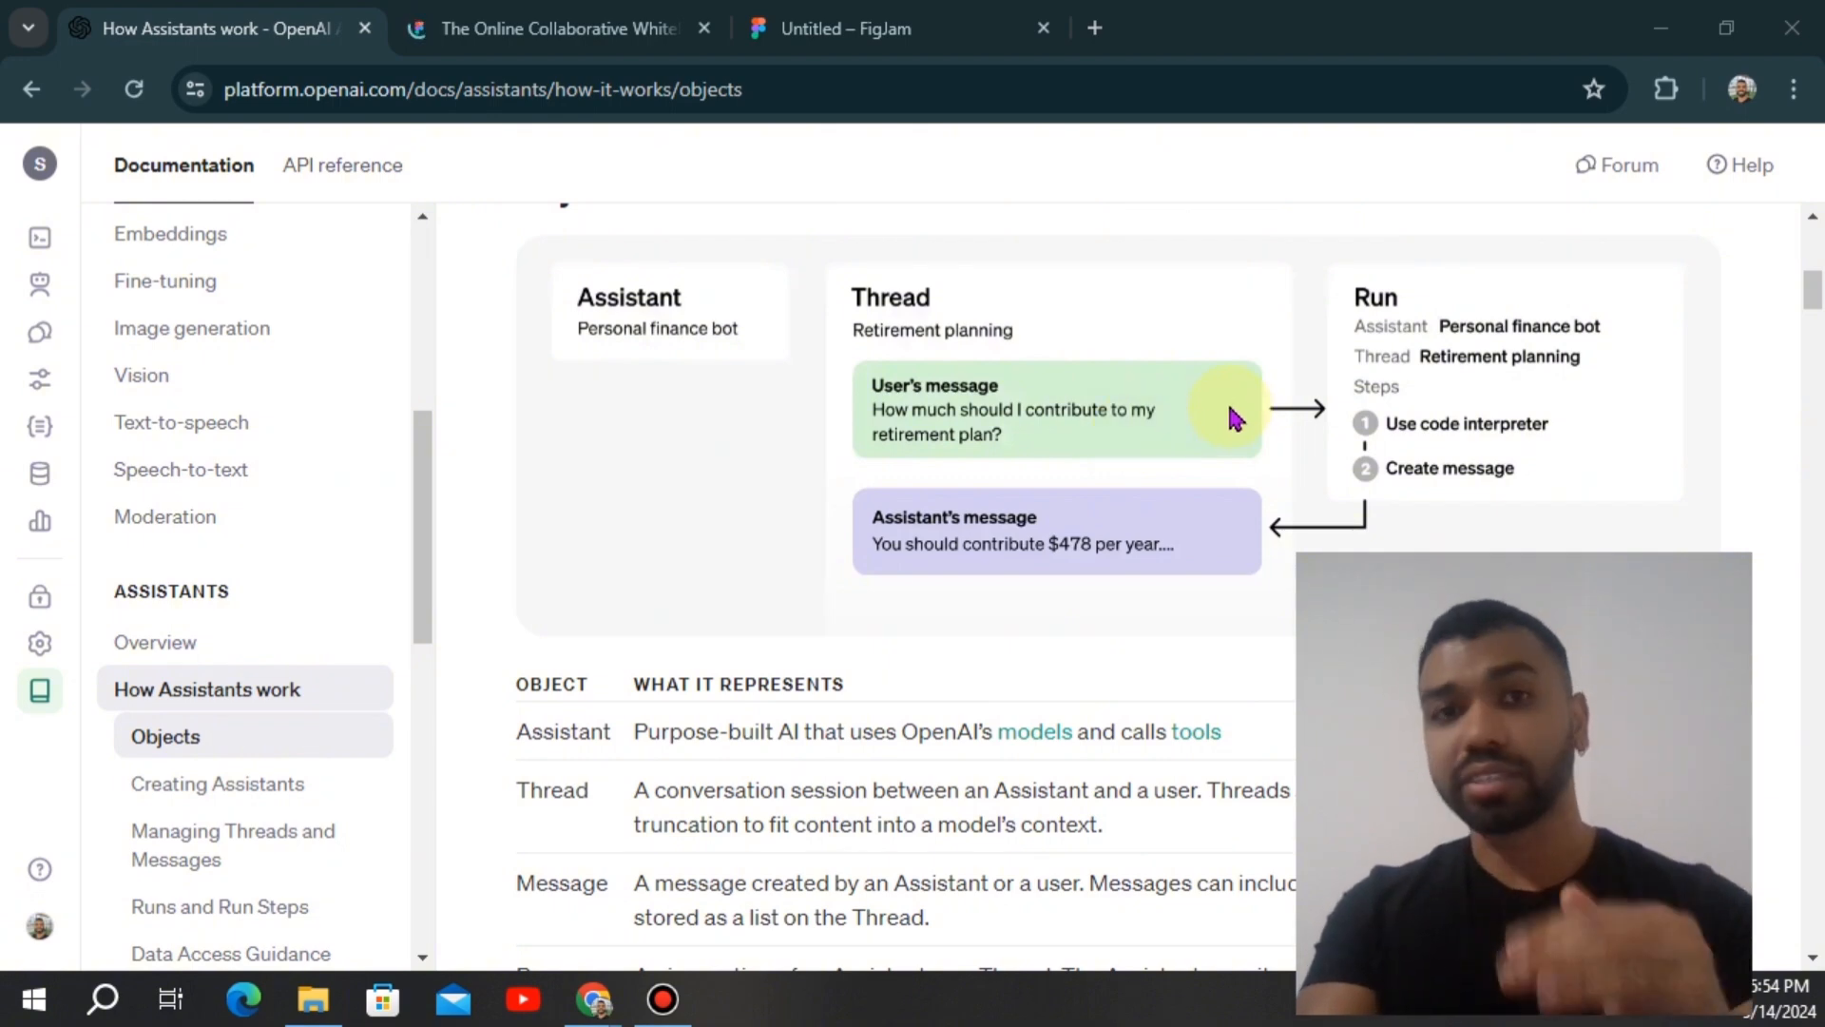
mouse_move(1379, 372)
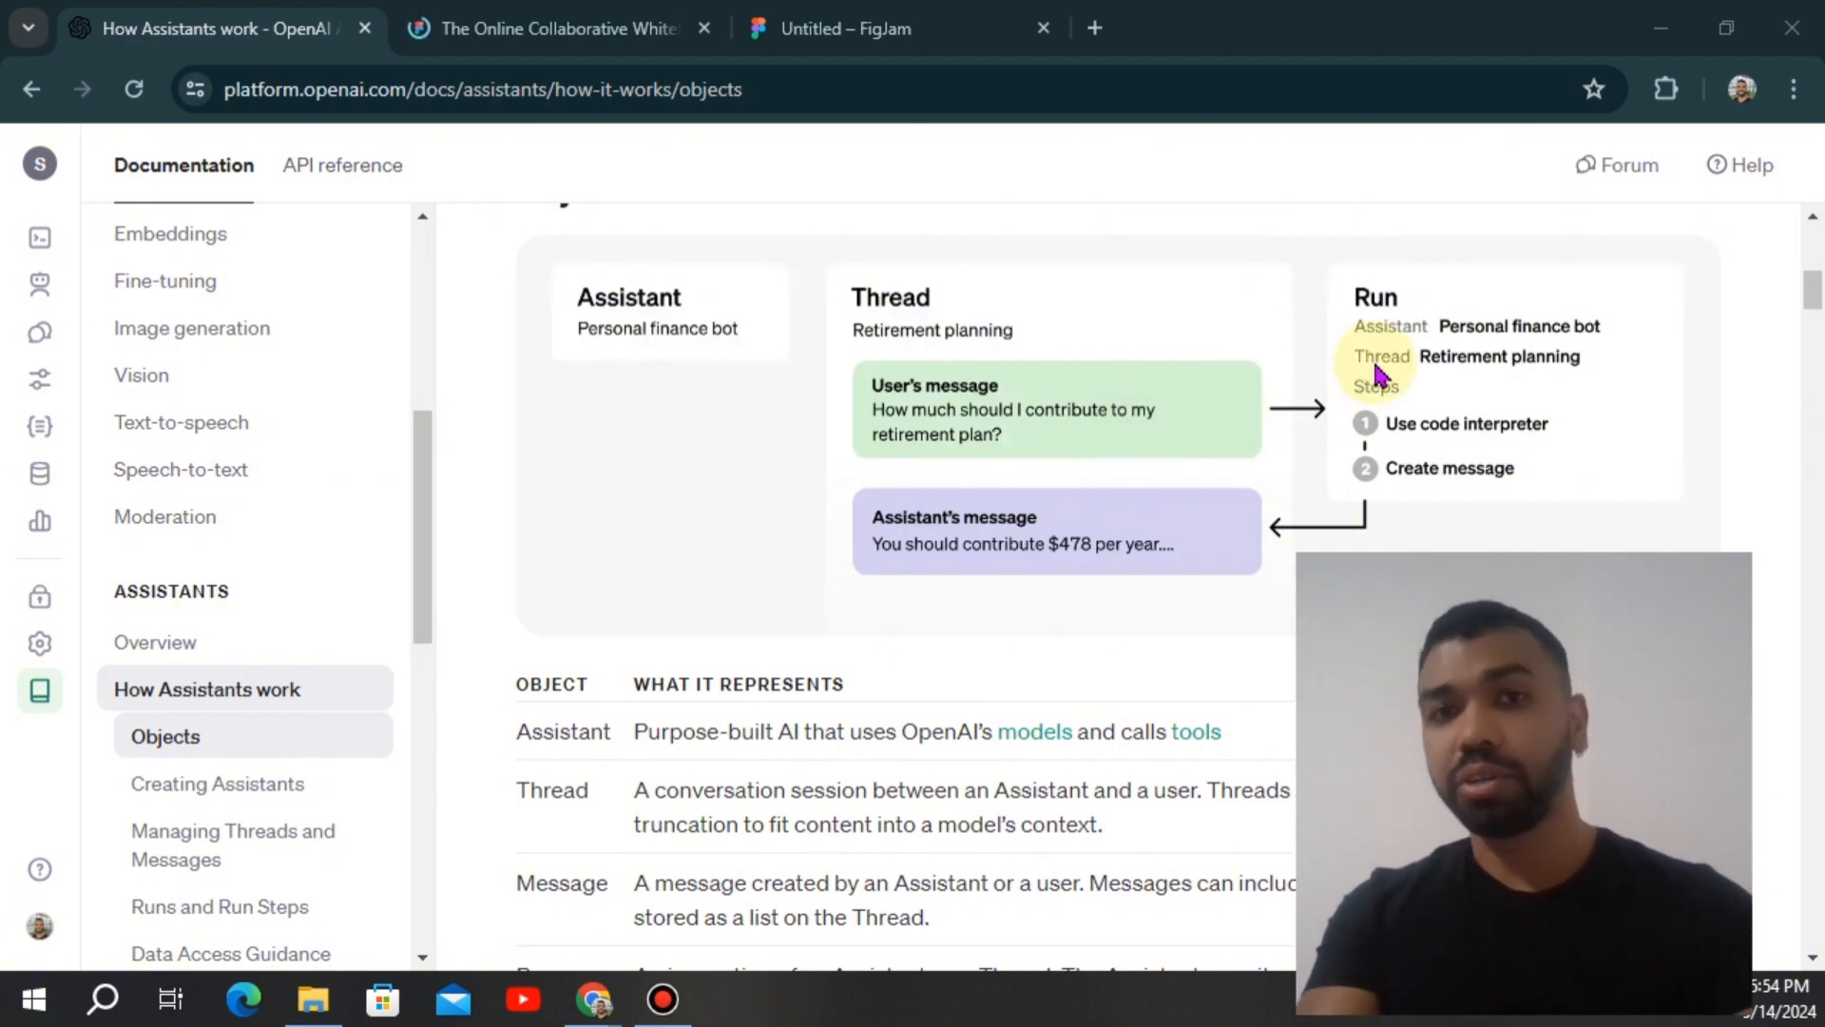
mouse_move(390, 529)
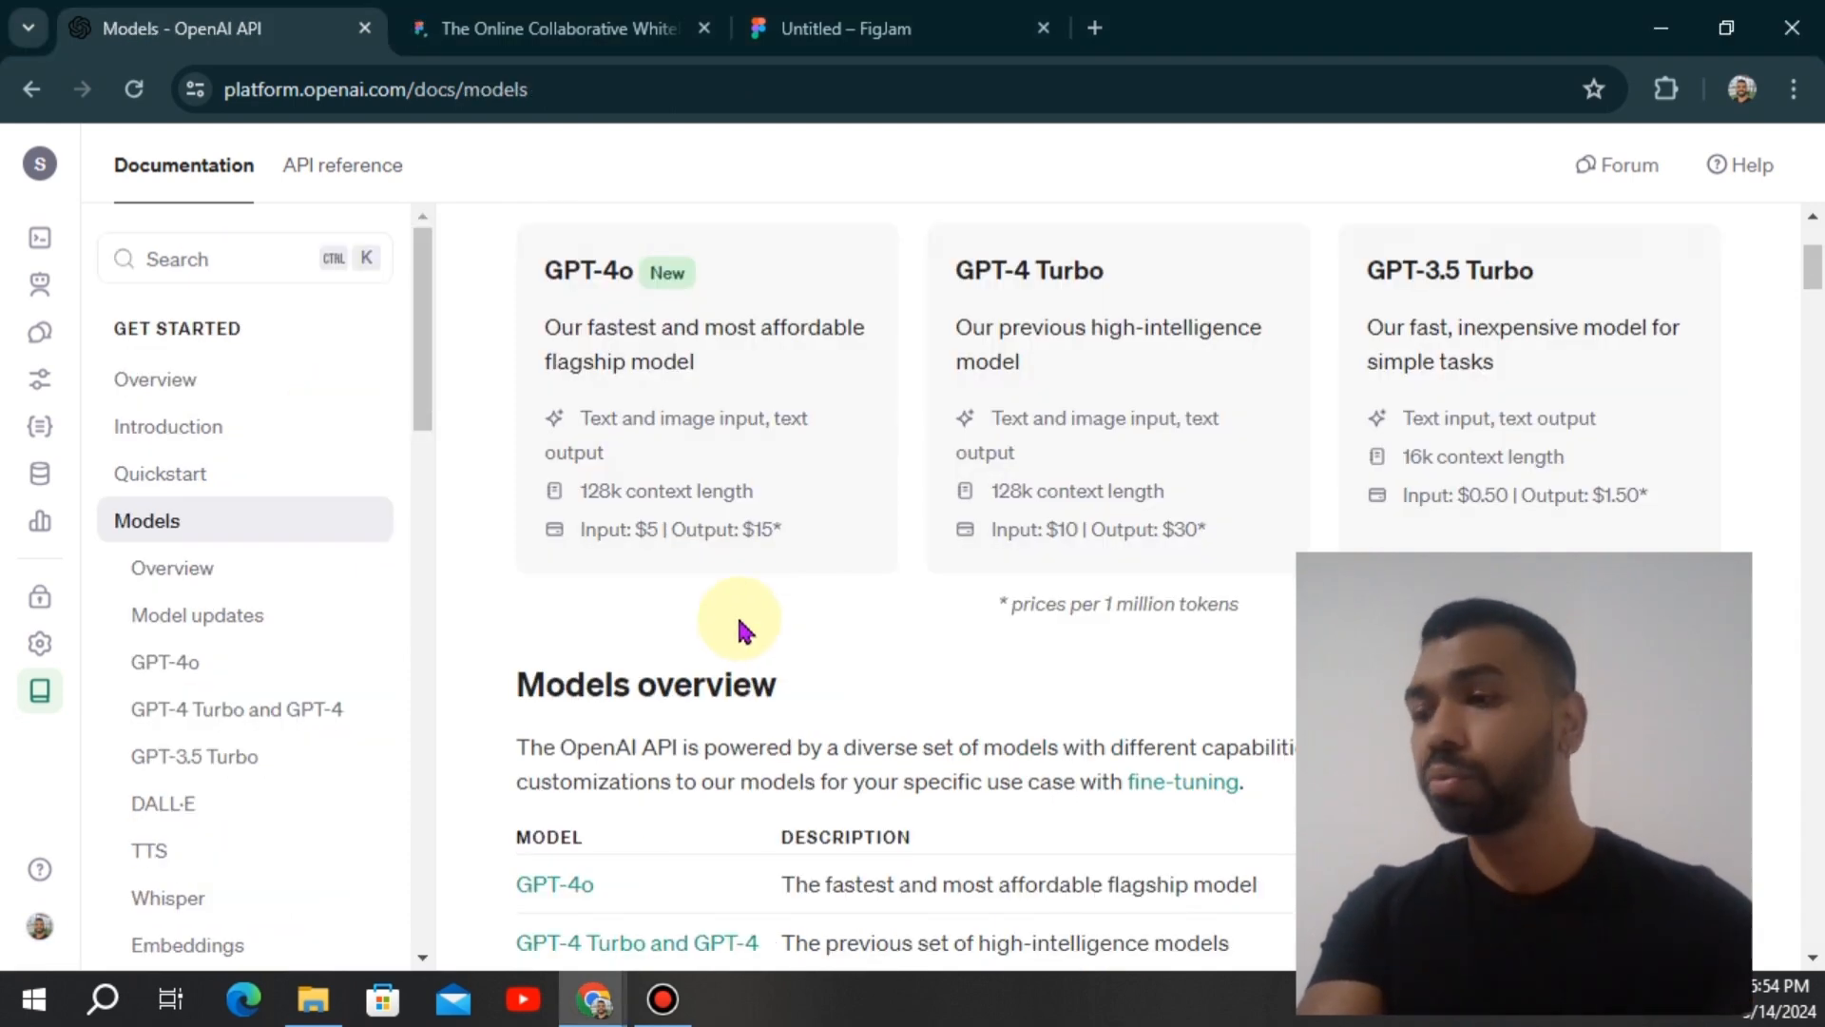
mouse_move(786, 442)
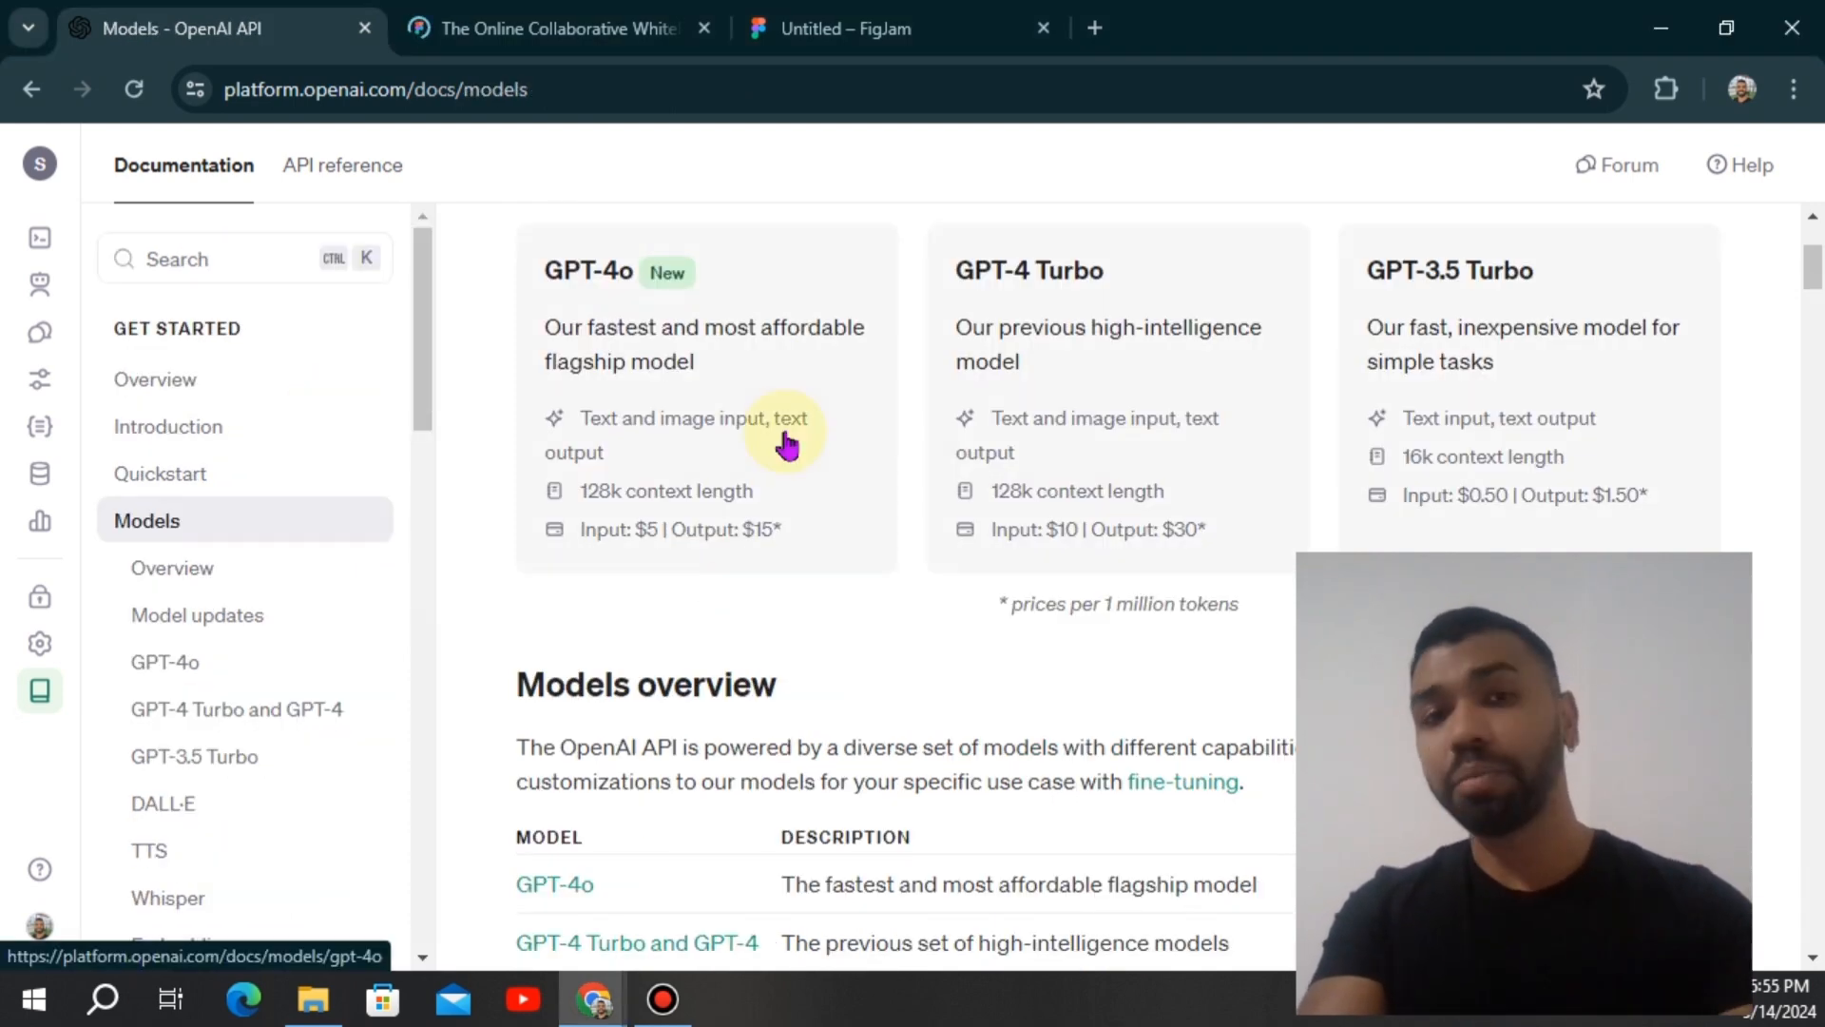
mouse_move(1083, 372)
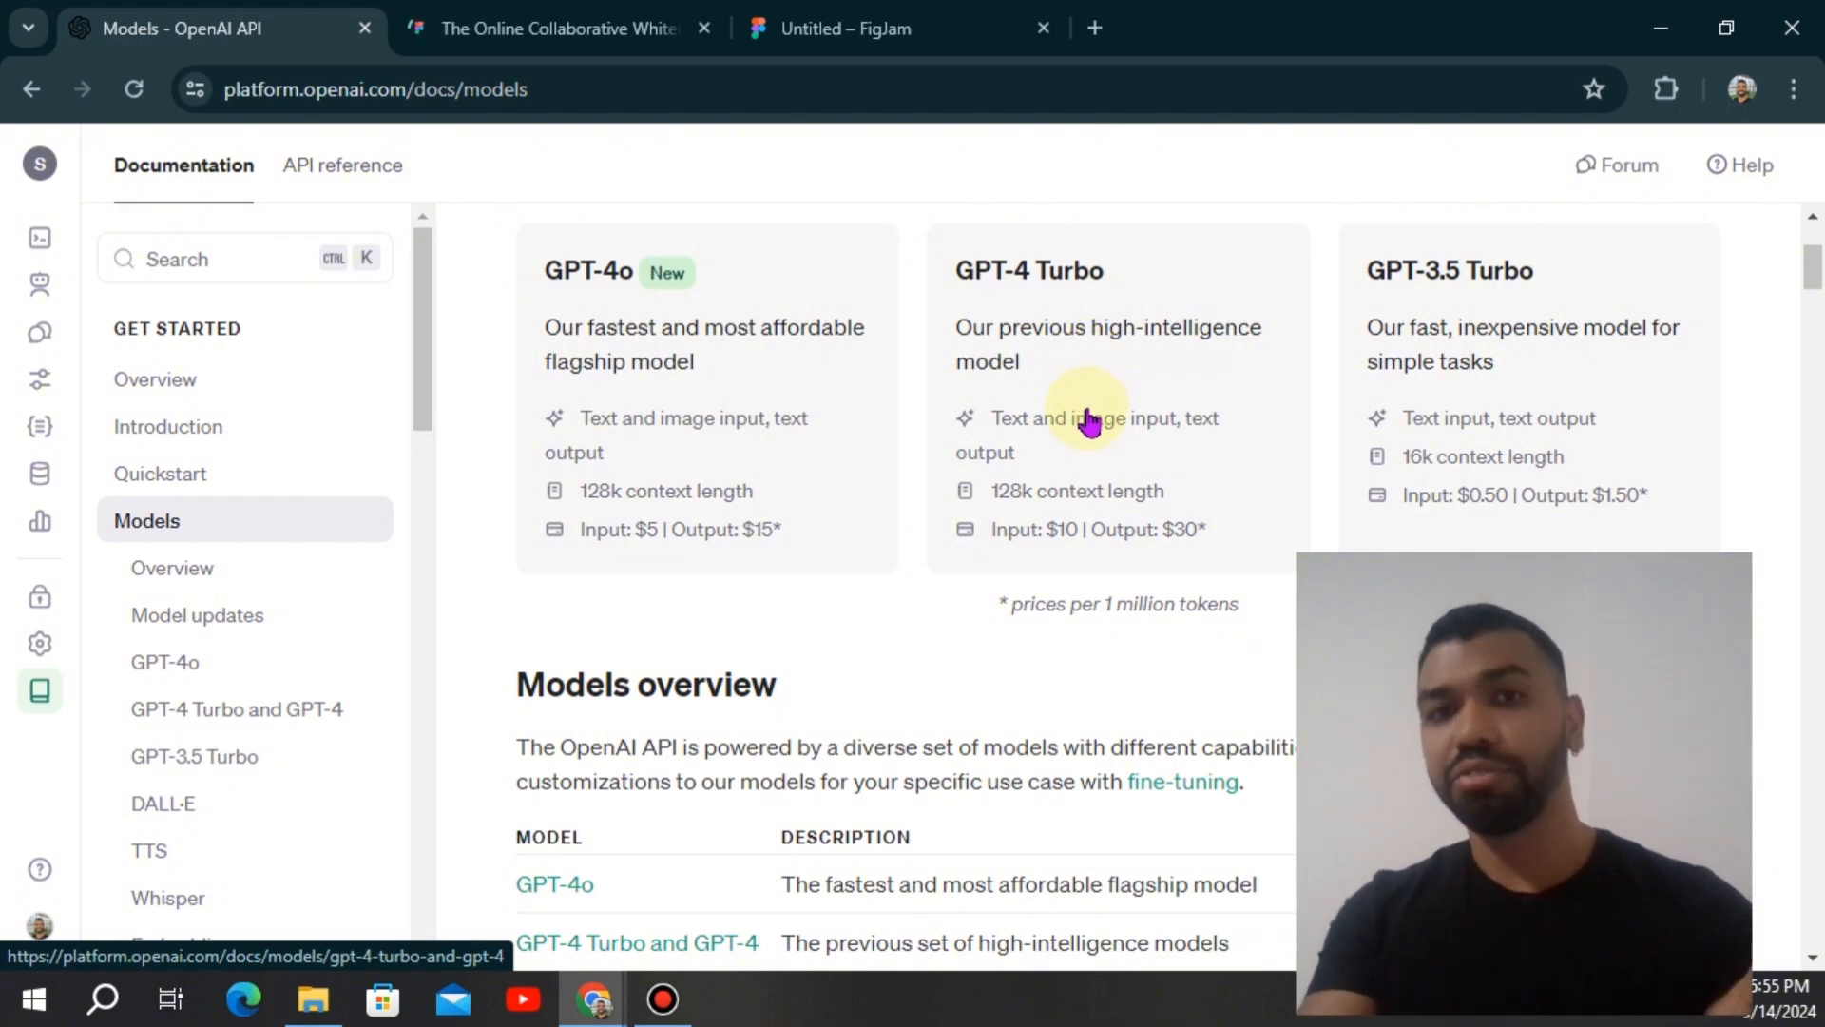
mouse_move(290, 528)
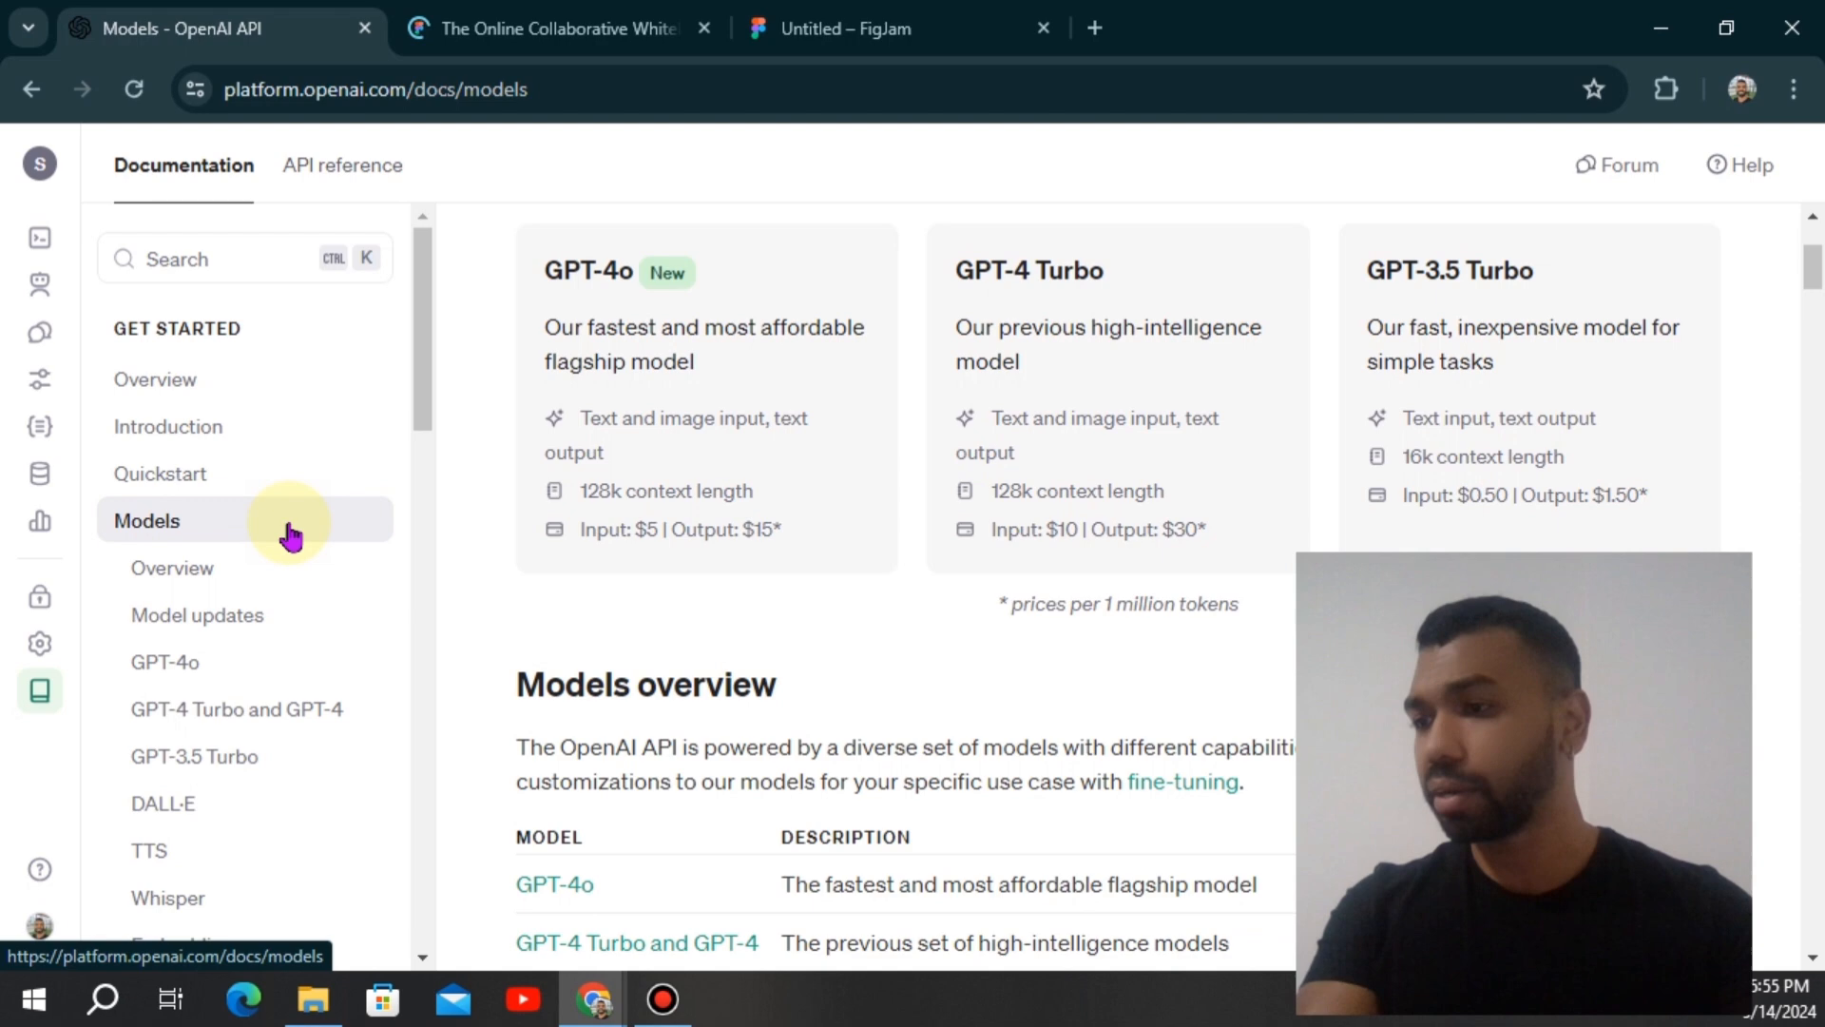
- Switch to the untitled FigJam whiteboard
left_click(896, 27)
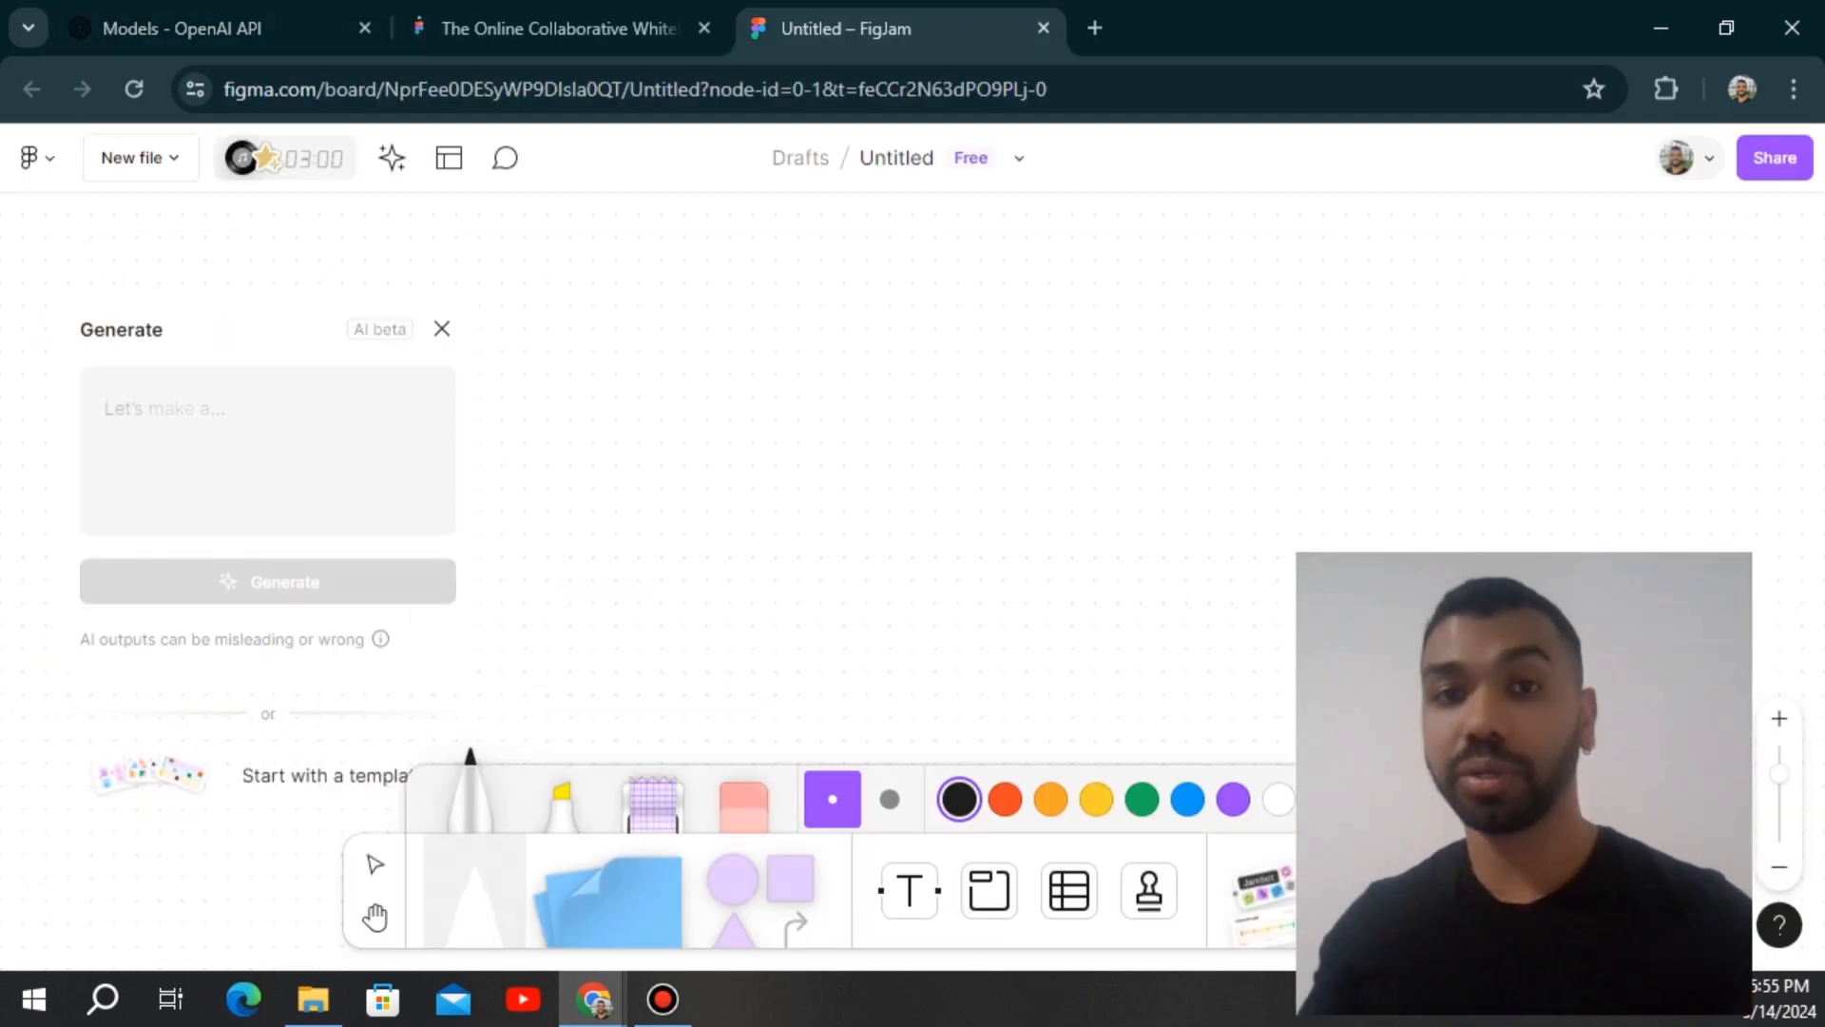
- Hand-draw Assistant → Thread → File → Img+Txt Message → Assistant, then return to Colab
left_click(441, 328)
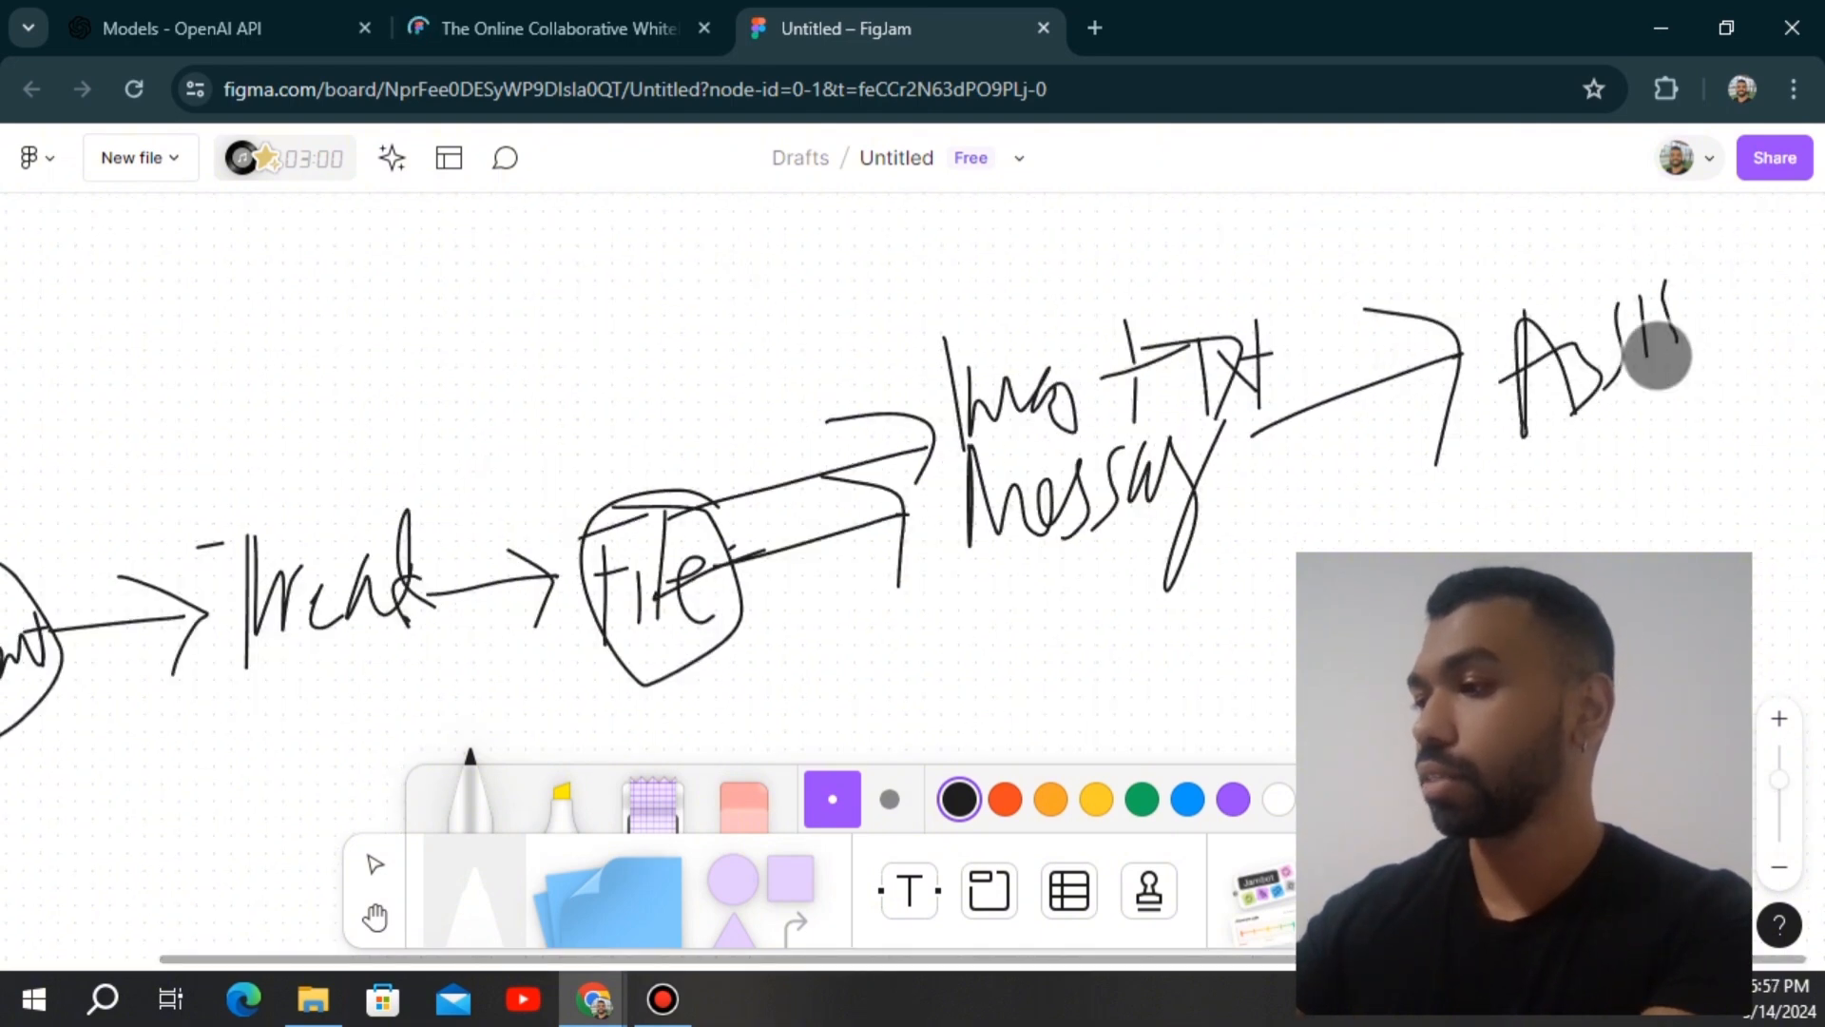
left_click(181, 28)
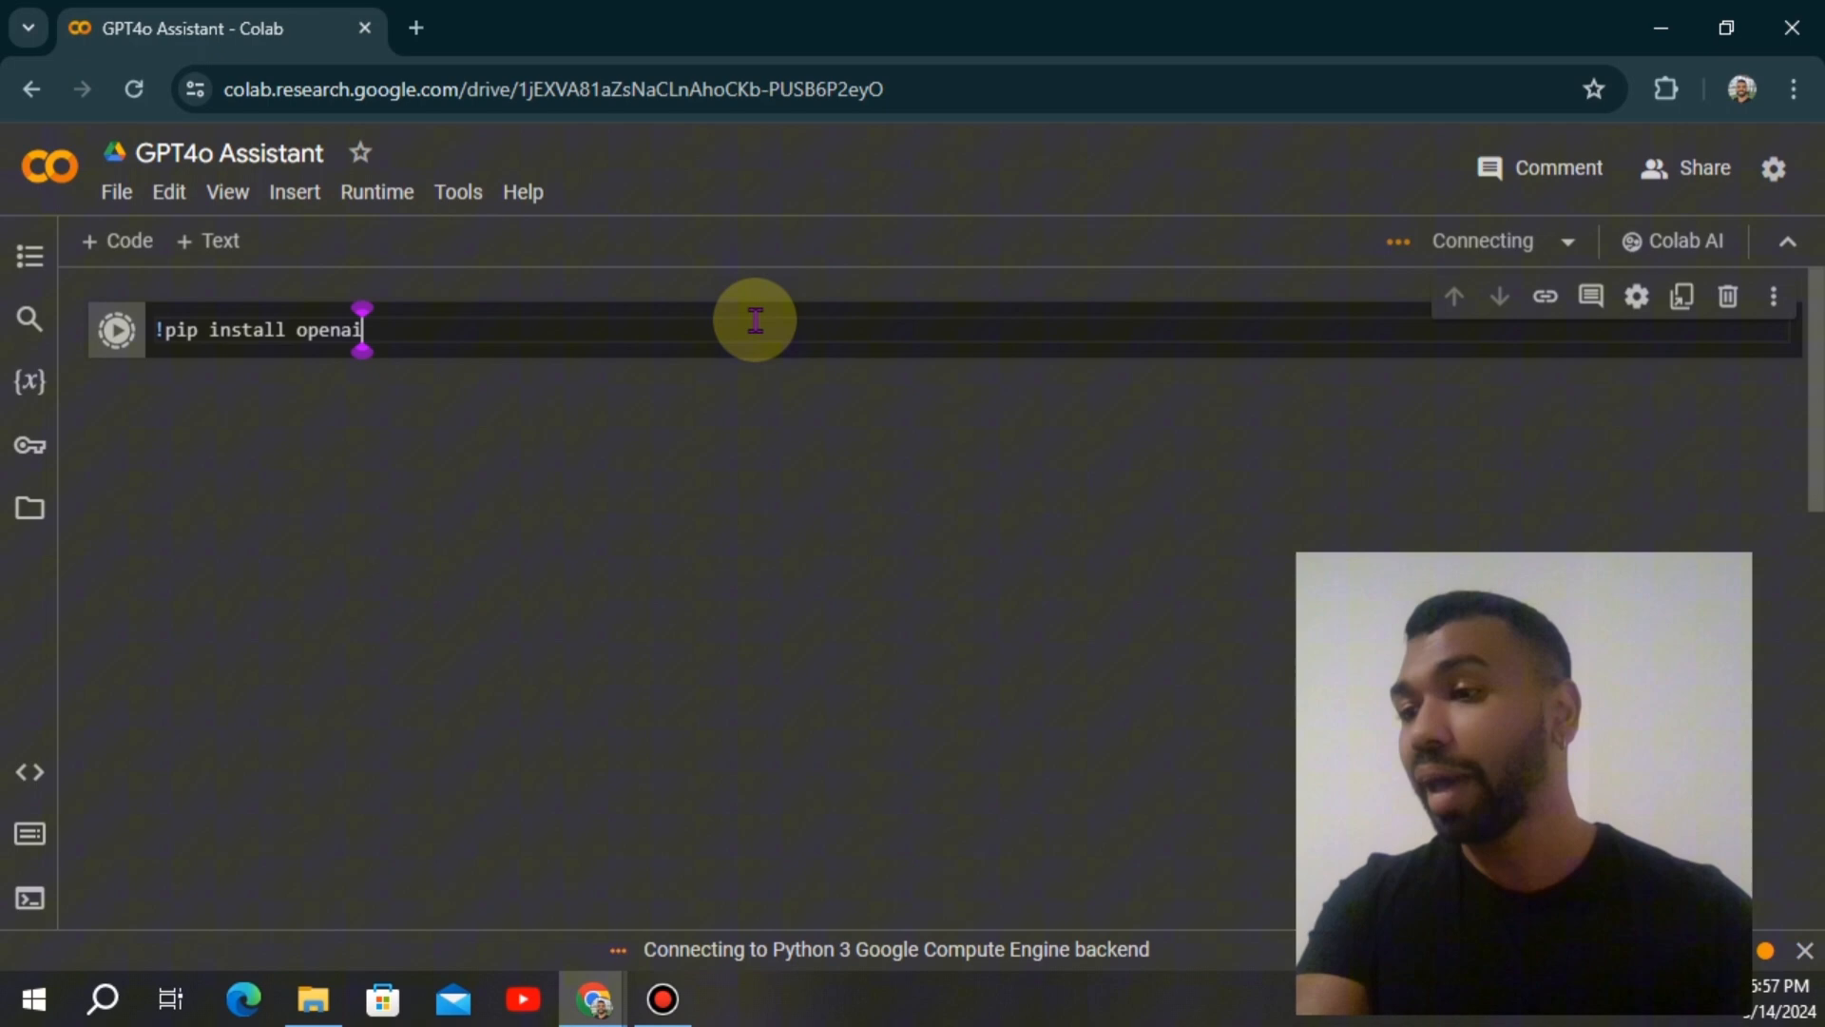
- Run the !pip install openai cell and move on to the imports and client setup
left_click(115, 329)
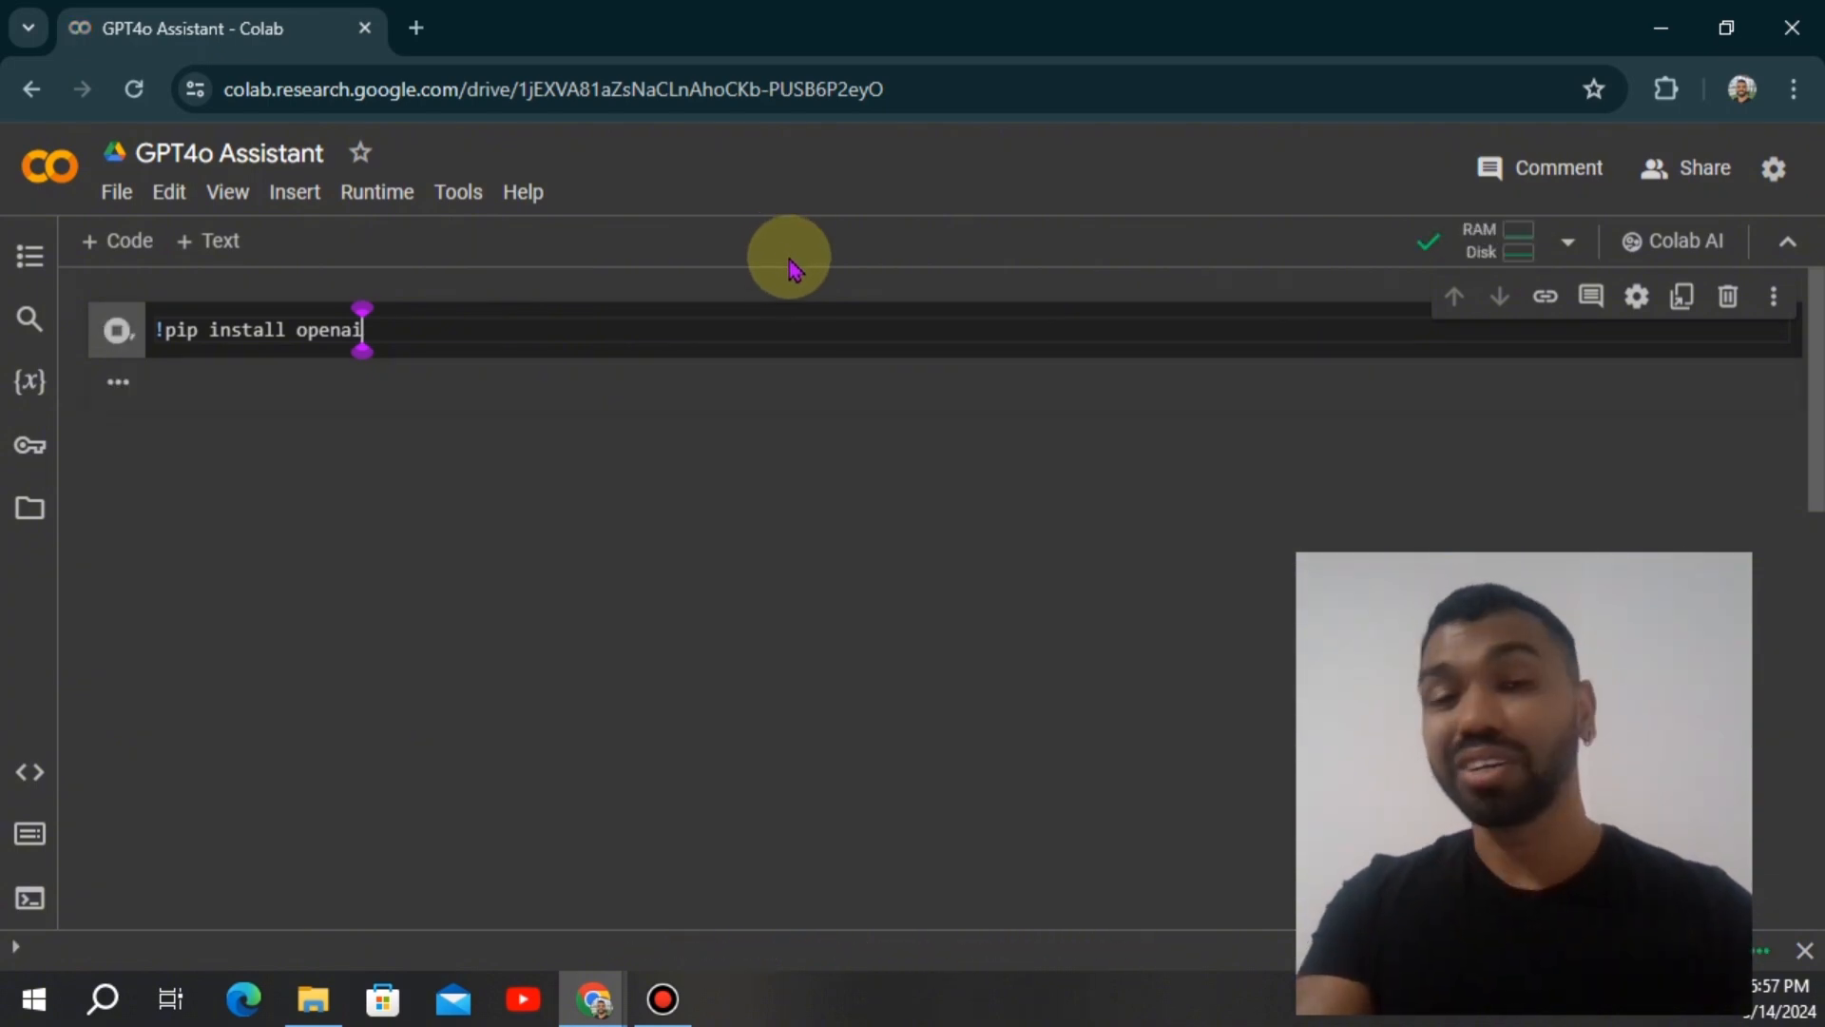
left_click(116, 330)
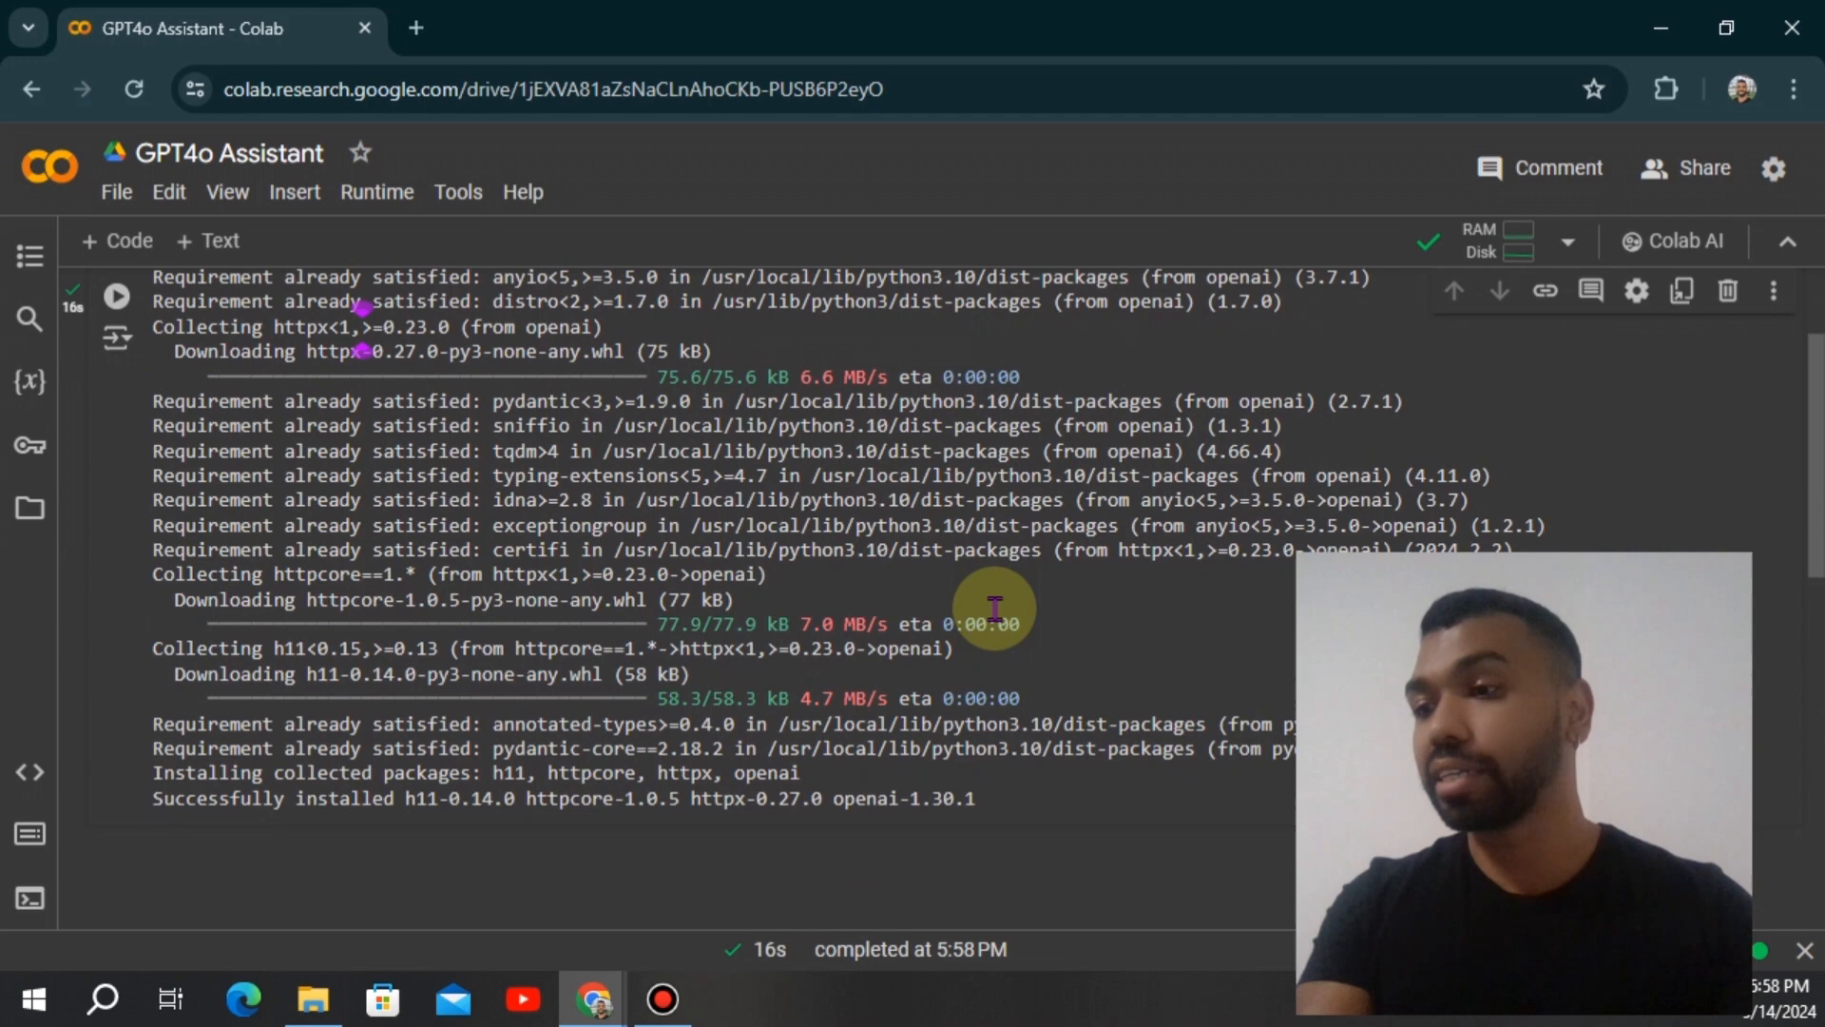
scroll("down", 3)
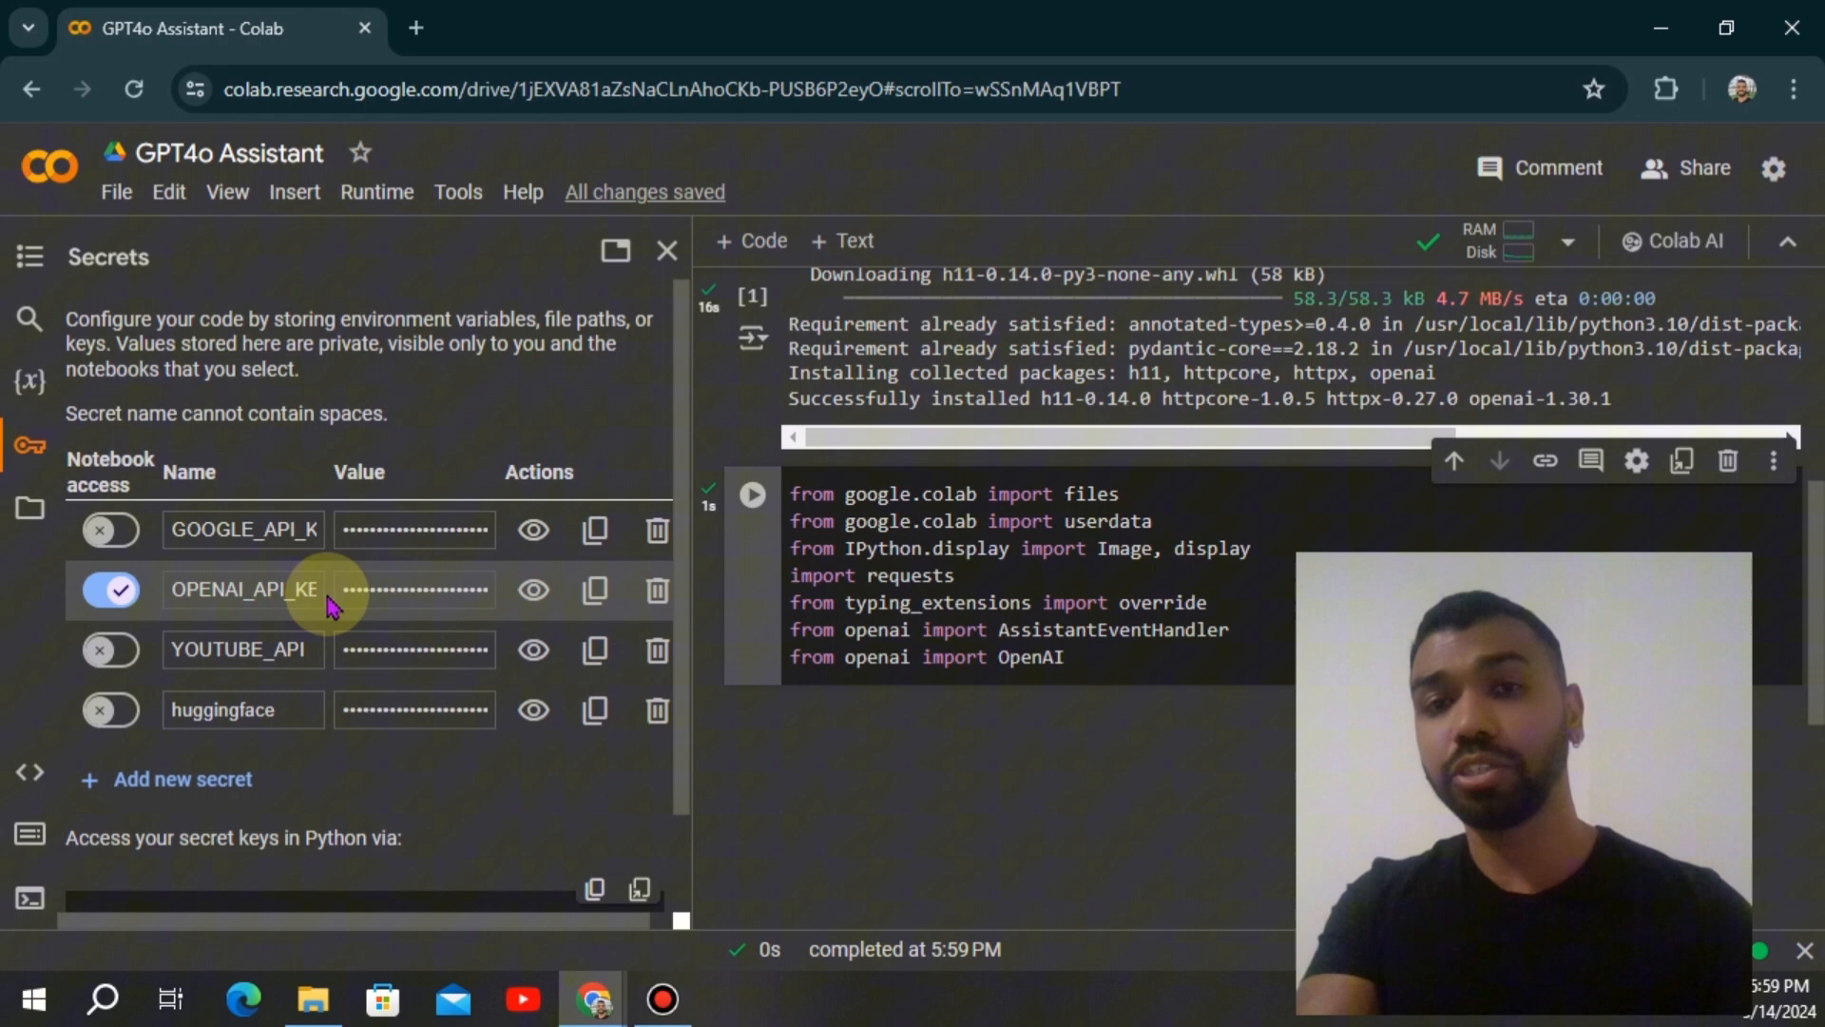
mouse_move(372, 530)
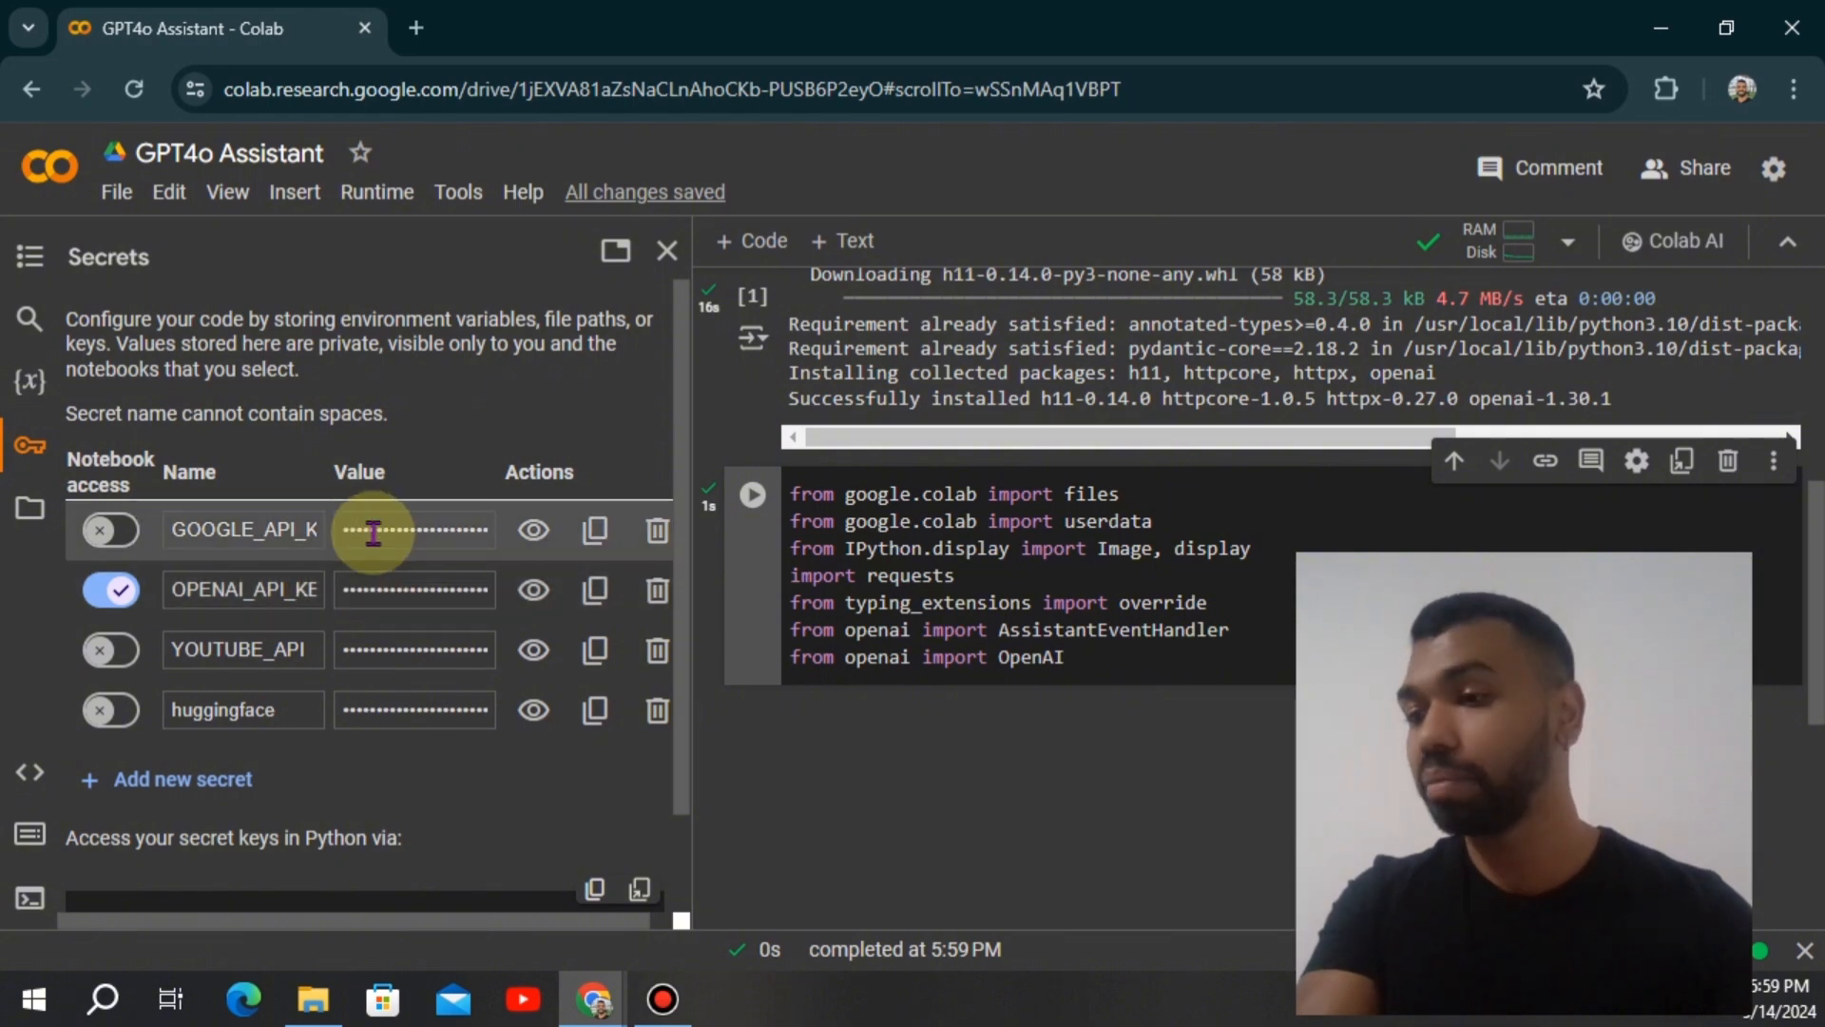
- Hide the stored Secrets list and add a new EventHandler class code cell
left_click(668, 250)
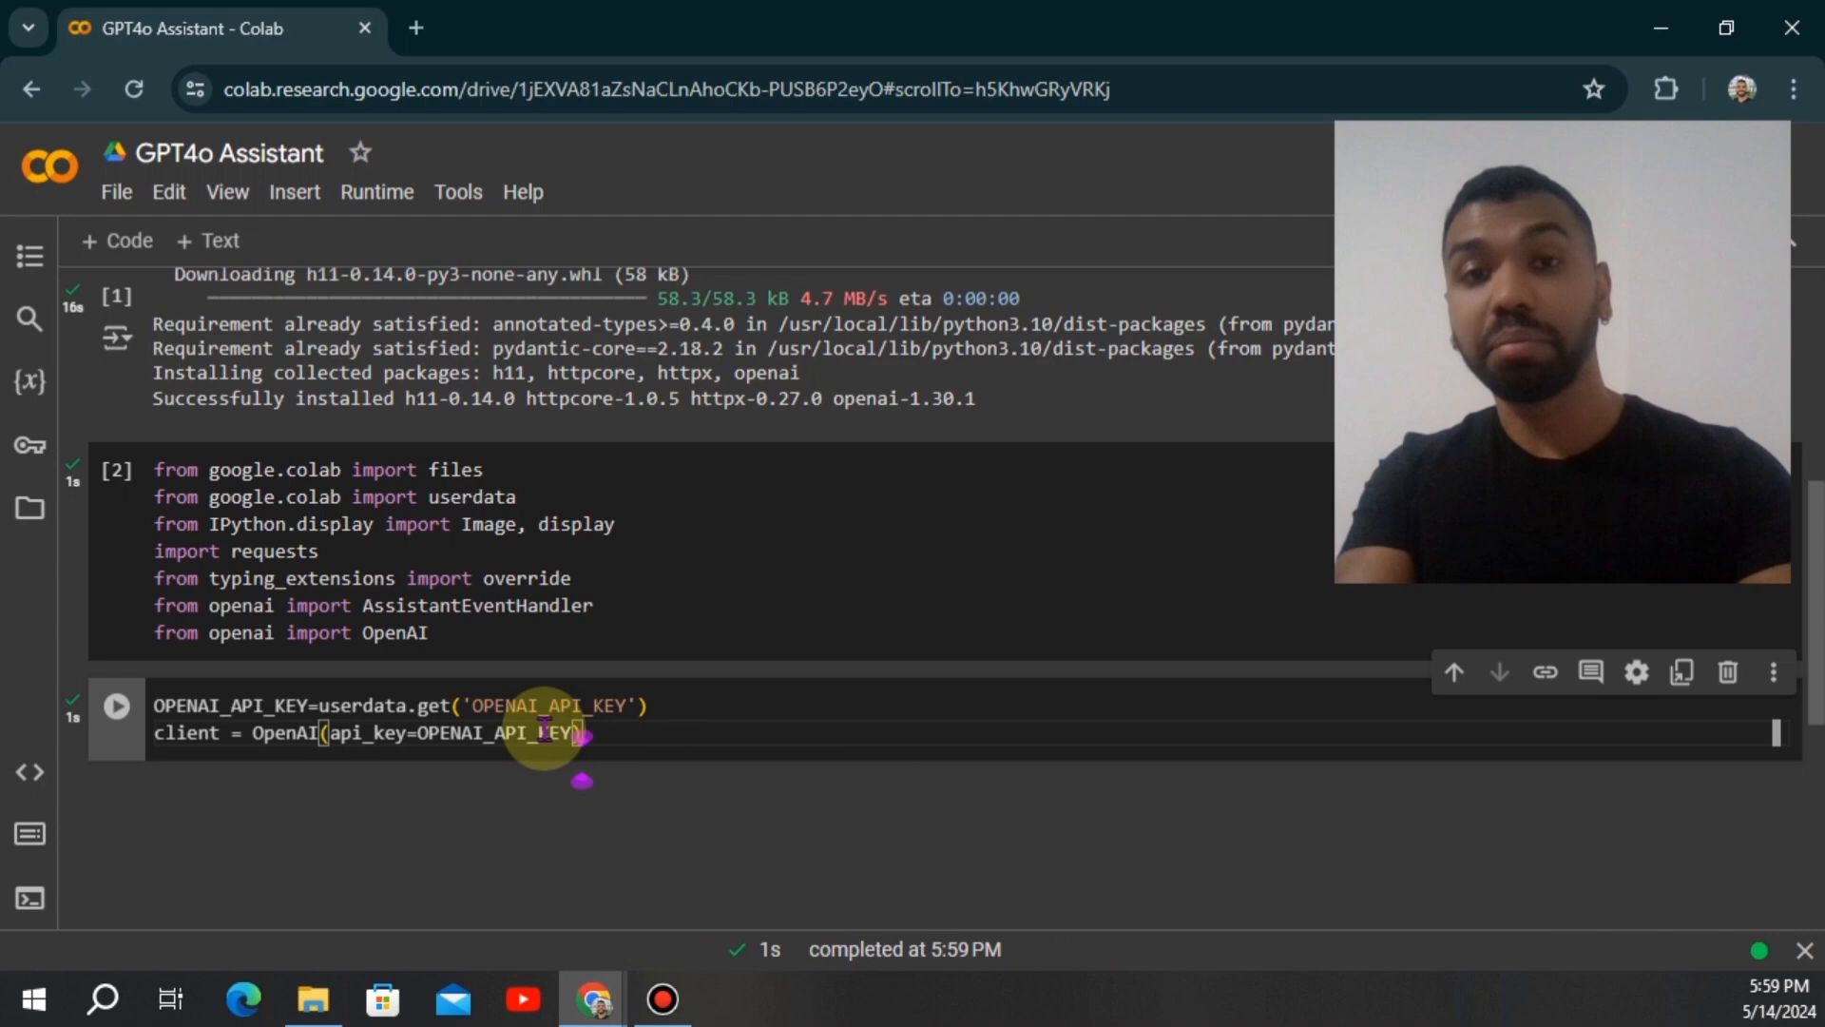
mouse_move(800, 800)
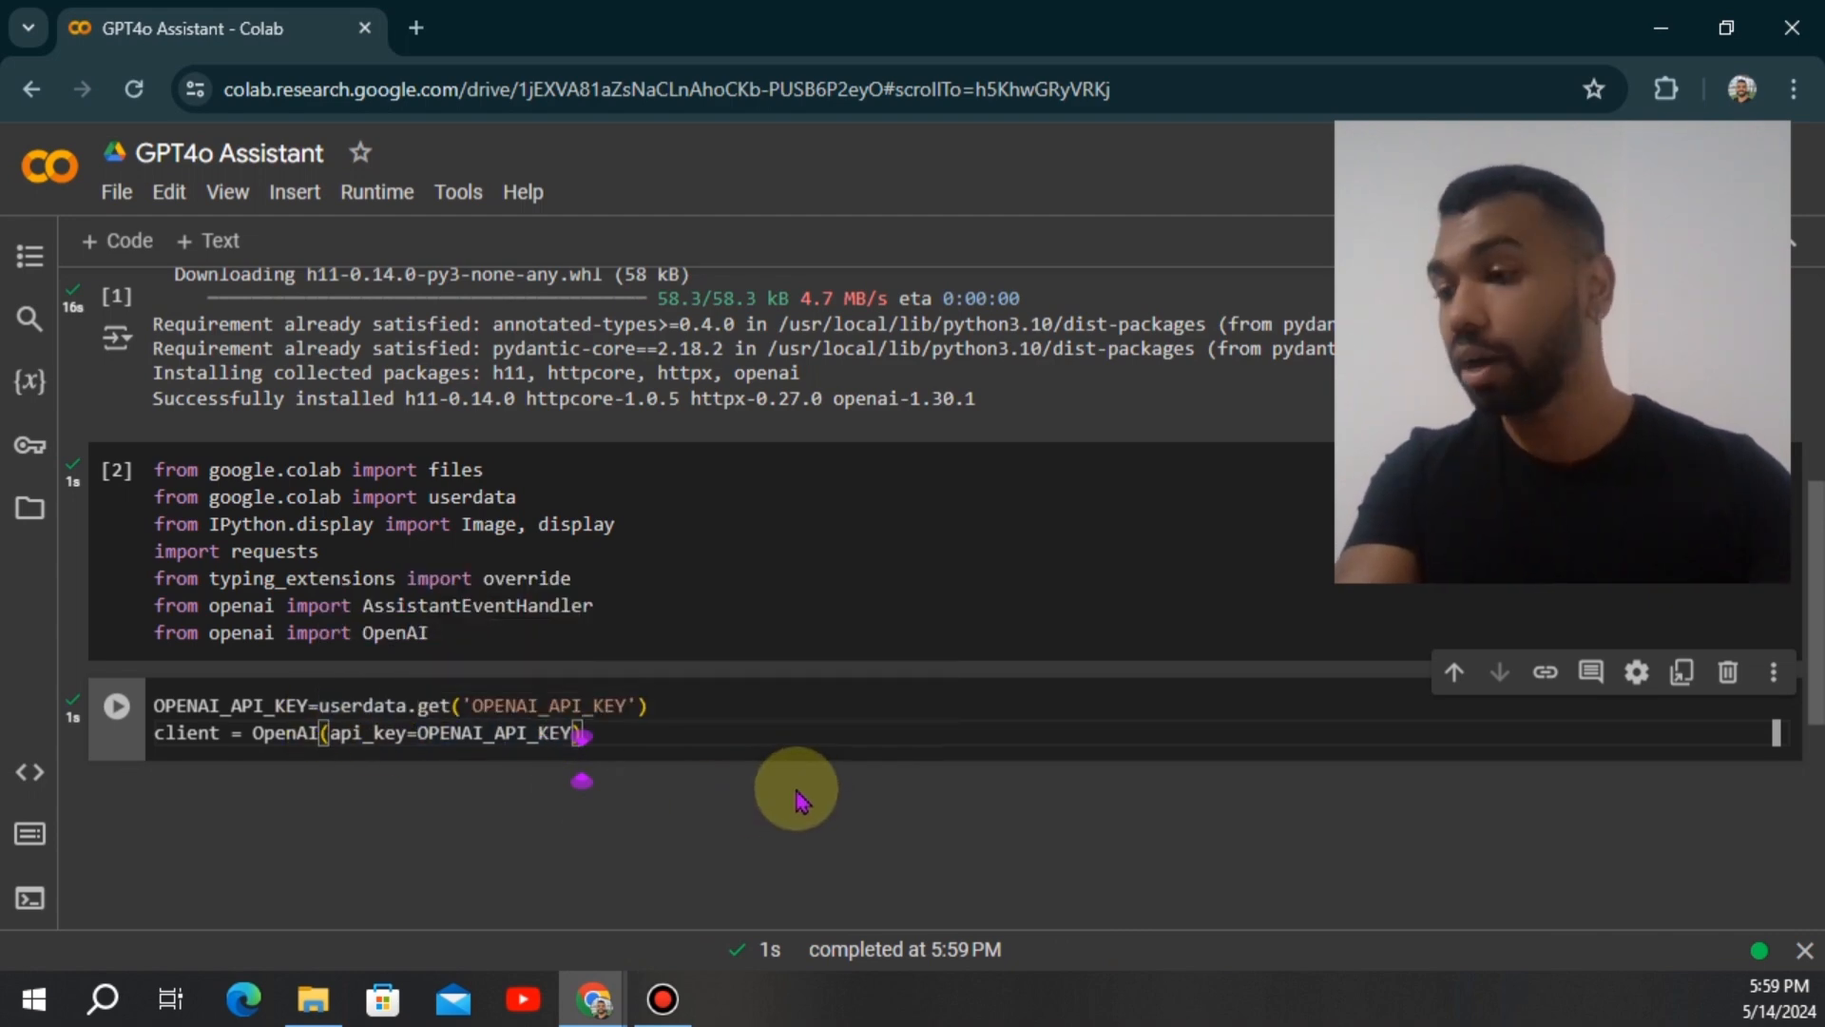
left_click(883, 716)
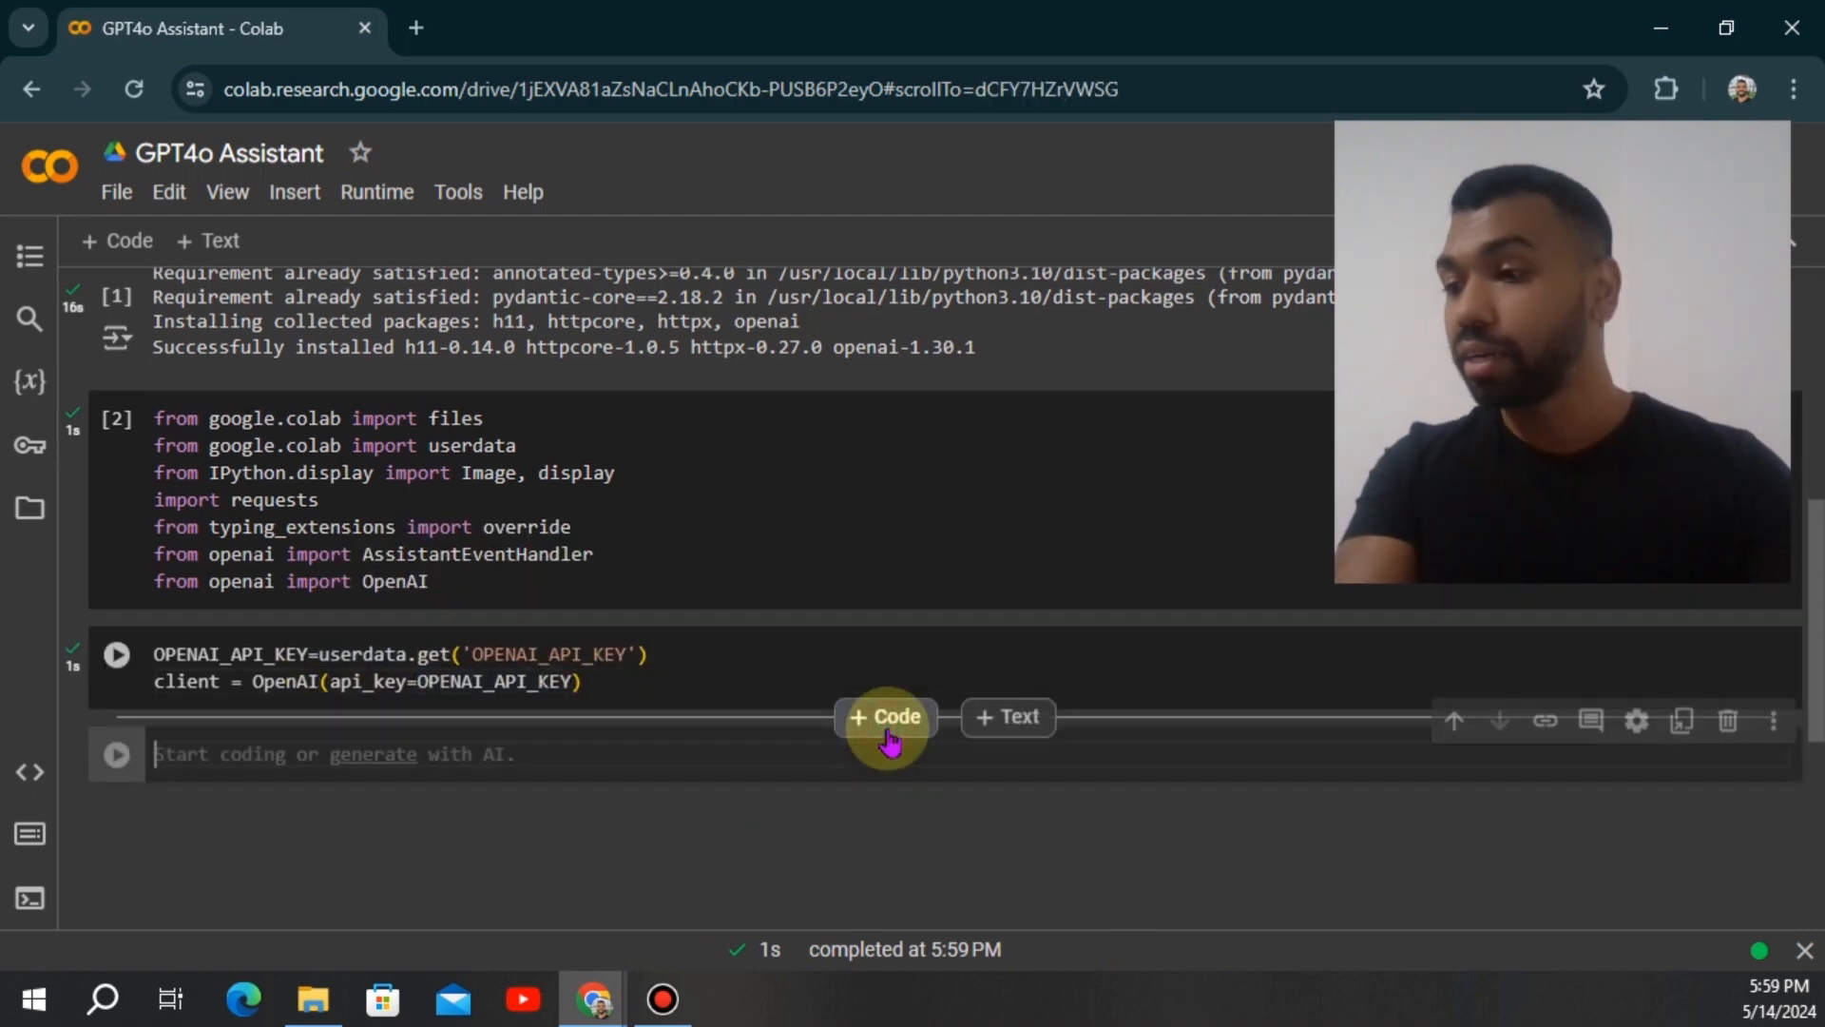
mouse_move(916, 632)
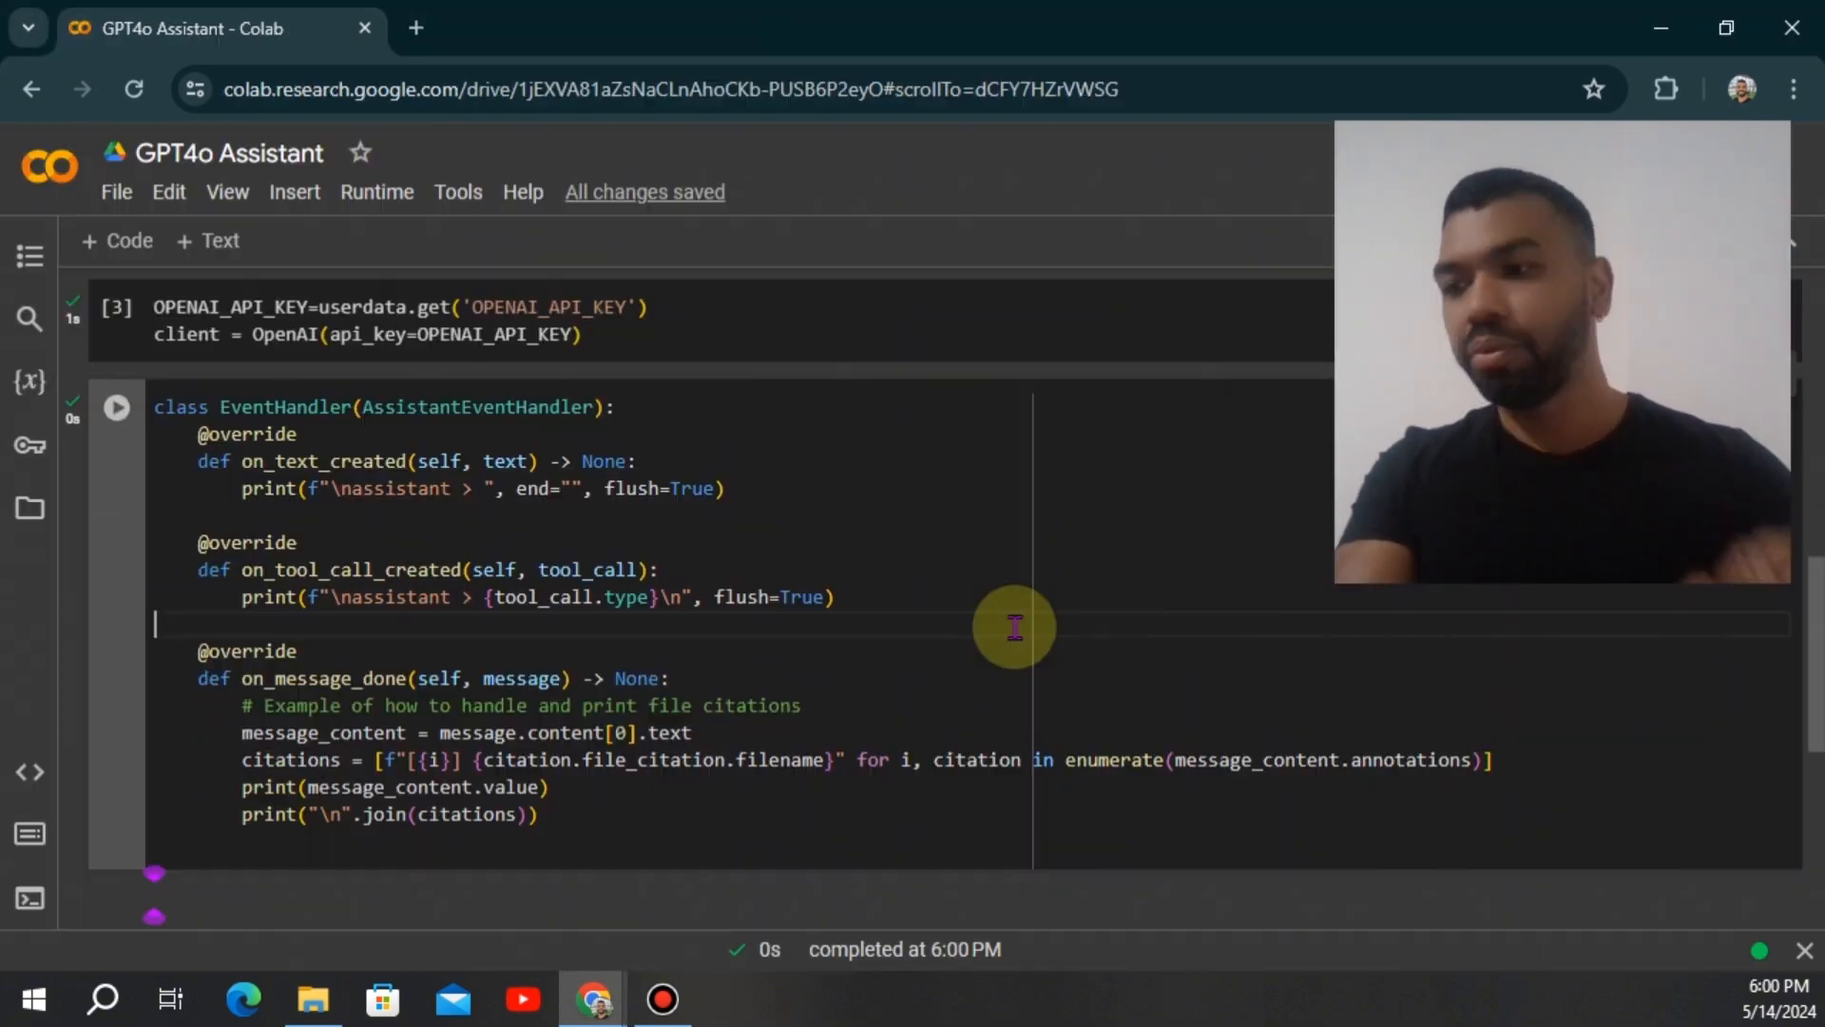
mouse_move(874, 582)
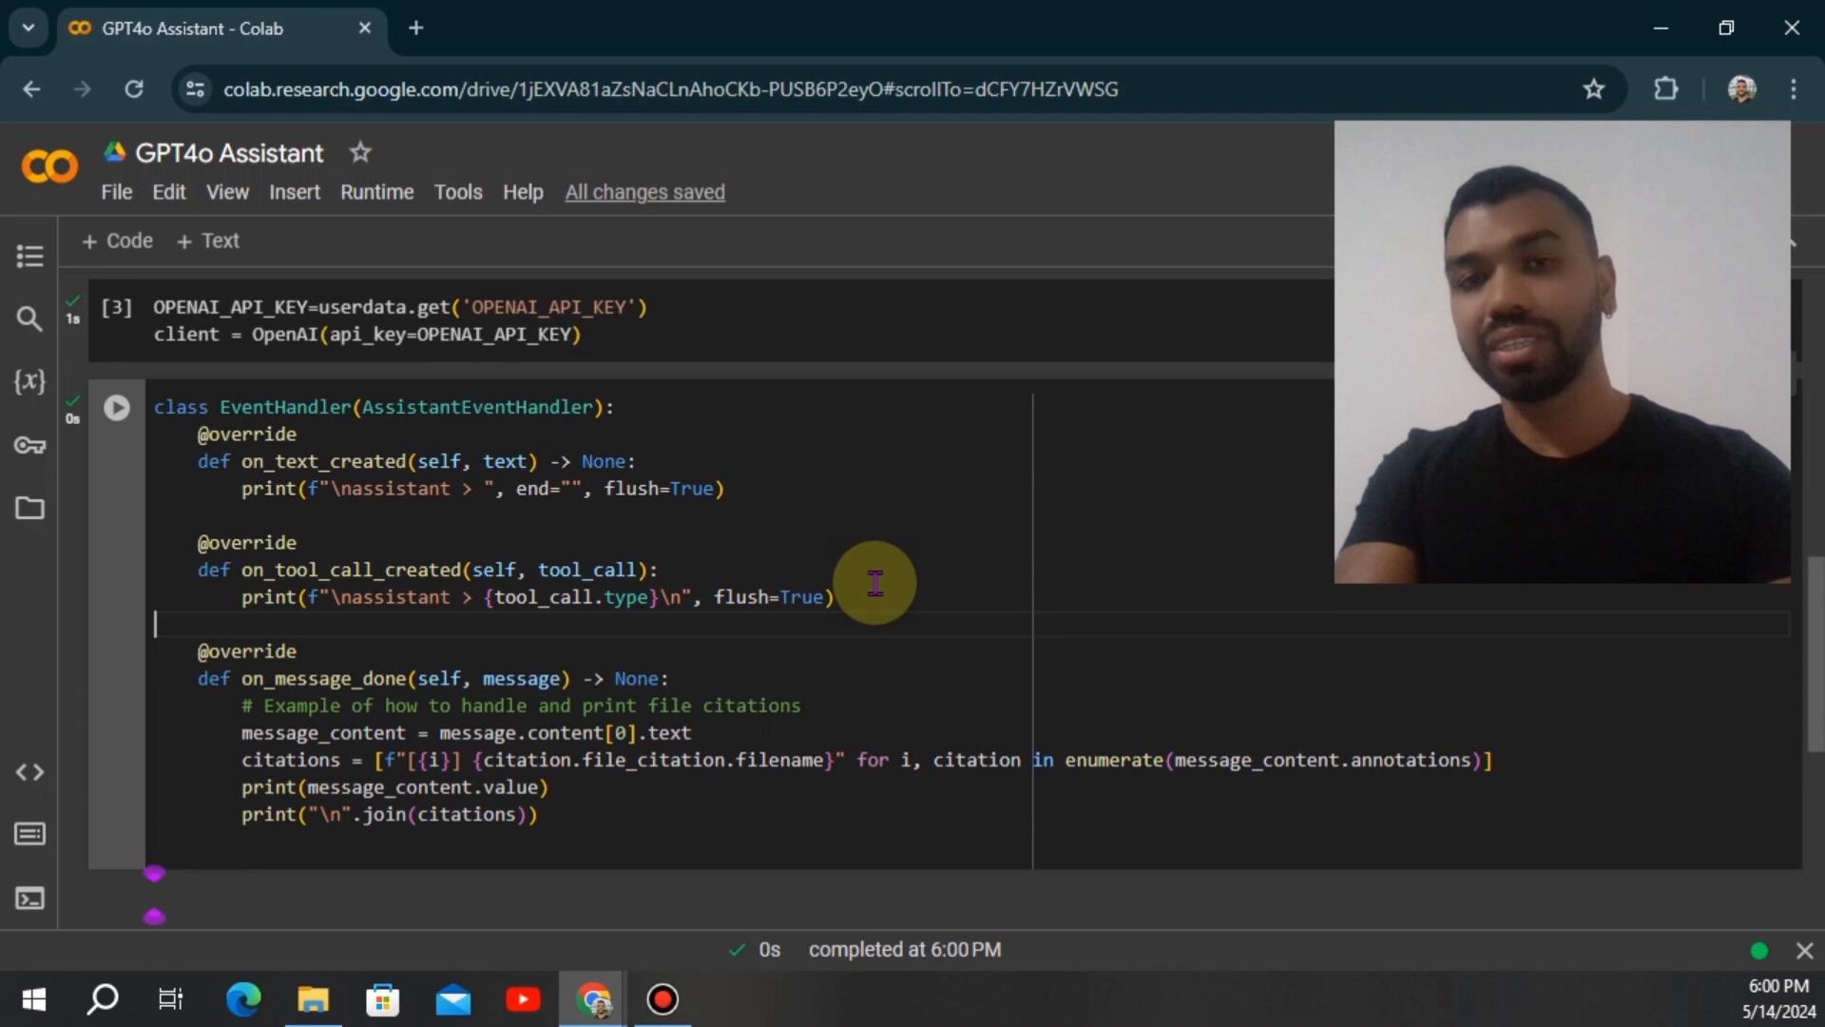
scroll("down", 3)
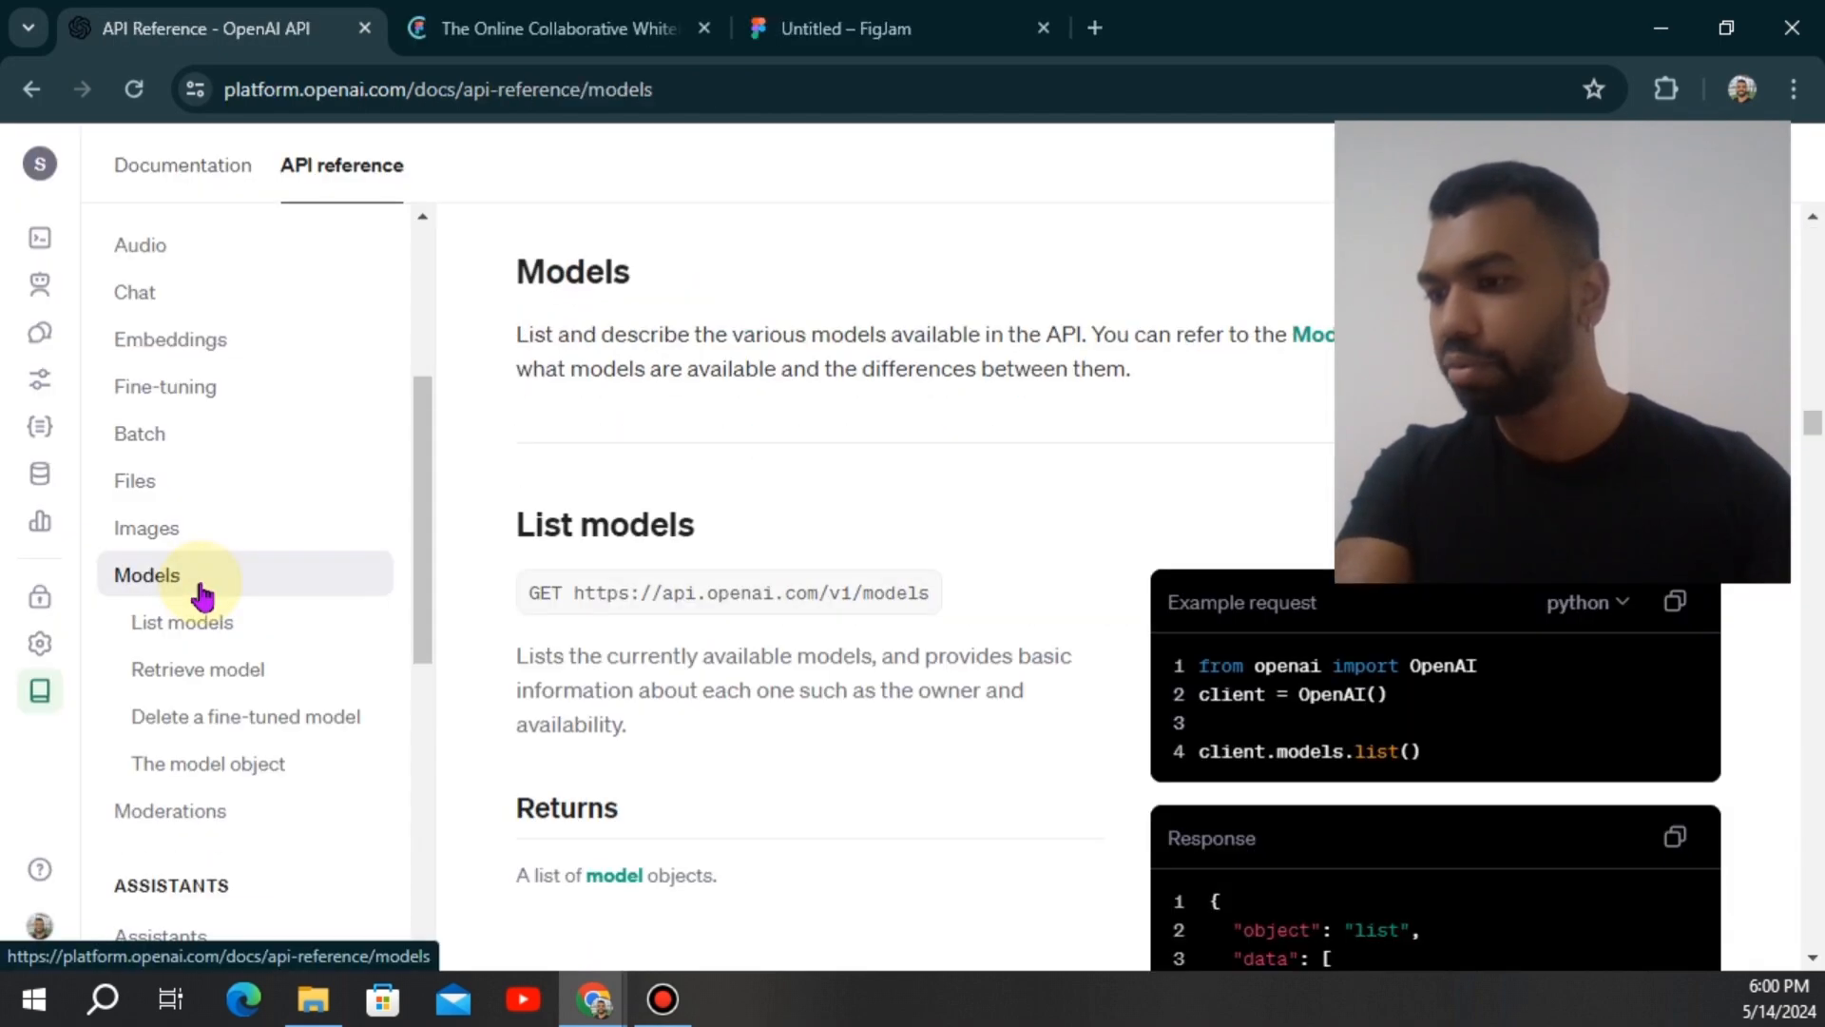
- Open the List models reference and review its example request and response
left_click(181, 622)
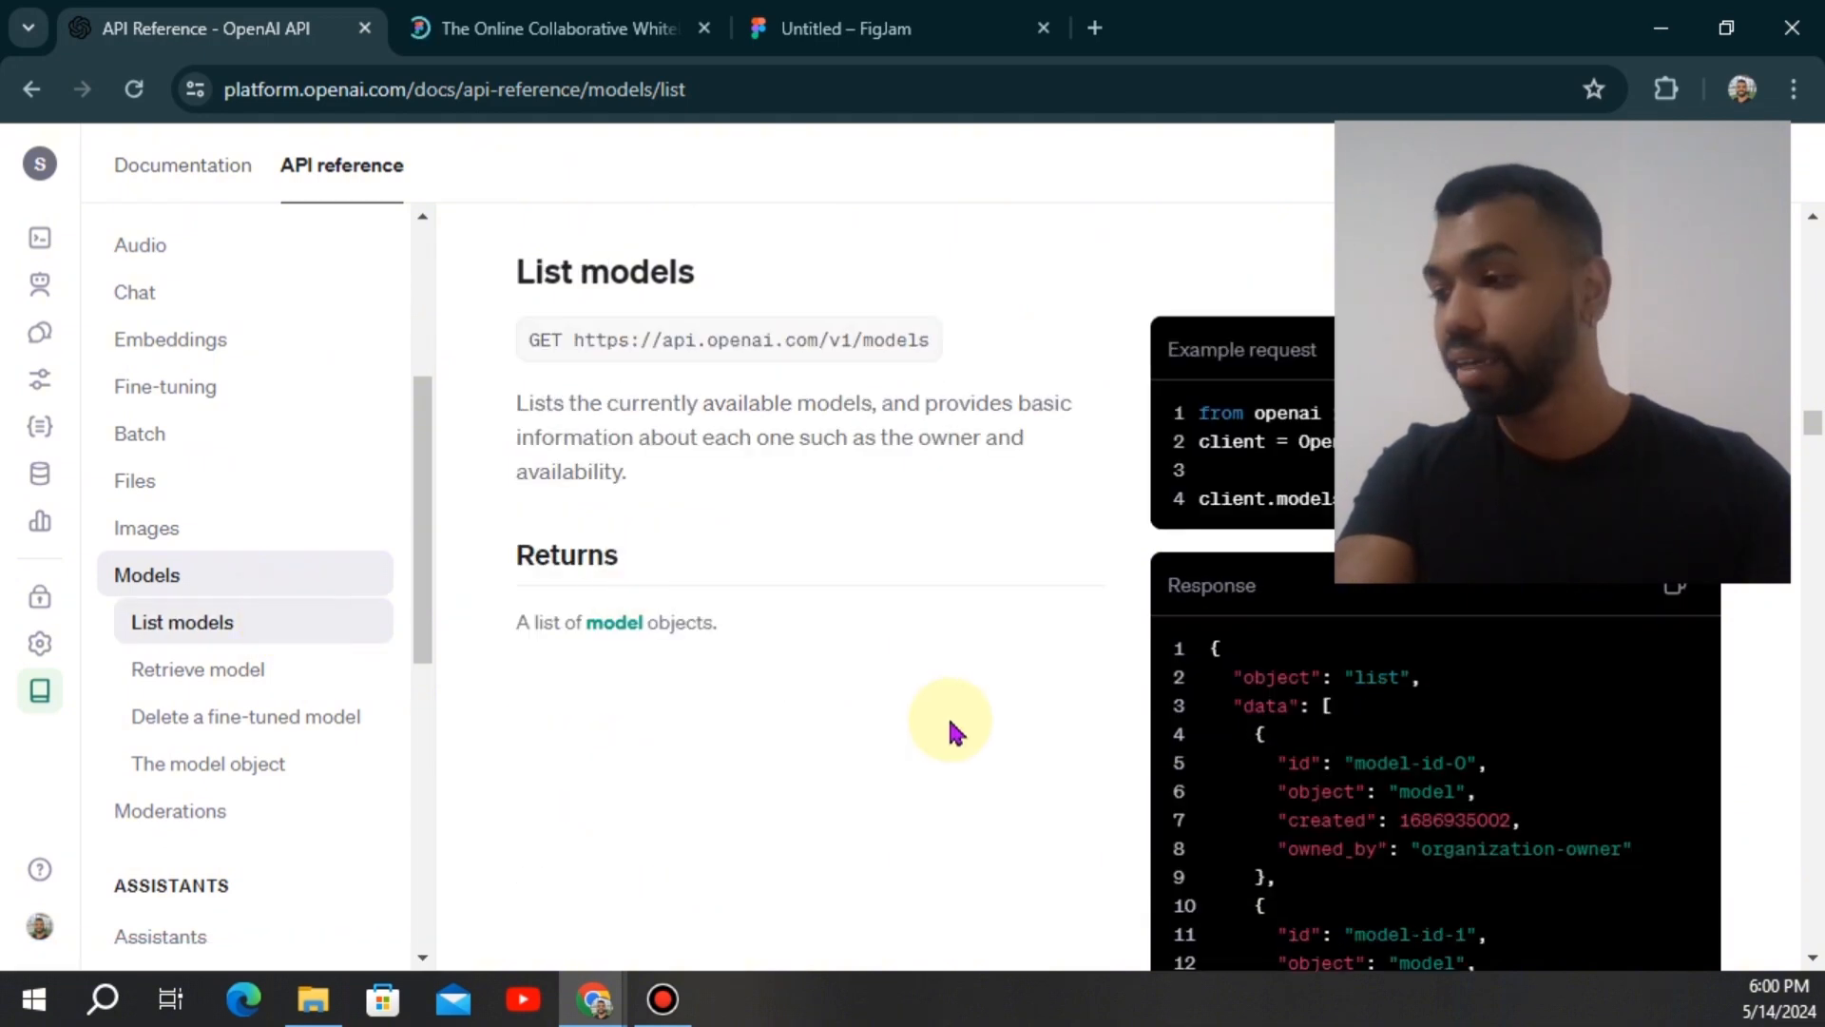
scroll("up", 3)
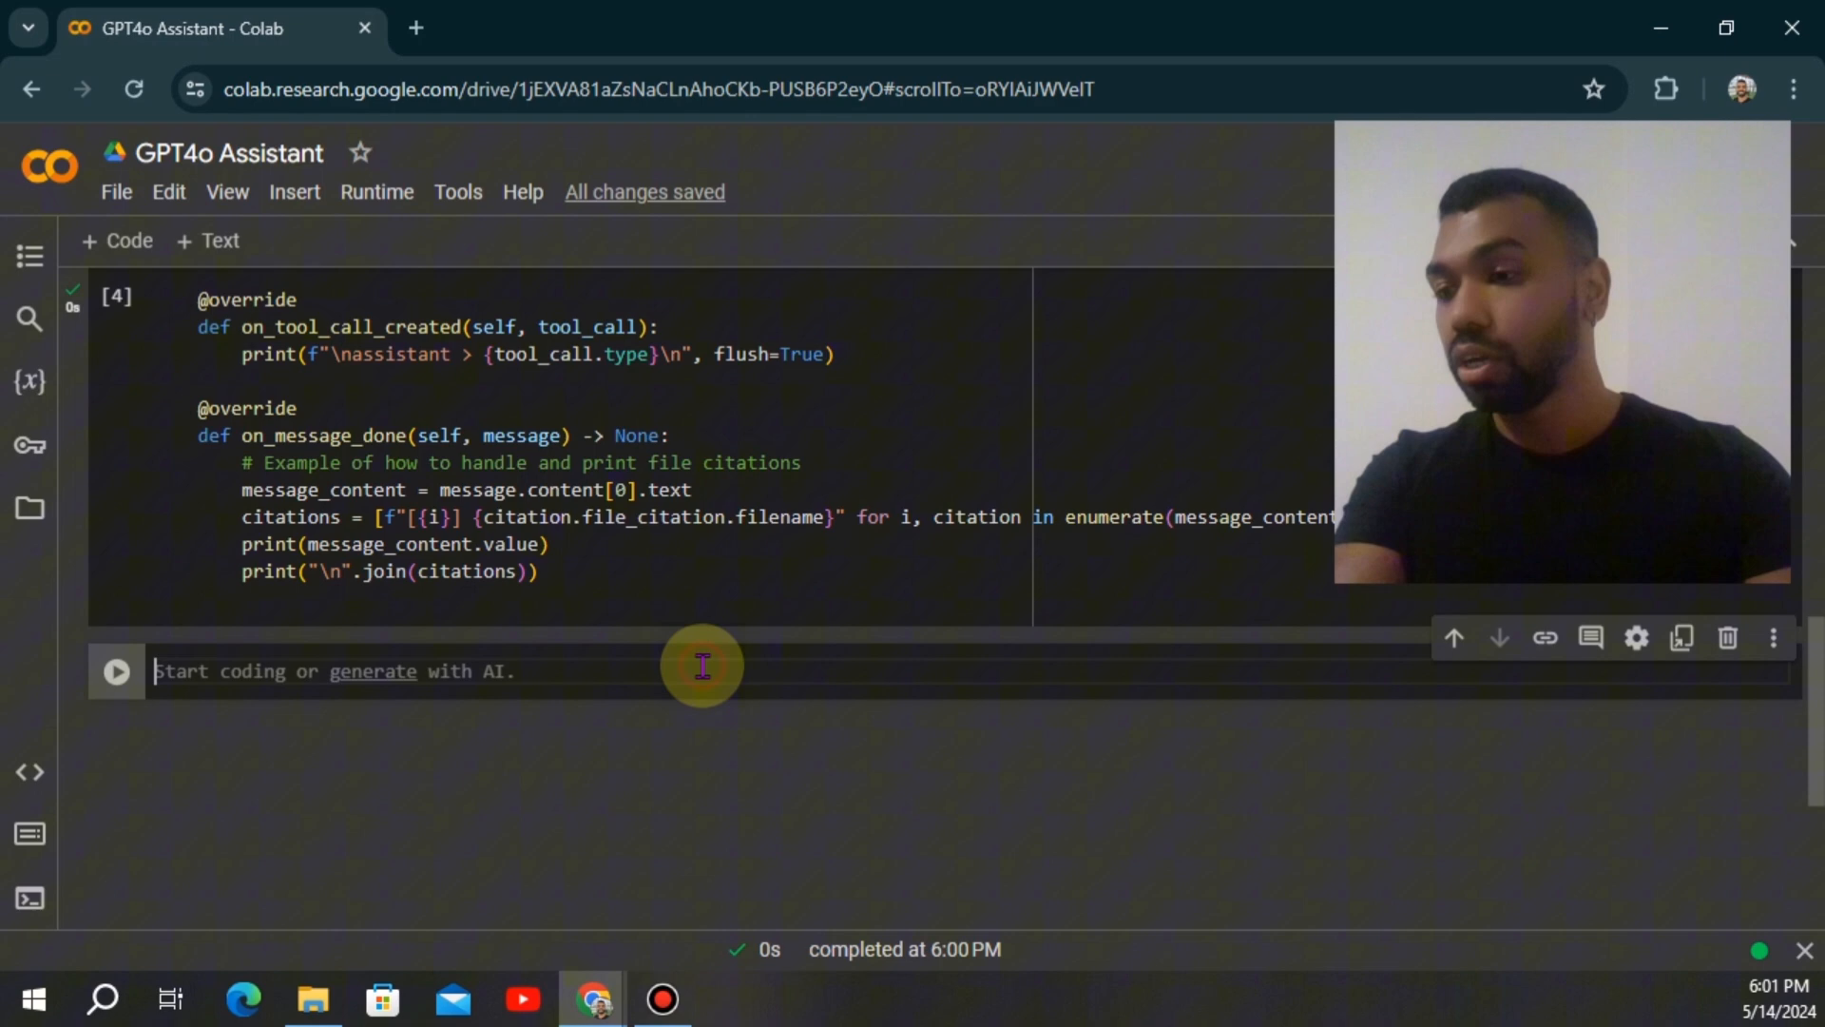
- Enter model = "gpt-3.5-turbo" and a models .list cell, run it, and review printed IDs
type("model = \"gpt-3.5-turbo\"")
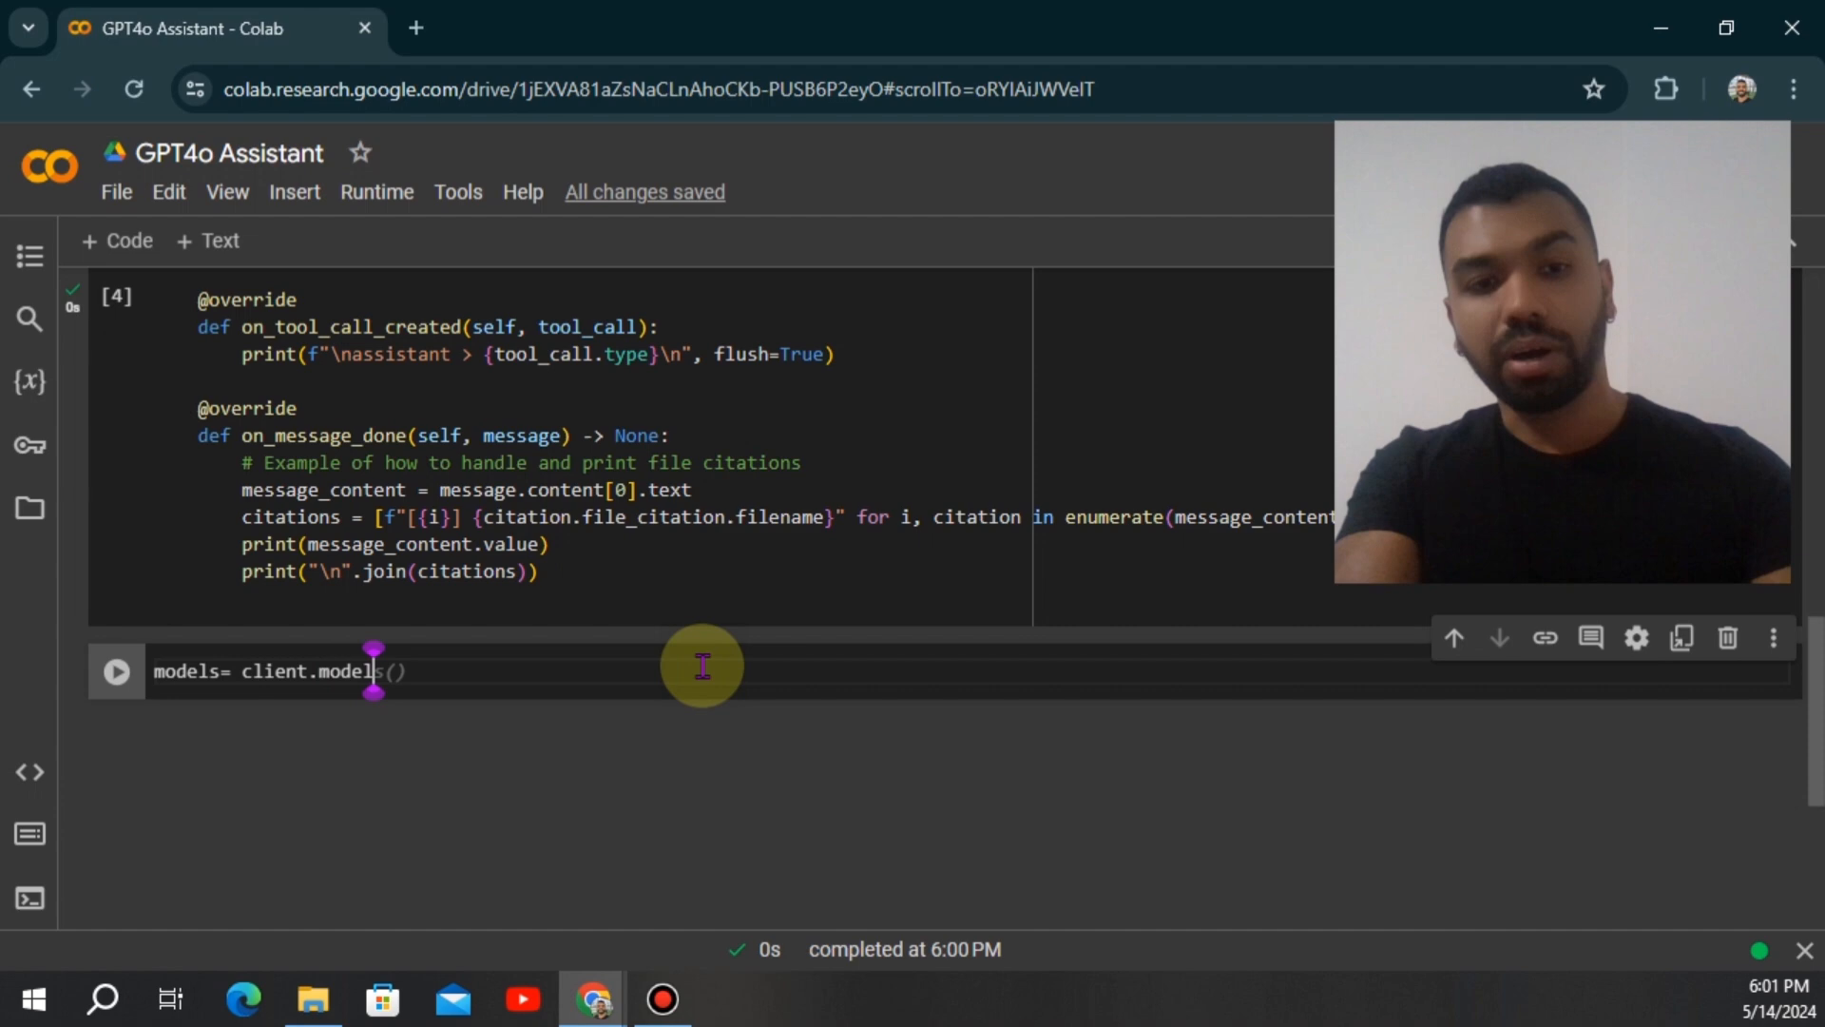
type(".list(")
type("models")
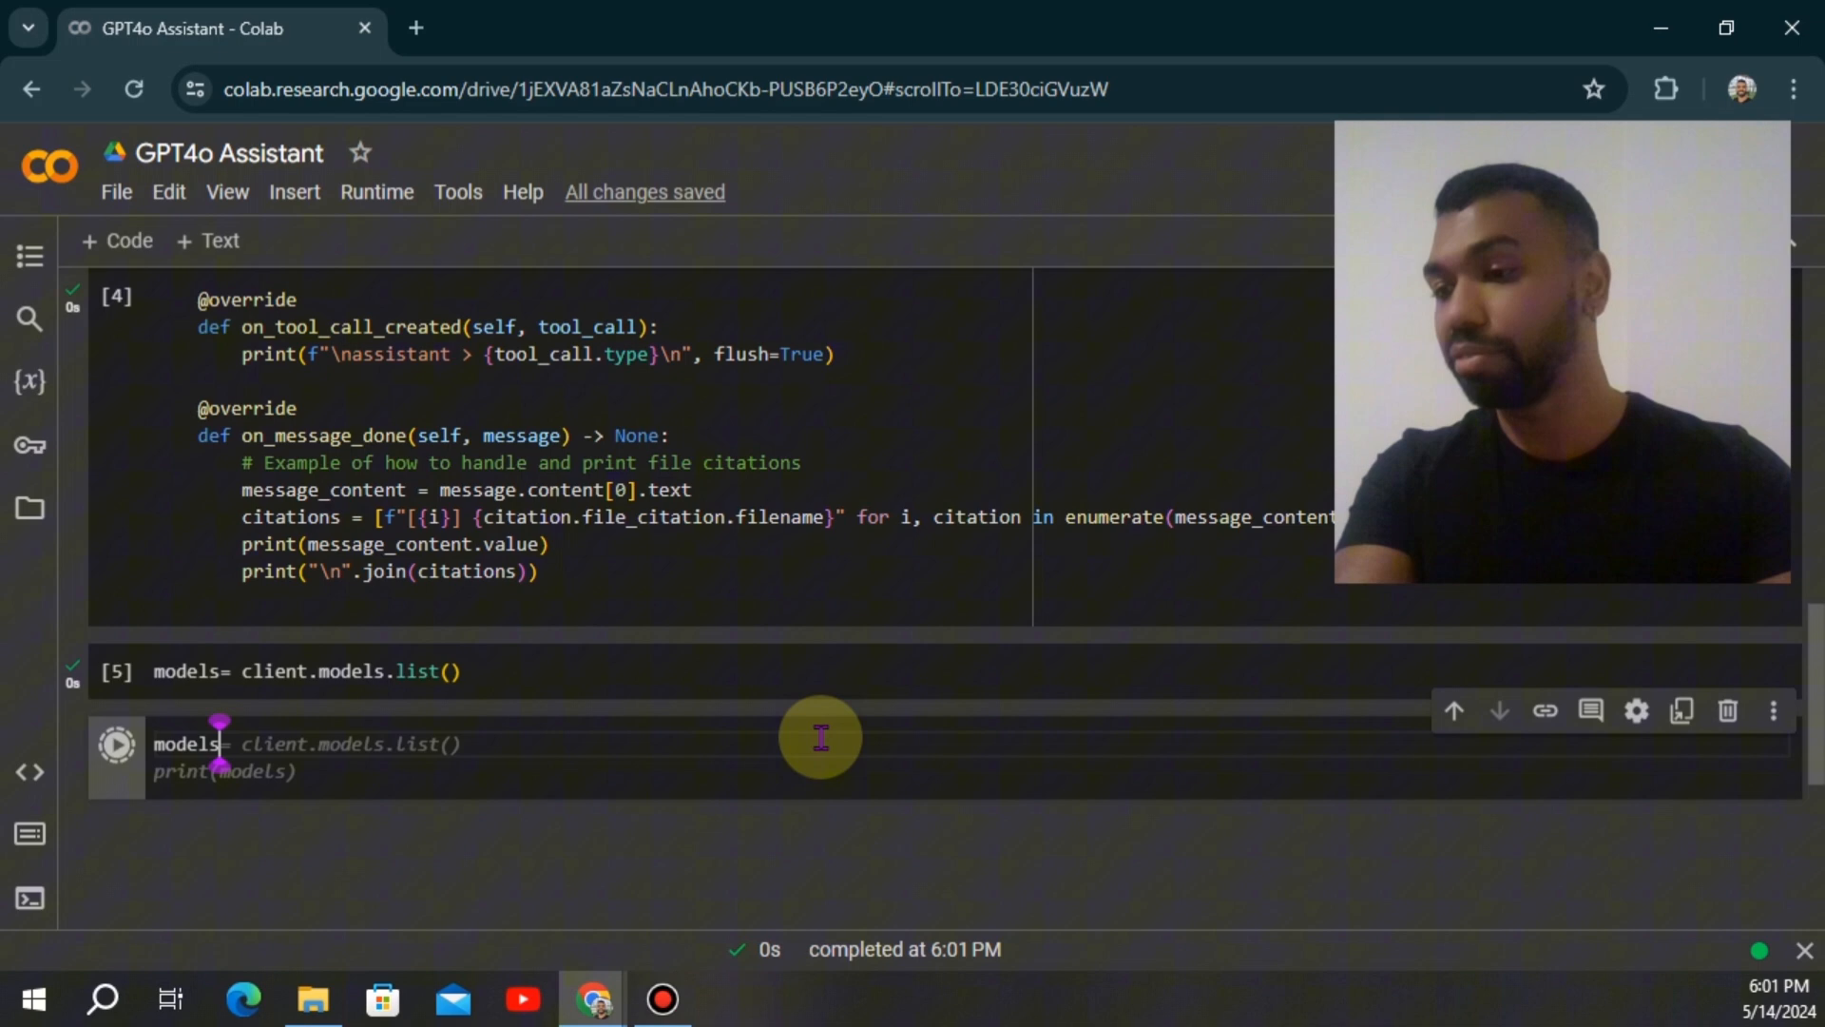
left_click(116, 743)
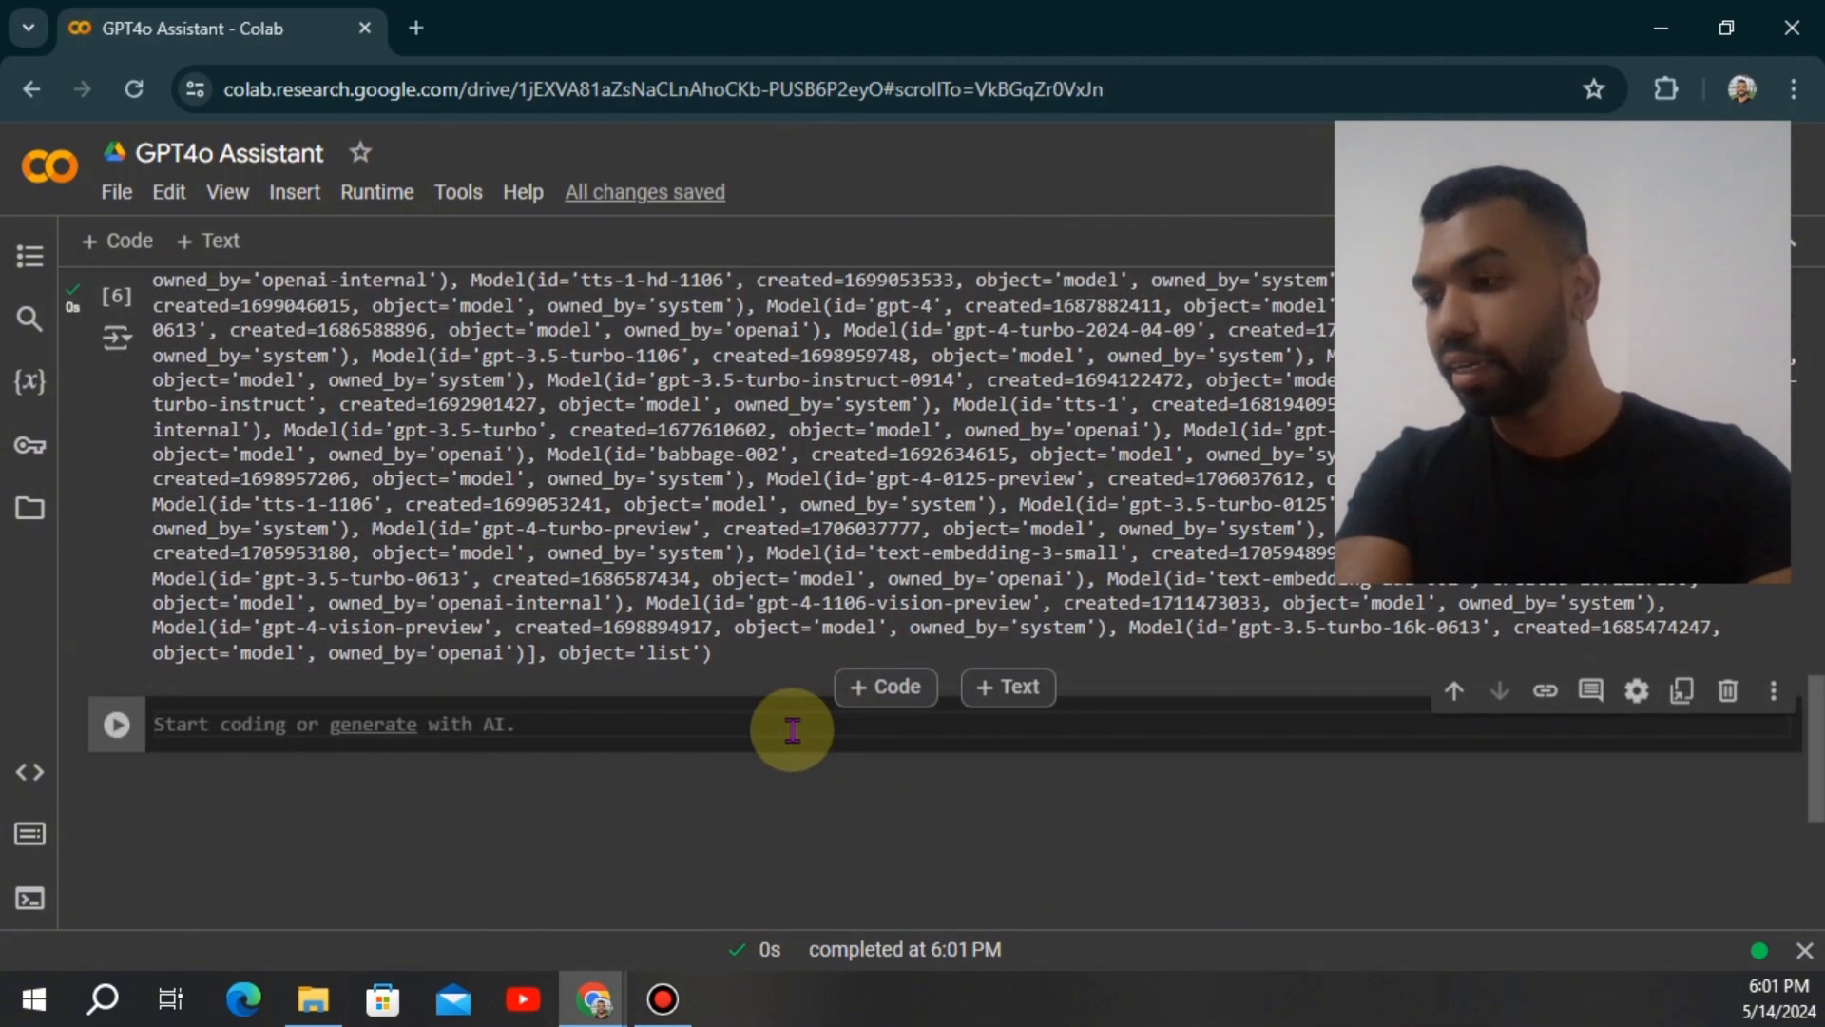
mouse_move(82, 943)
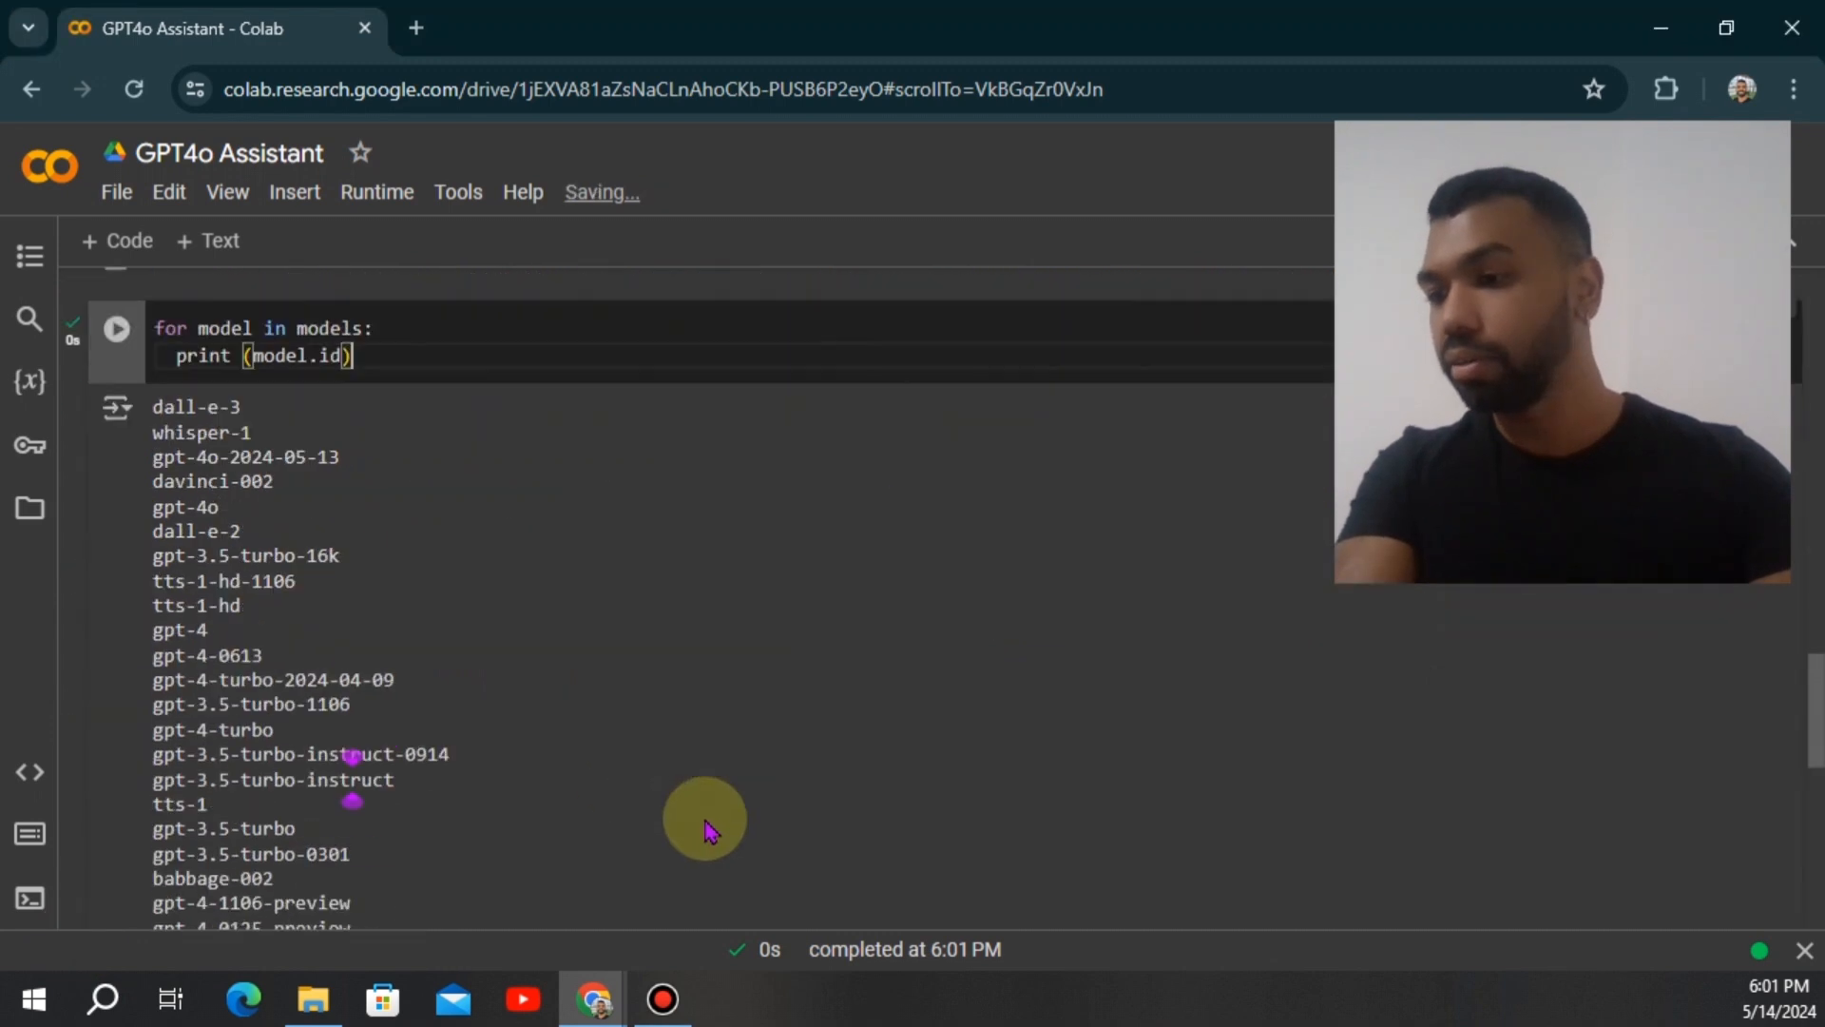
scroll("down", 3)
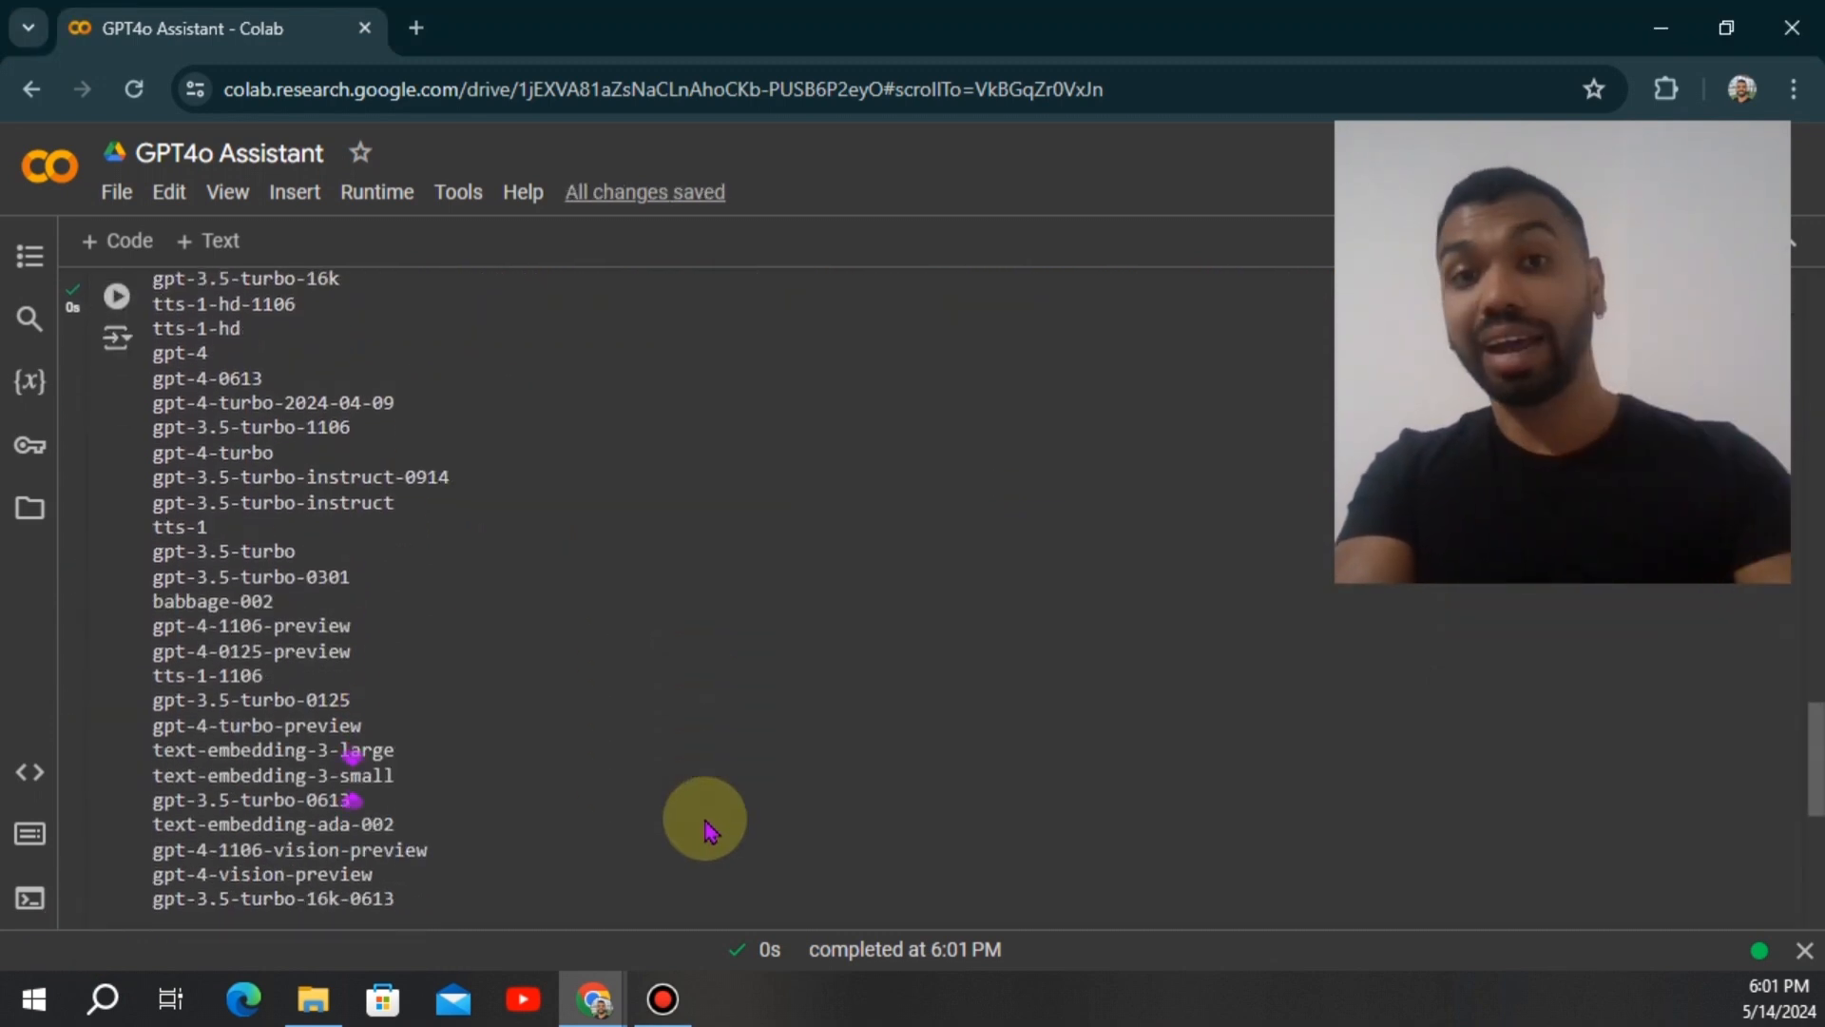
scroll("down", 3)
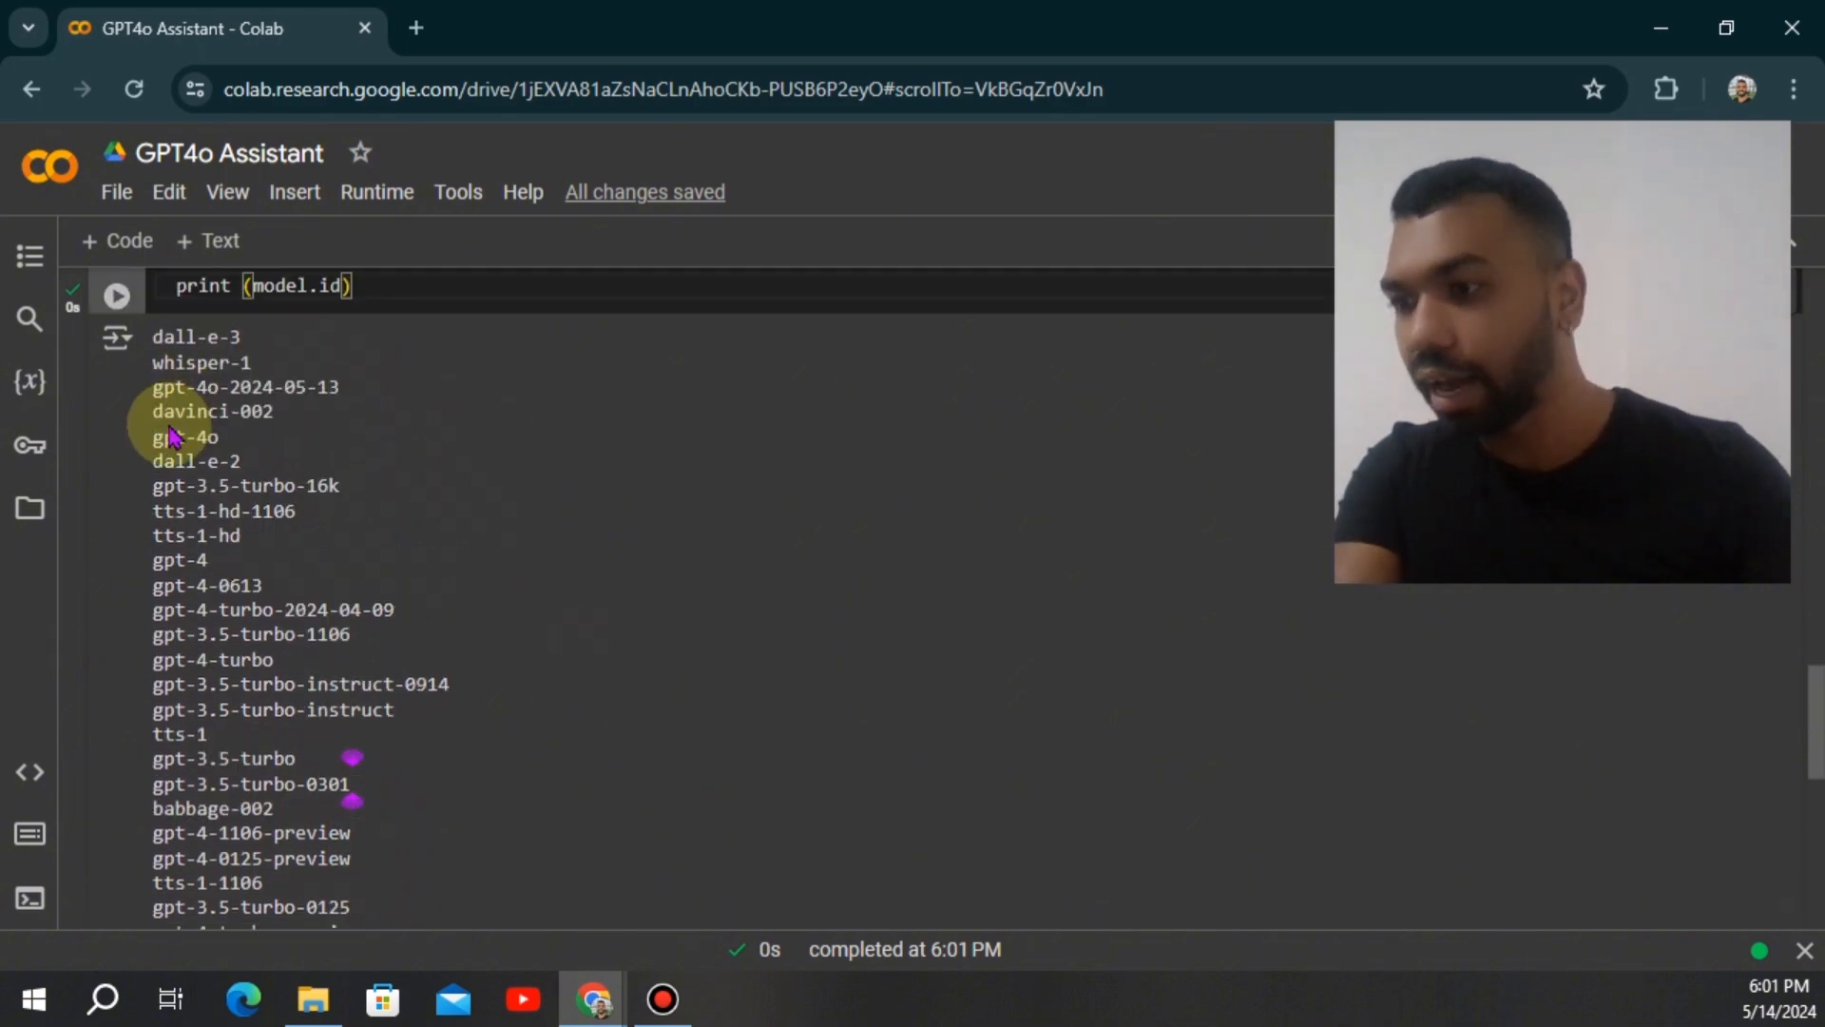
scroll("down", 3)
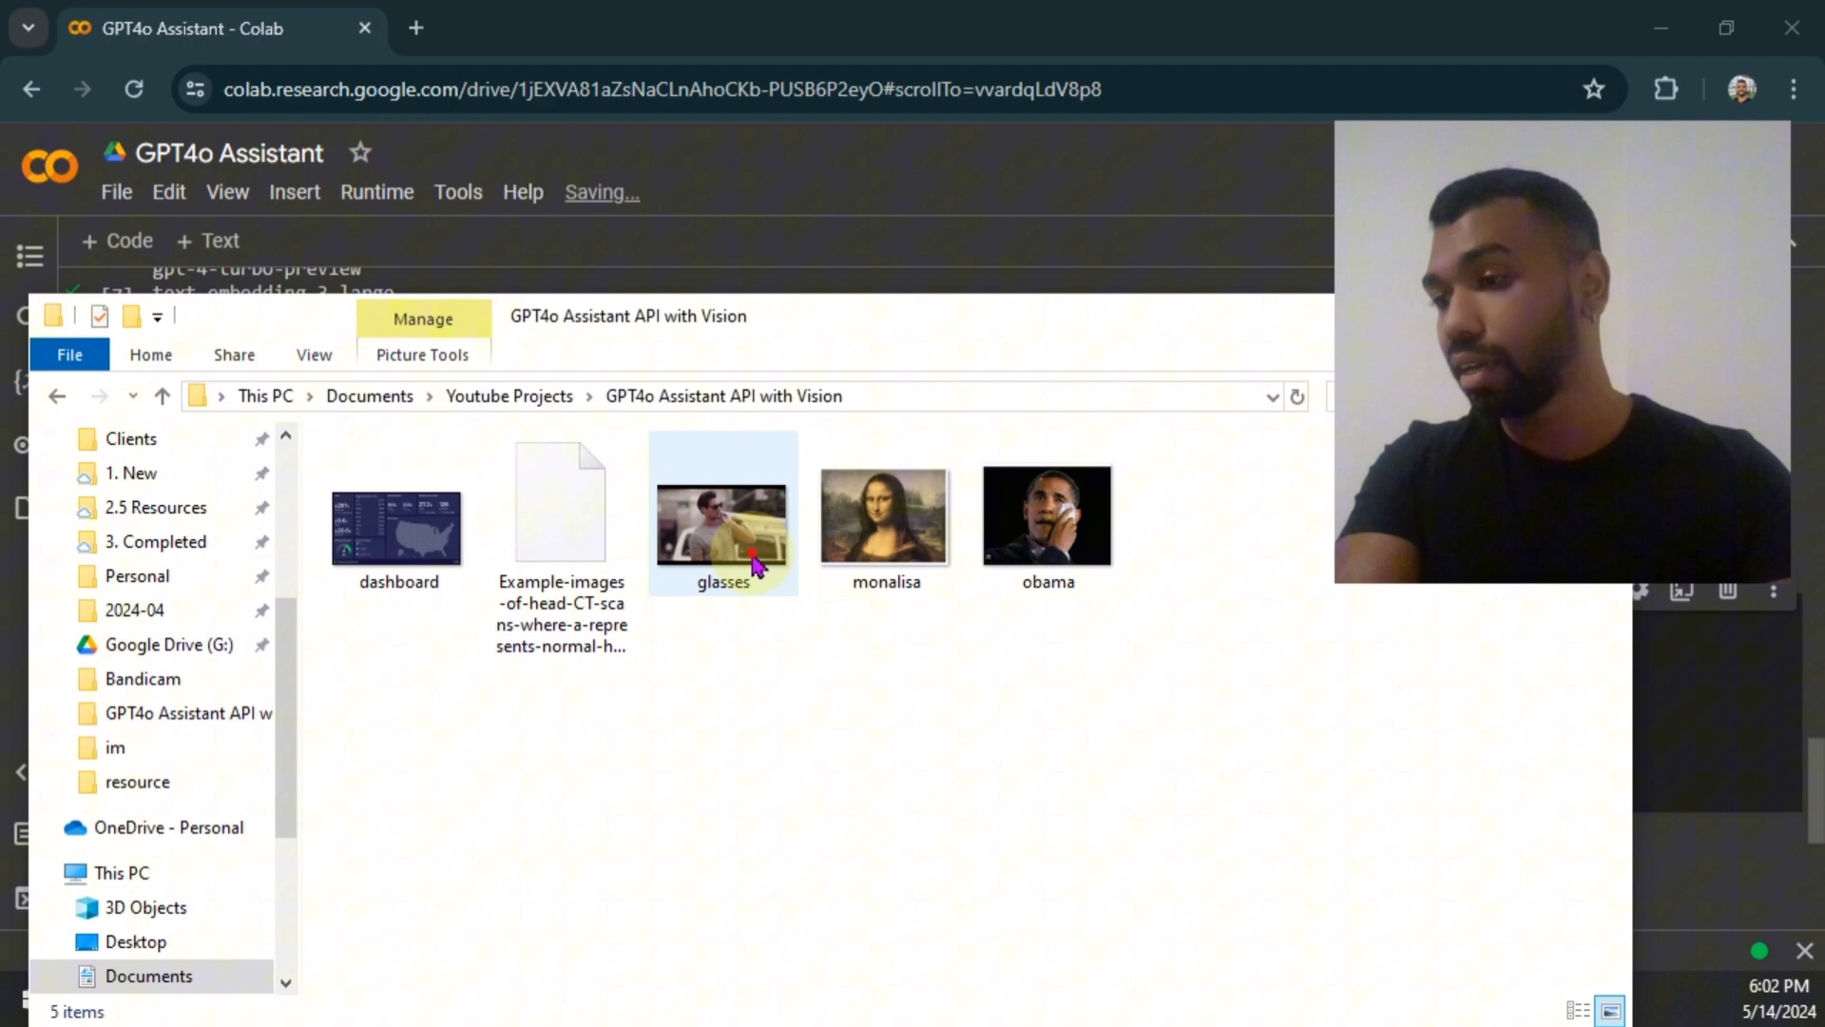
- Preview the glasses photo in the image viewer, then minimize it
left_click(721, 515)
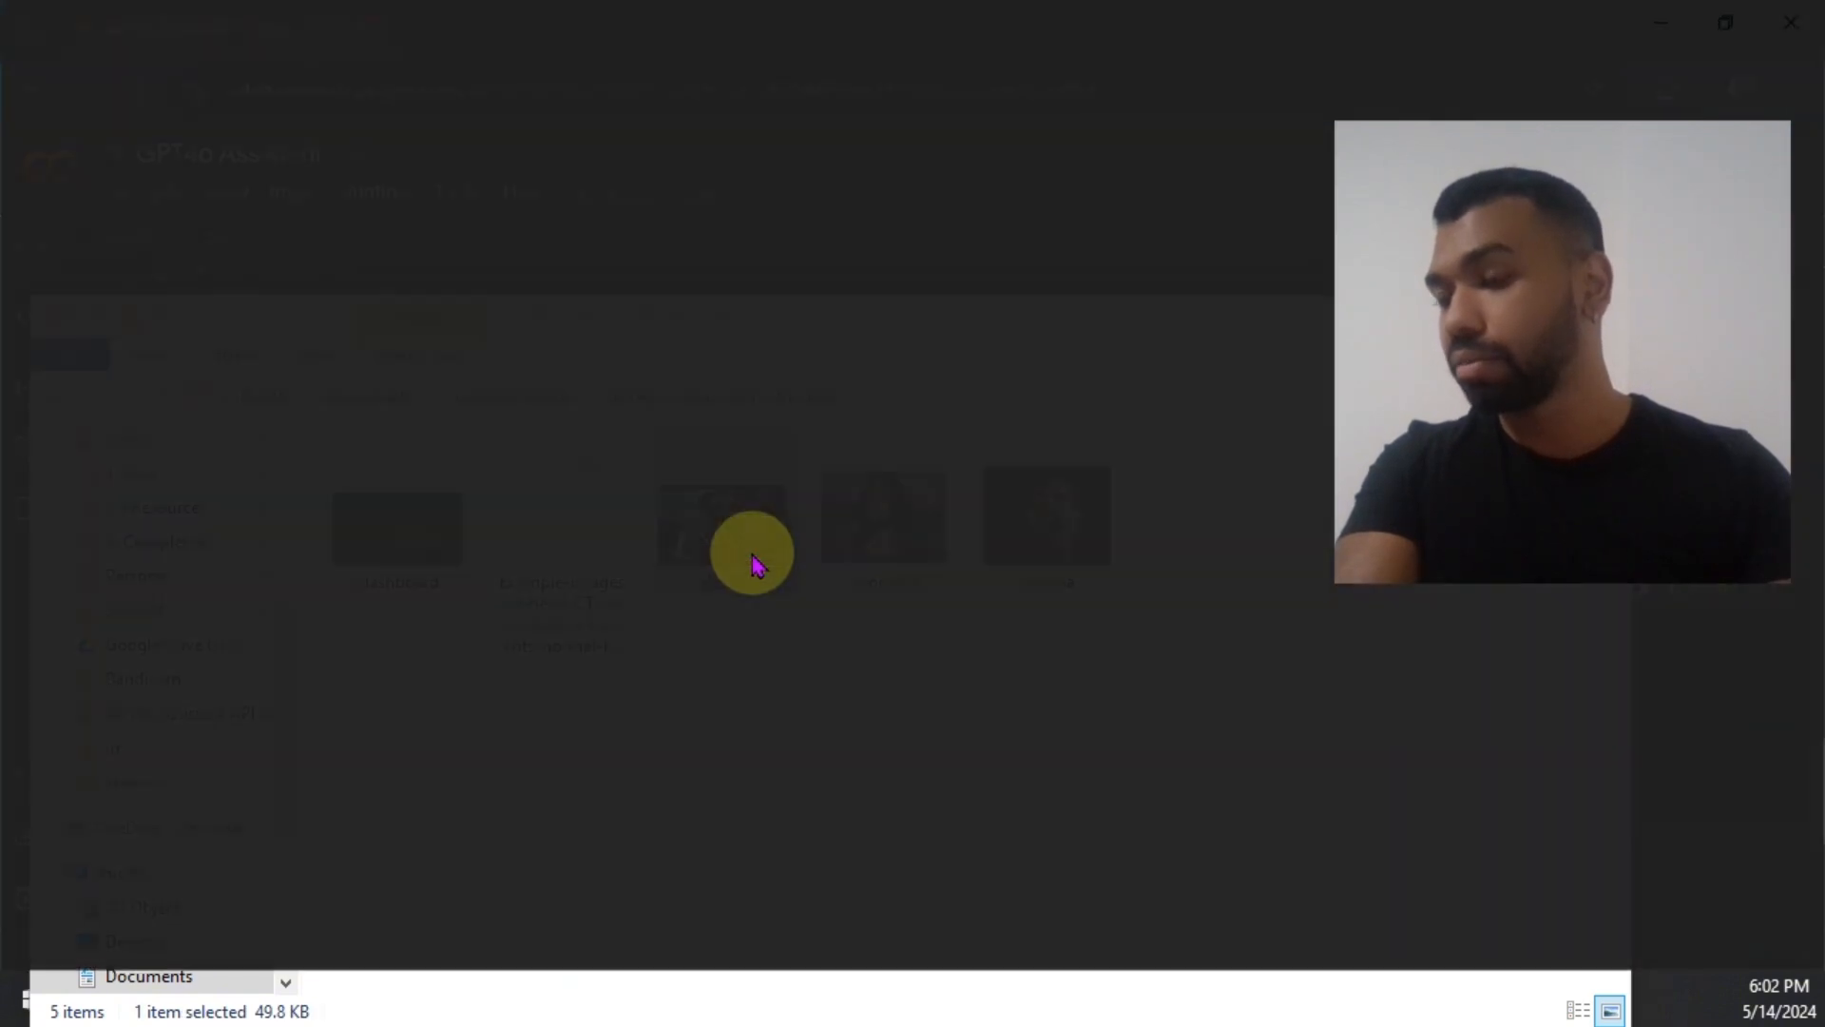
double_click(751, 554)
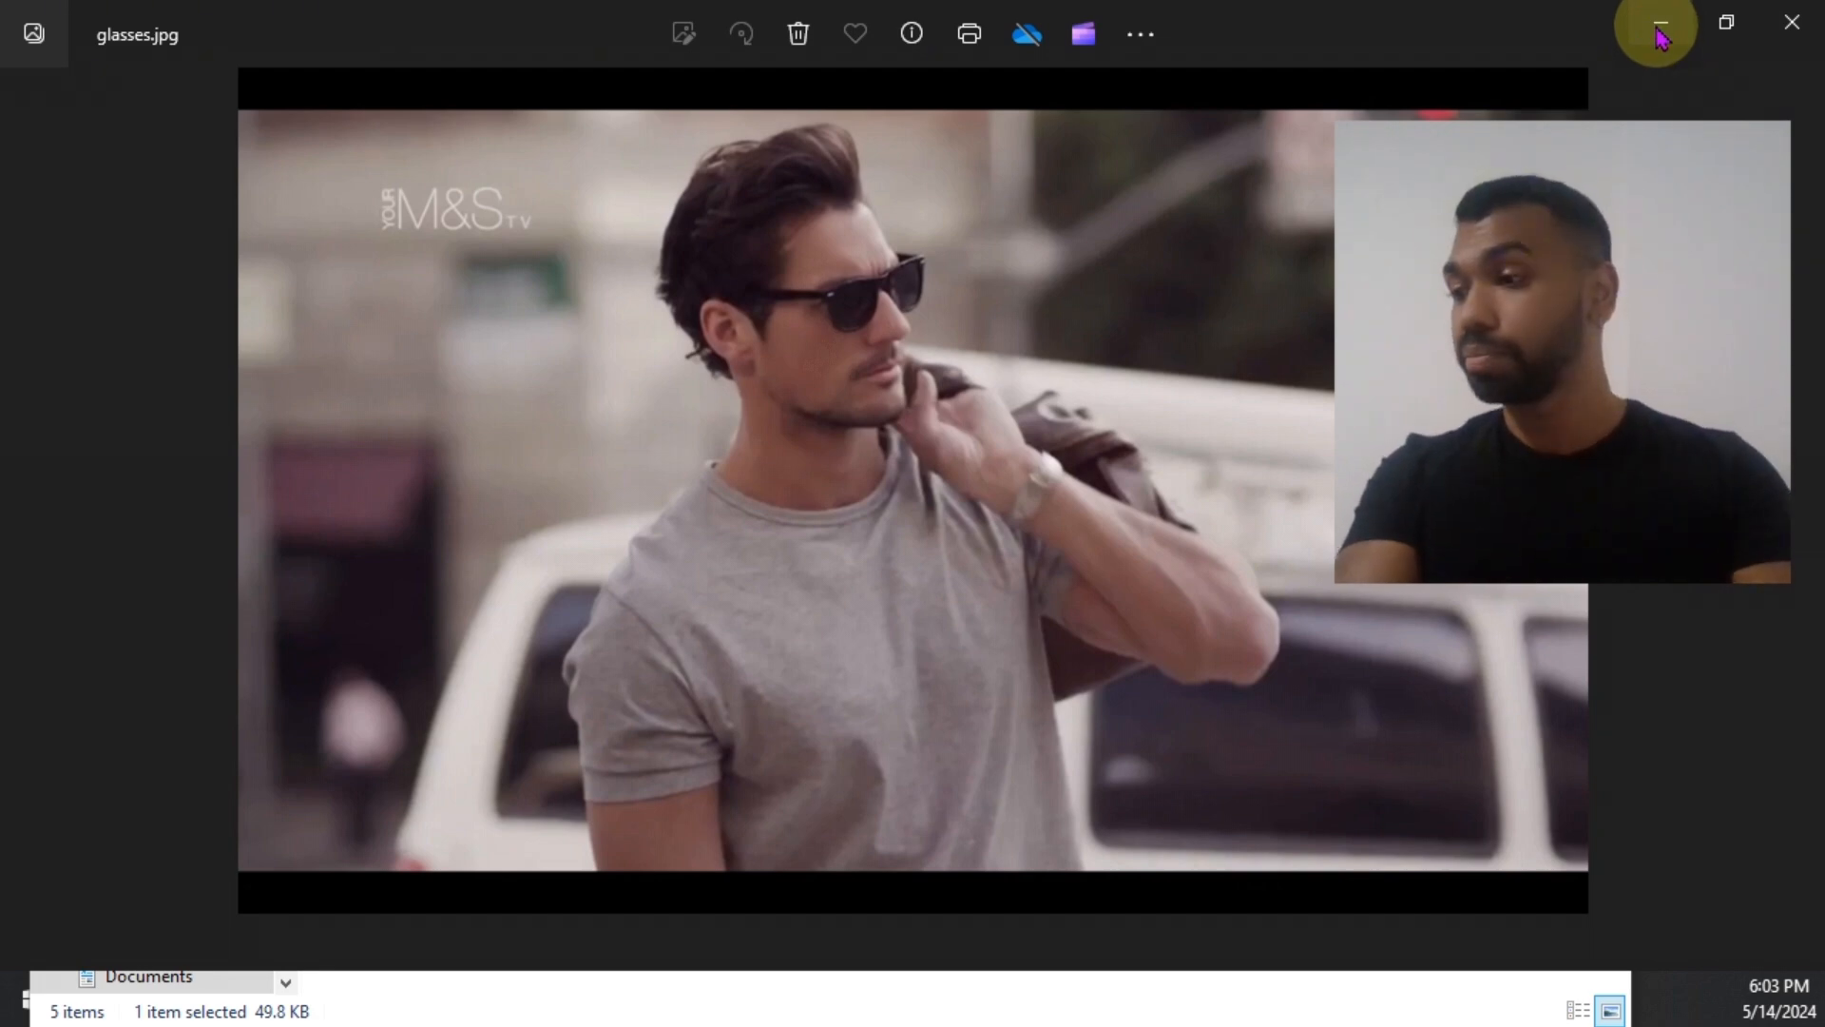
left_click(1656, 22)
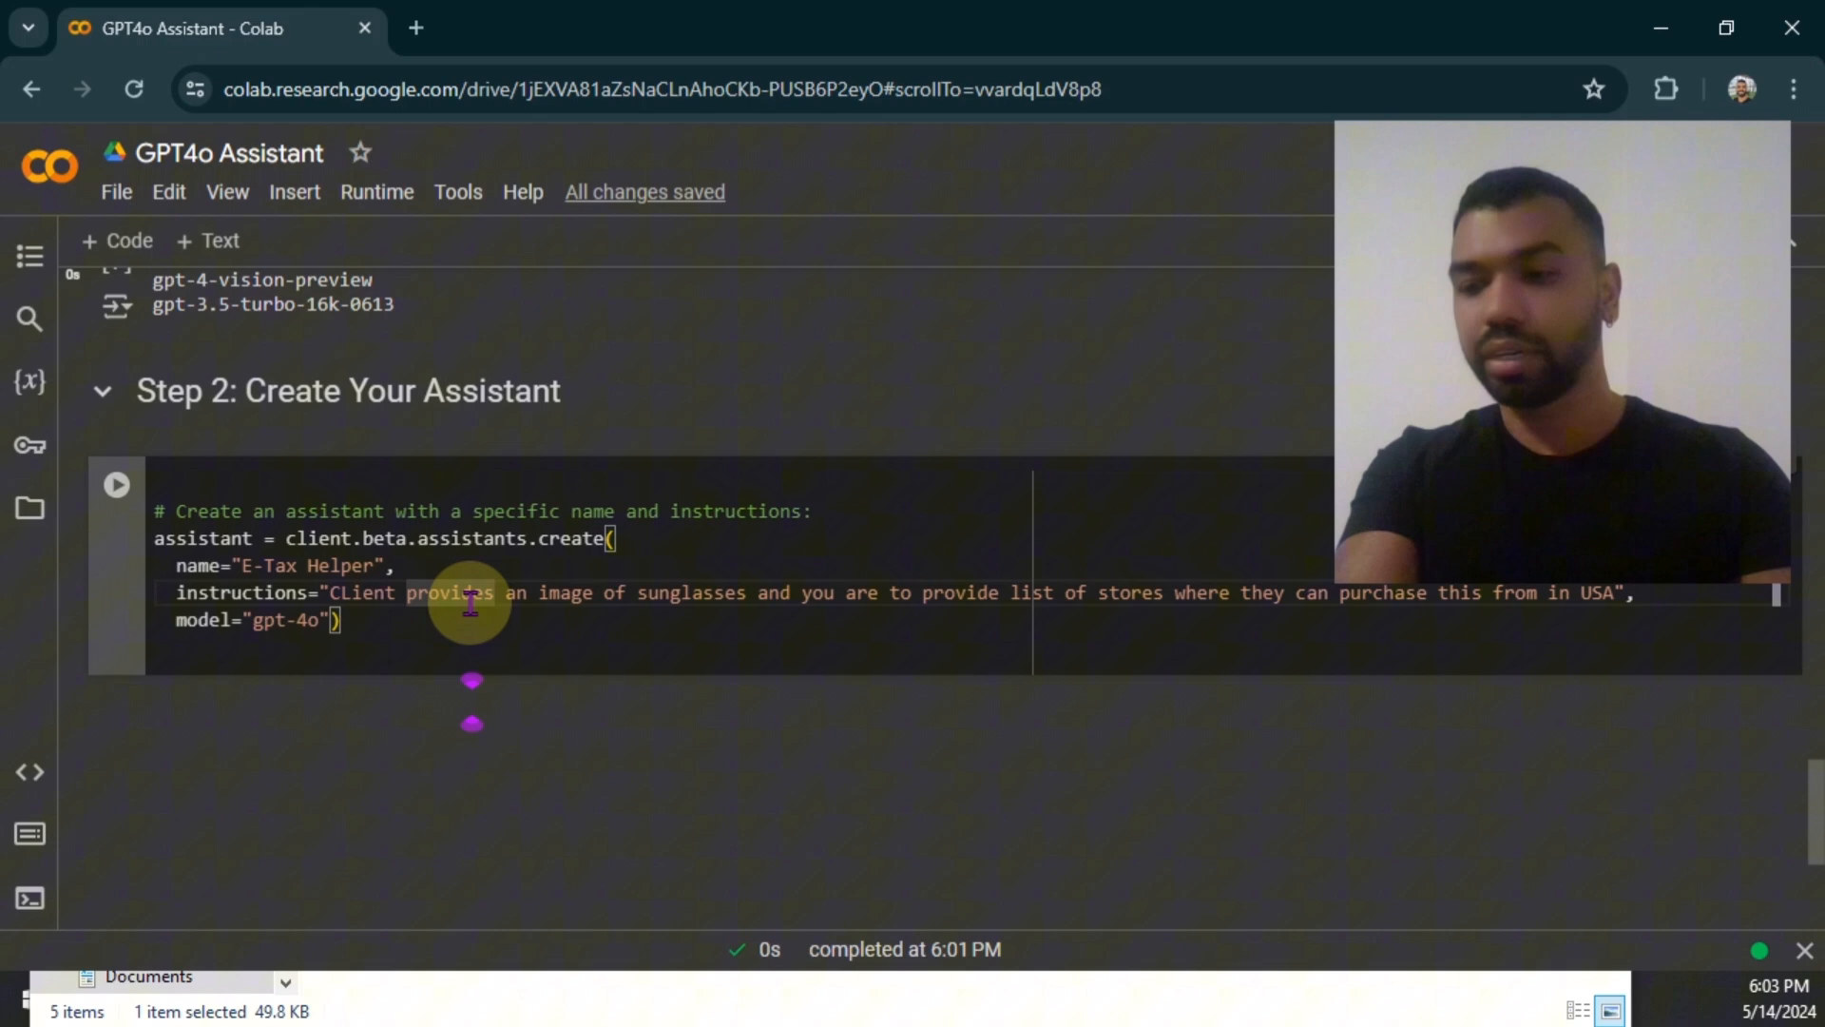
- Run the assistant and thread creation cells and select the empty Step 4 upload cell
left_click(116, 484)
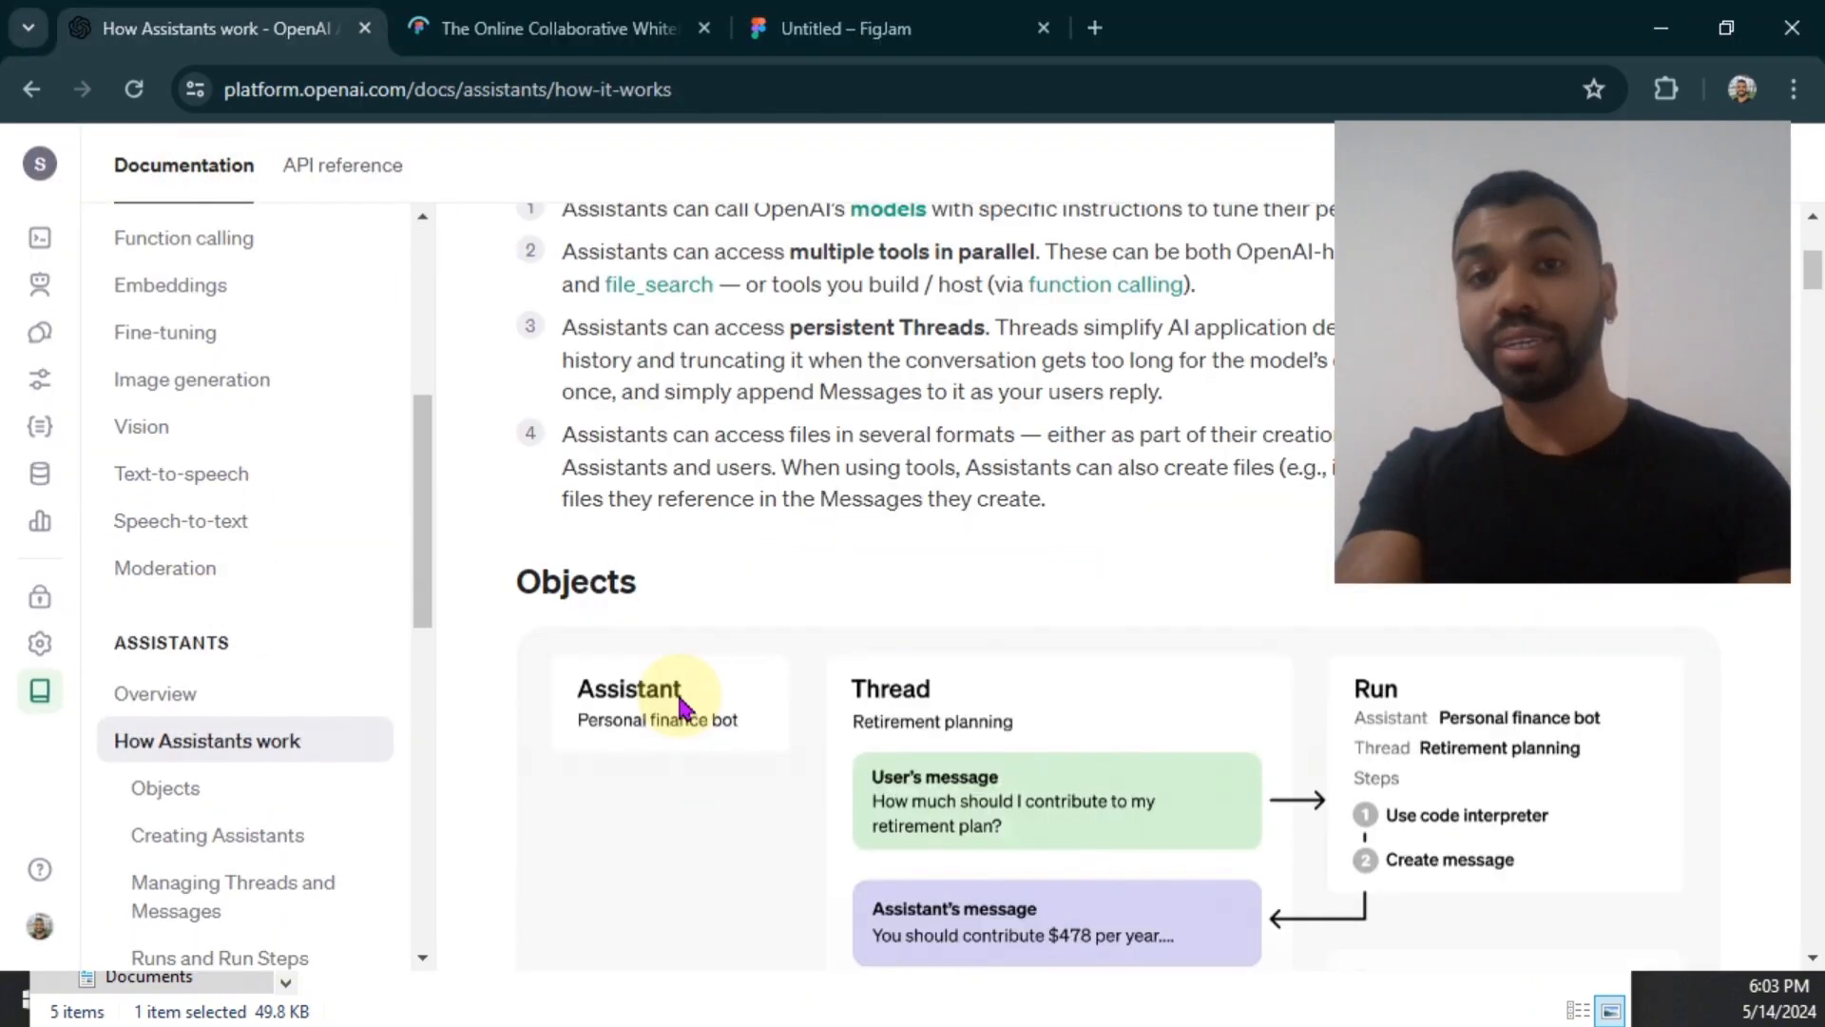
mouse_move(900, 725)
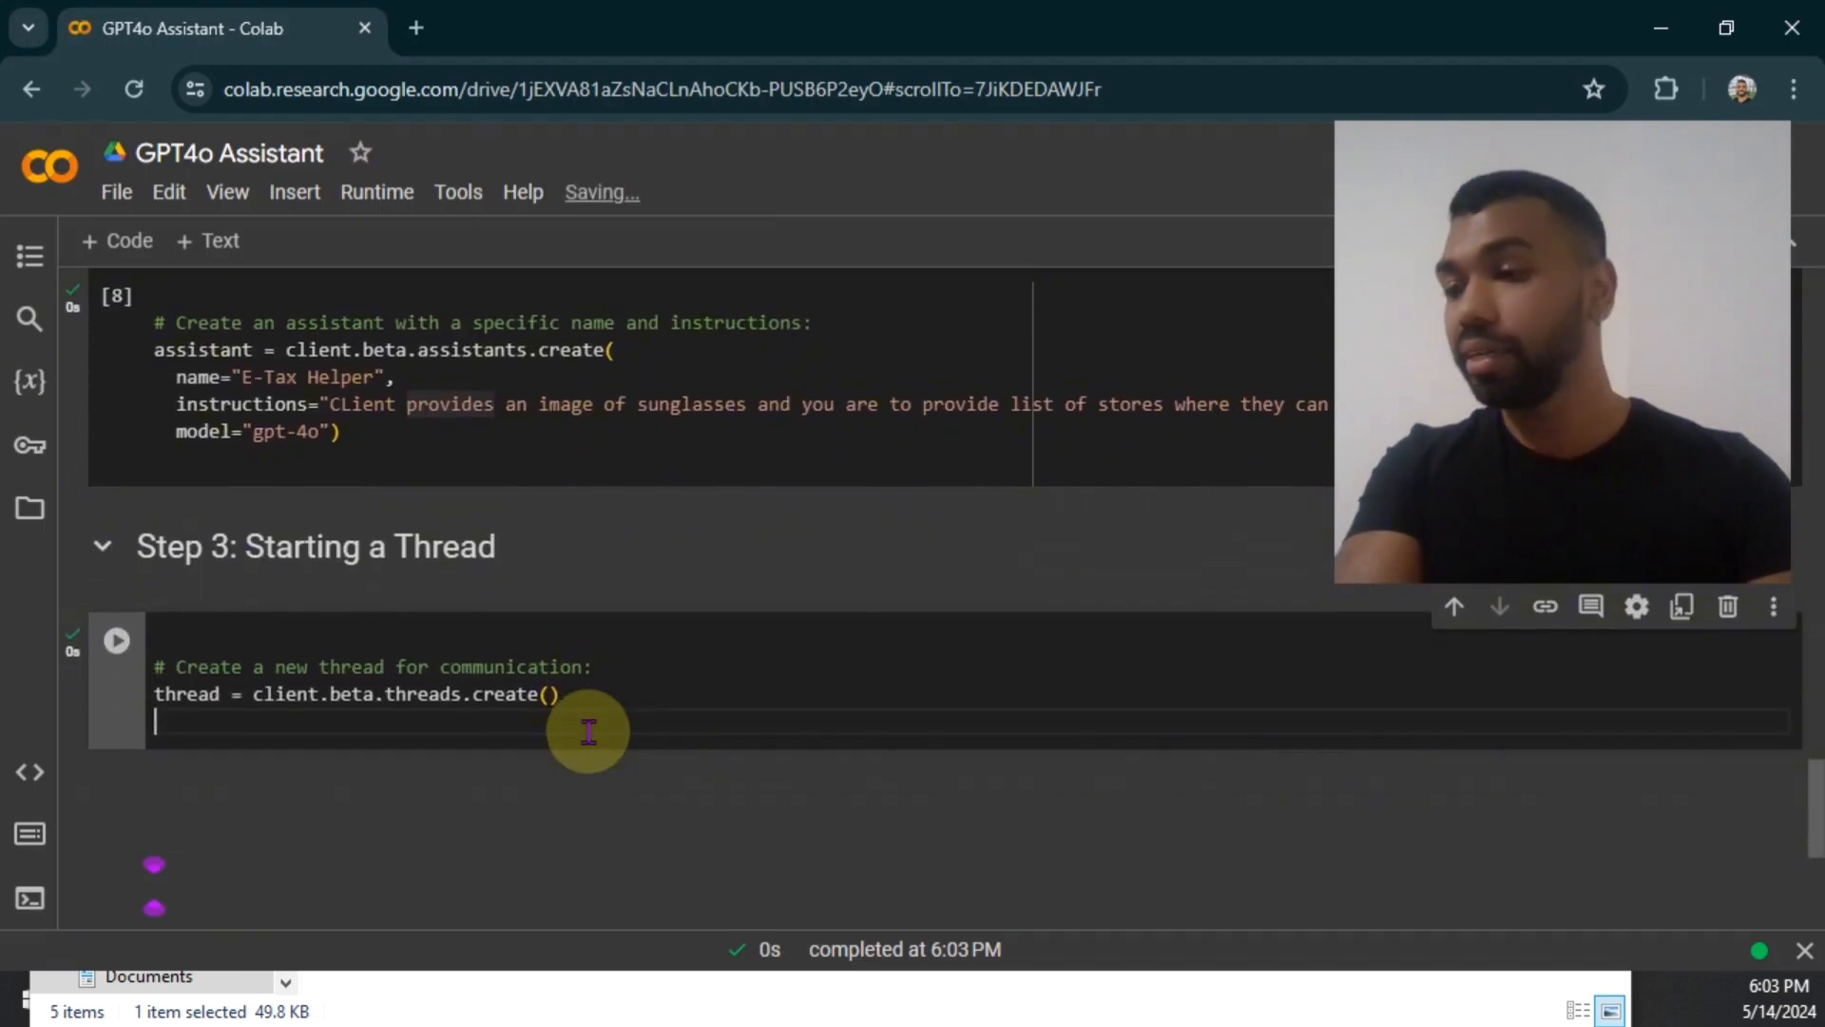
scroll("up", 3)
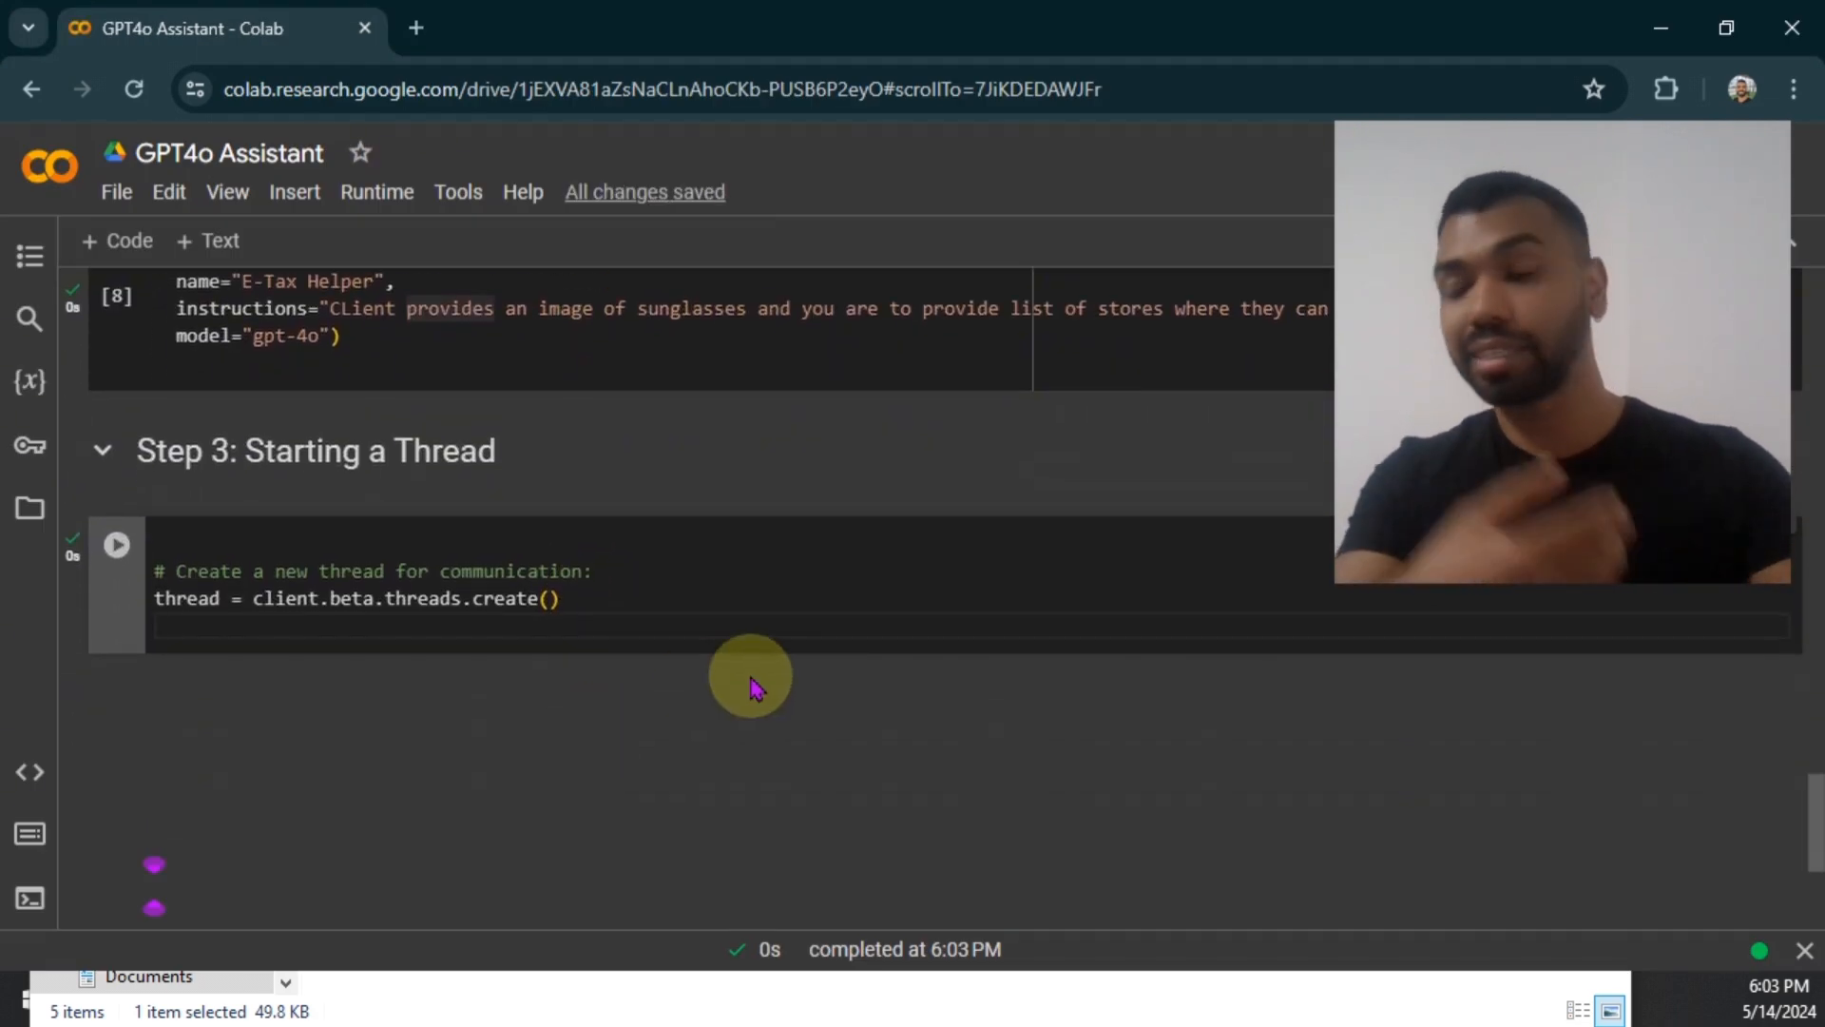
scroll("down", 3)
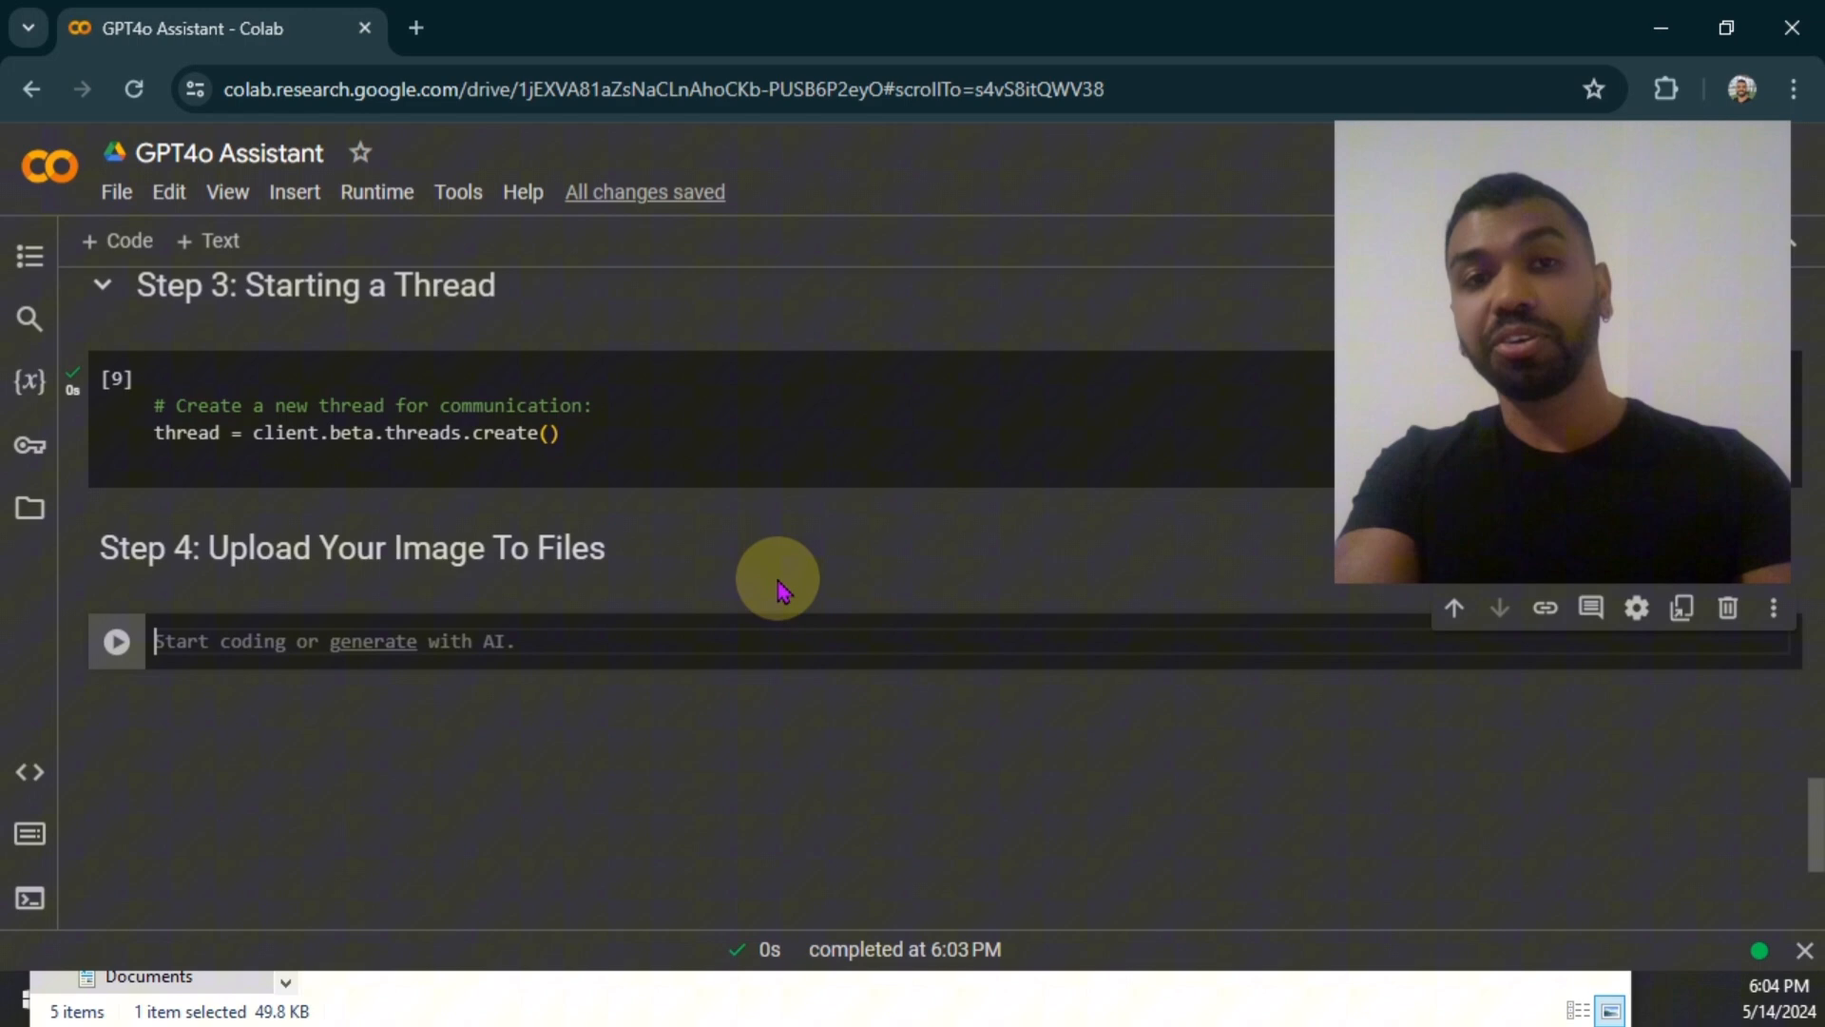
left_click(116, 640)
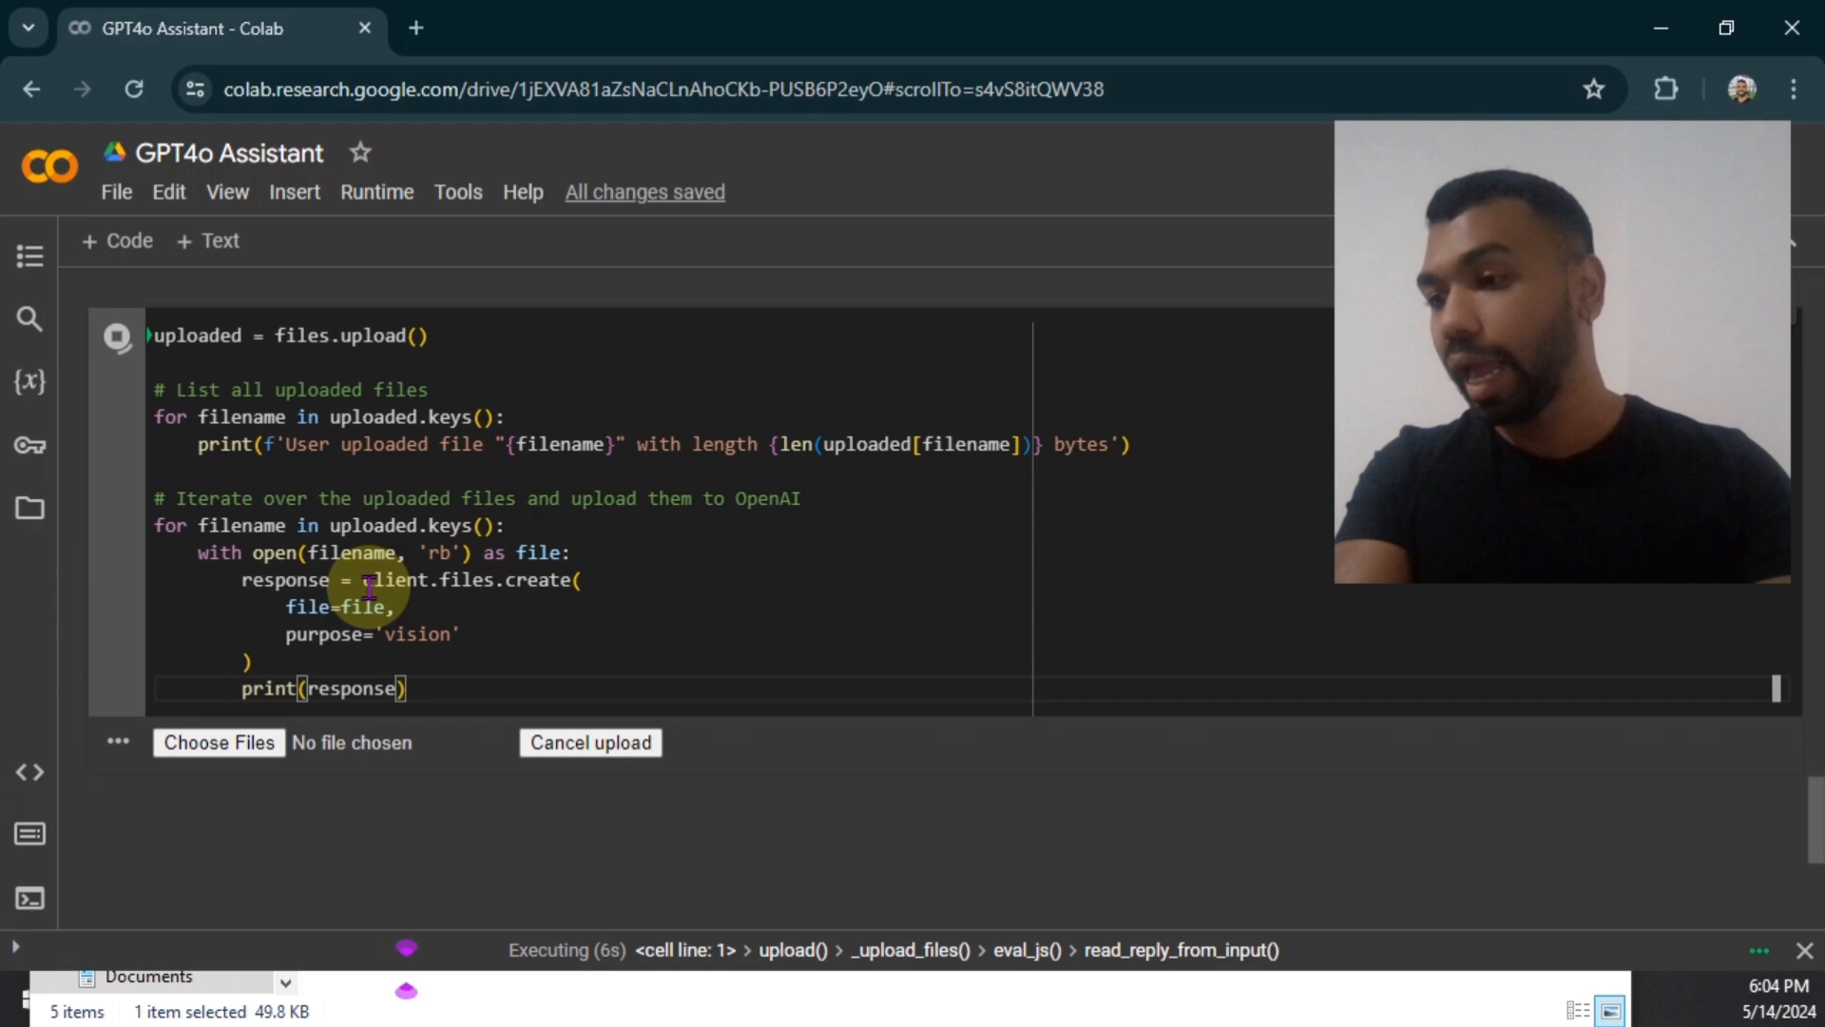
mouse_move(483, 605)
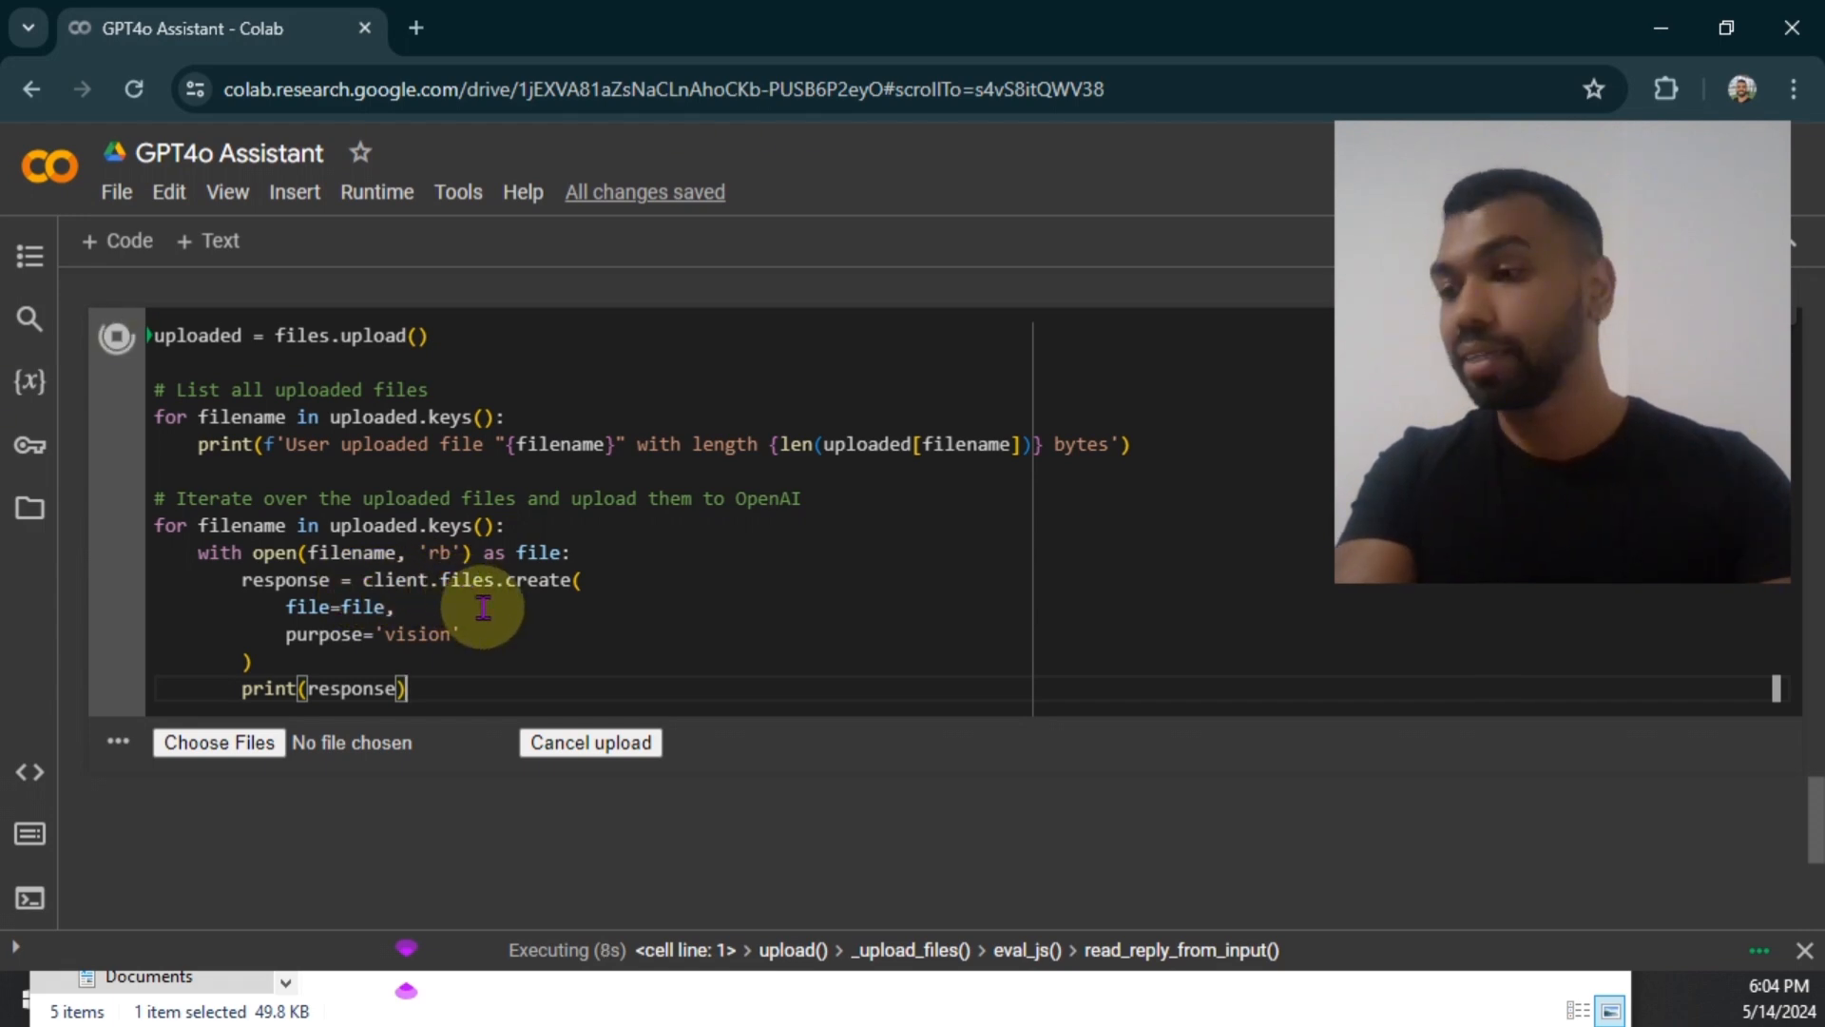
mouse_move(525, 643)
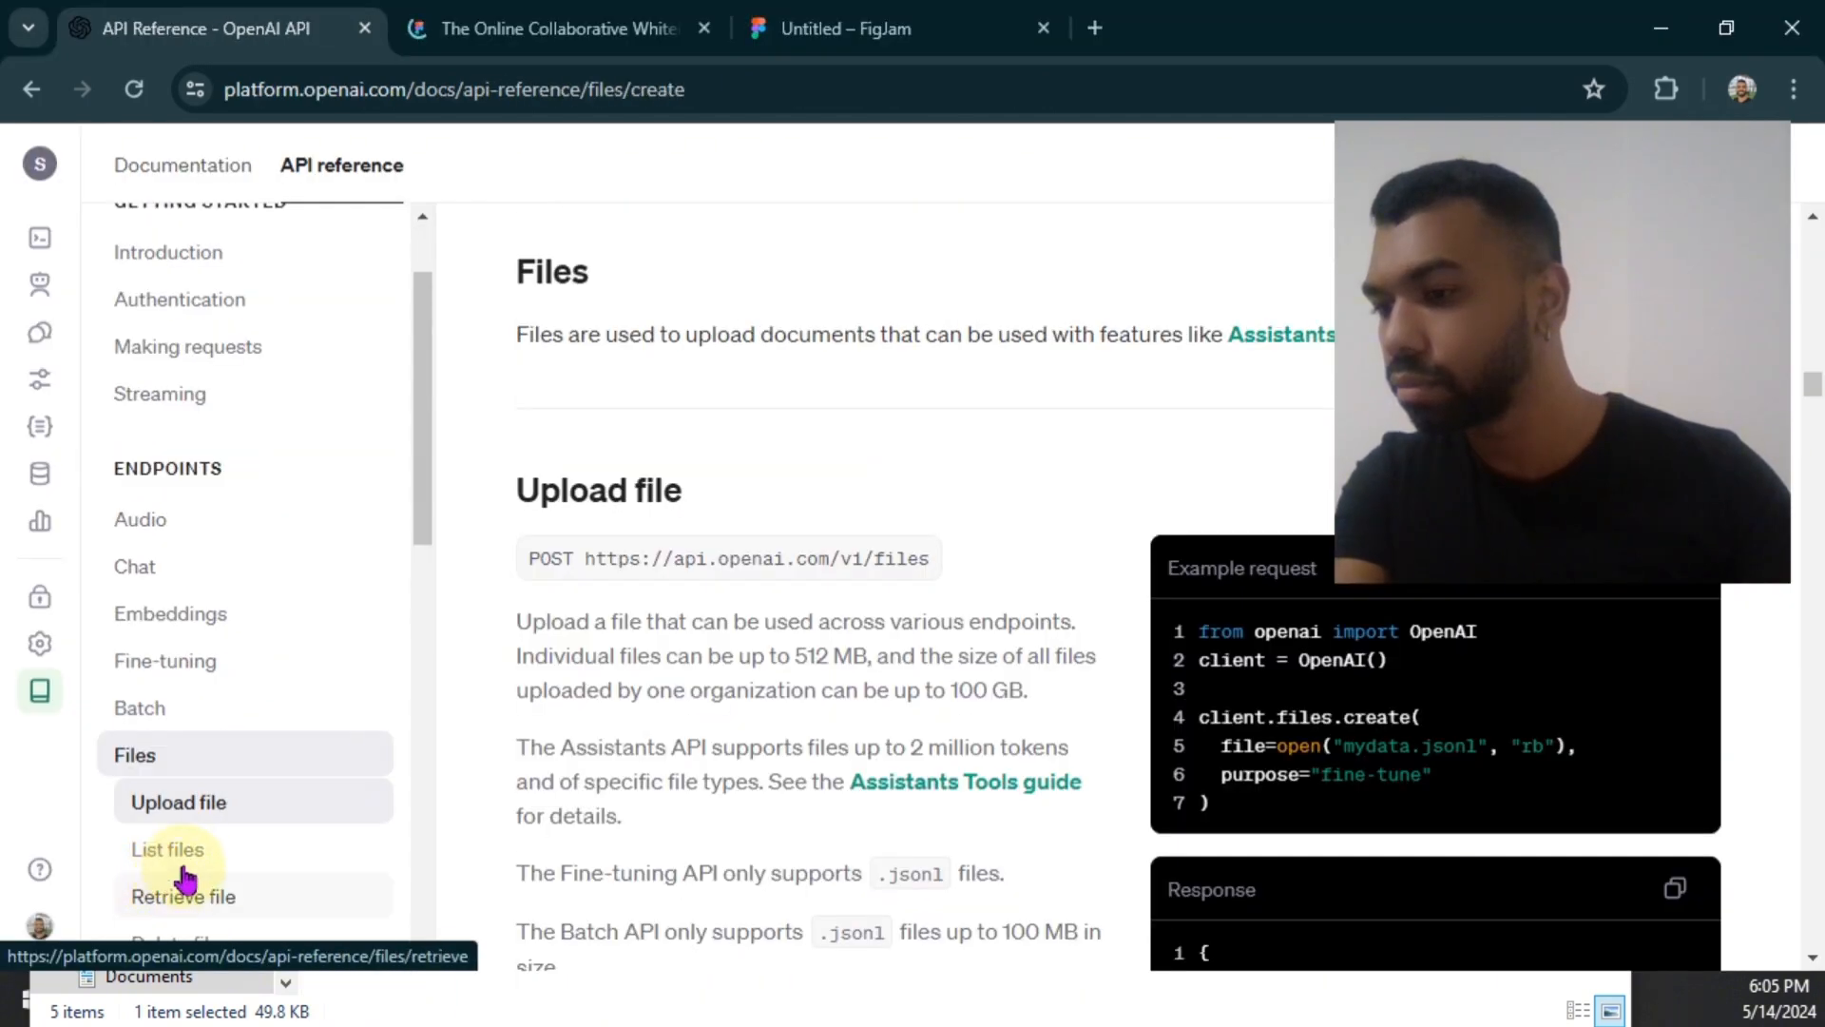
left_click(182, 896)
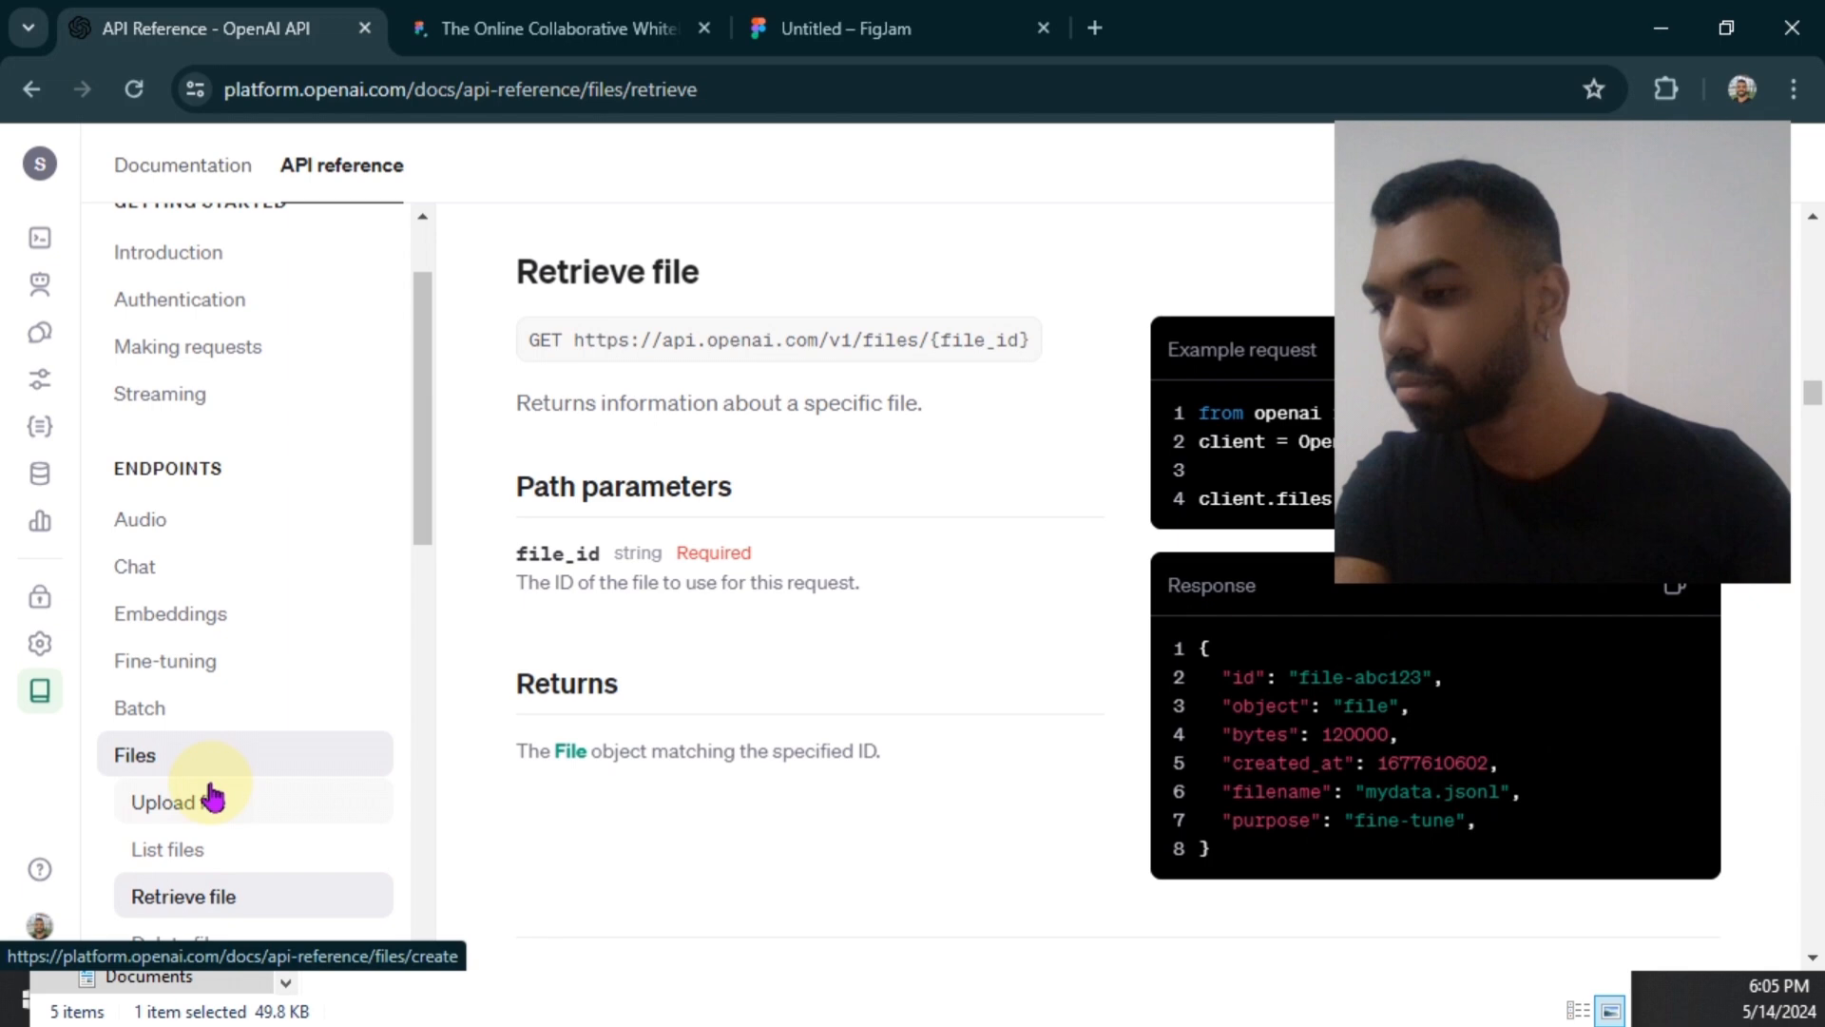
left_click(163, 801)
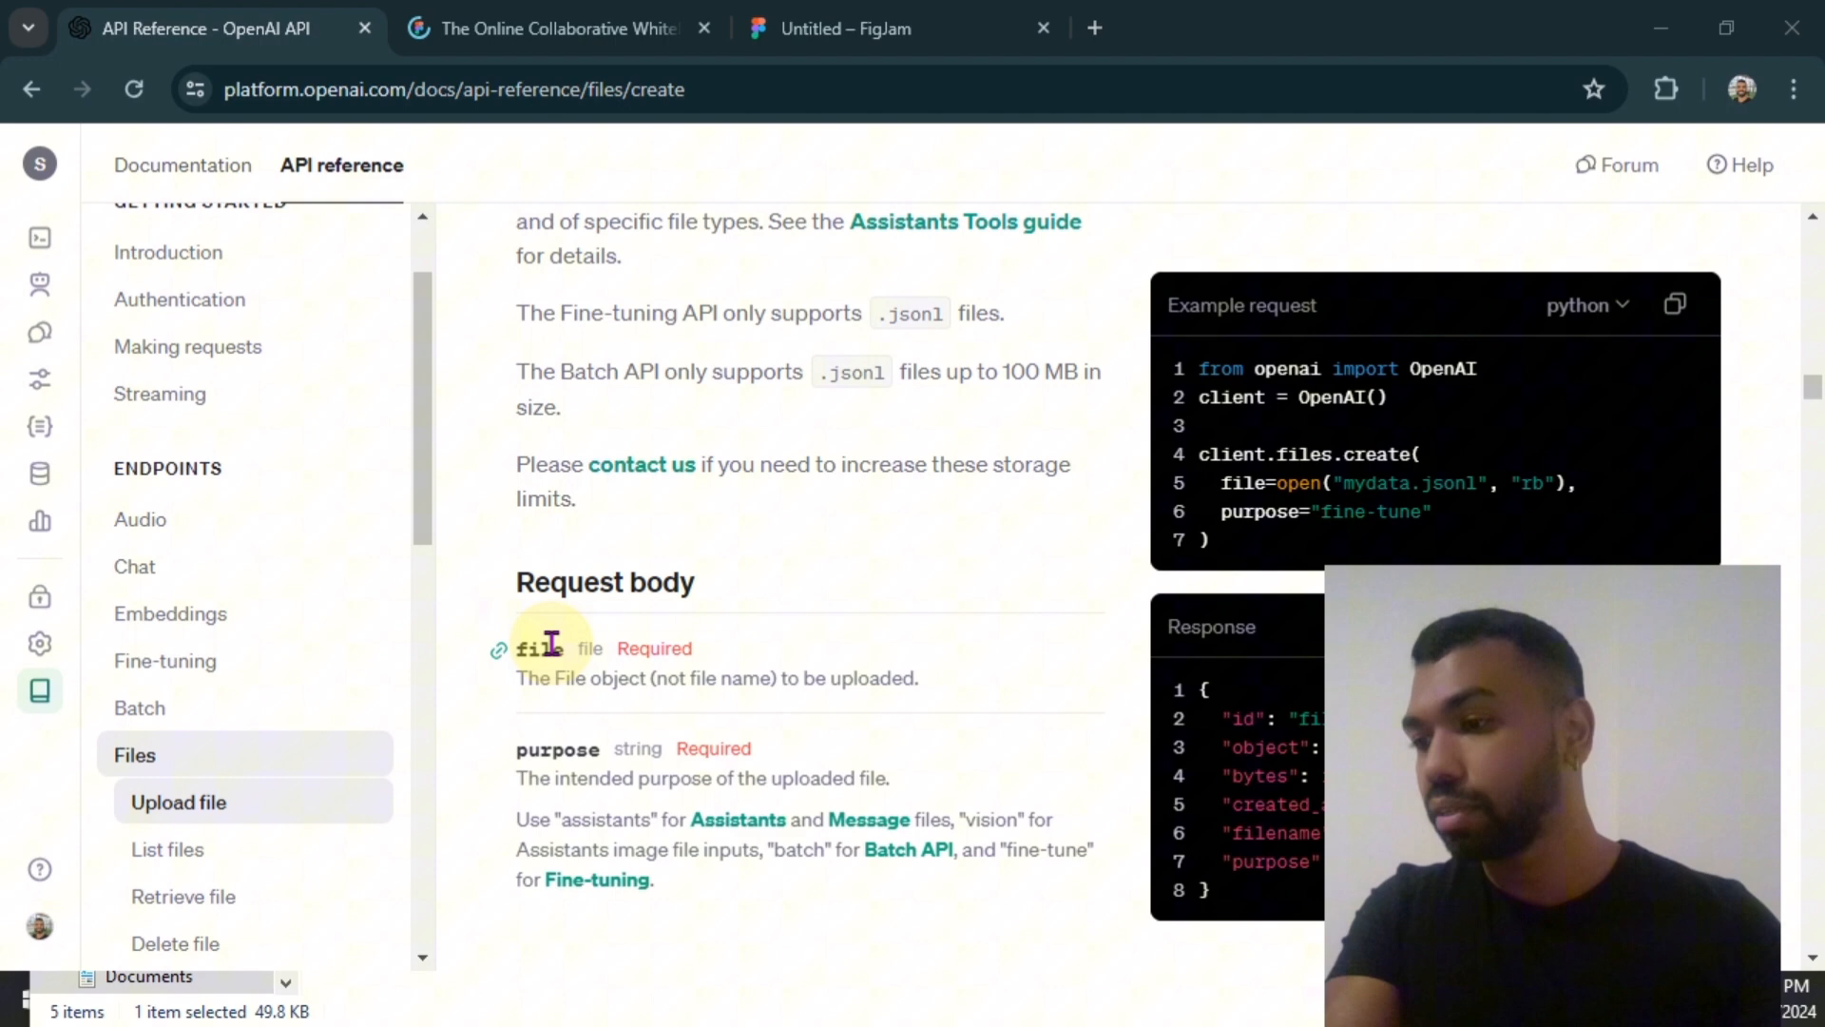
mouse_move(663, 745)
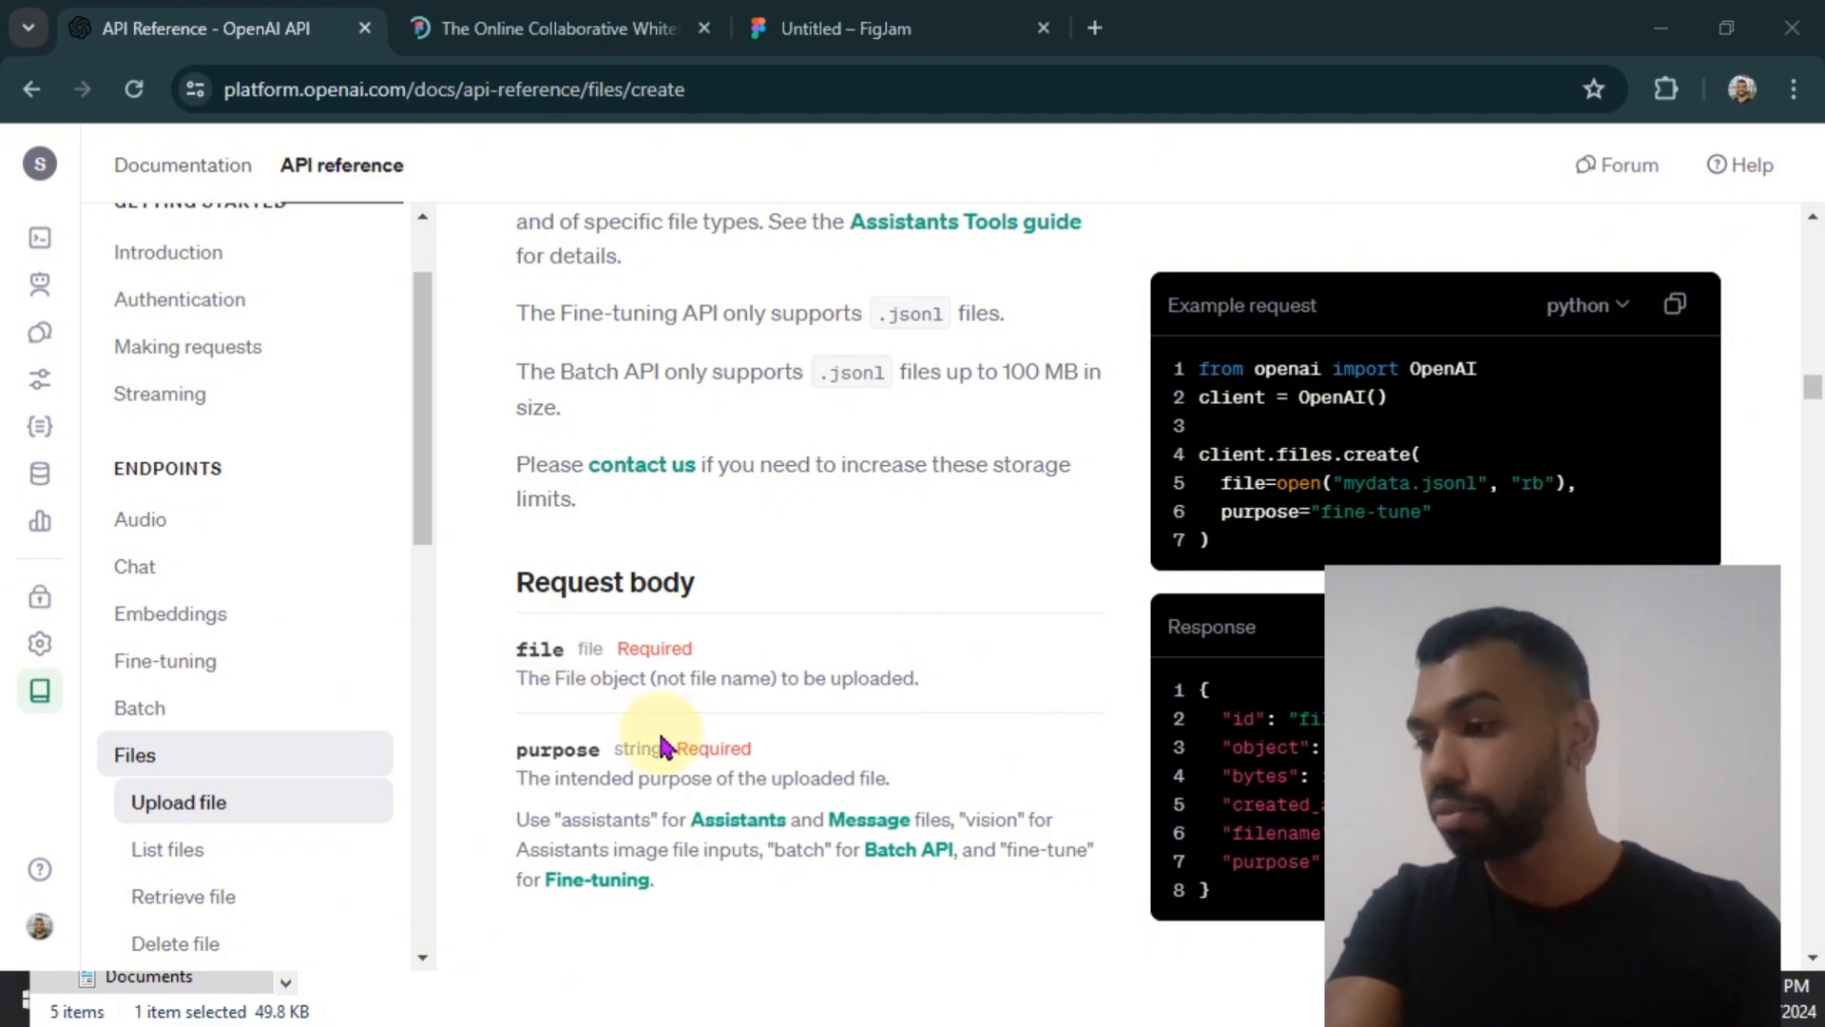
mouse_move(721, 841)
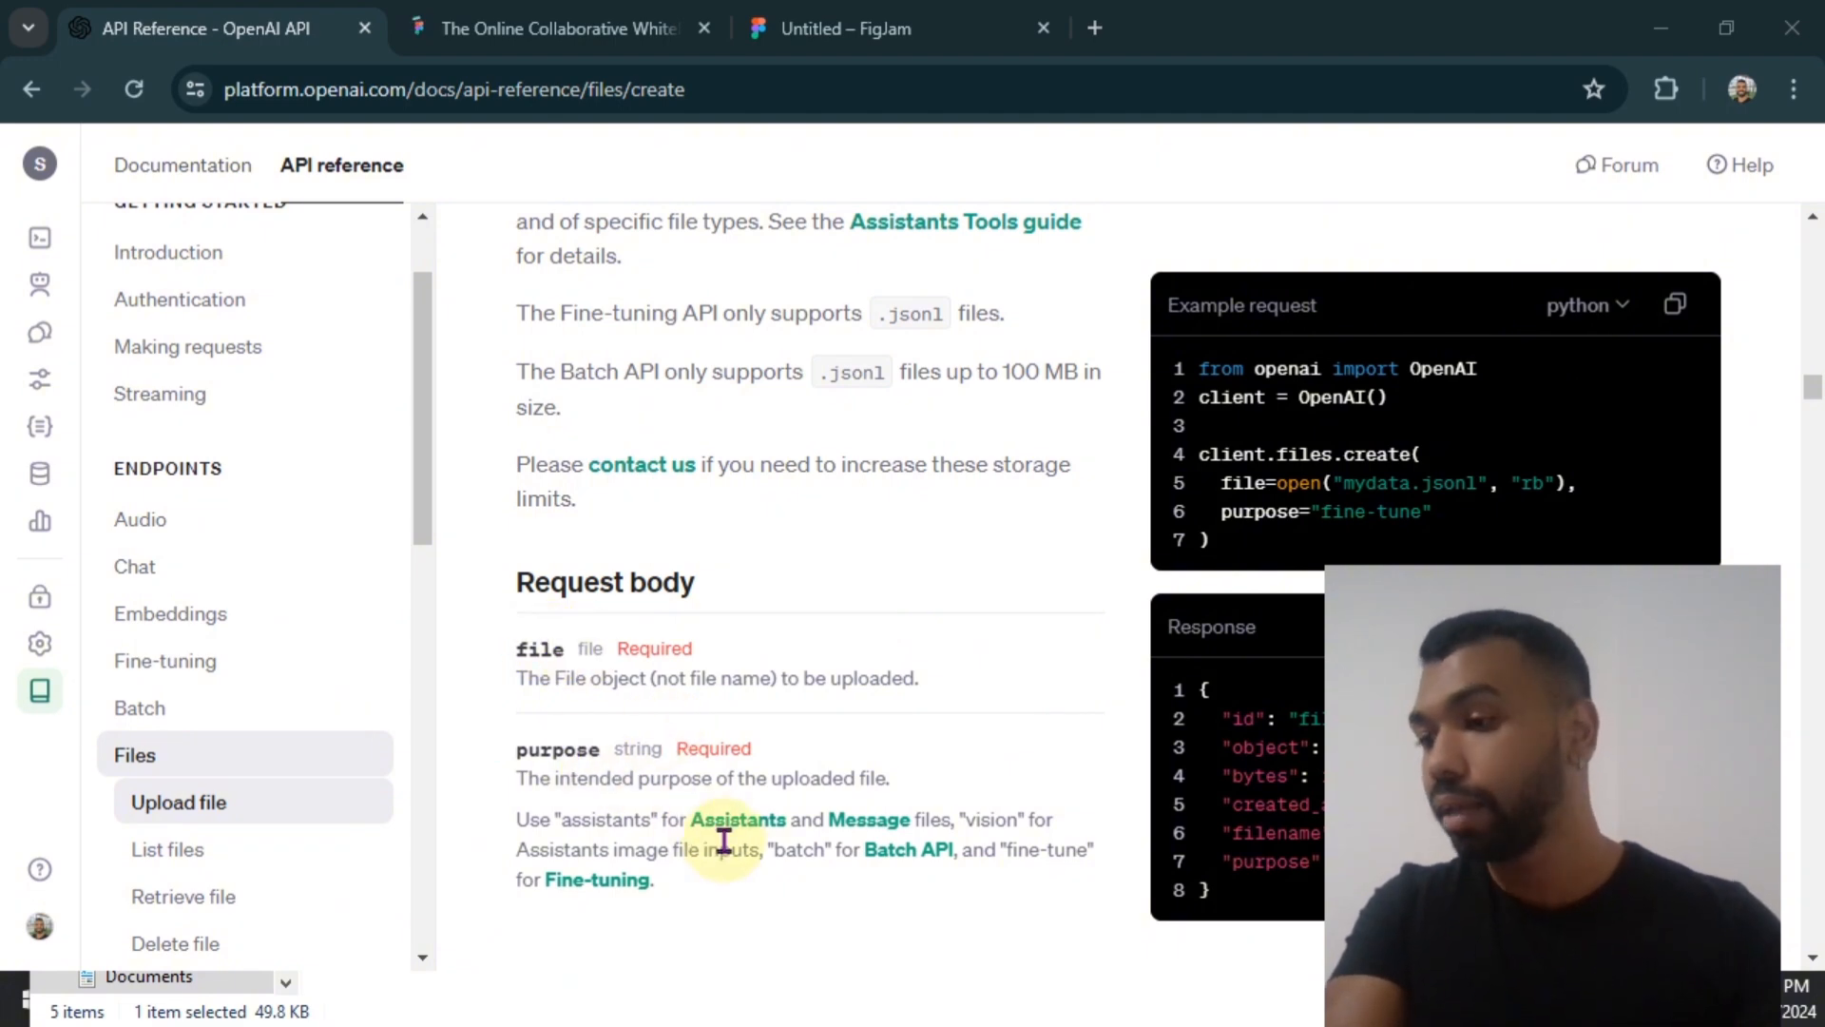
mouse_move(804, 818)
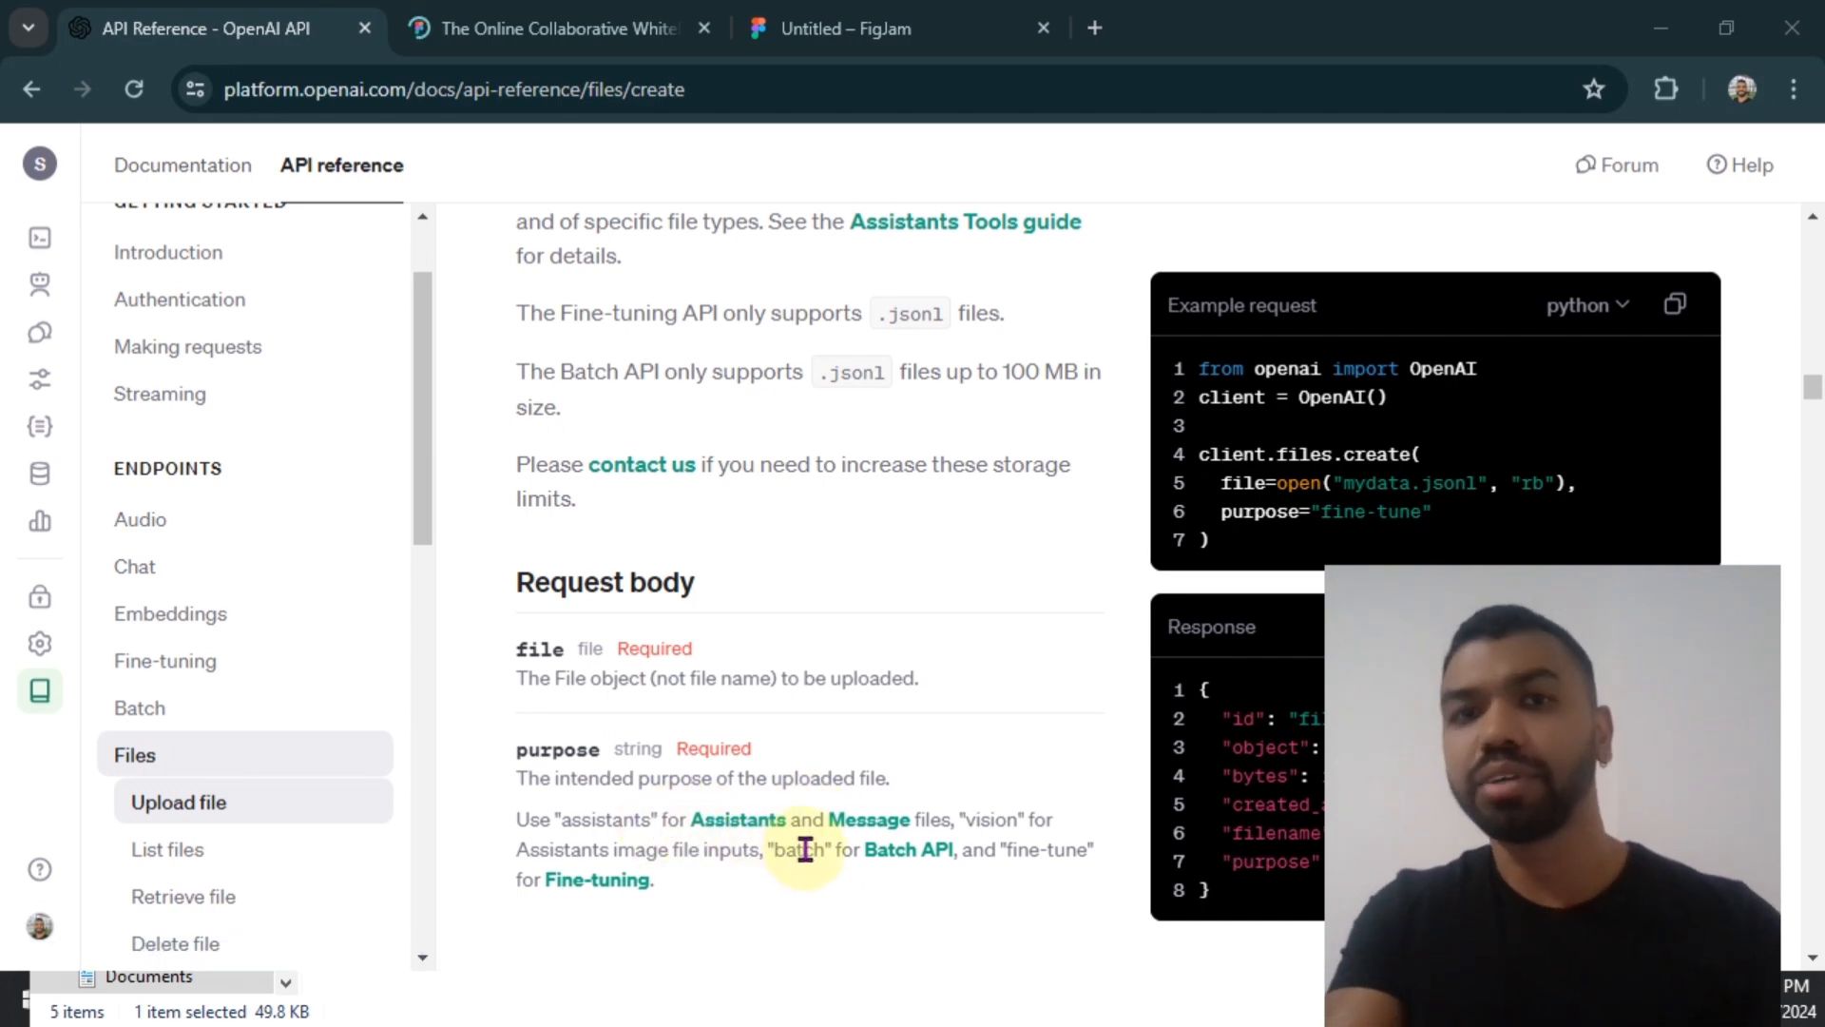
mouse_move(861, 818)
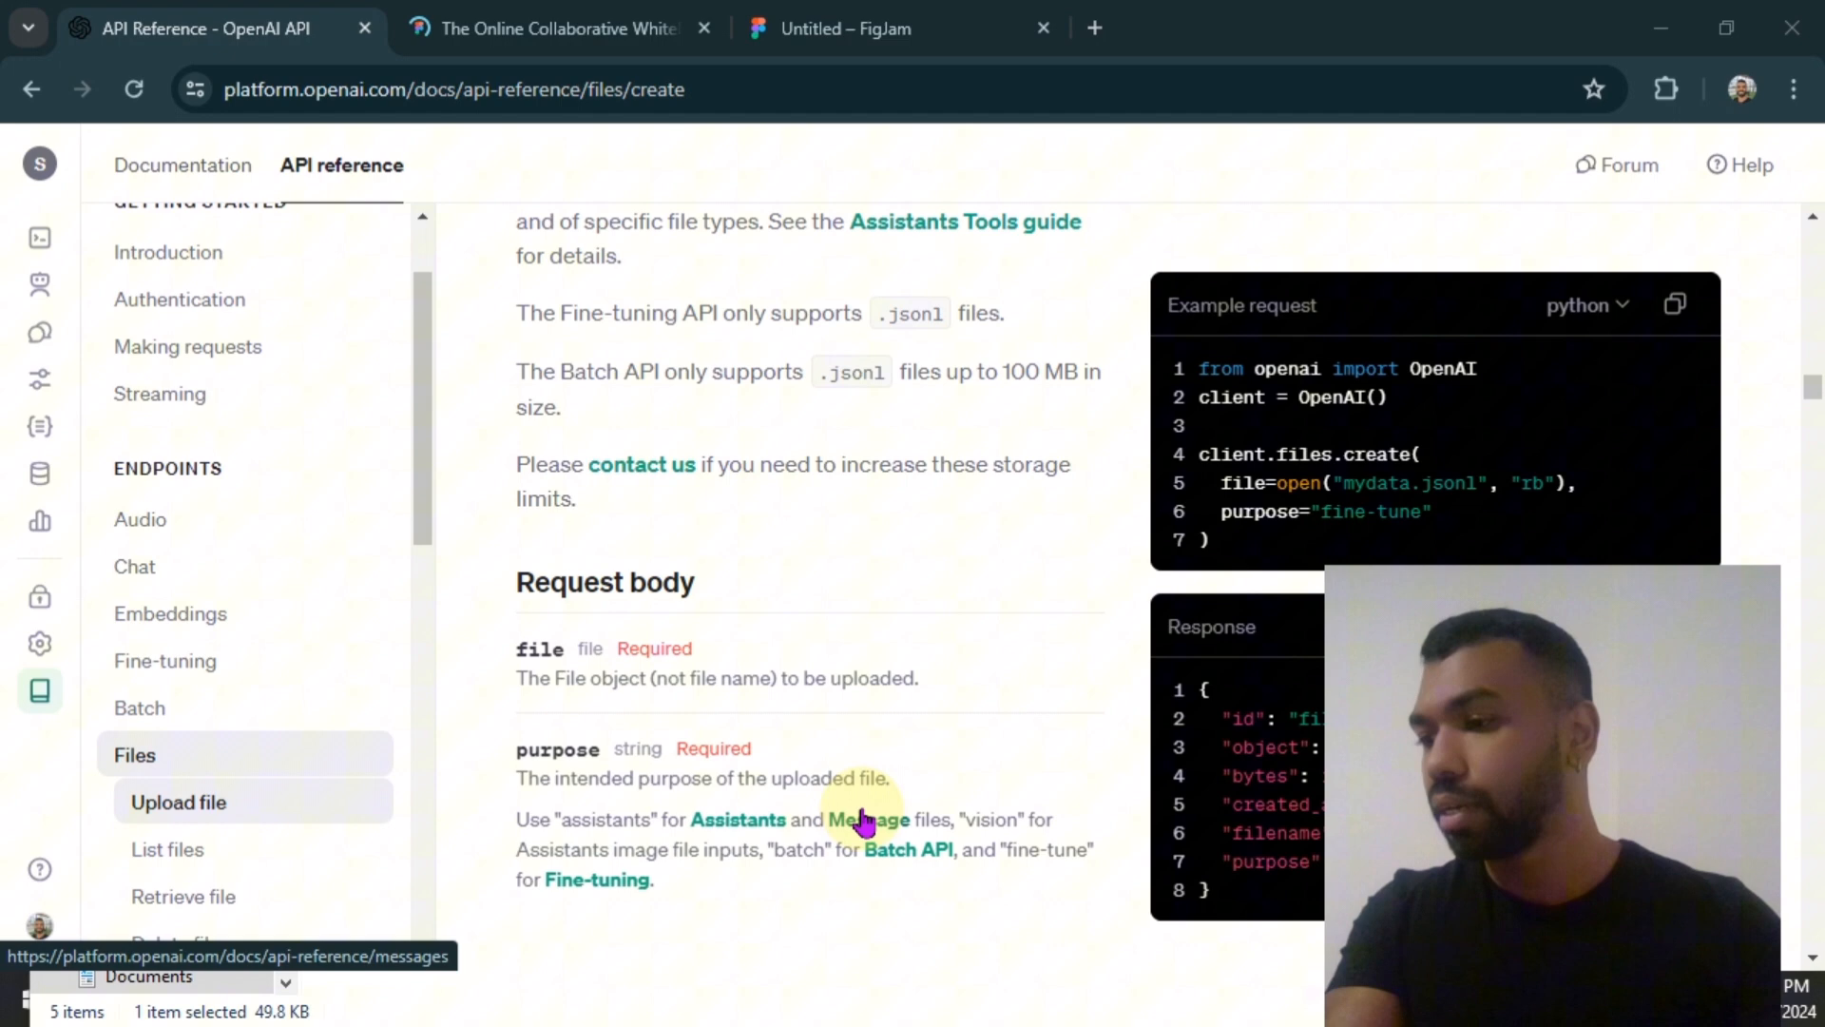
mouse_move(727, 876)
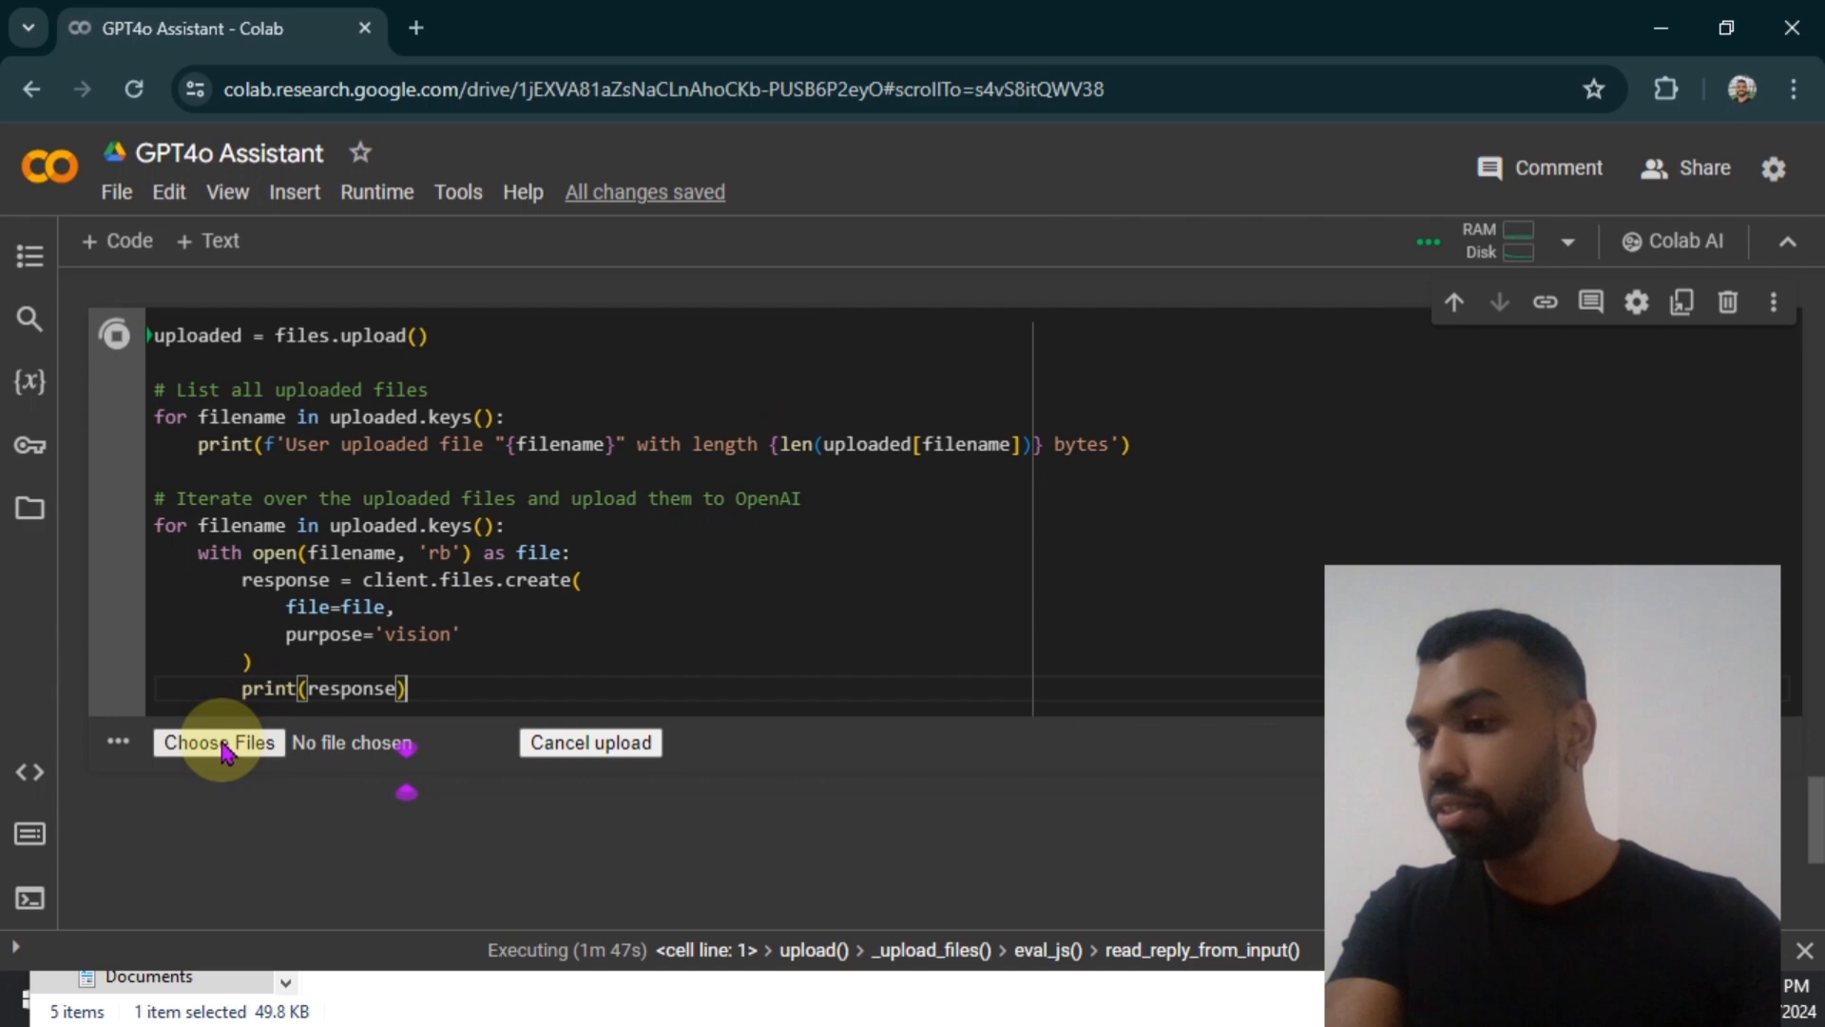
- Choose glasses.jpg for upload and scroll down to the returned file ID
left_click(218, 742)
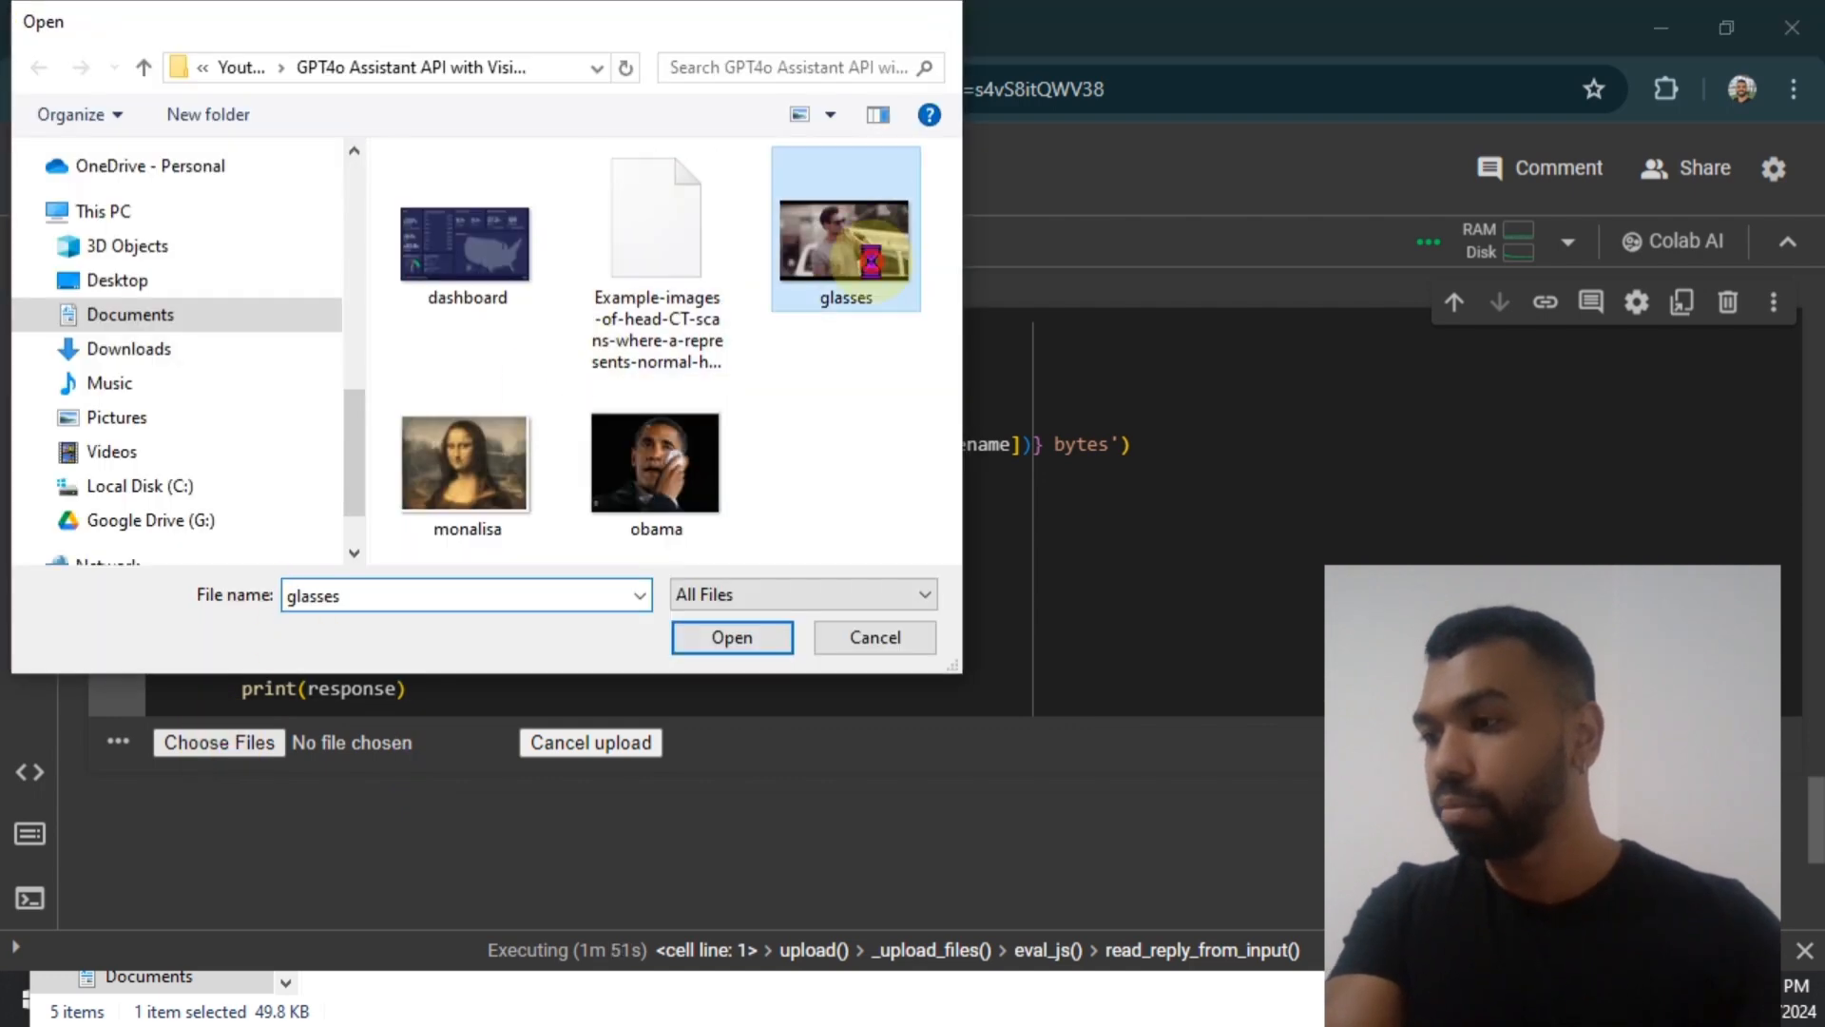
left_click(730, 637)
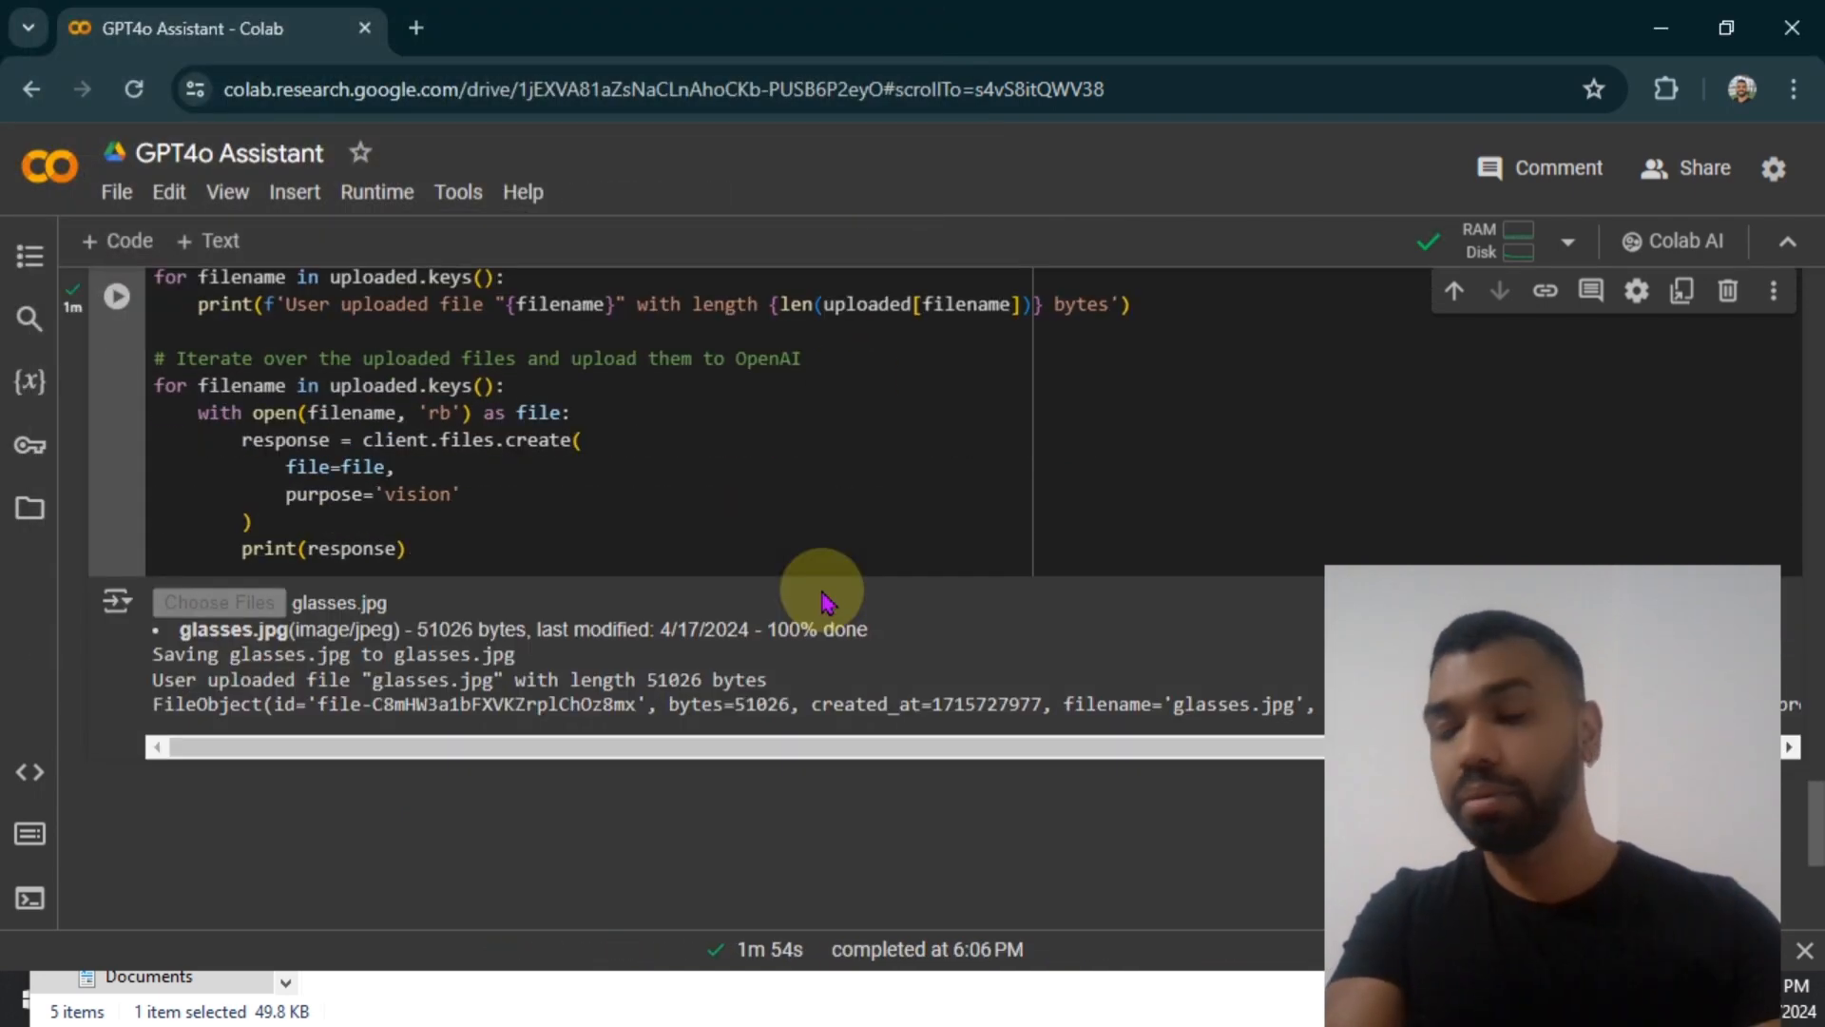
scroll("down", 3)
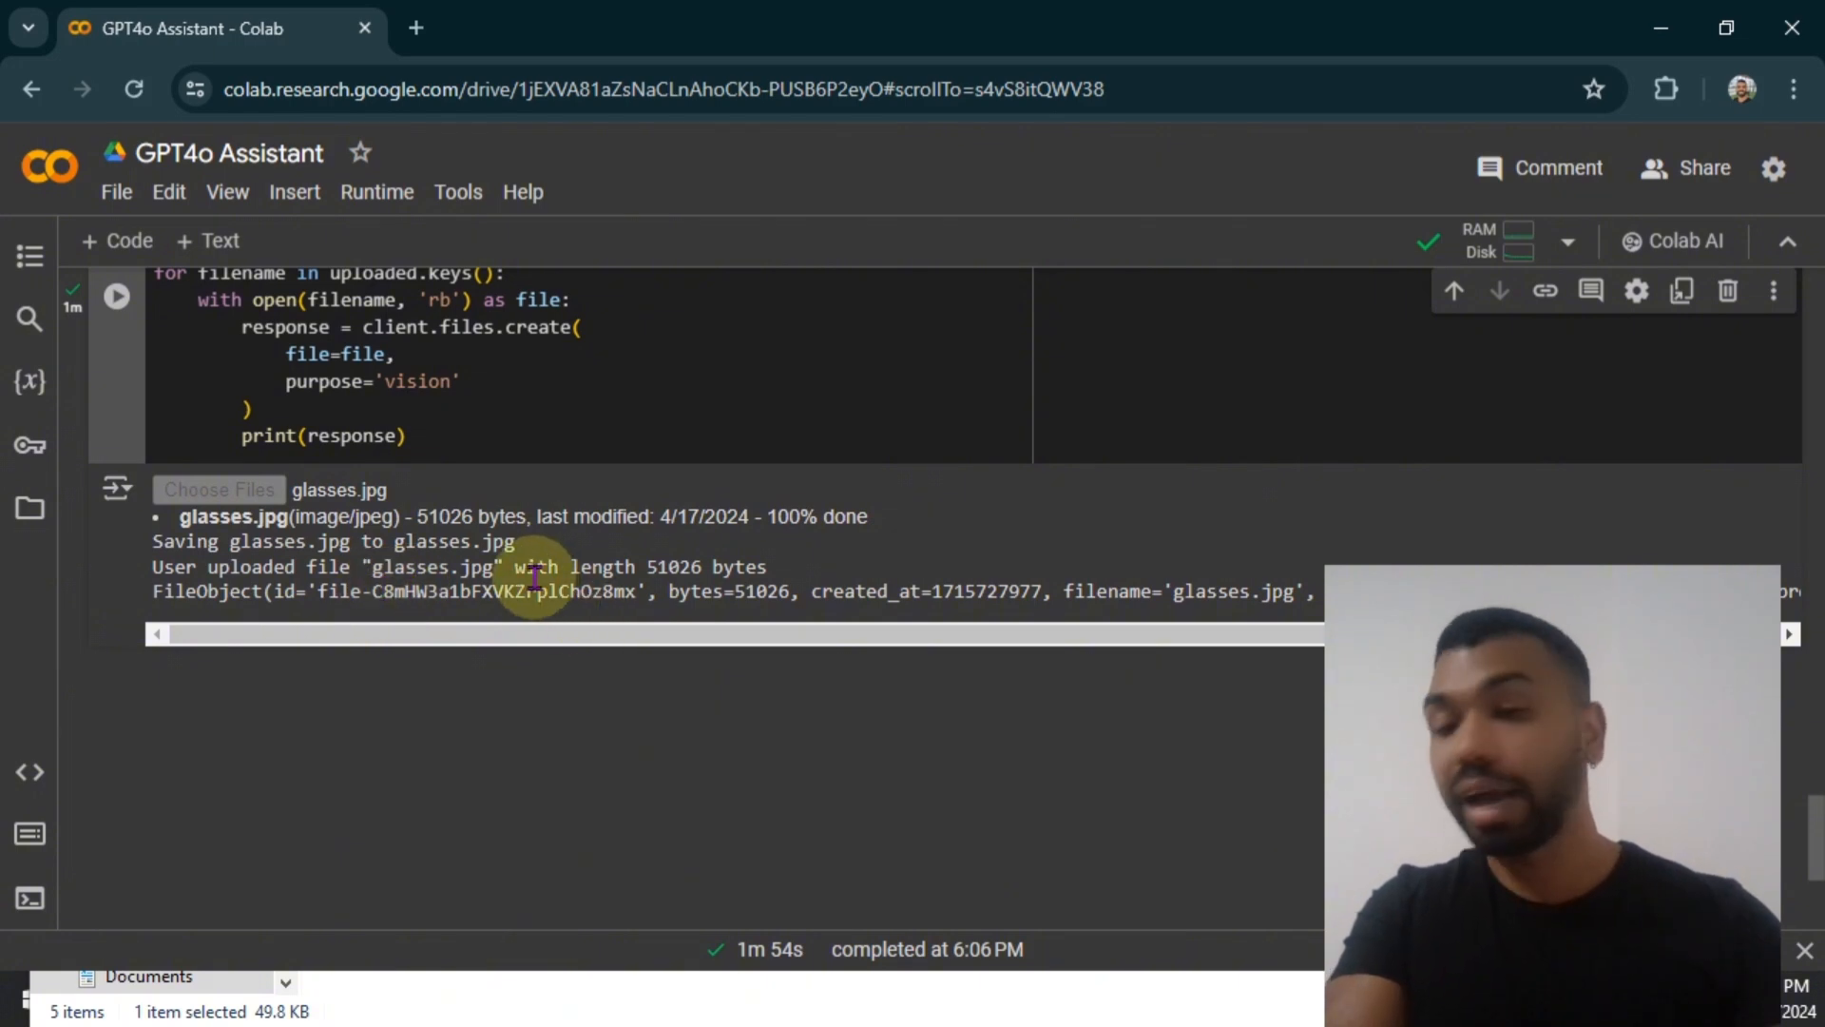
mouse_move(810, 678)
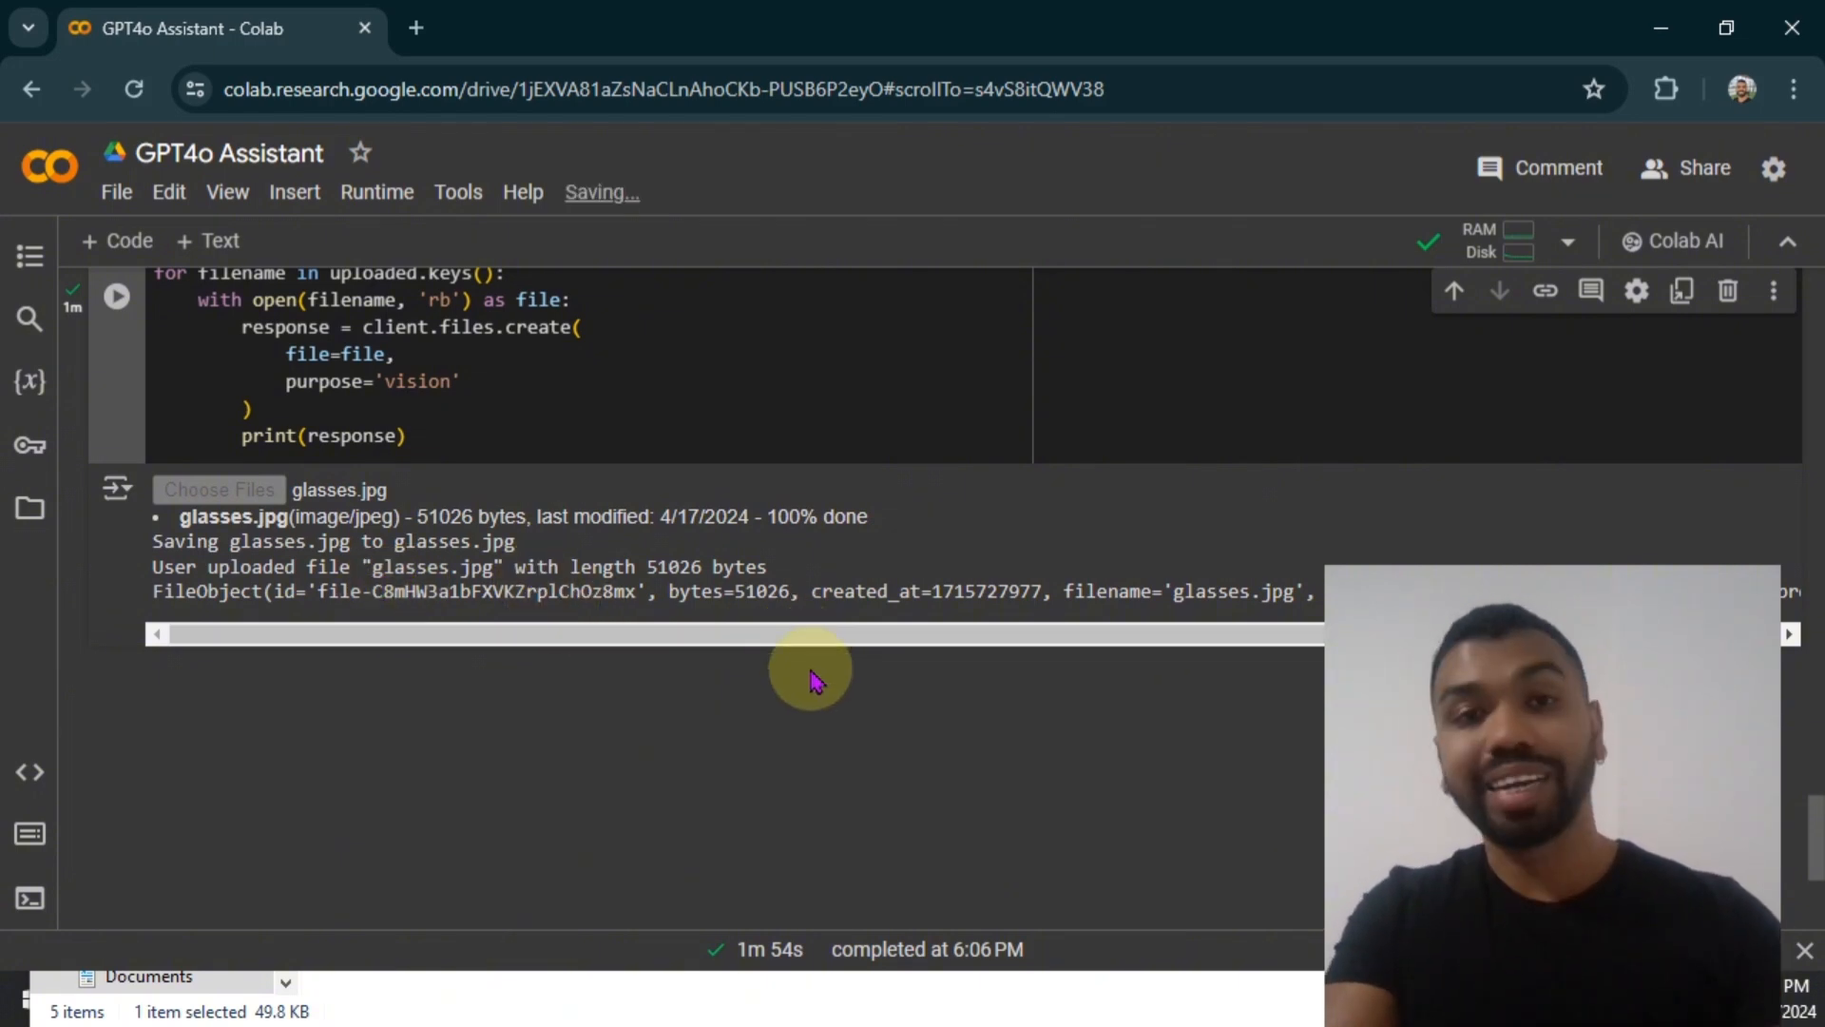
scroll("down", 3)
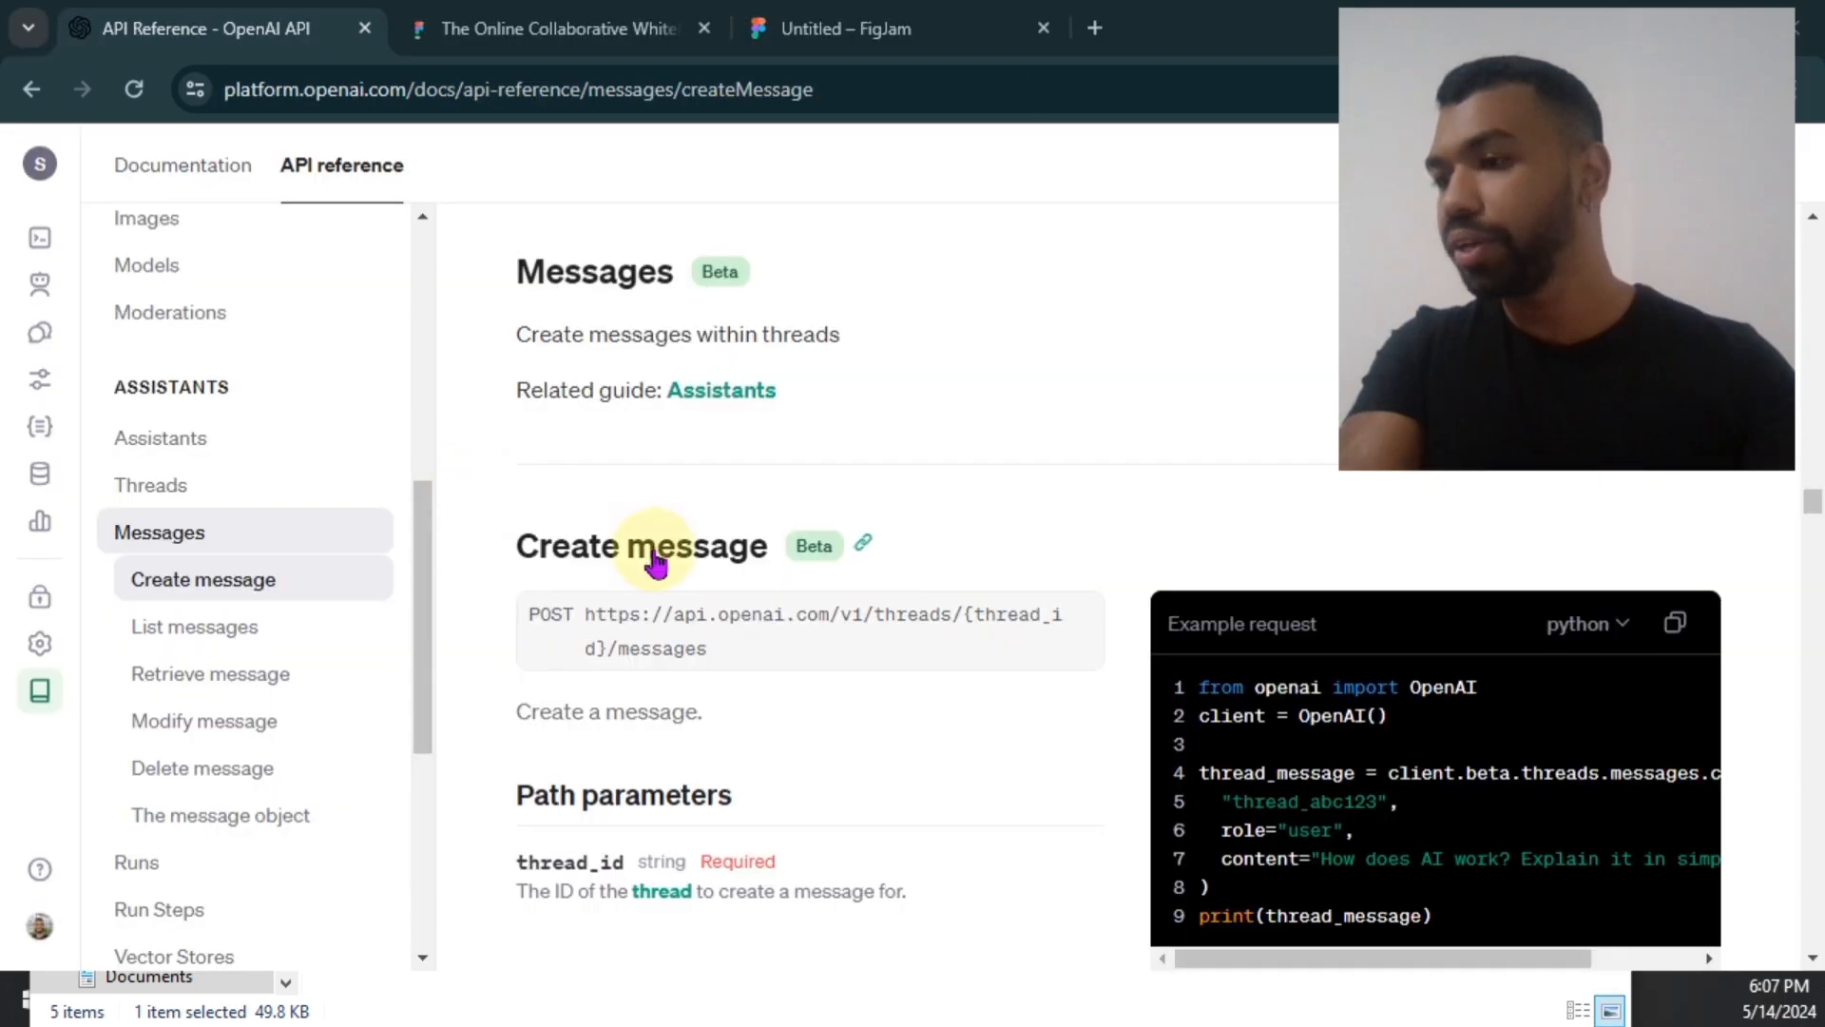
- Scroll the Create message reference to its role and content request parameters
scroll("right", 3)
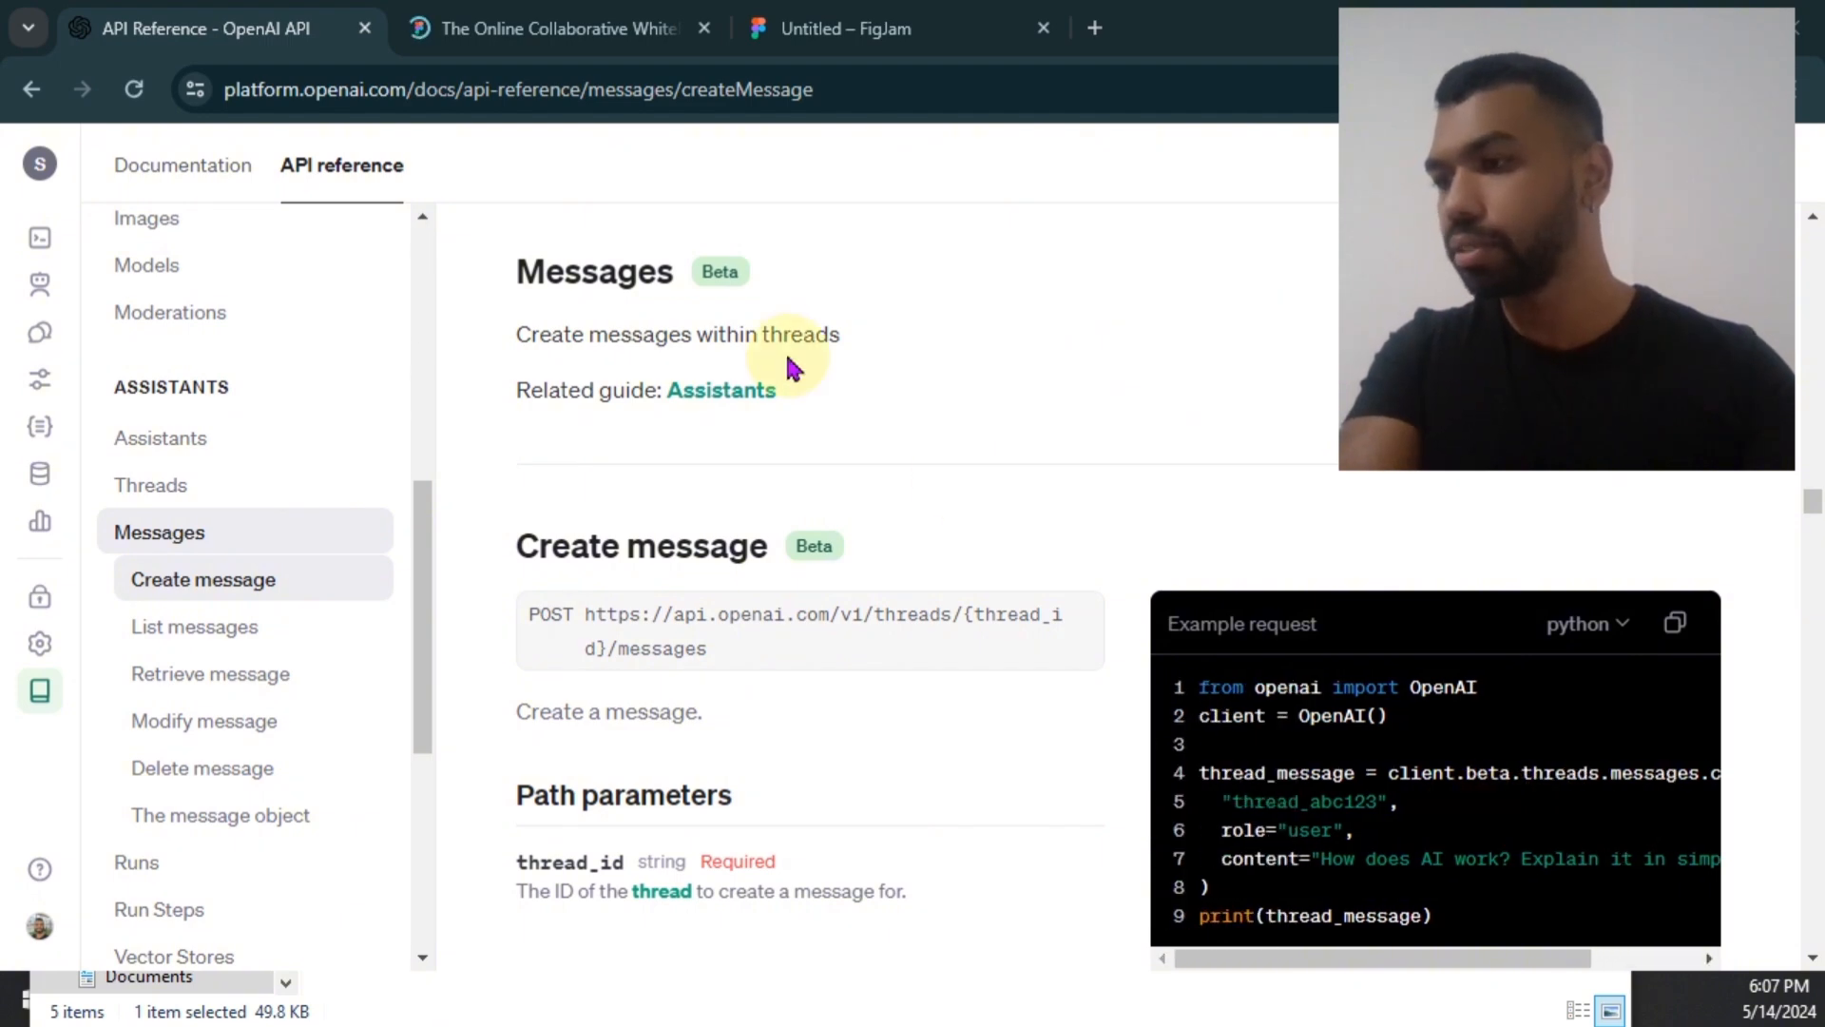
scroll("down", 3)
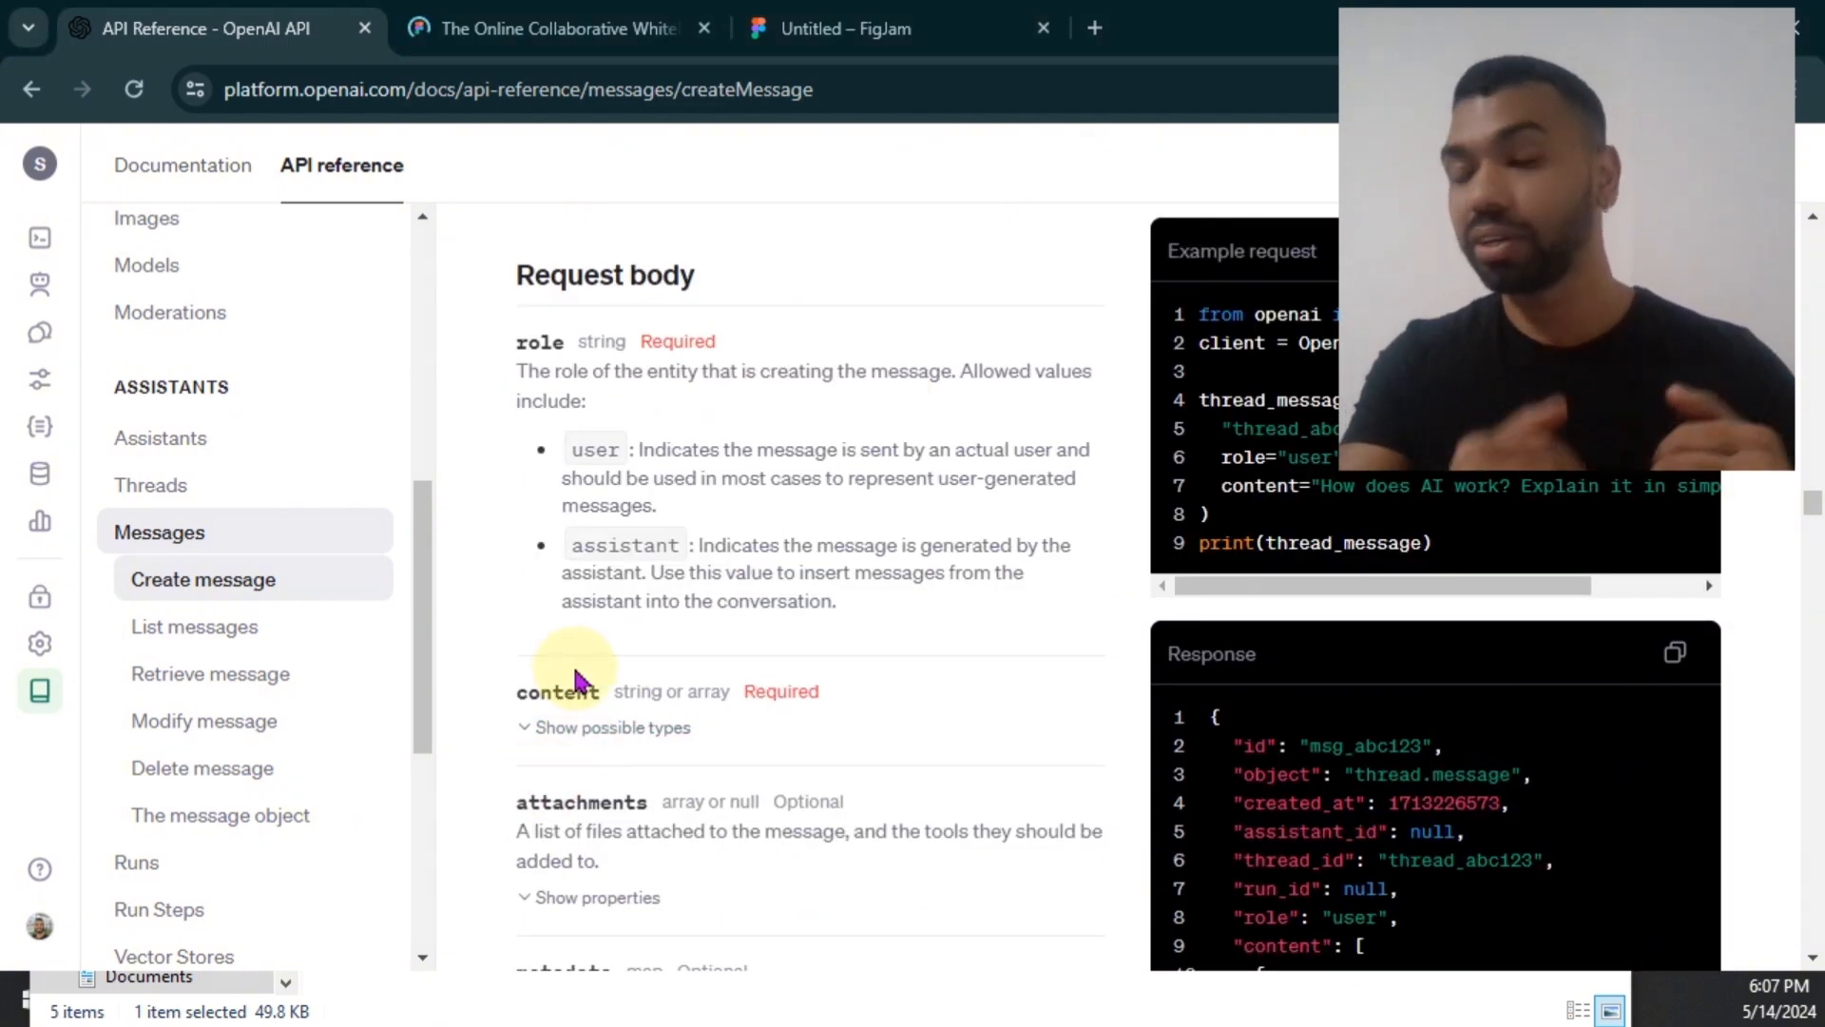
mouse_move(570, 678)
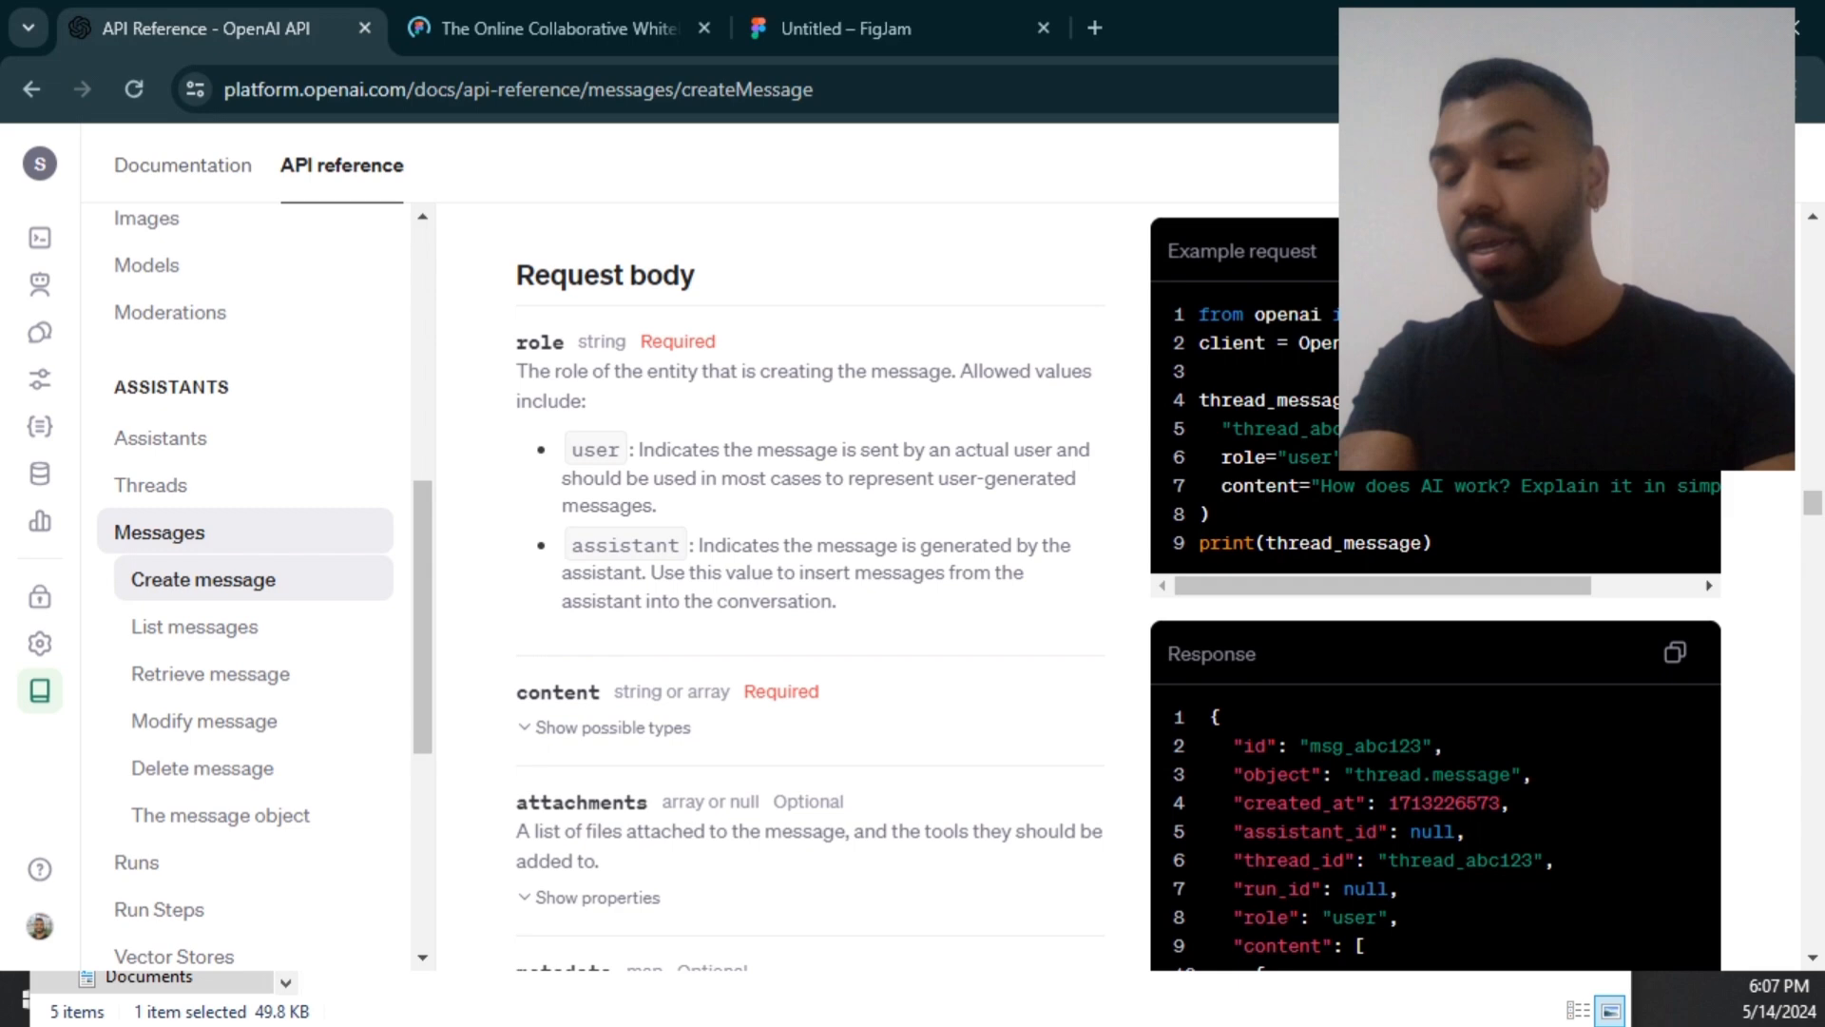
left_click(186, 28)
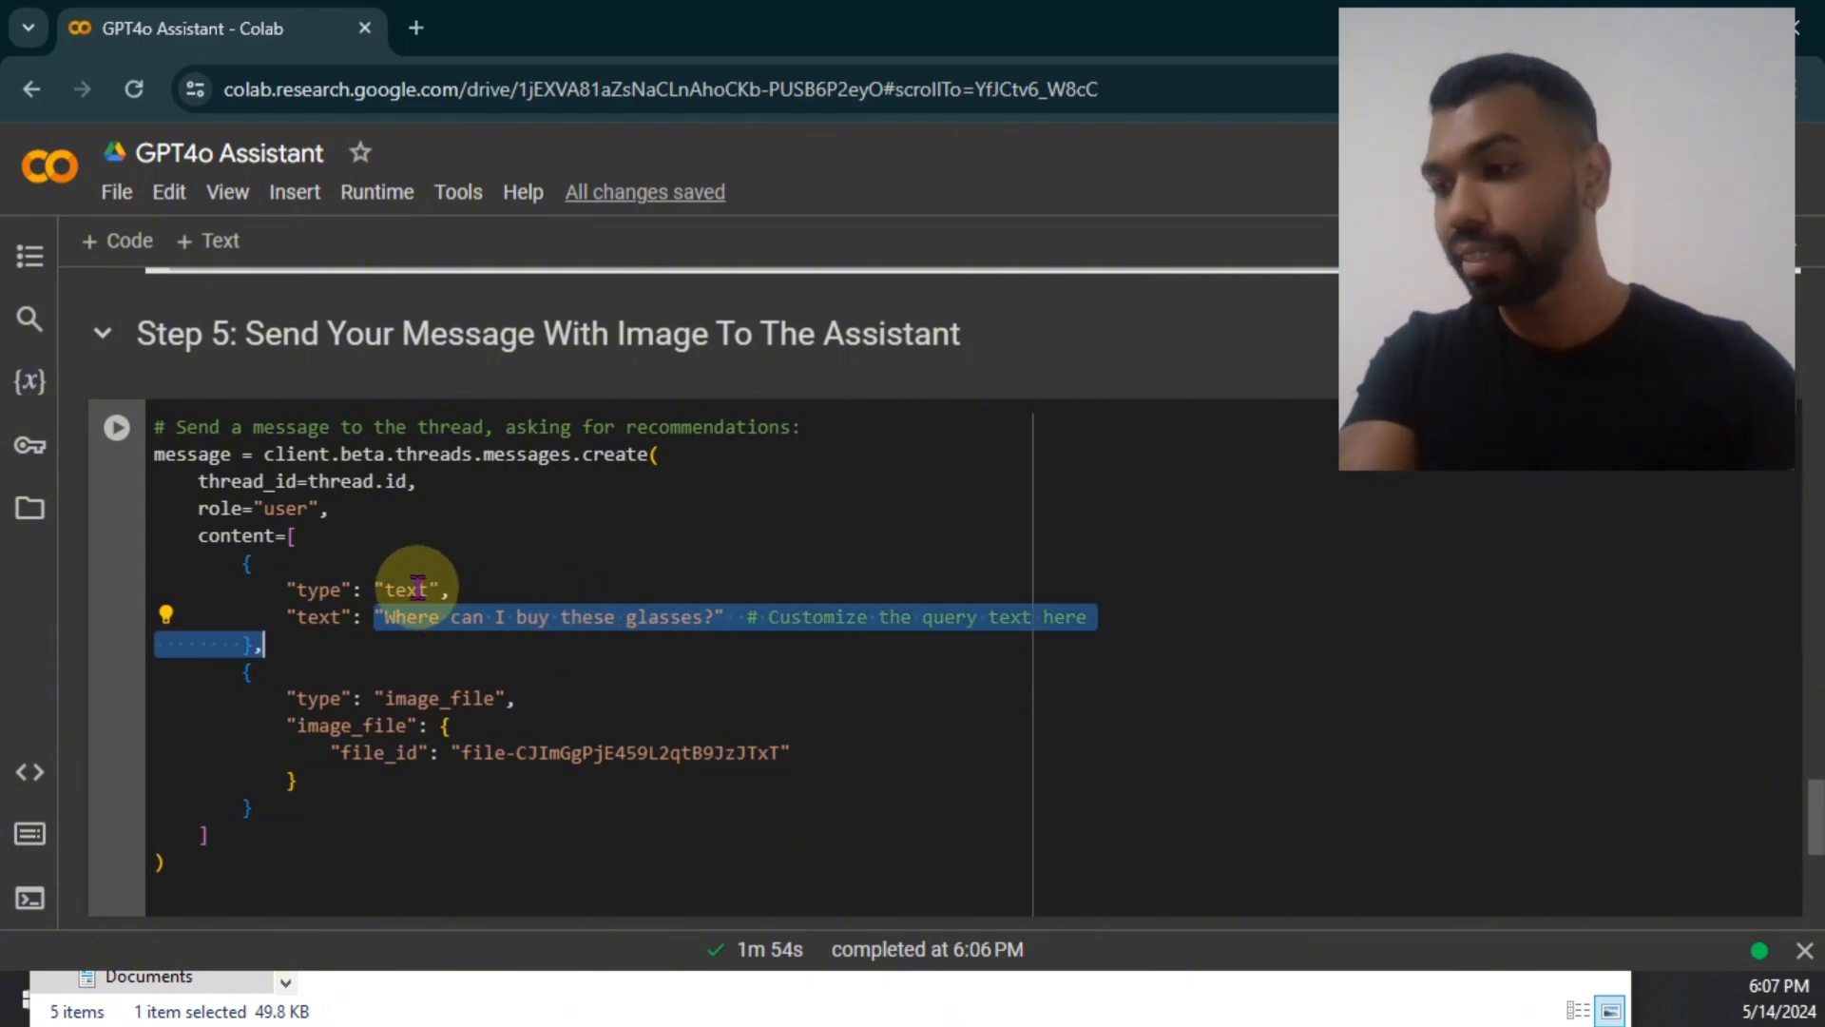
left_click(561, 643)
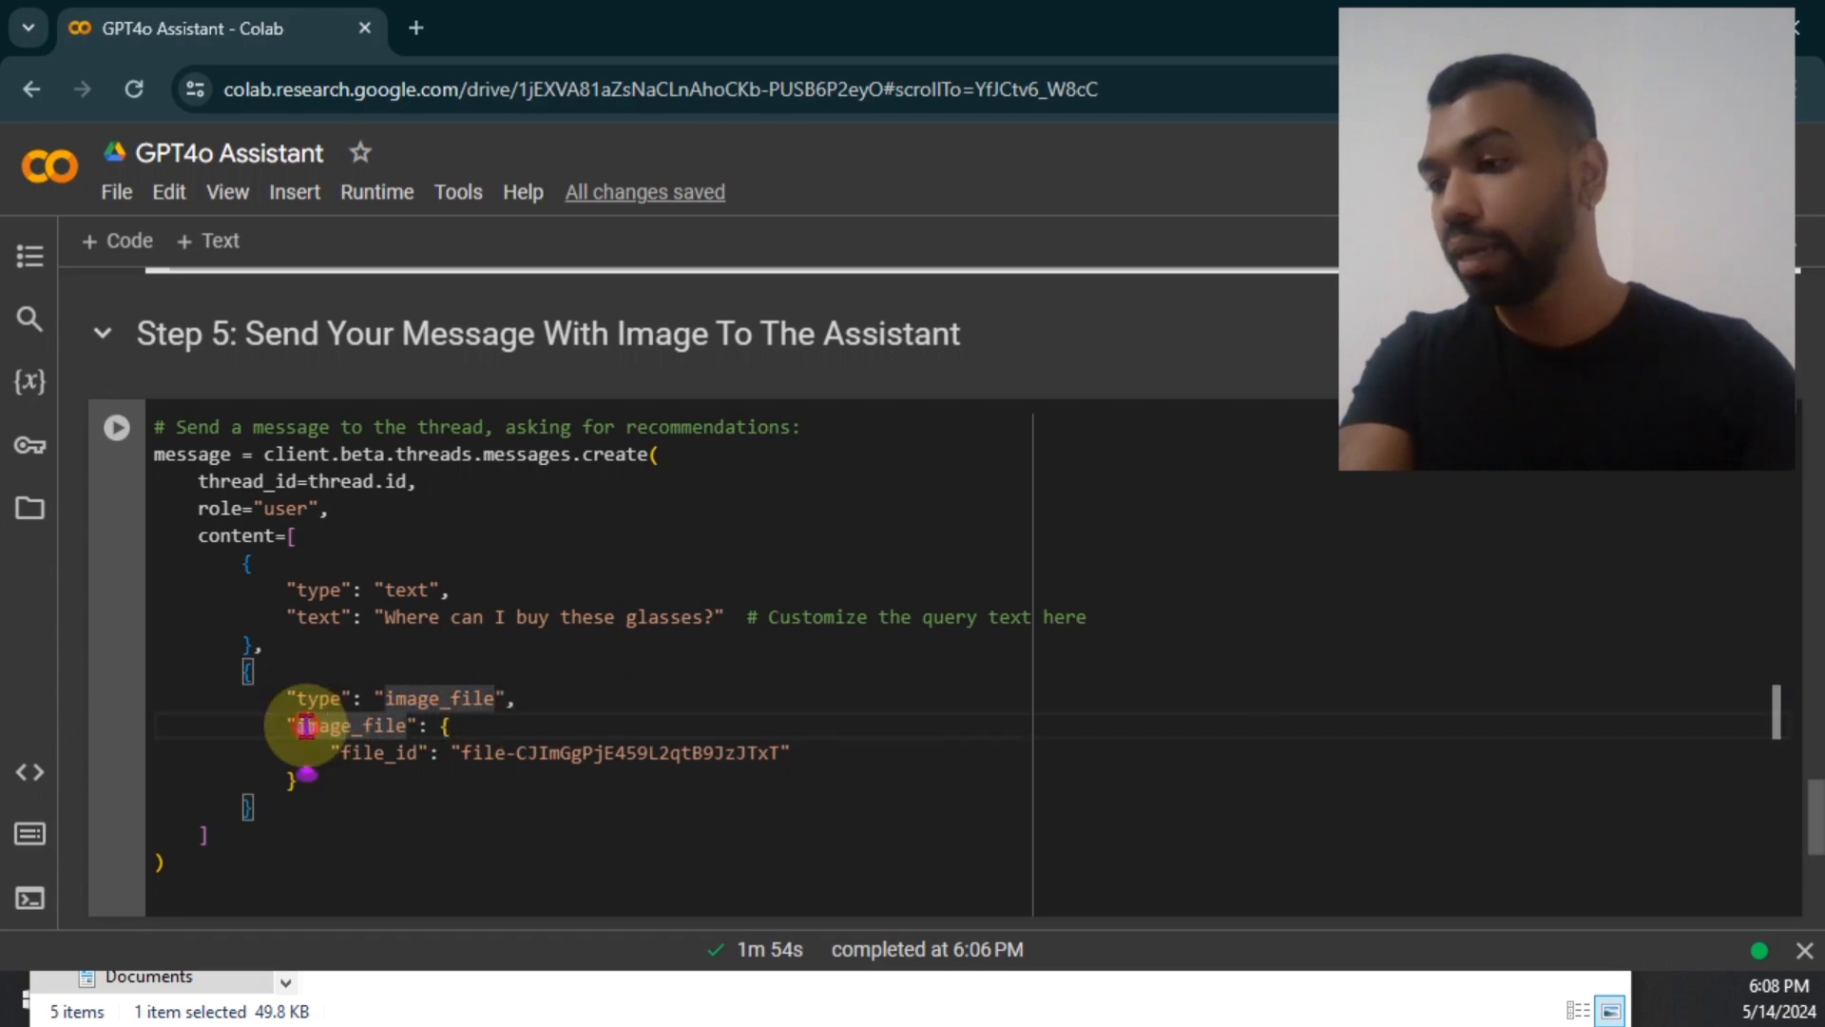
double_click(652, 752)
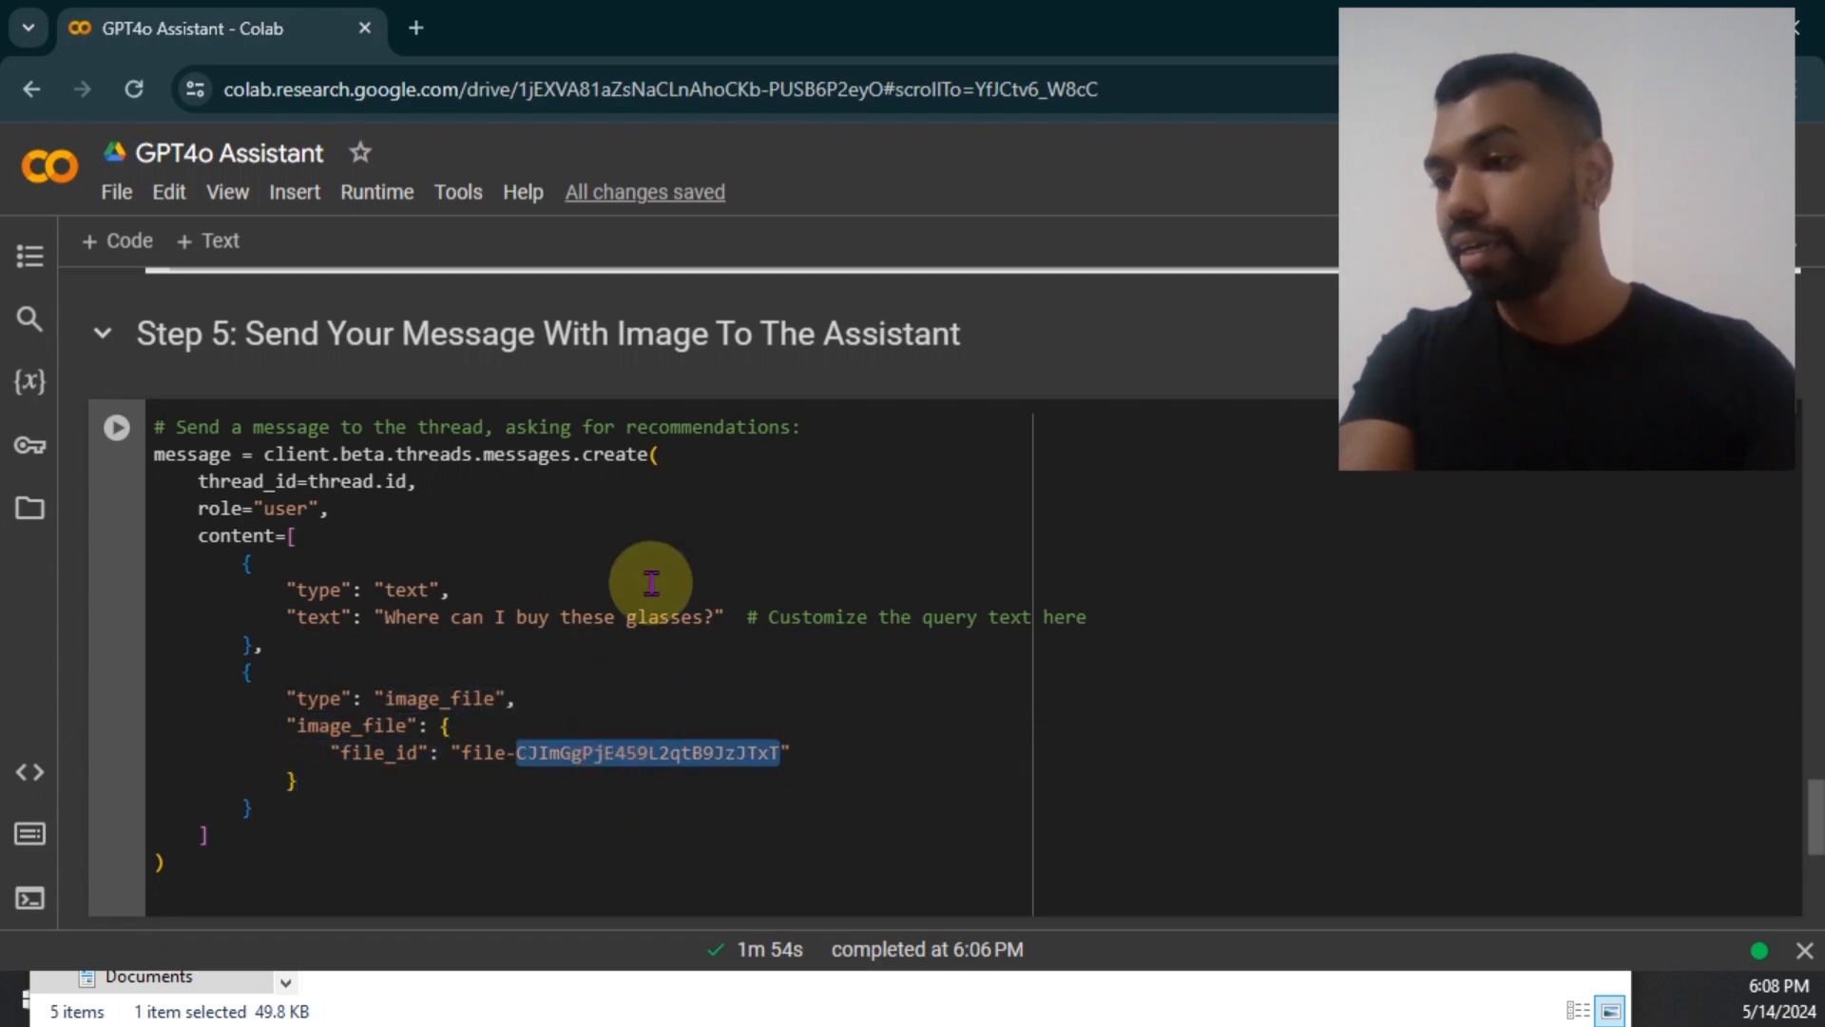
scroll("up", 3)
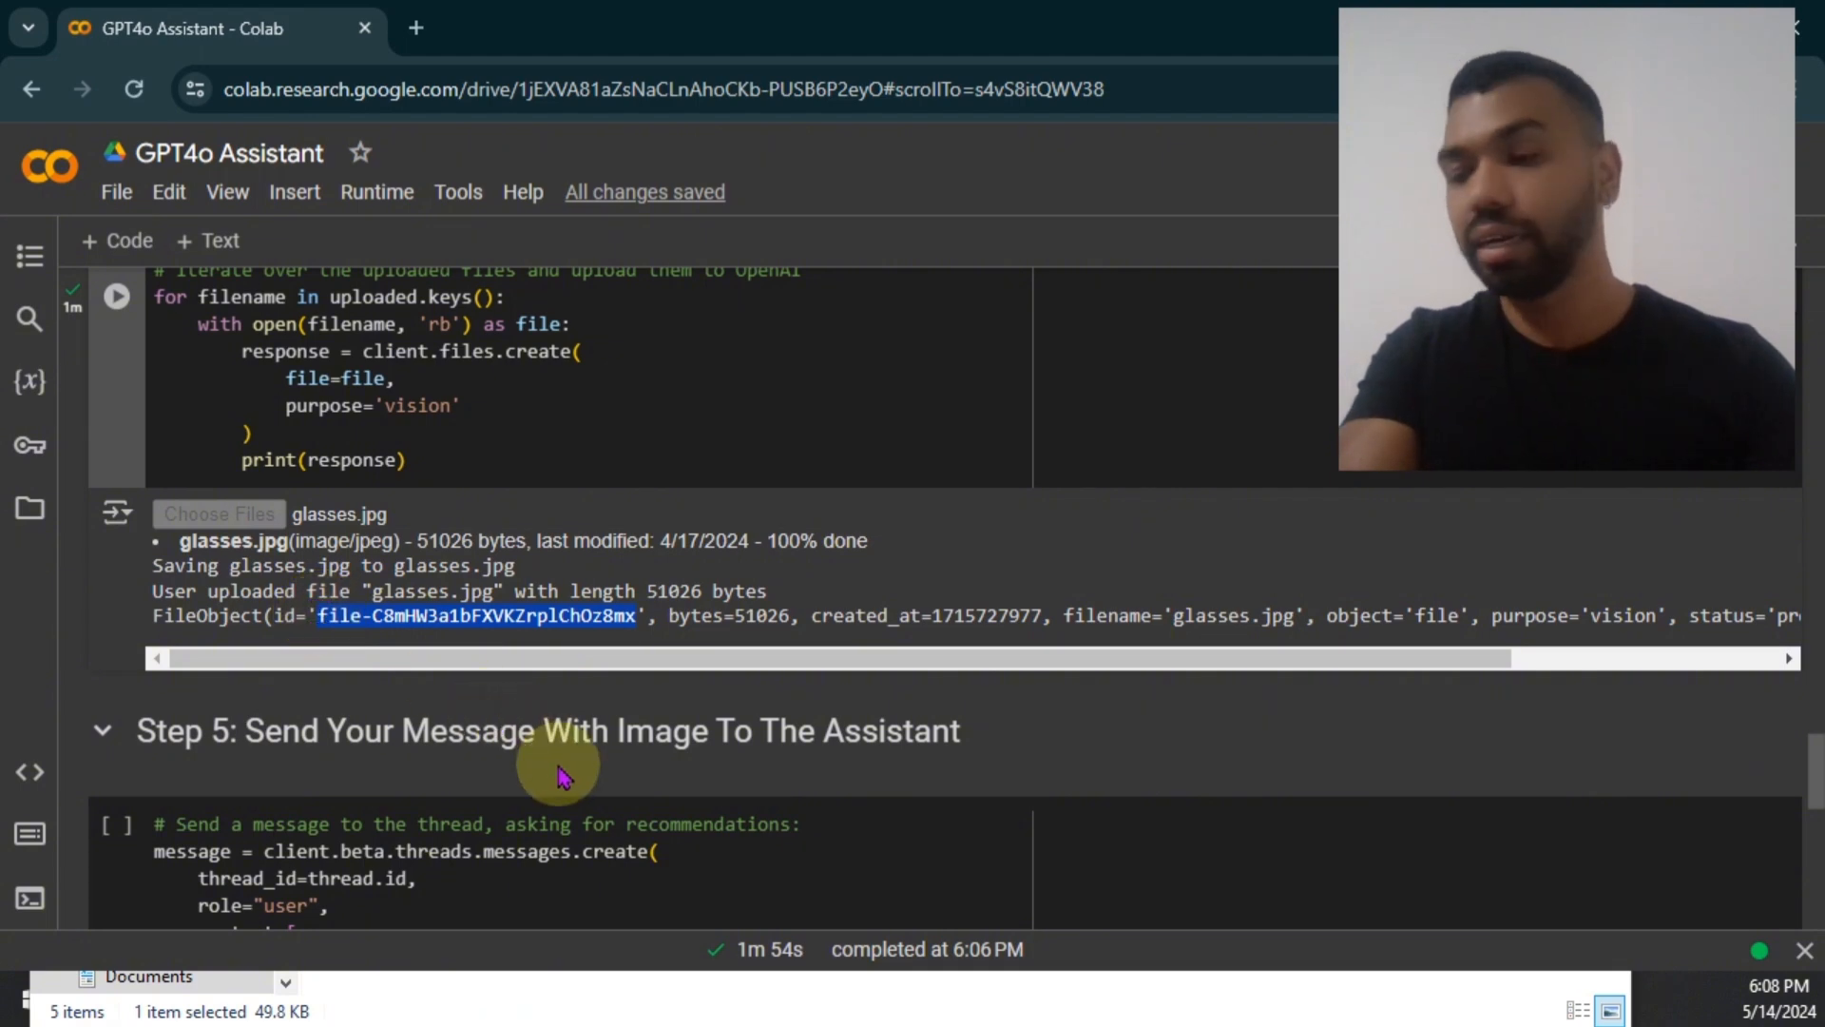
scroll("down", 3)
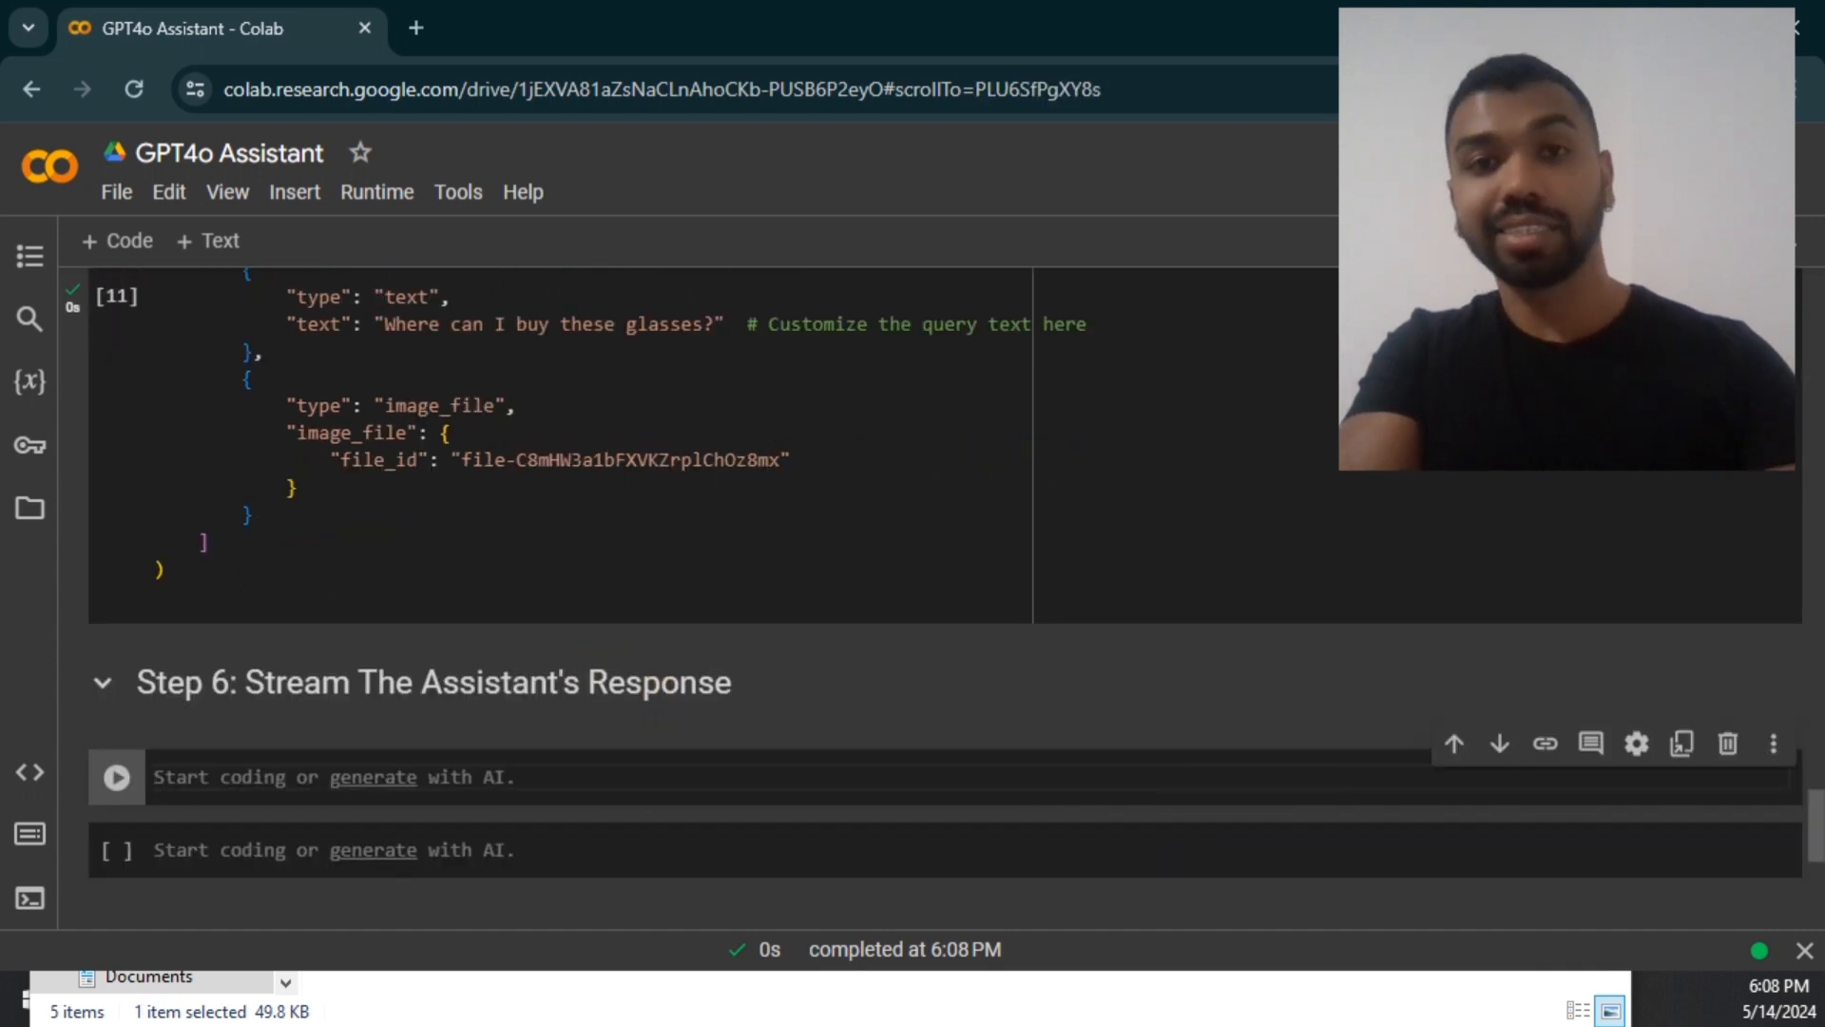
- Run the Step 6 streaming cell and read the list of US sunglasses stores
left_click(348, 777)
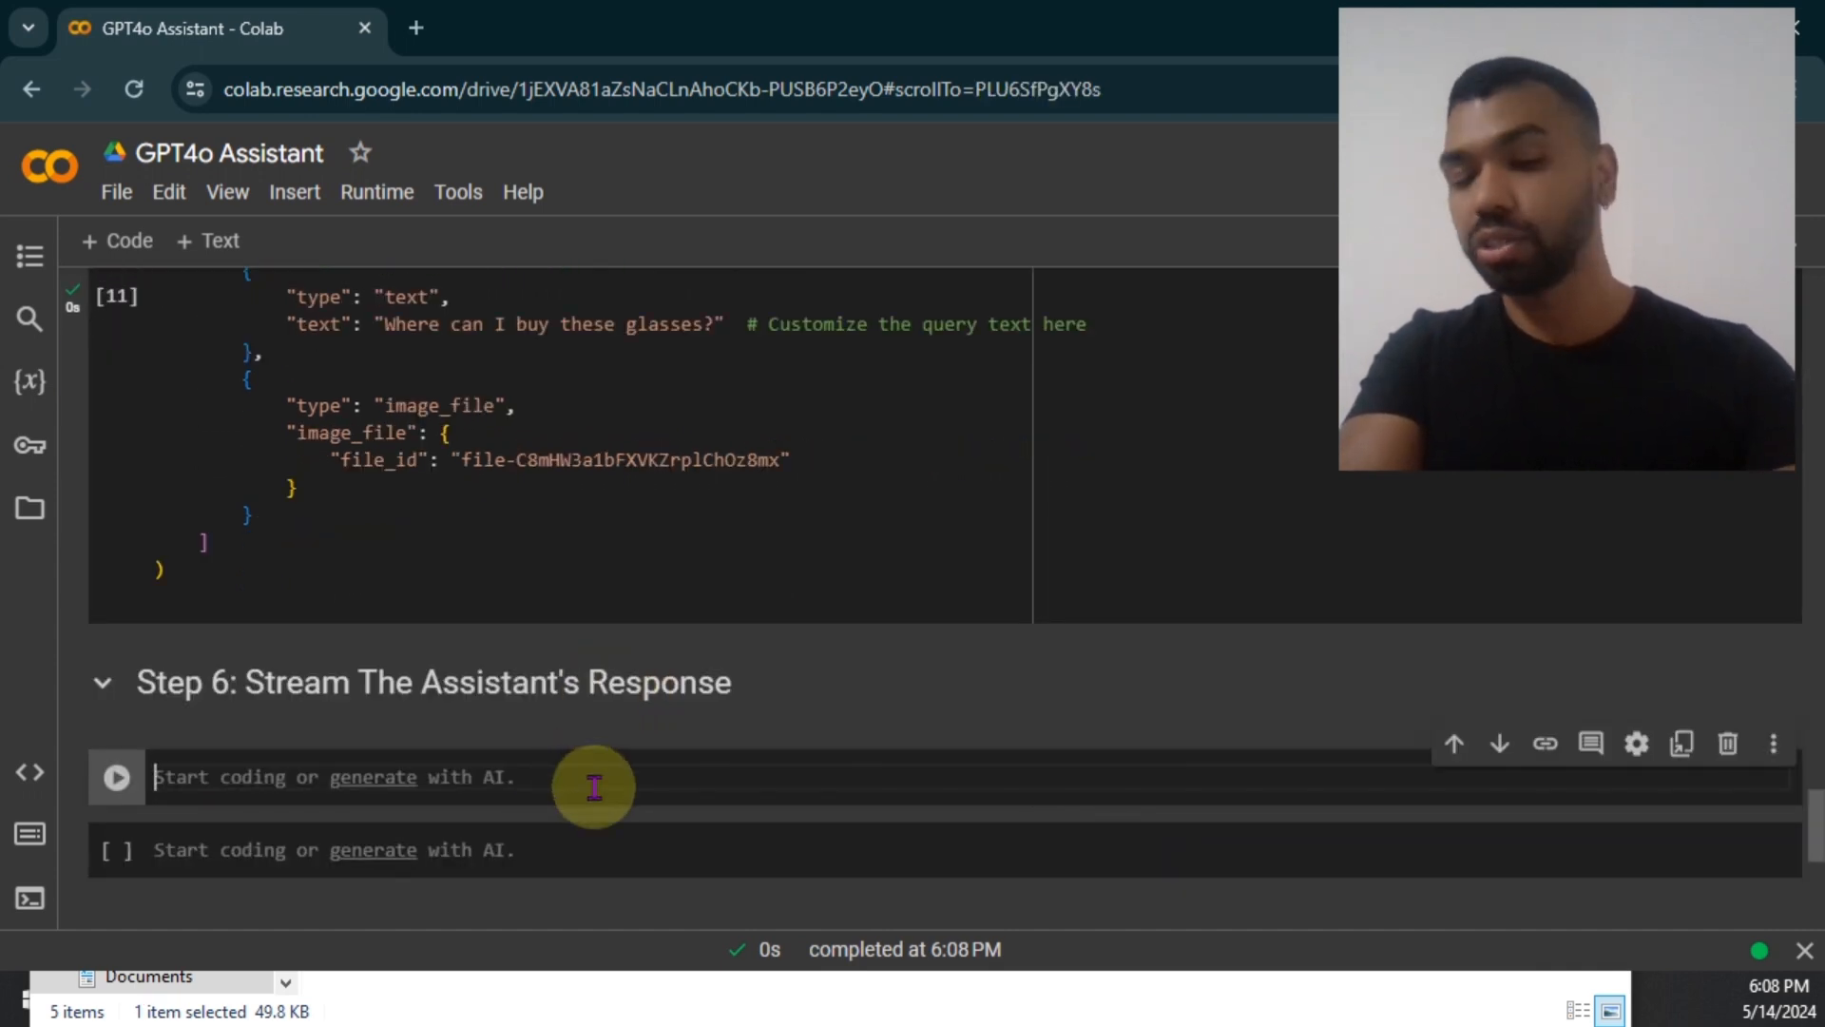
left_click(116, 777)
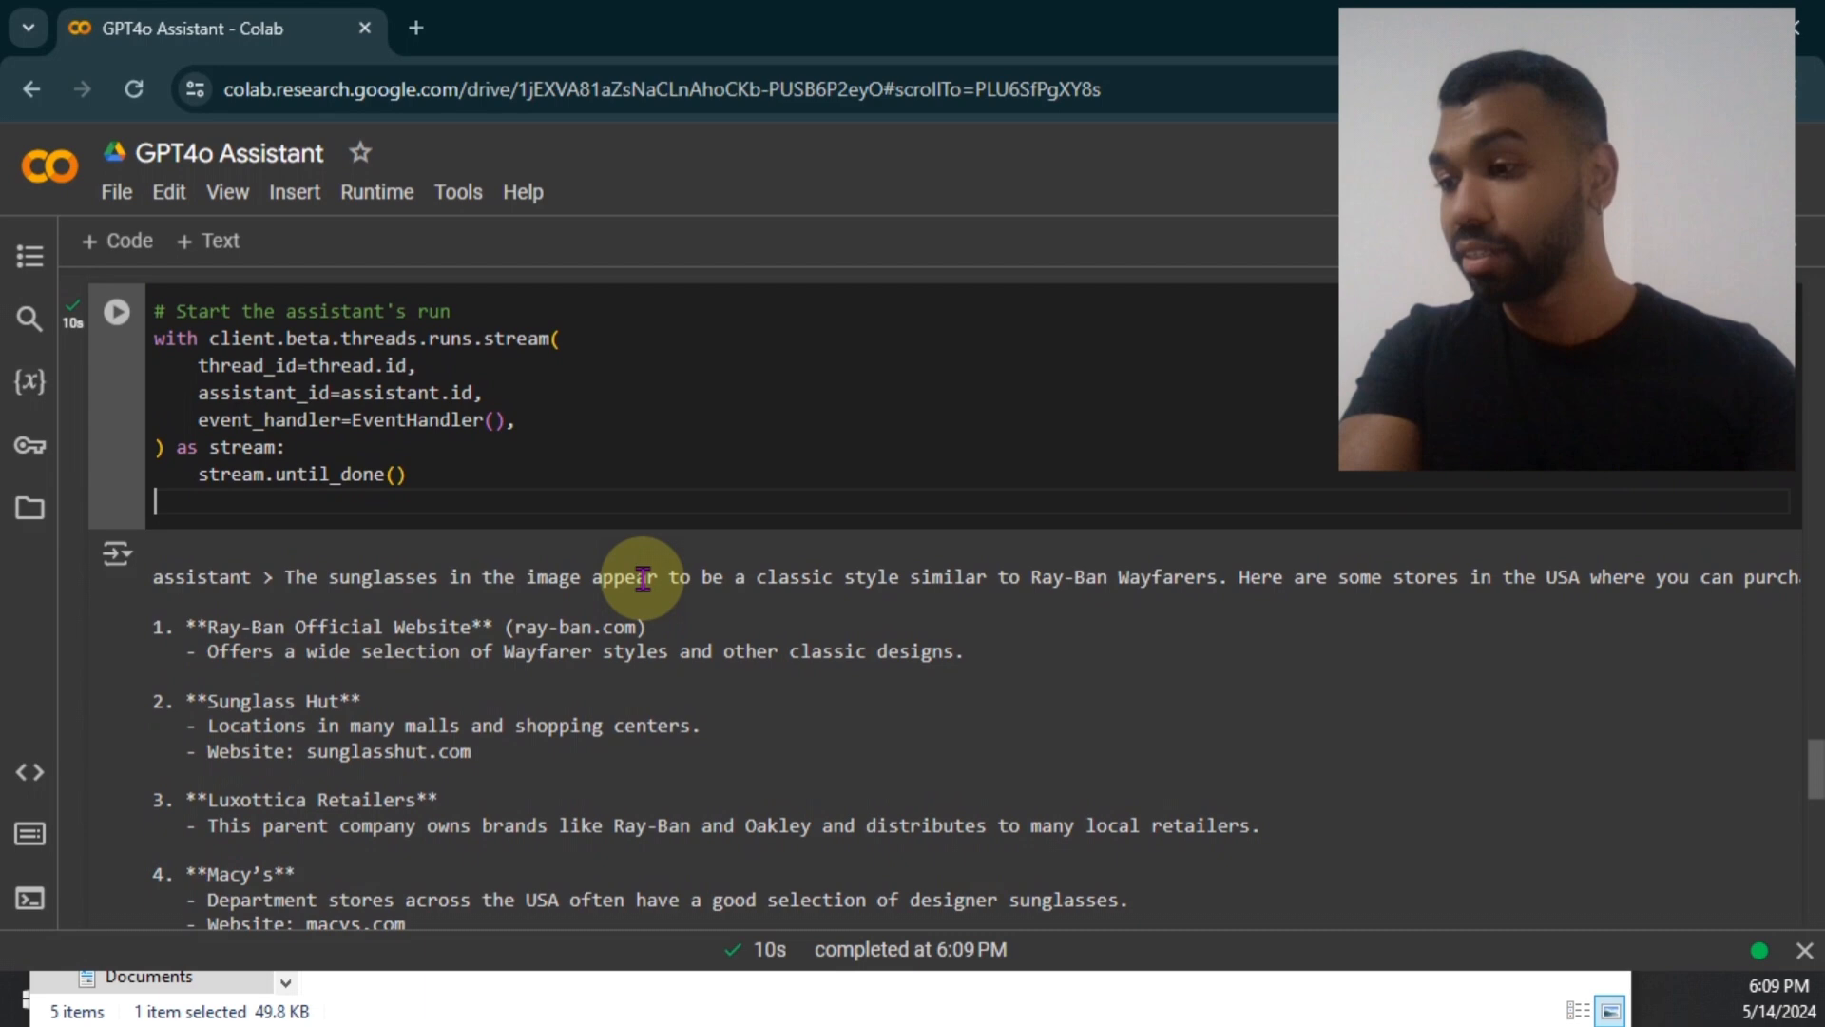
scroll("right", 3)
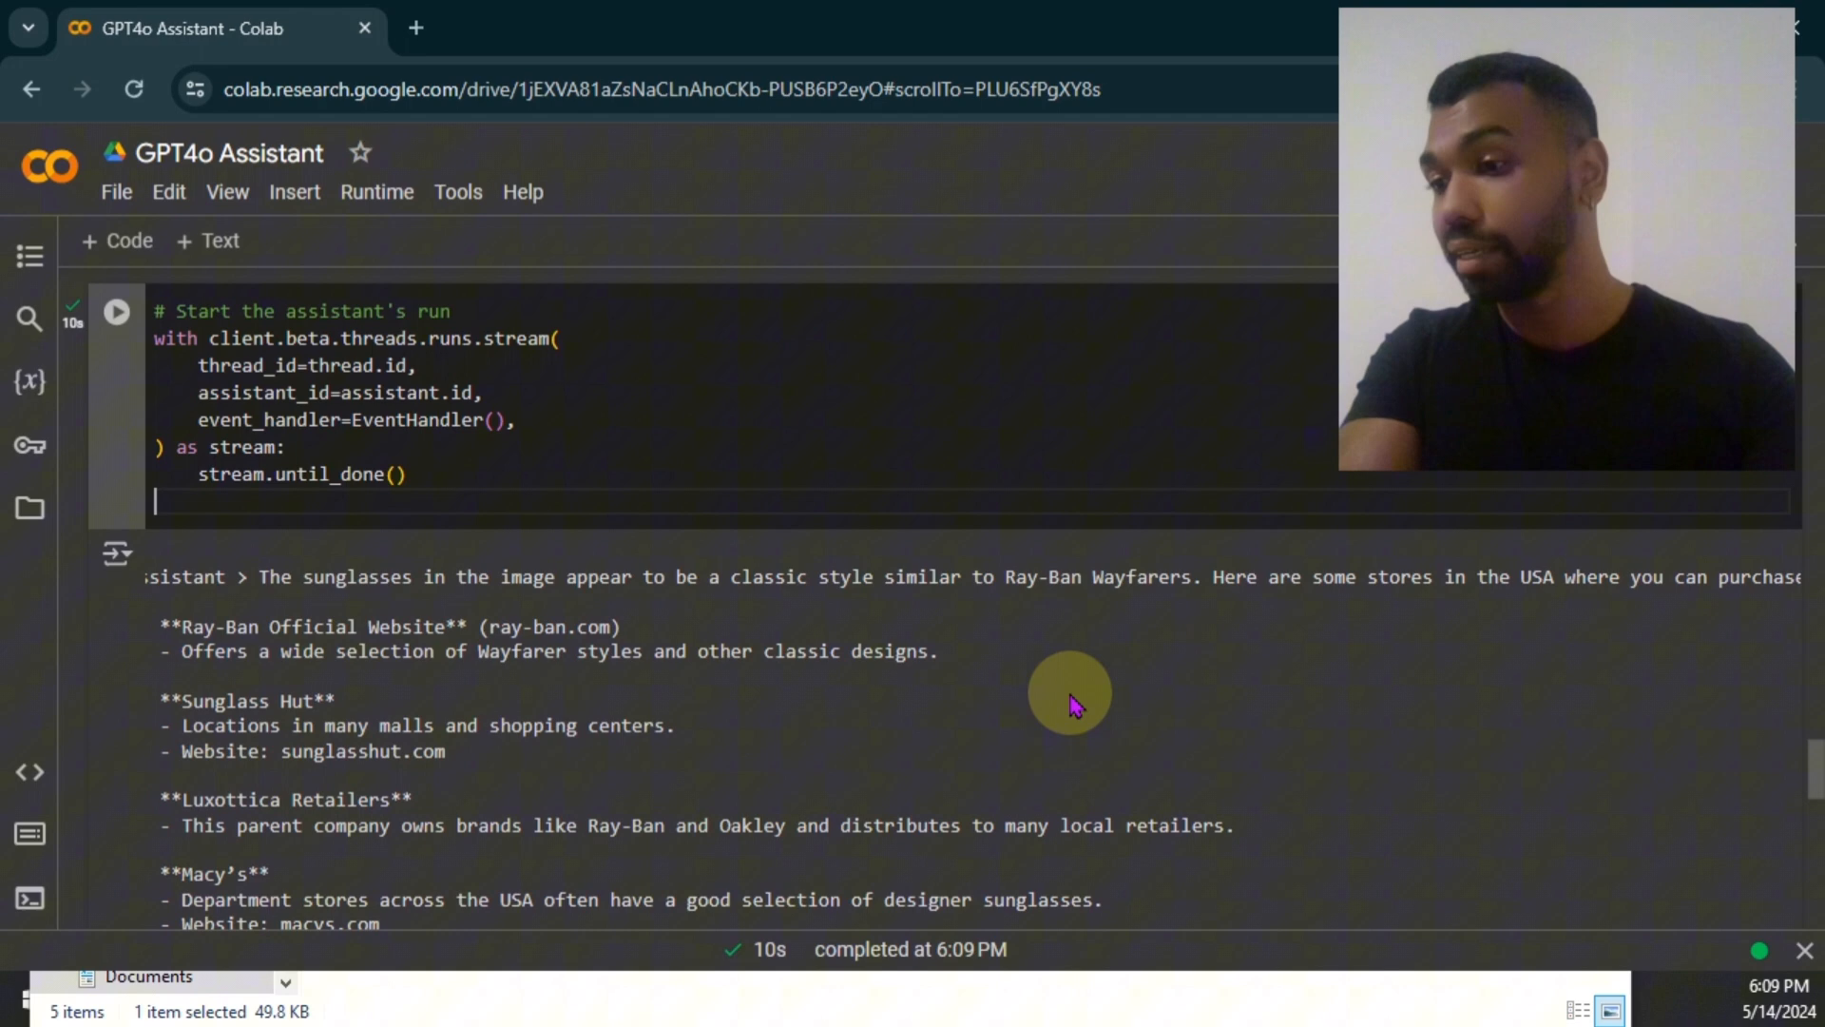
scroll("down", 3)
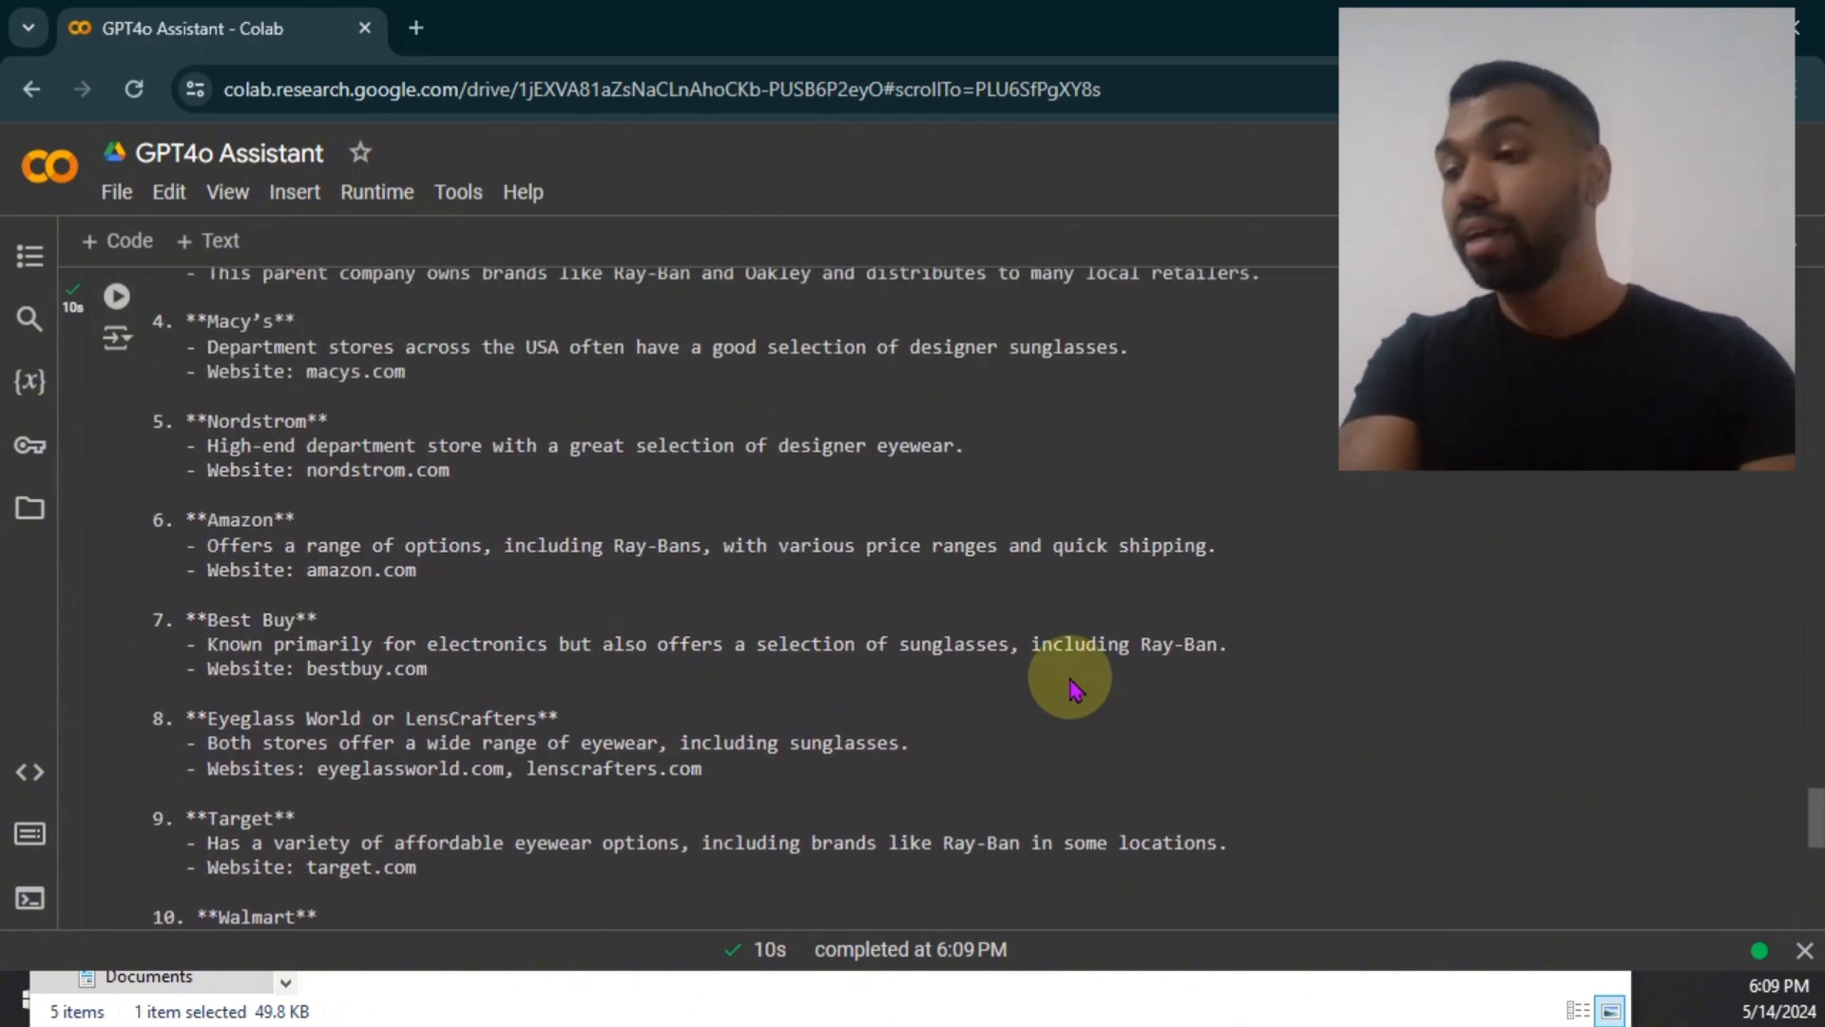
scroll("up", 3)
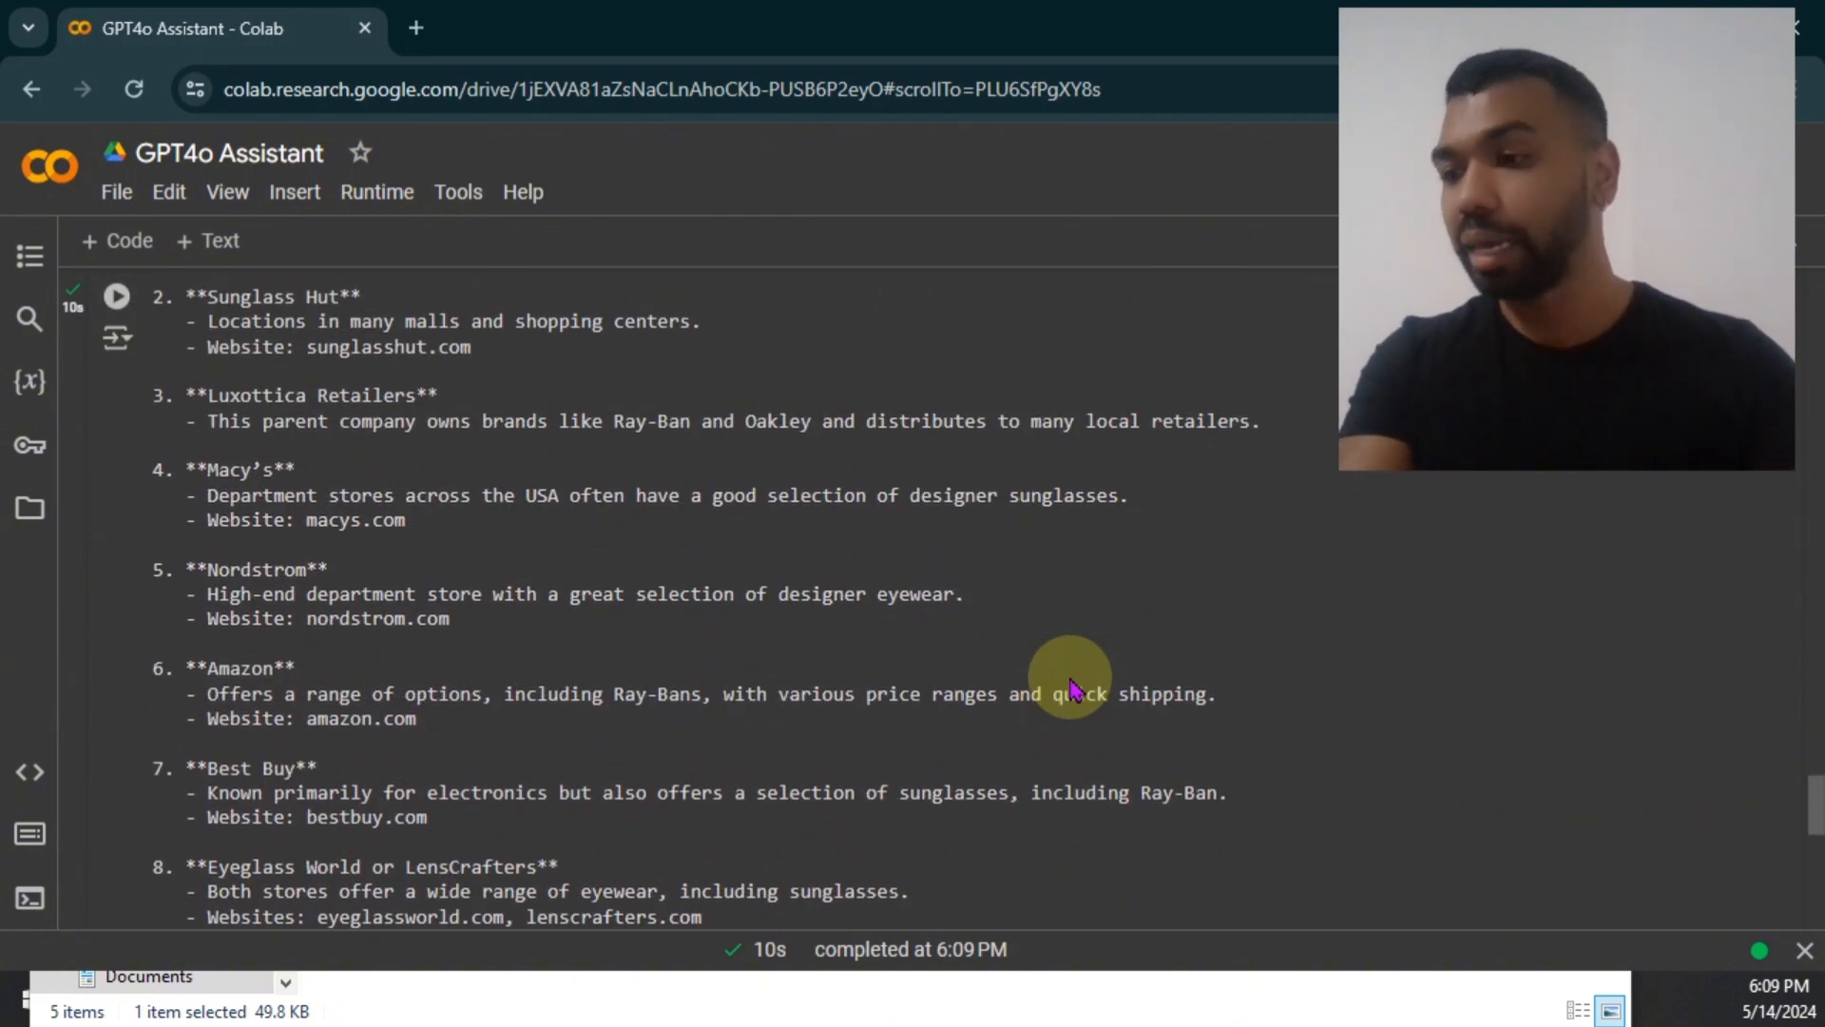
scroll("up", 3)
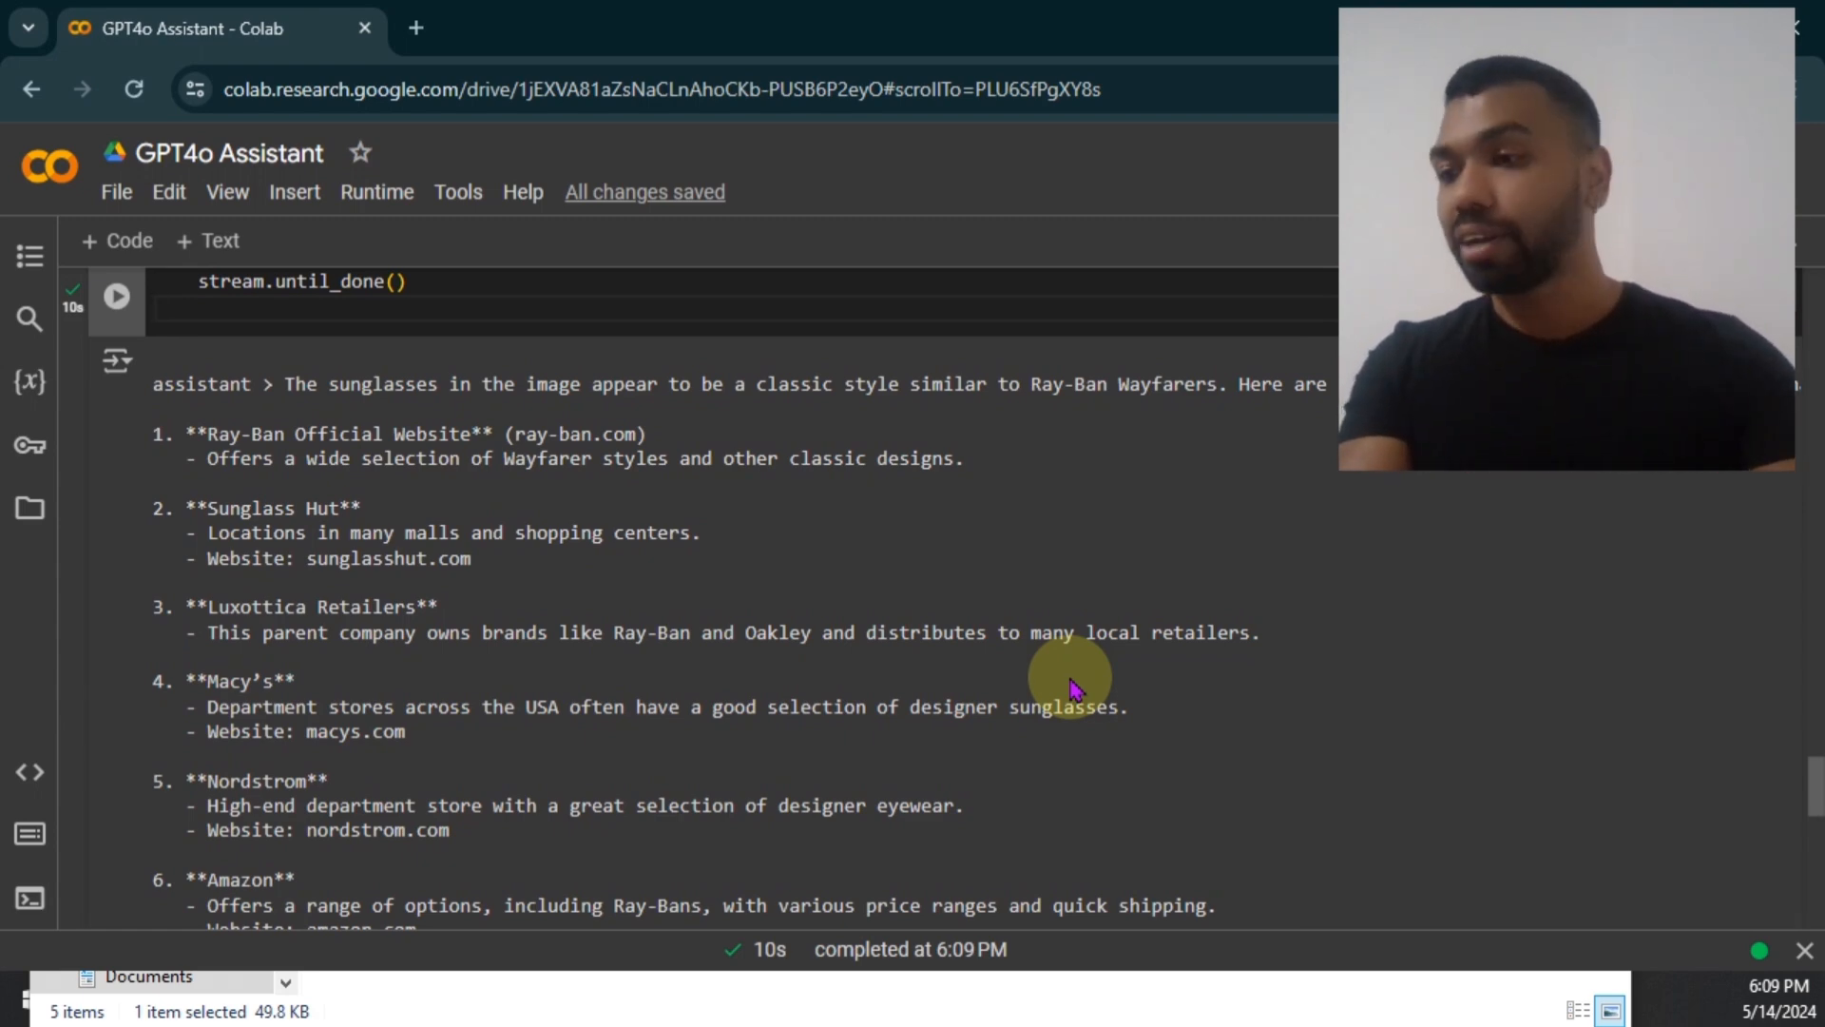
scroll("up", 3)
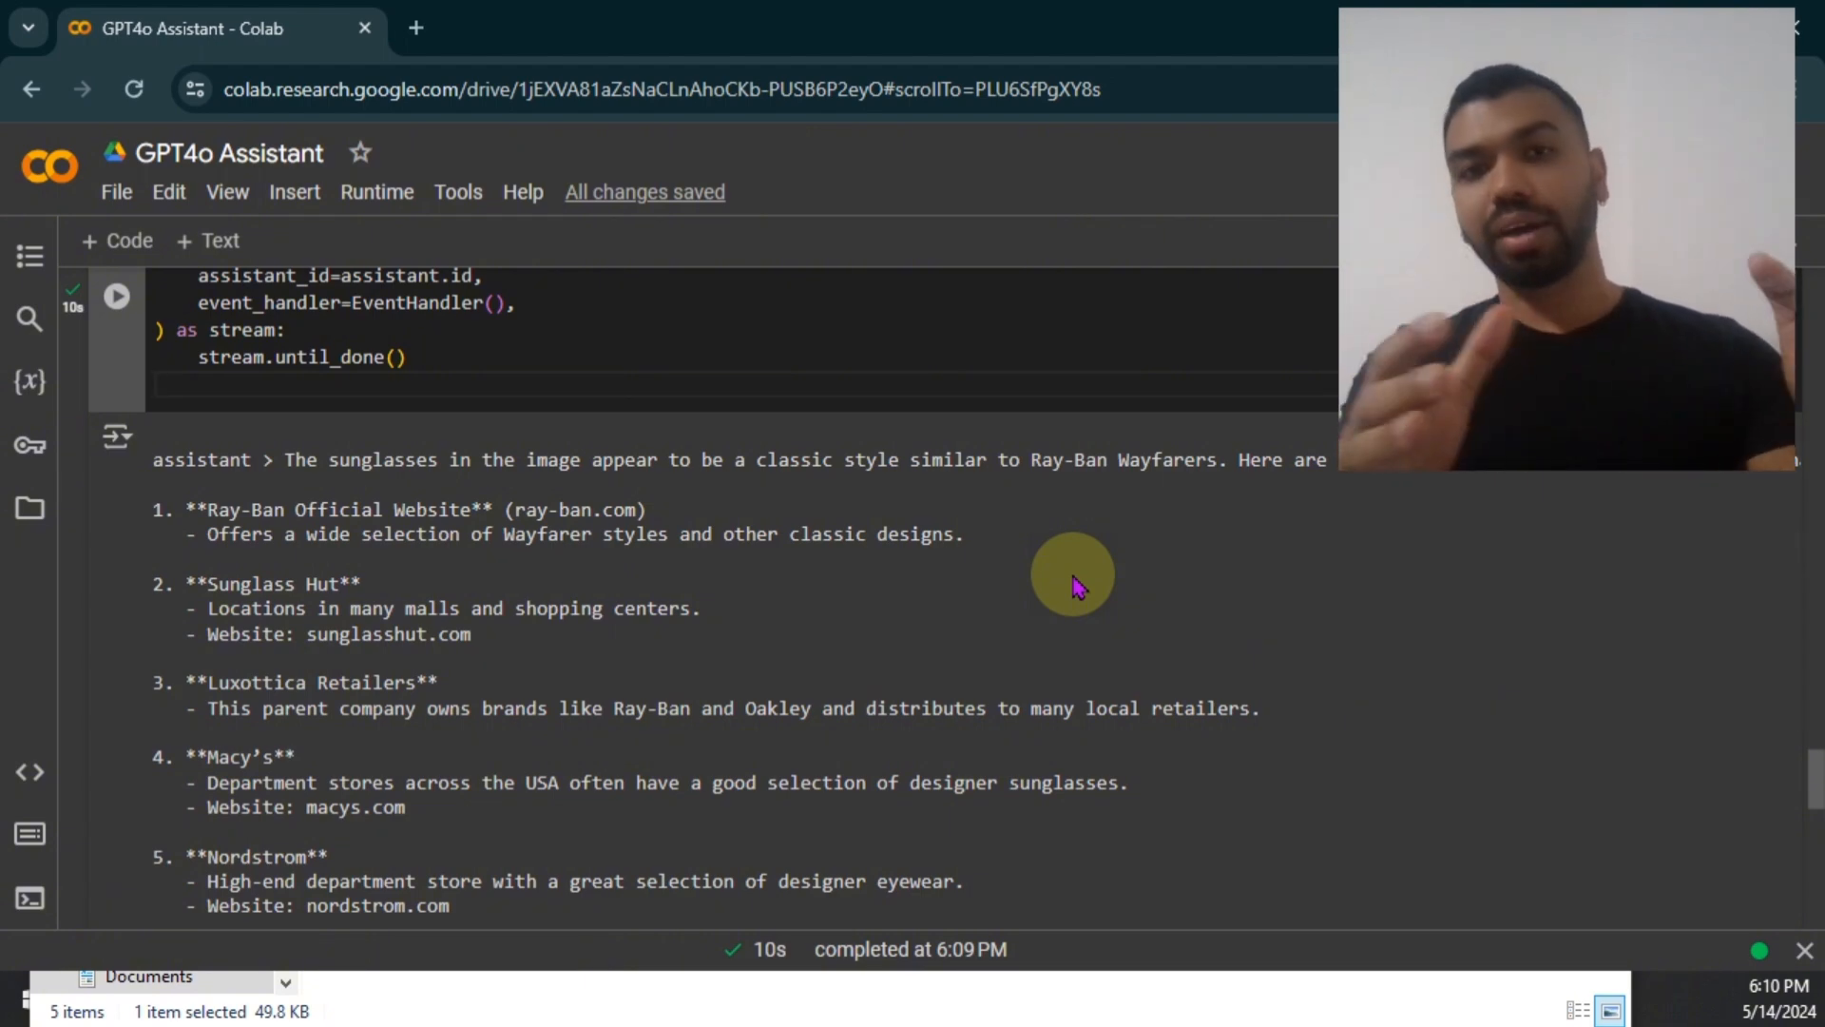
scroll("up", 3)
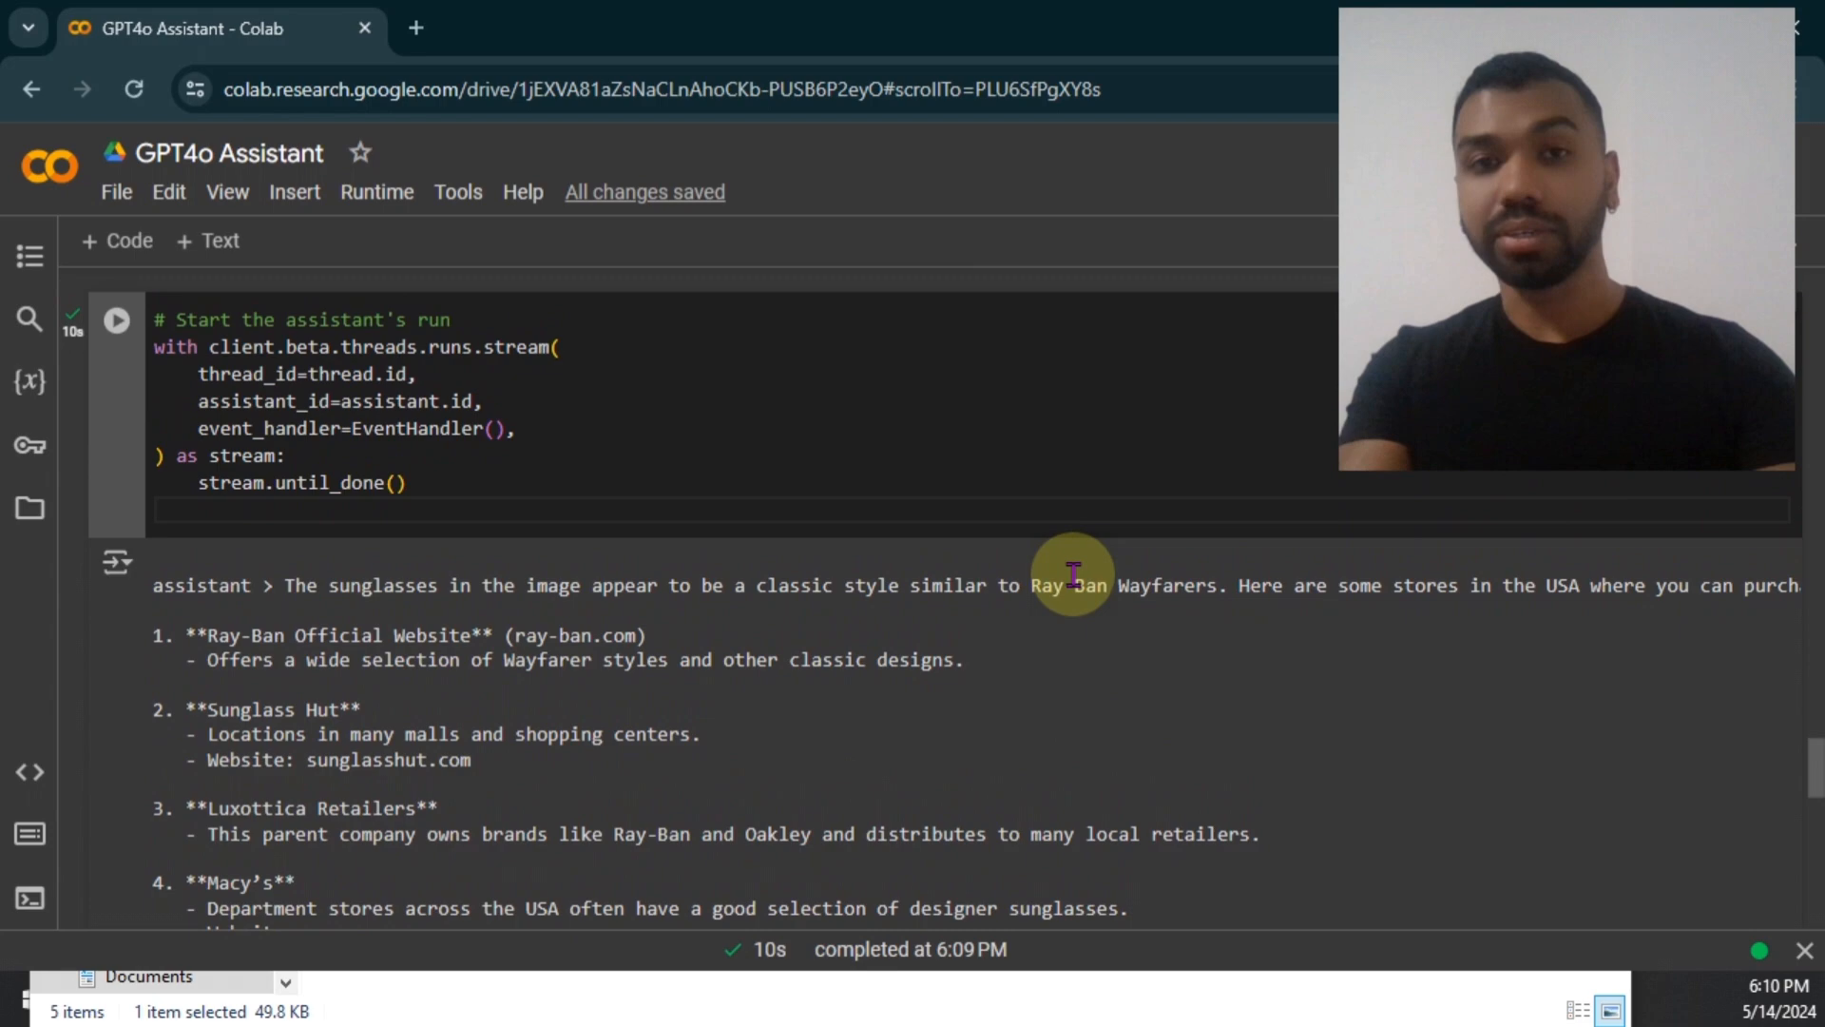
scroll("down", 3)
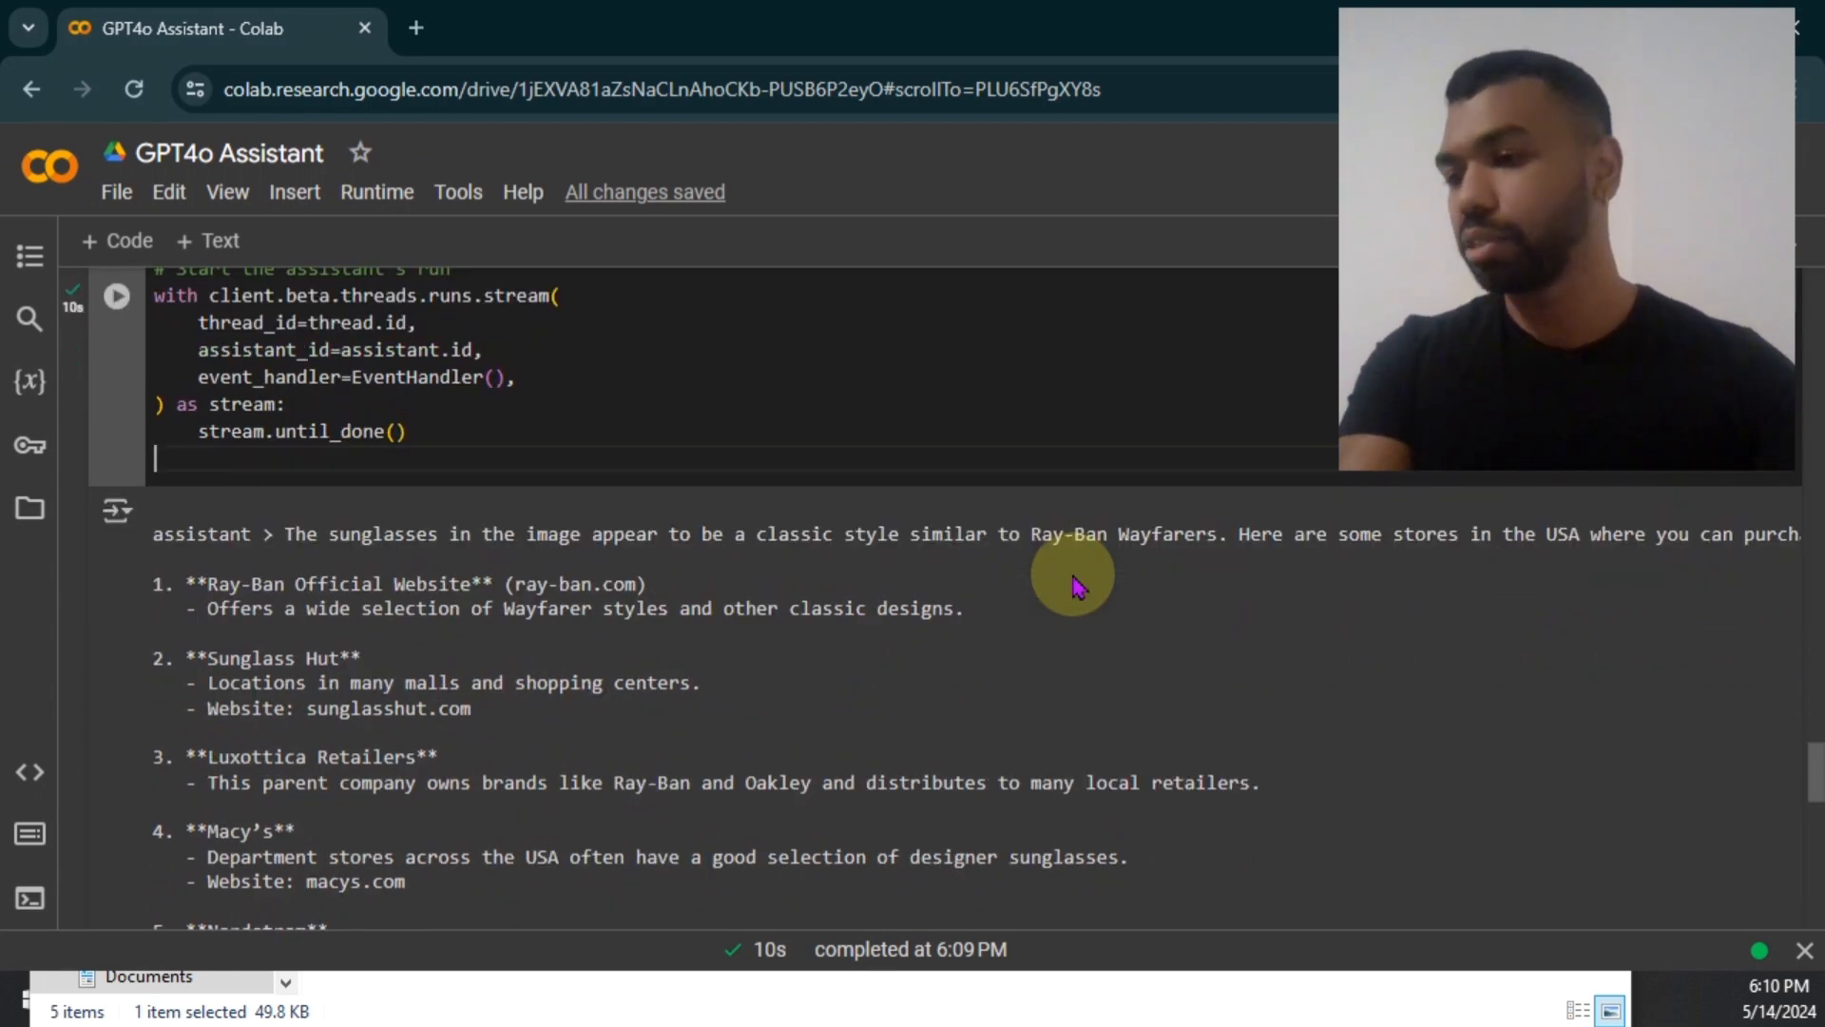
scroll("down", 3)
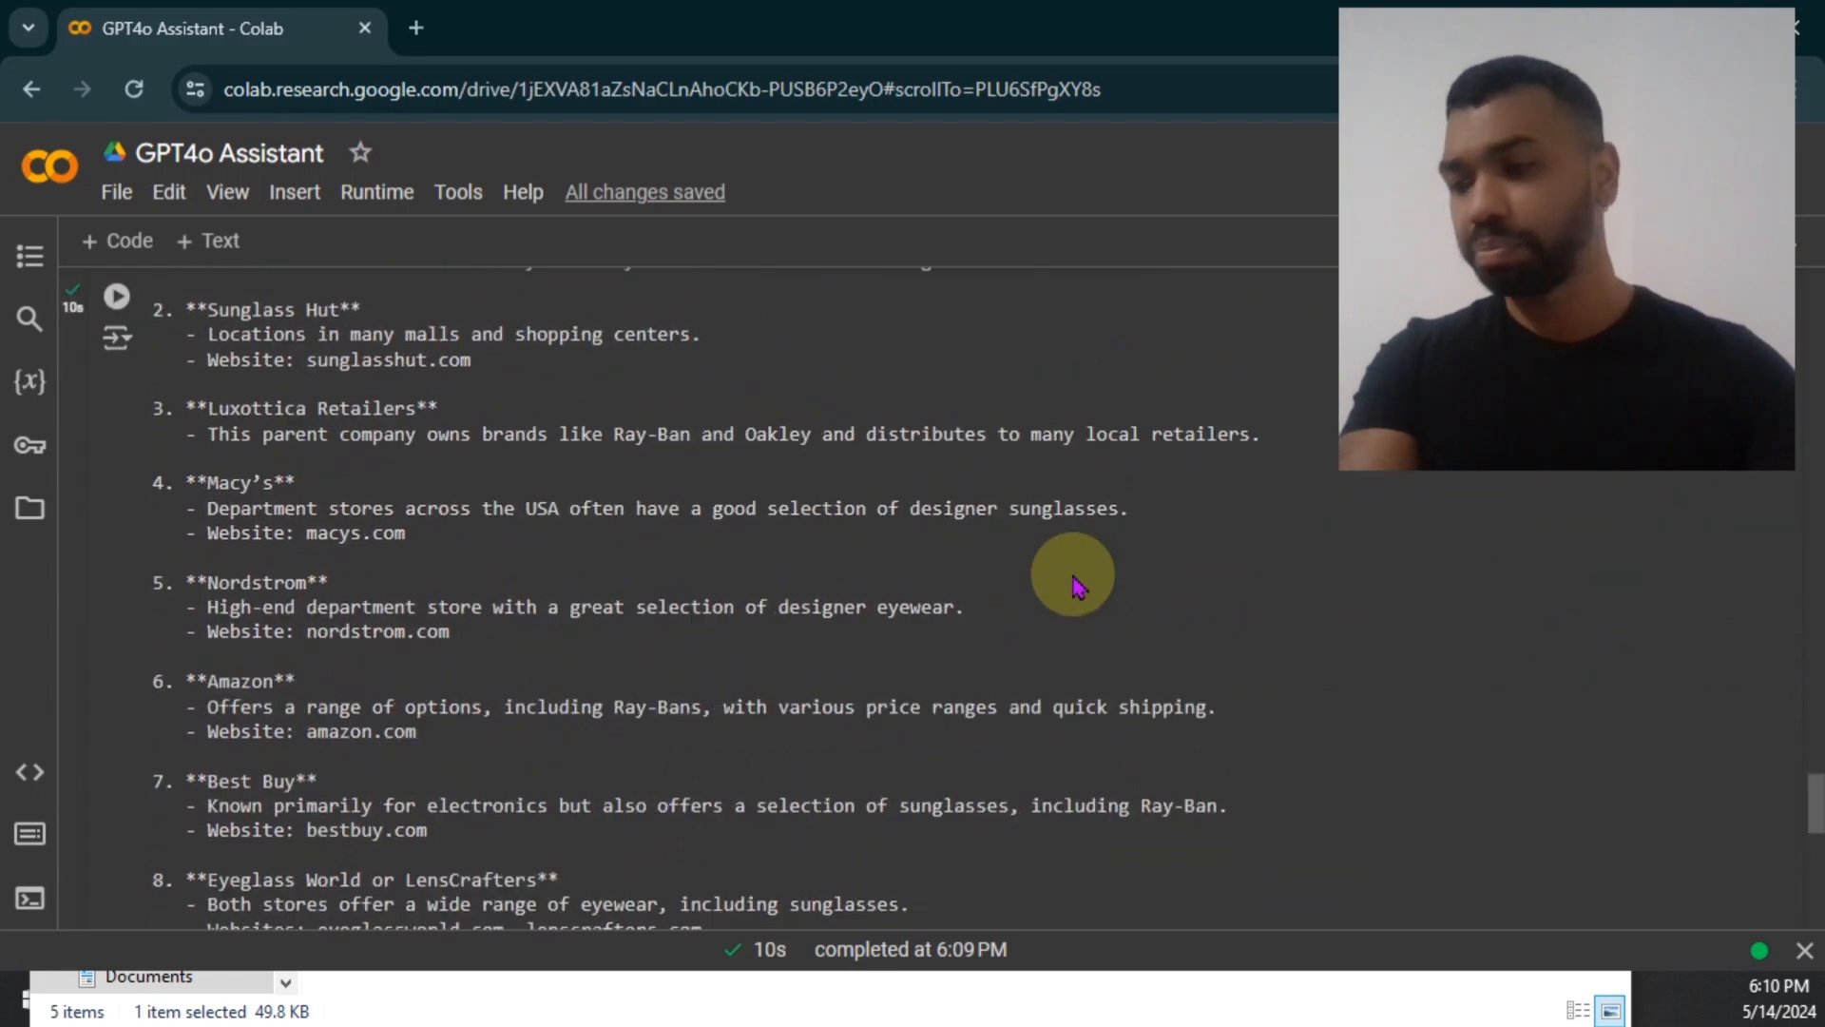
scroll("up", 3)
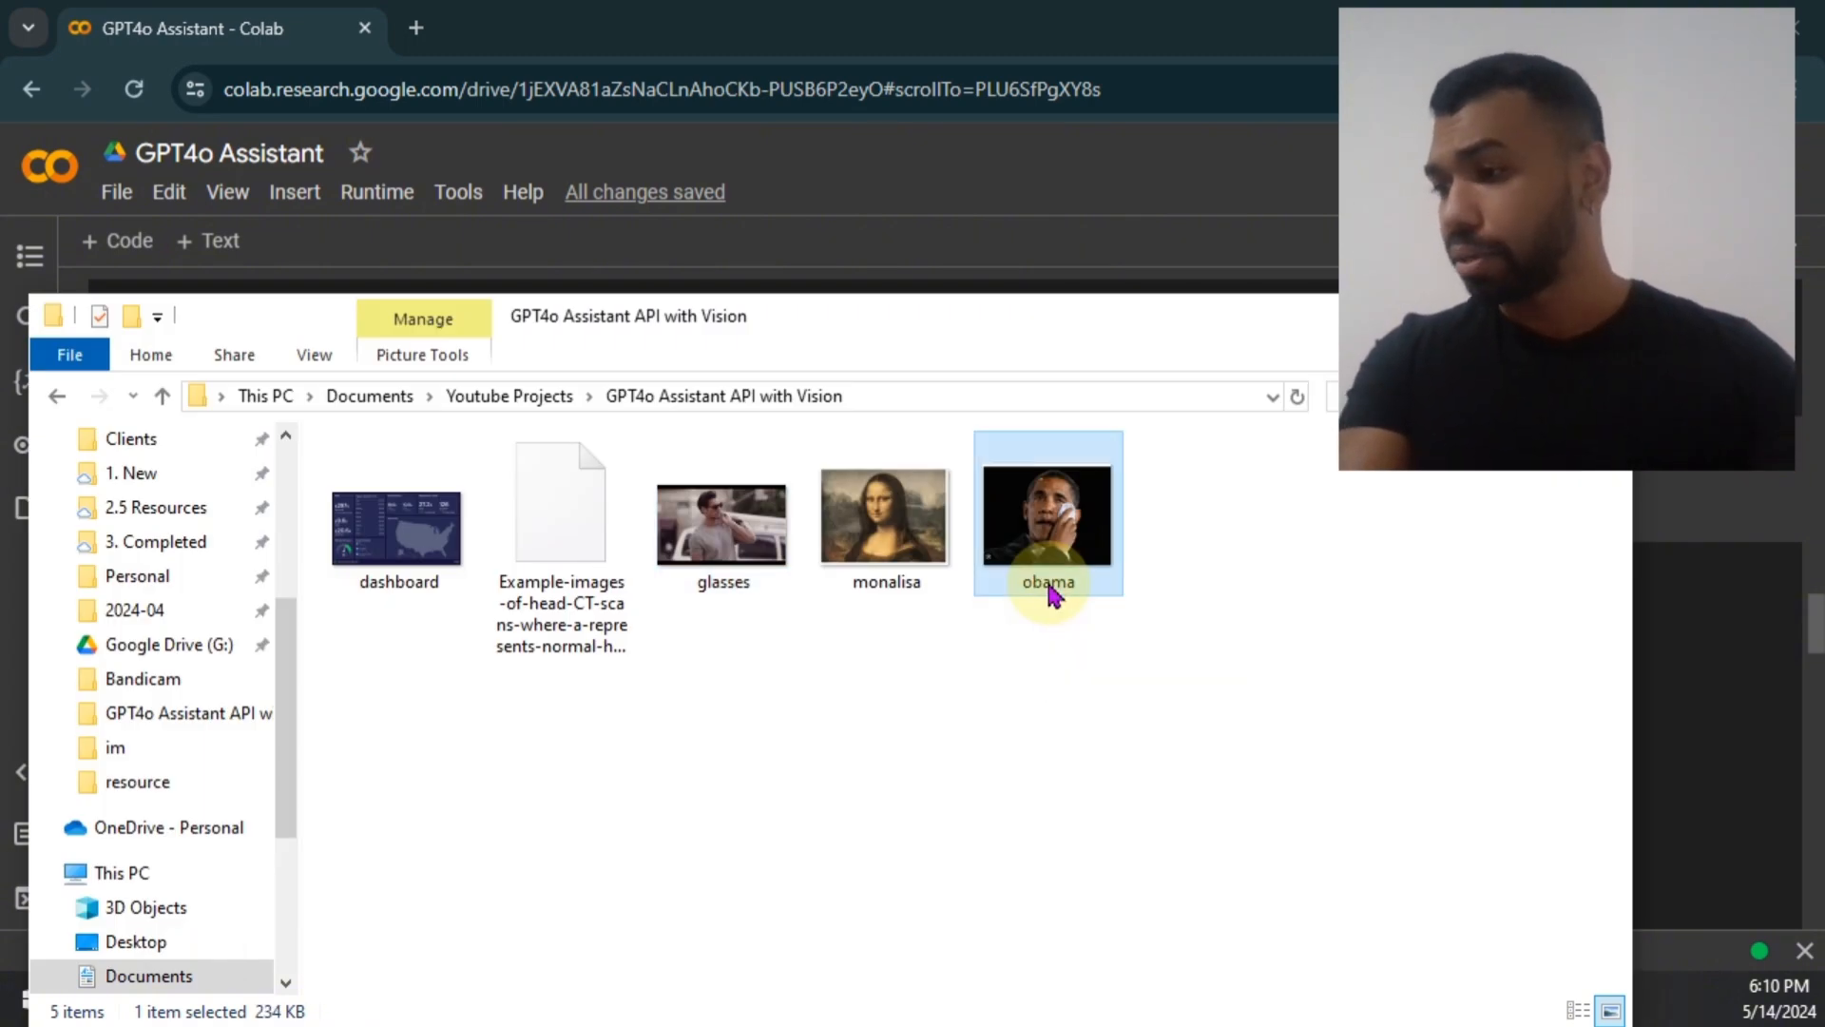
- Open the obama image full size in the Photos viewer
double_click(1046, 514)
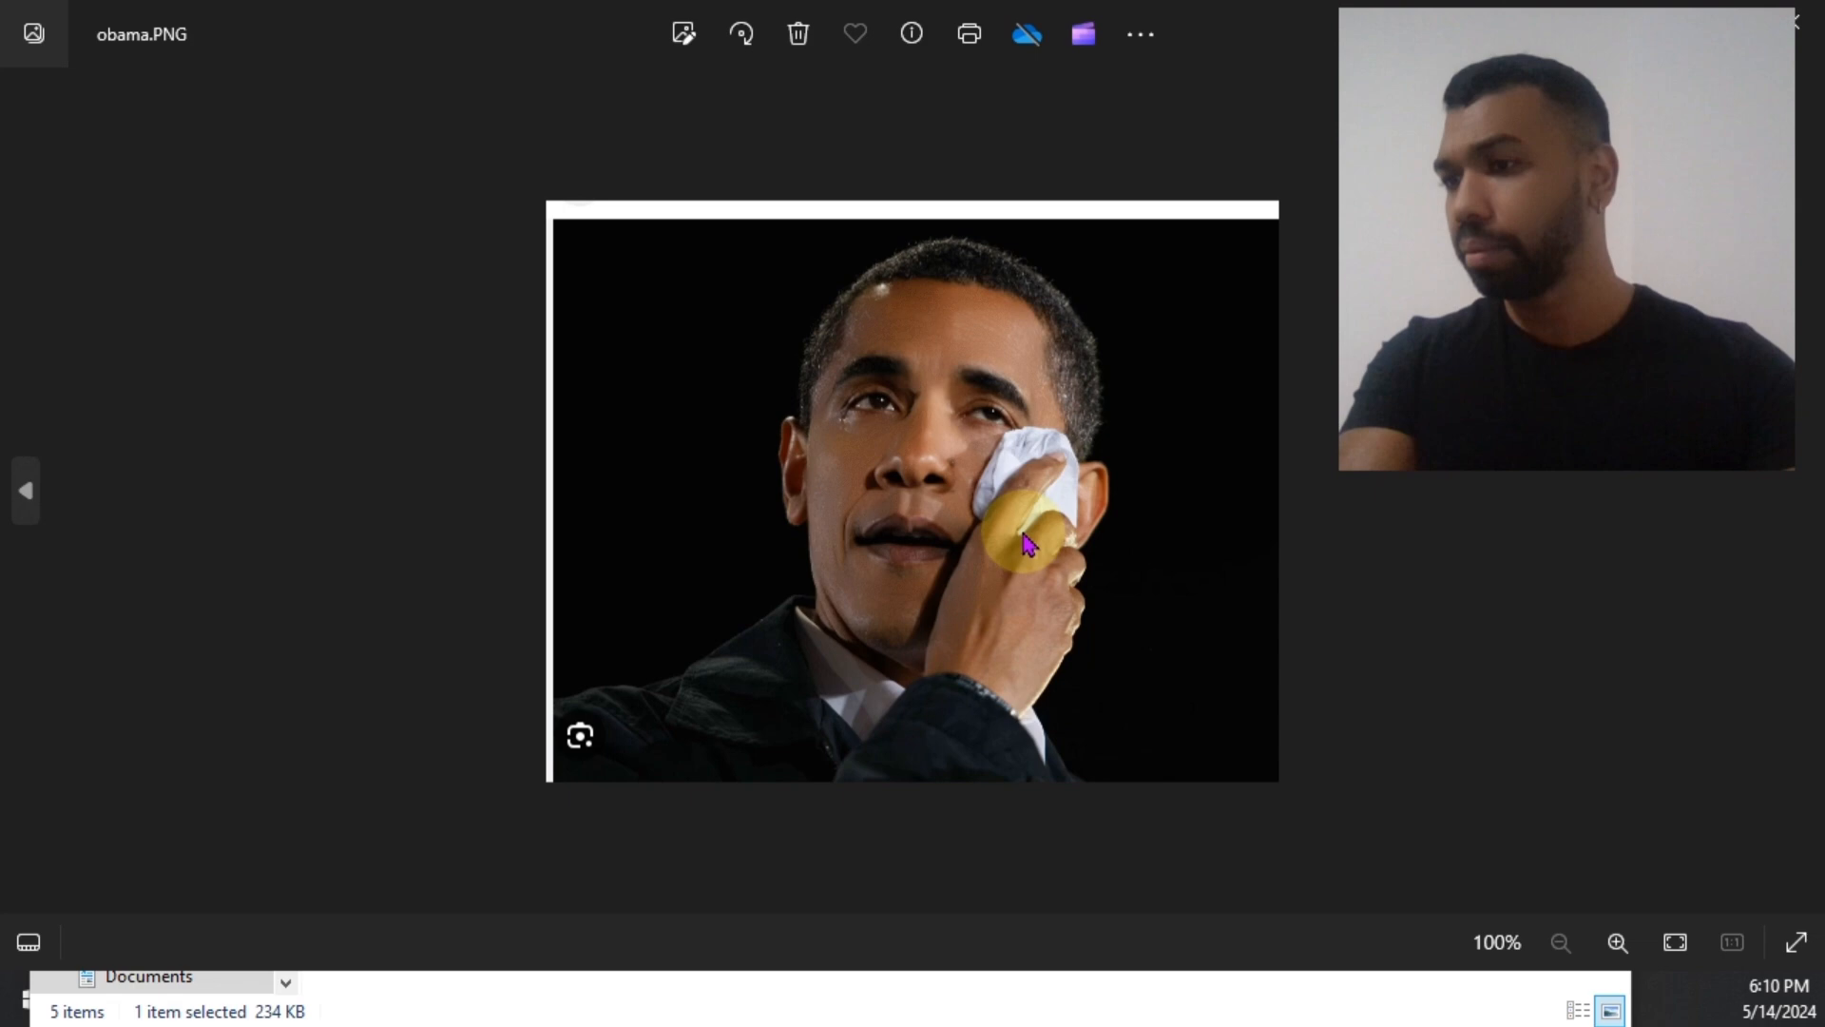
mouse_move(640, 389)
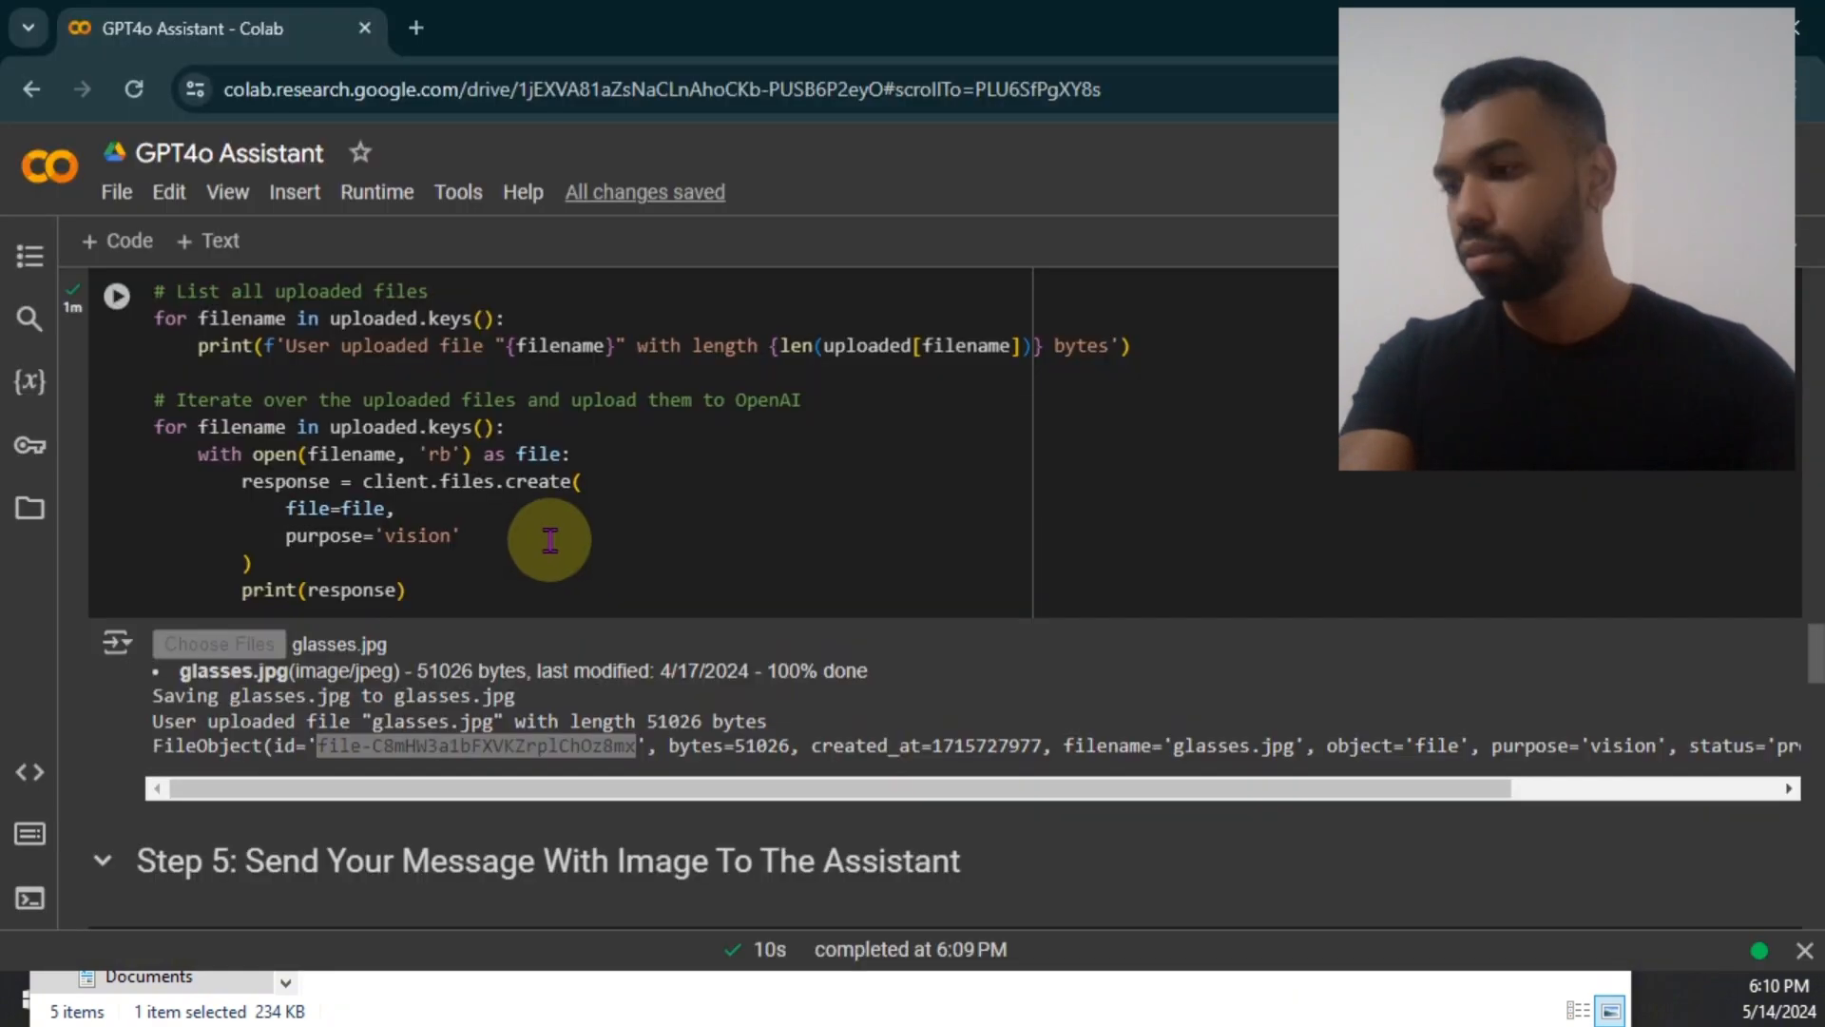
- Upload obama.PNG and paste its returned file ID into the Step 5 message
left_click(219, 643)
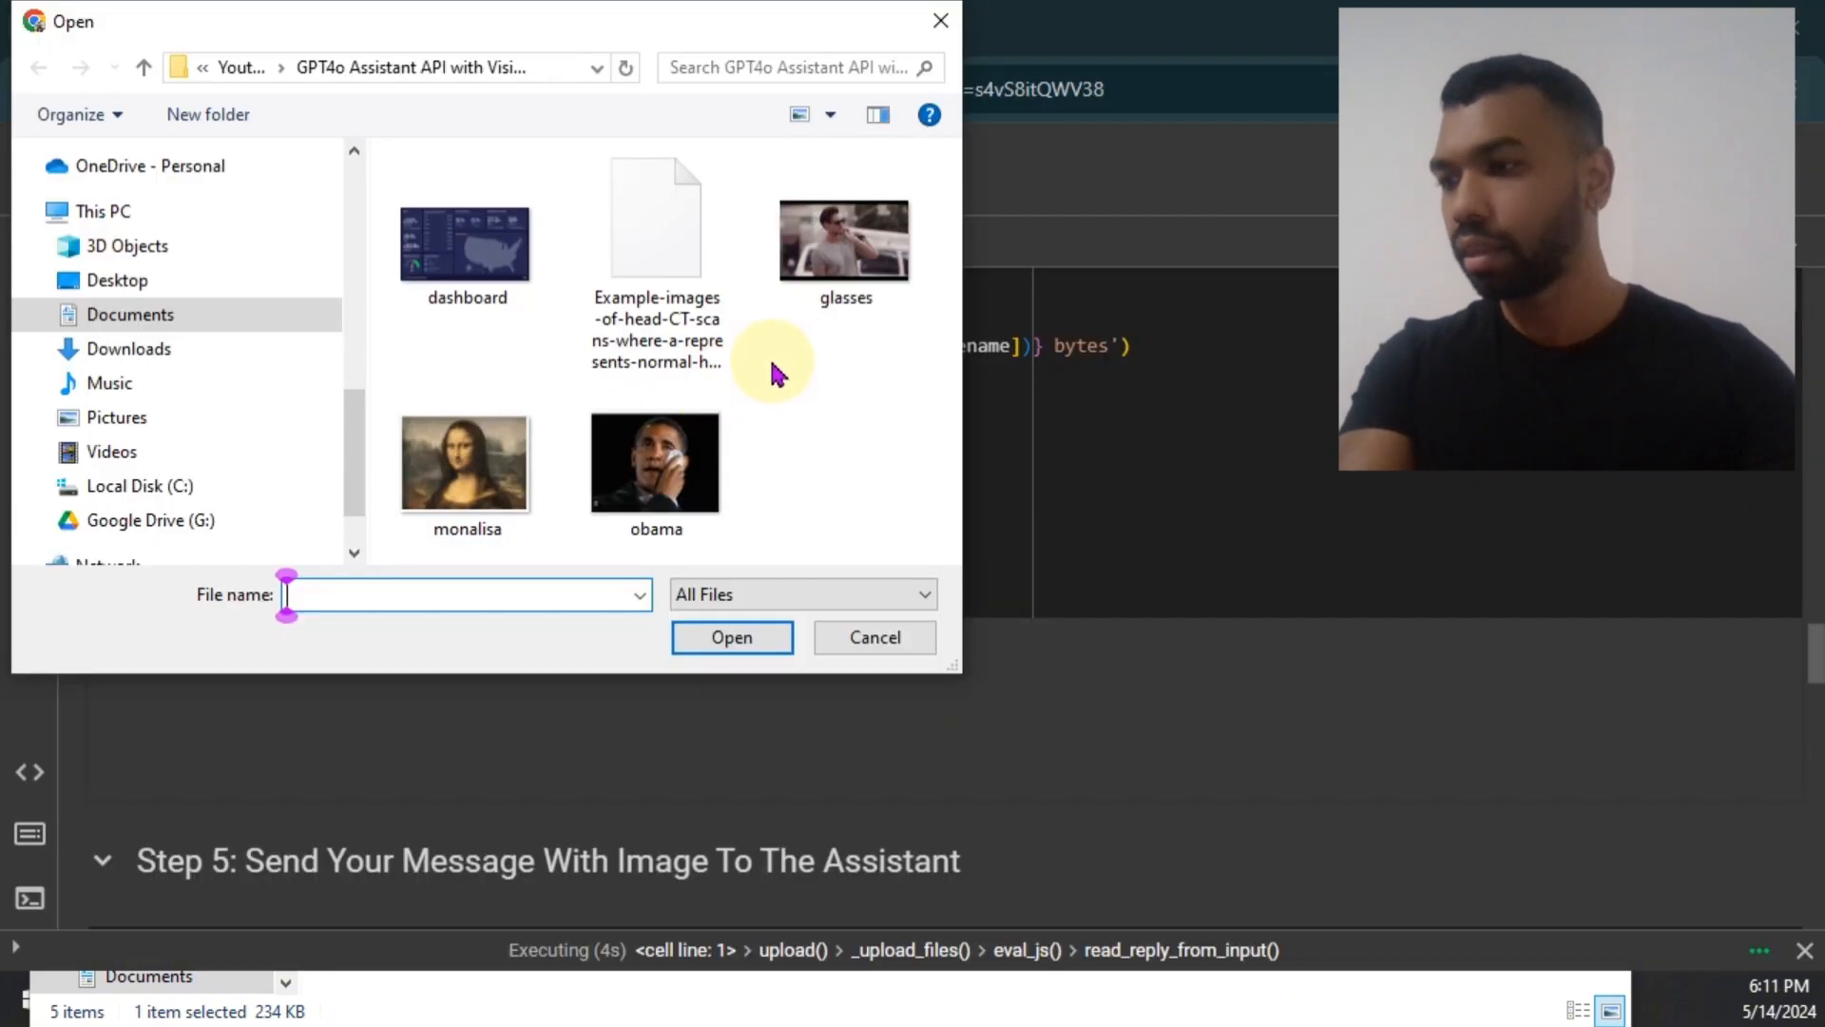
left_click(731, 637)
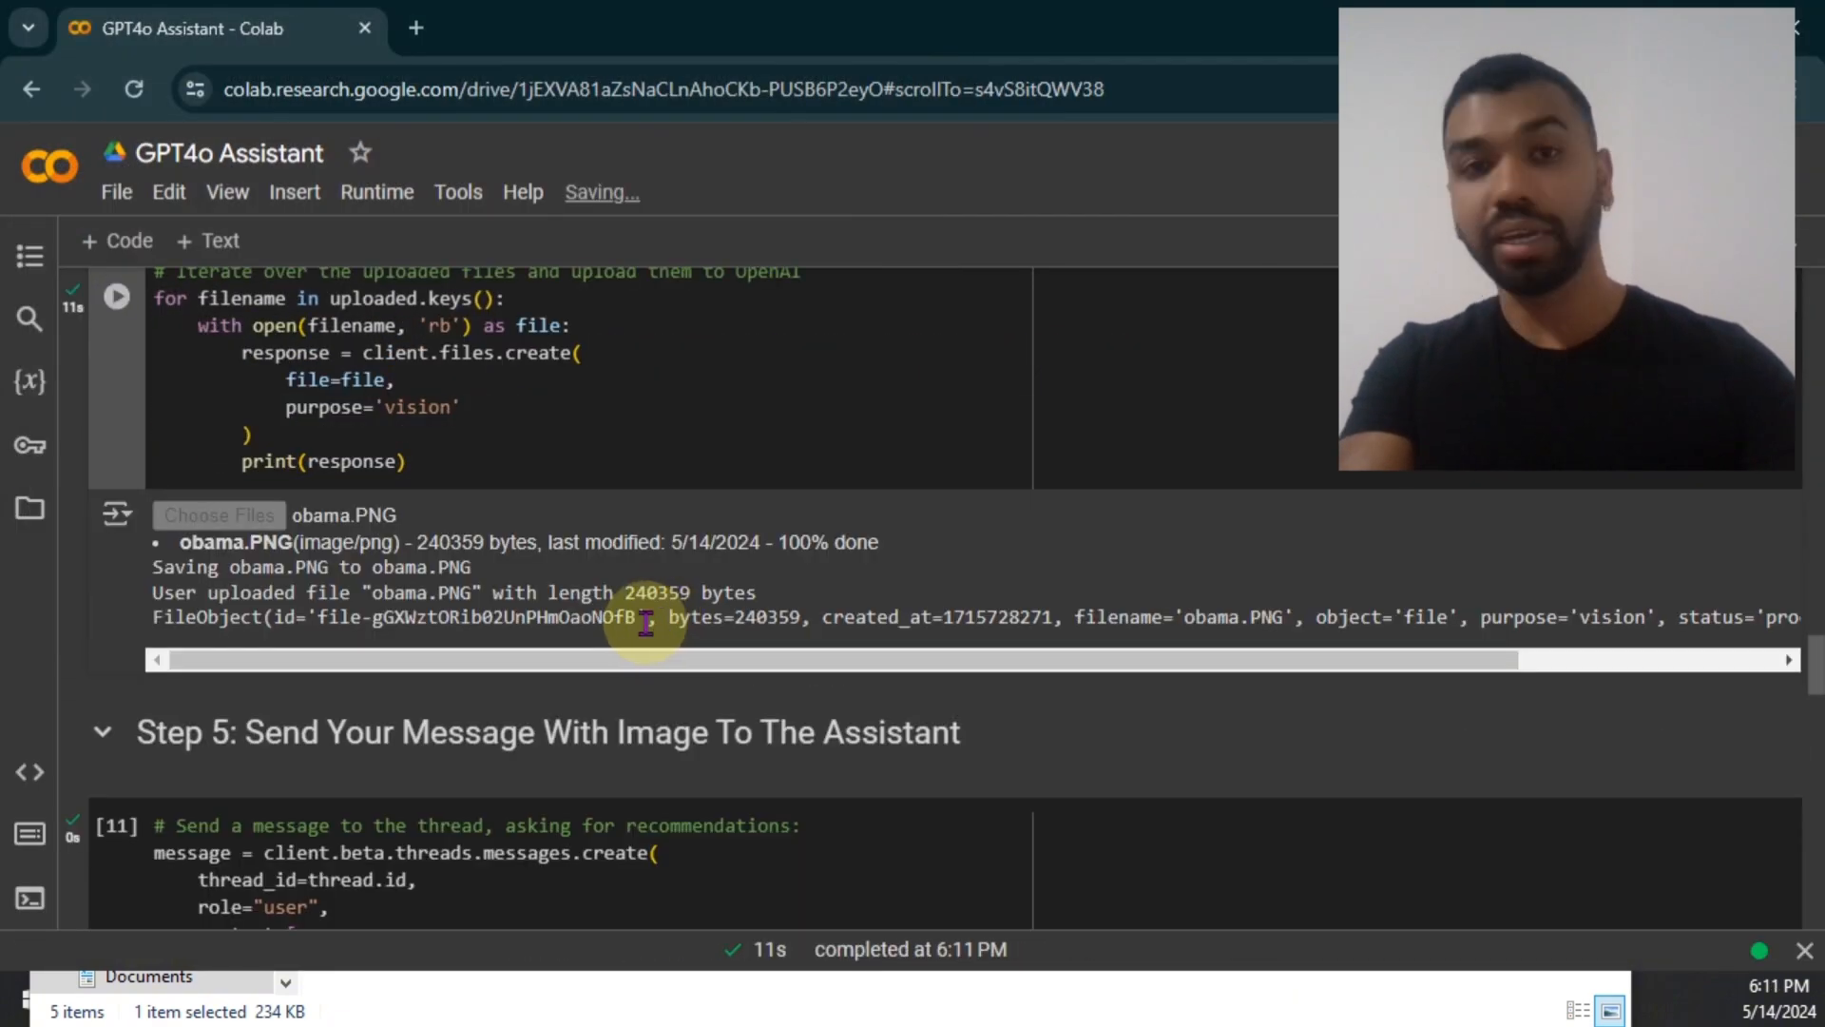
scroll("down", 3)
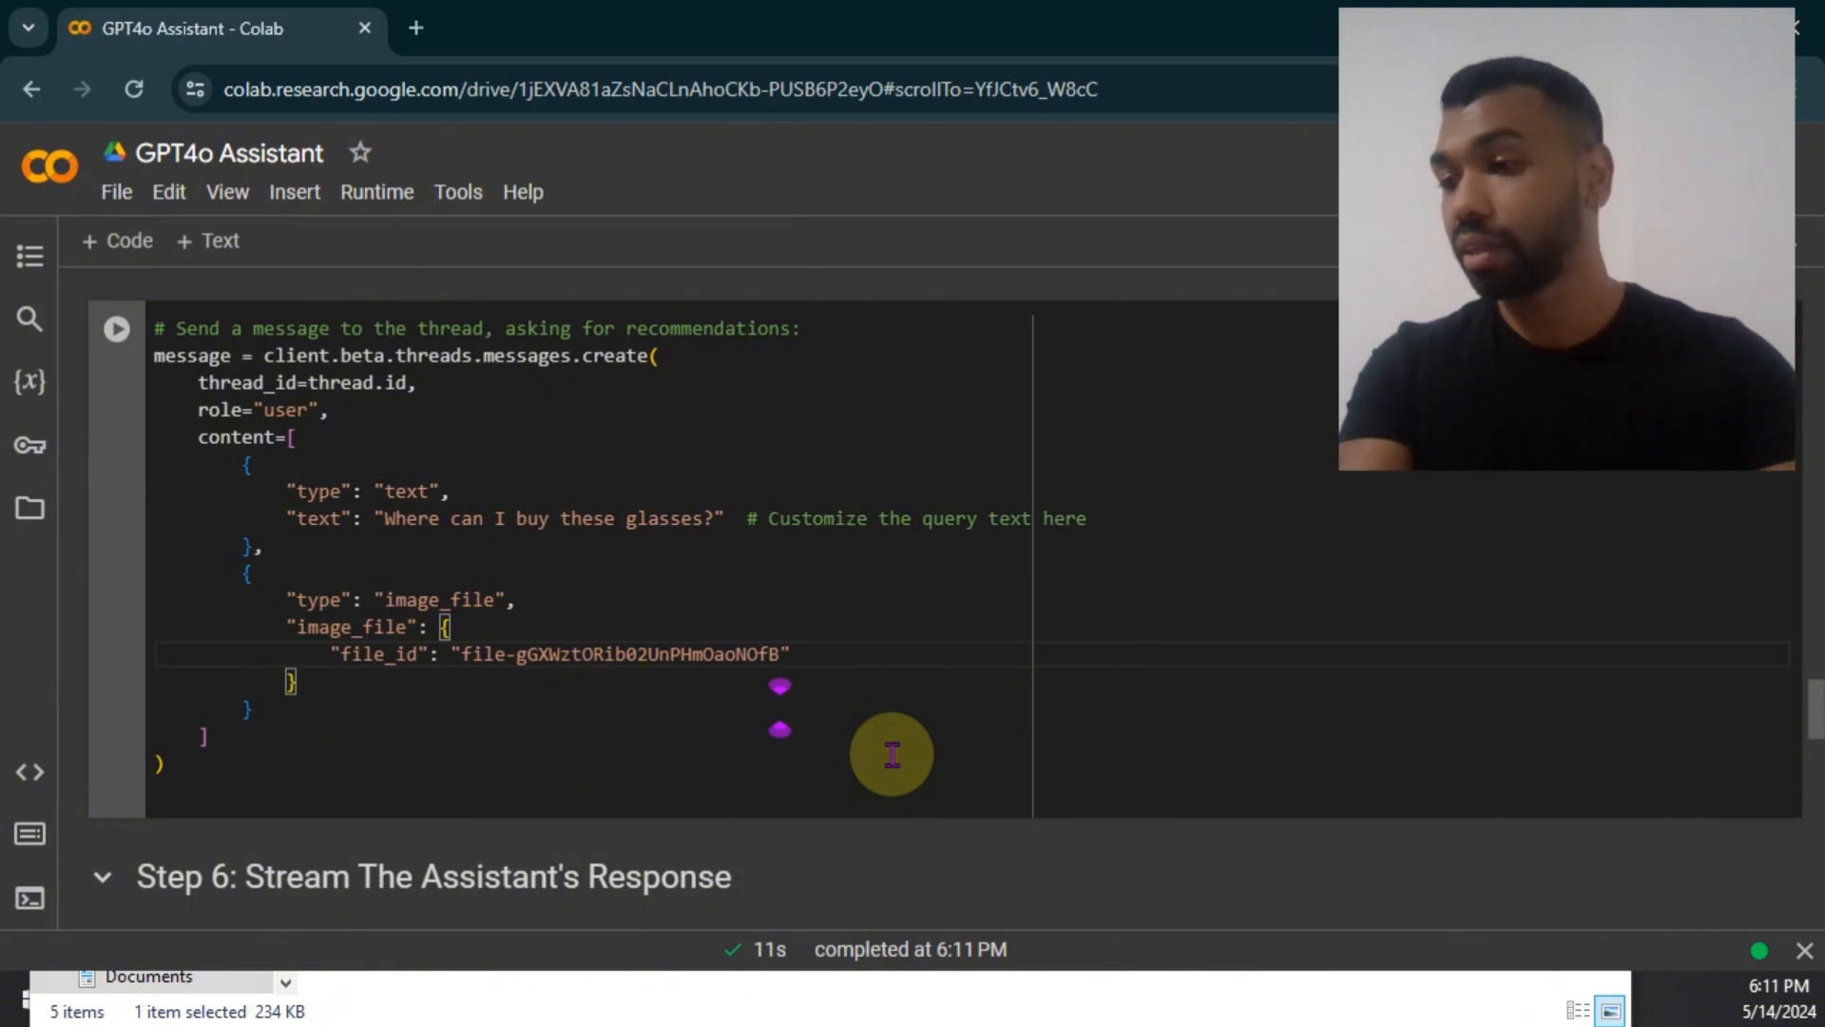
mouse_move(948, 681)
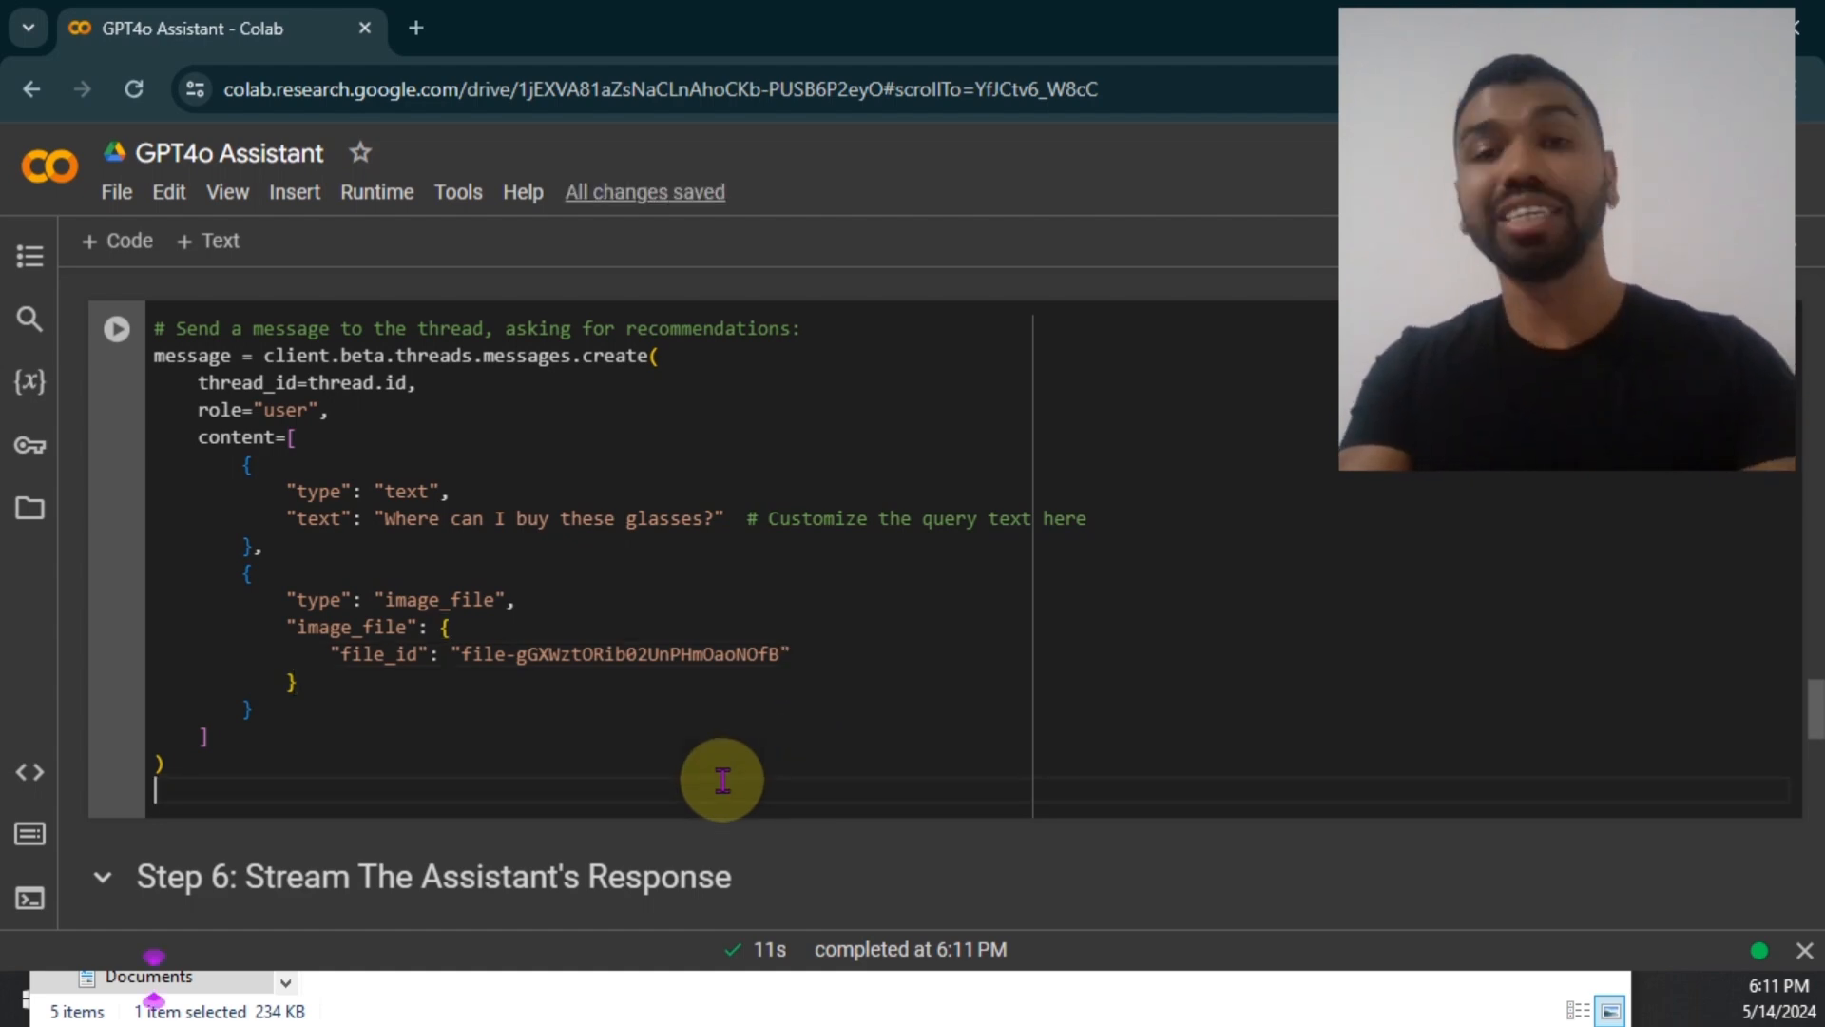
scroll("up", 3)
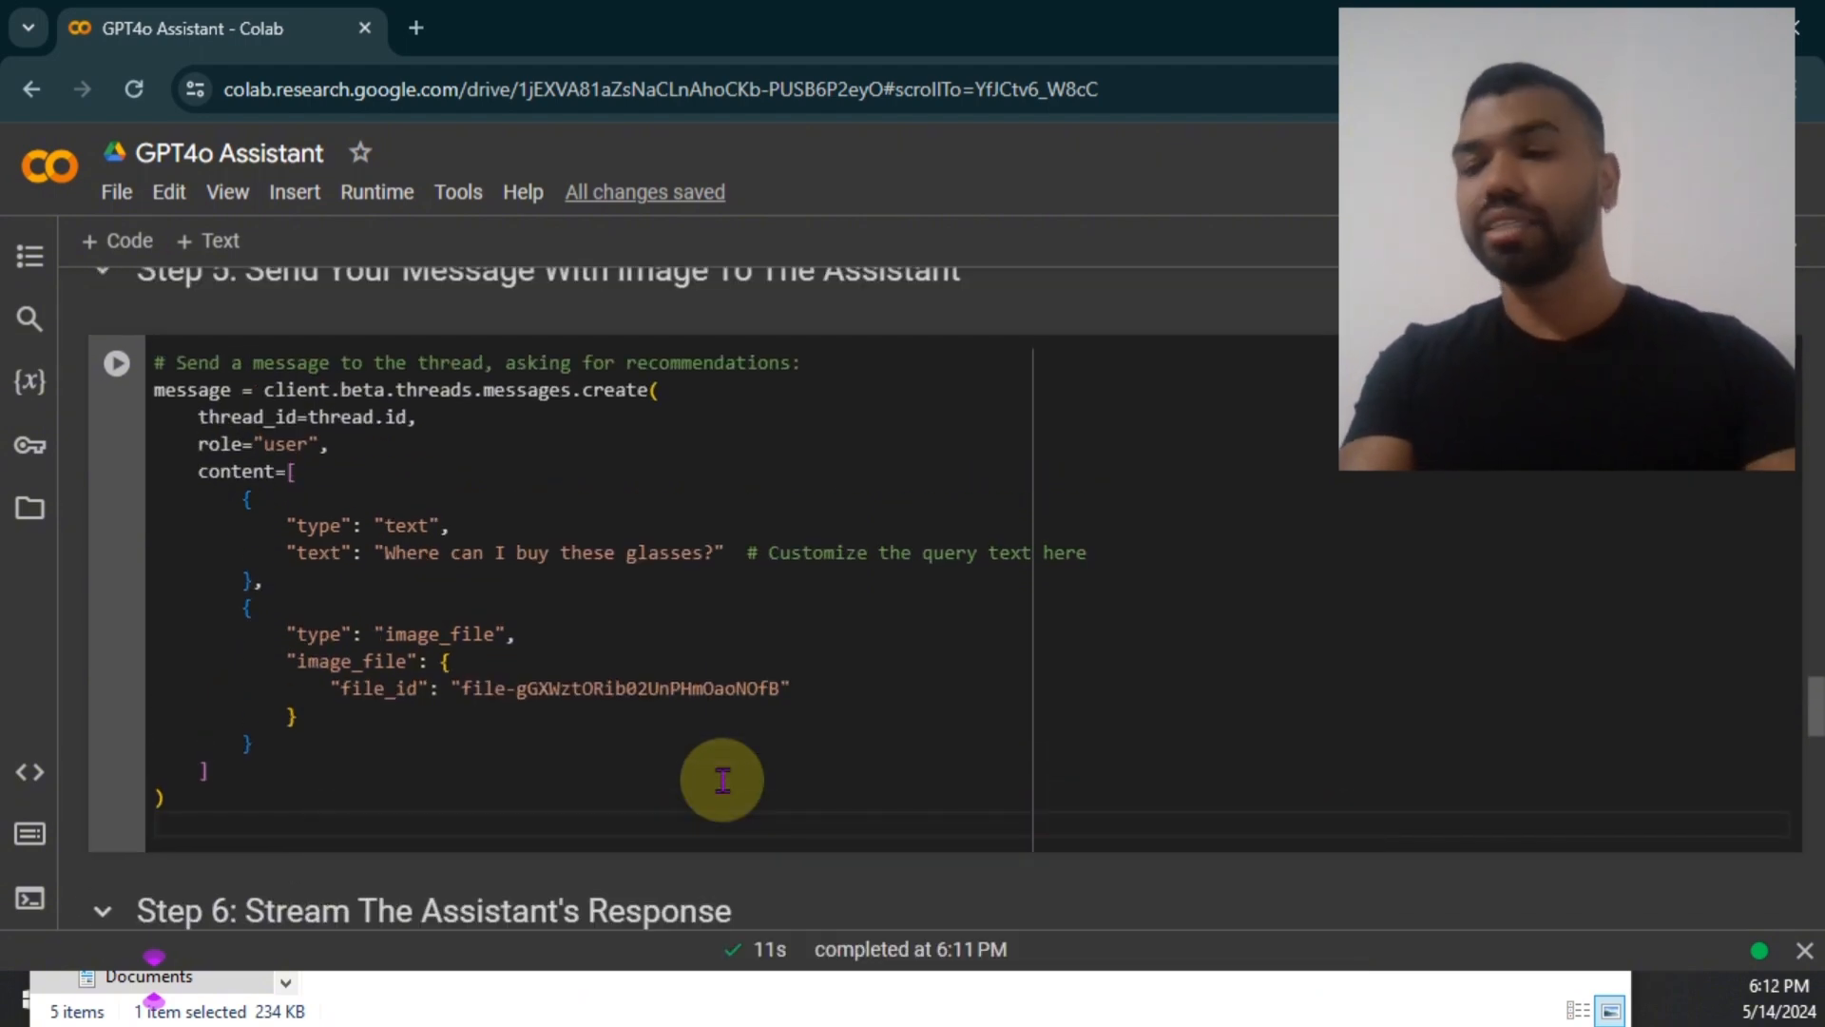
scroll("down", 3)
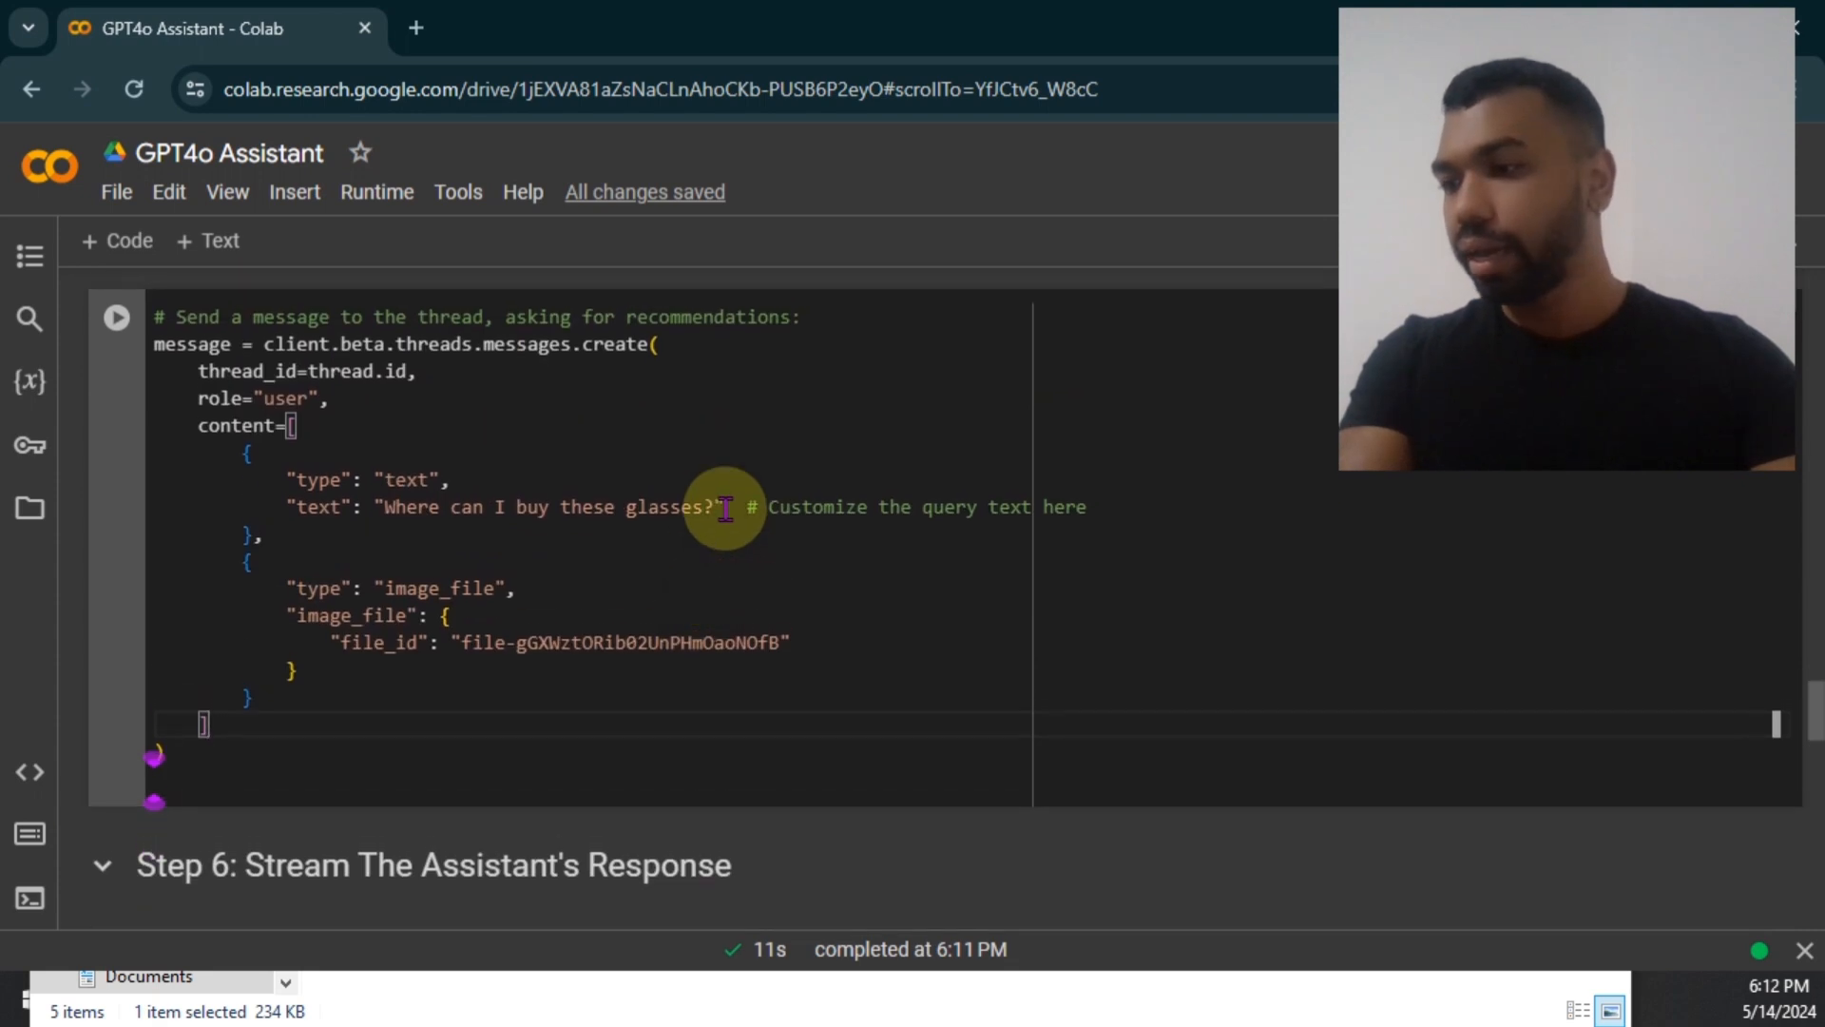
- Change the query to "Explain this image and tell me what emotion…"
type("Explai")
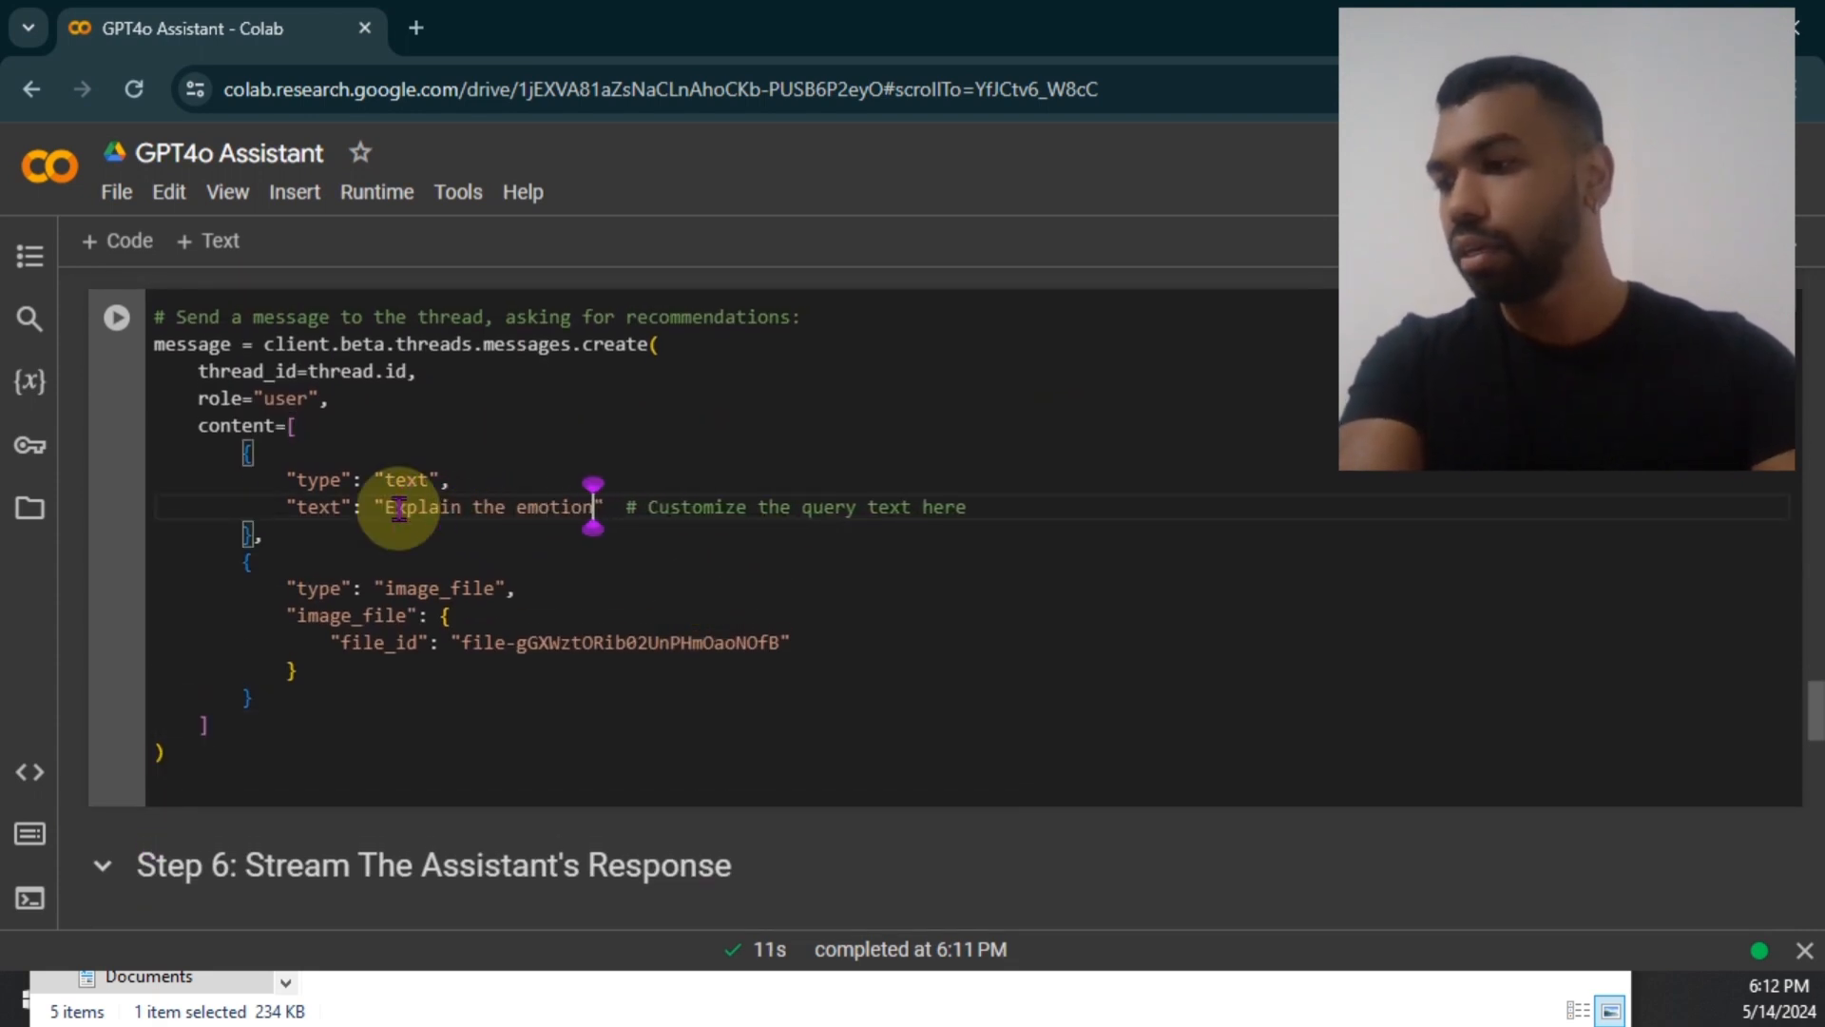
type("of t")
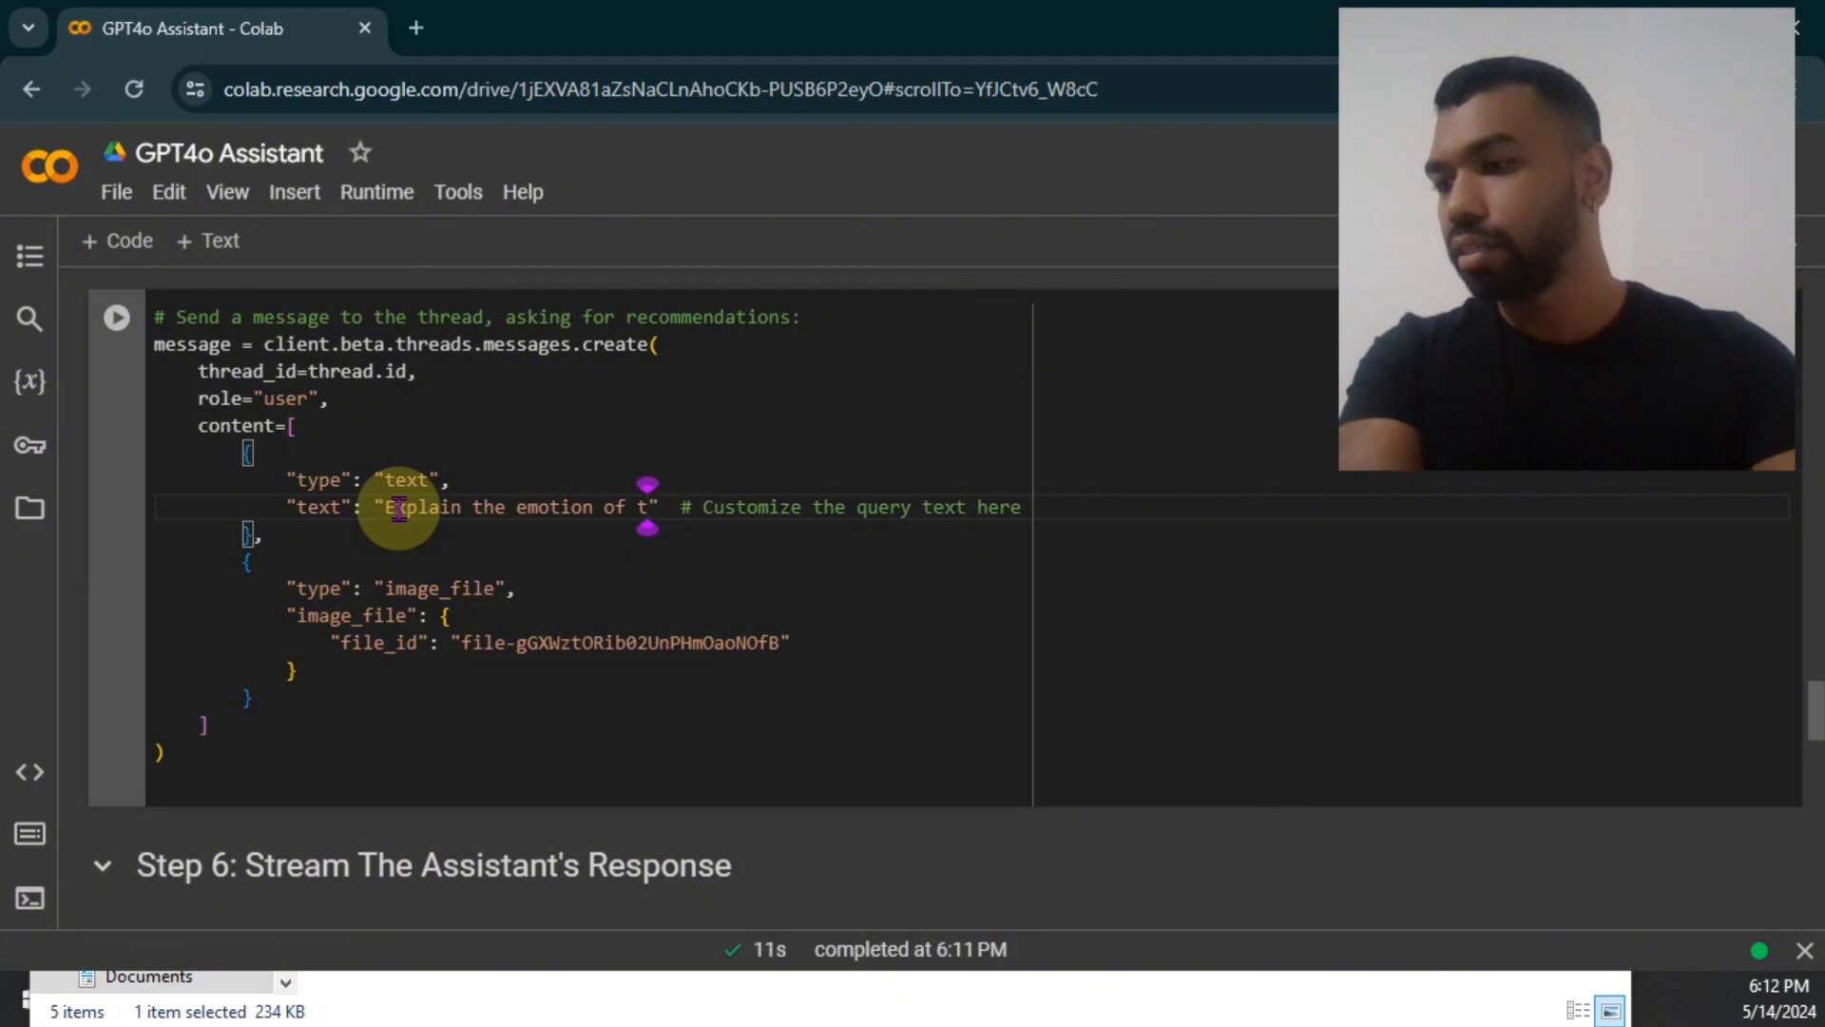
type("Explain this")
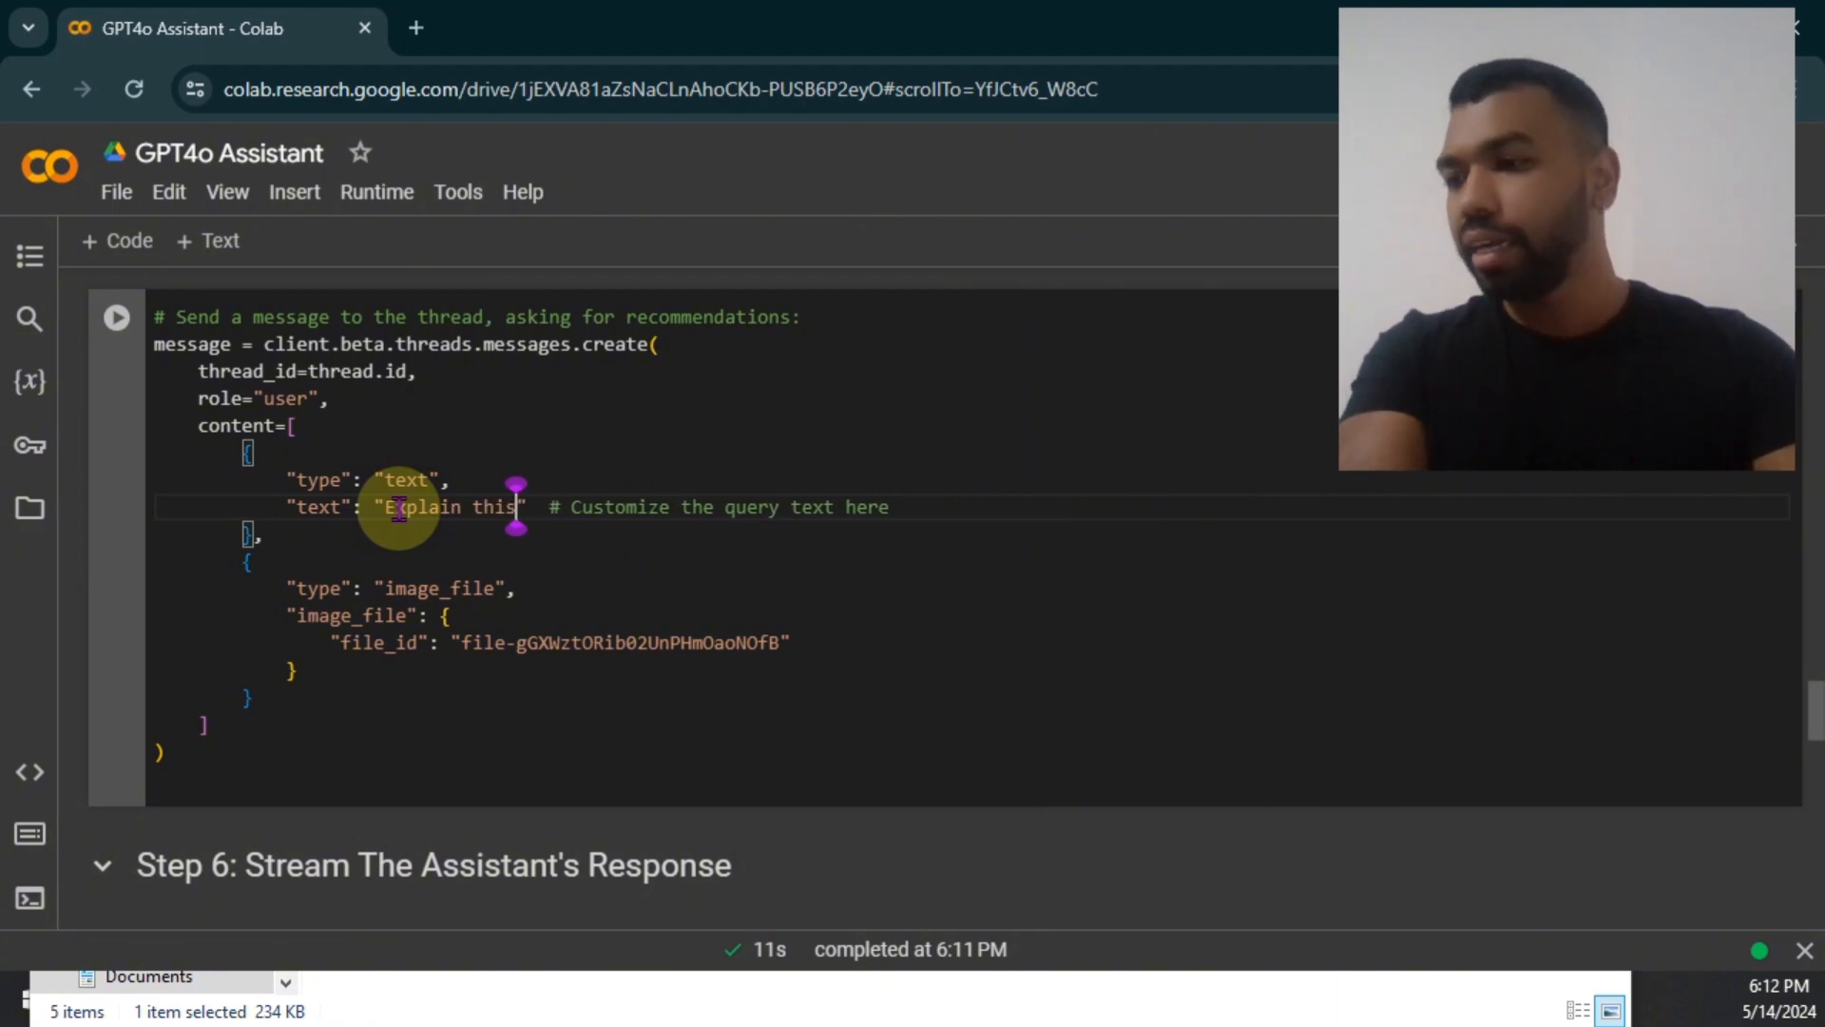
type("image and tell")
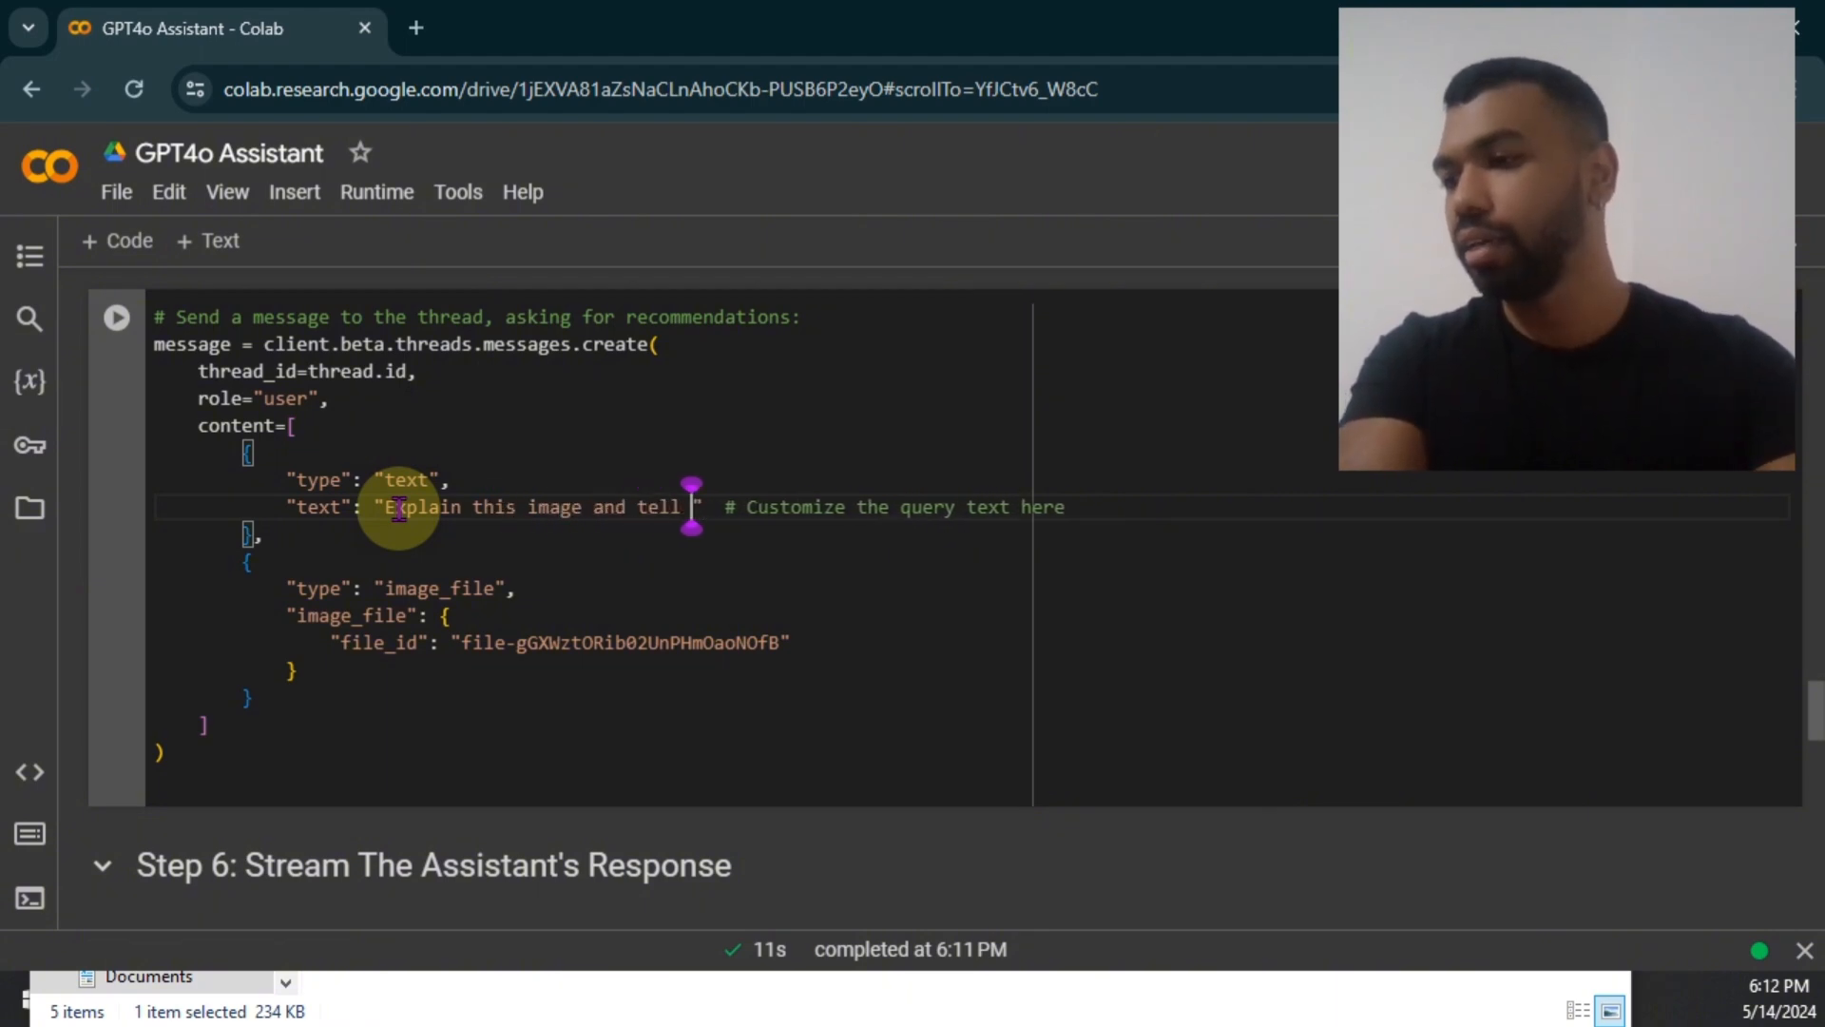
type("me what emotion i")
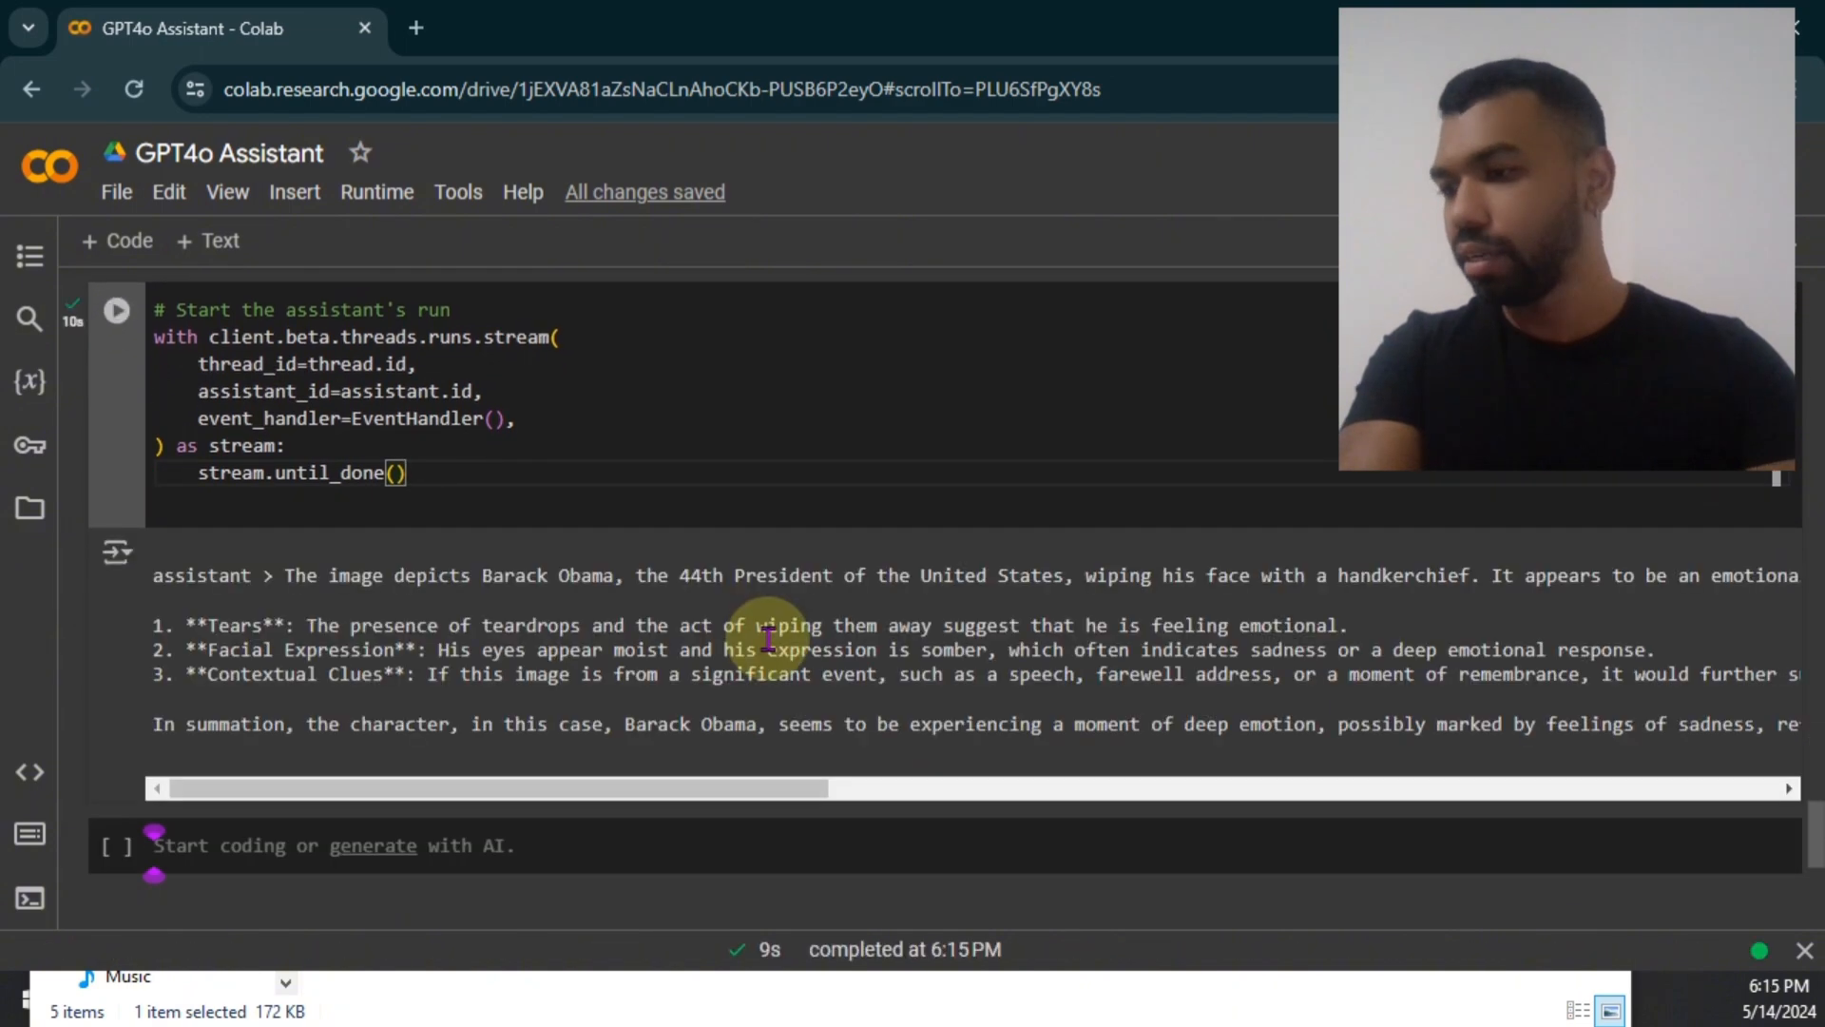
scroll("right", 3)
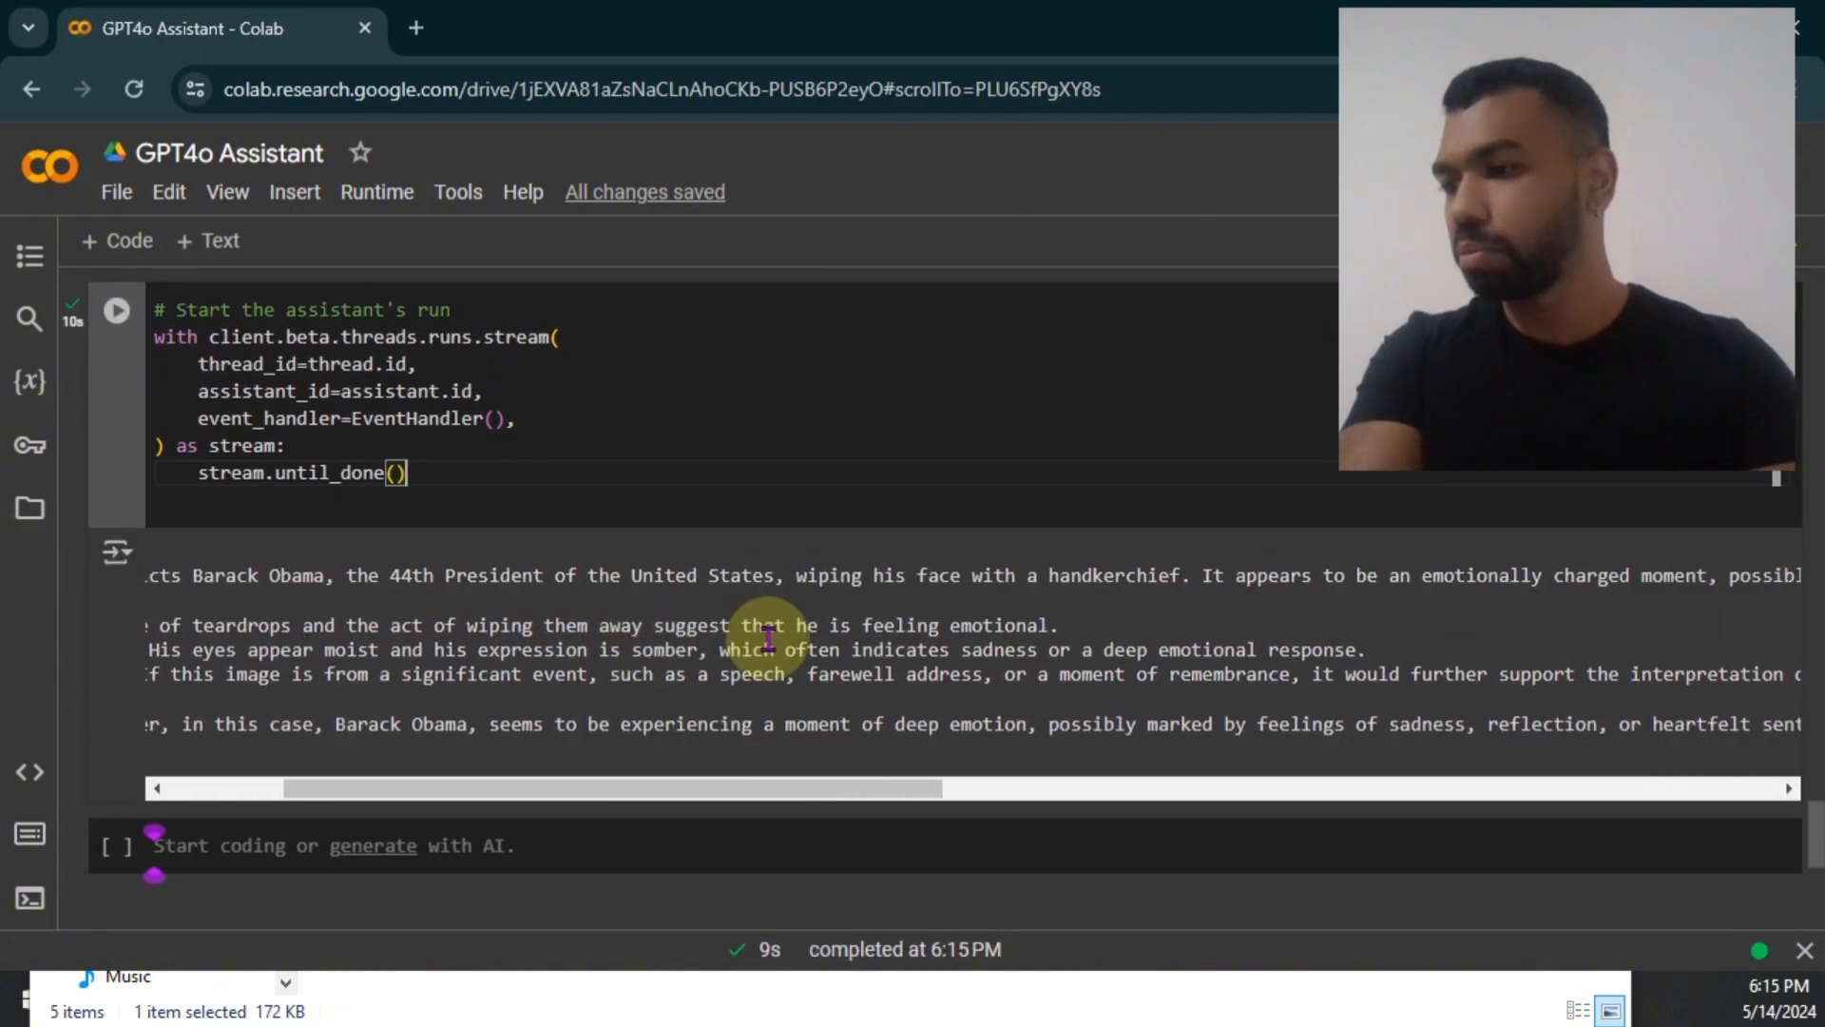
scroll("right", 3)
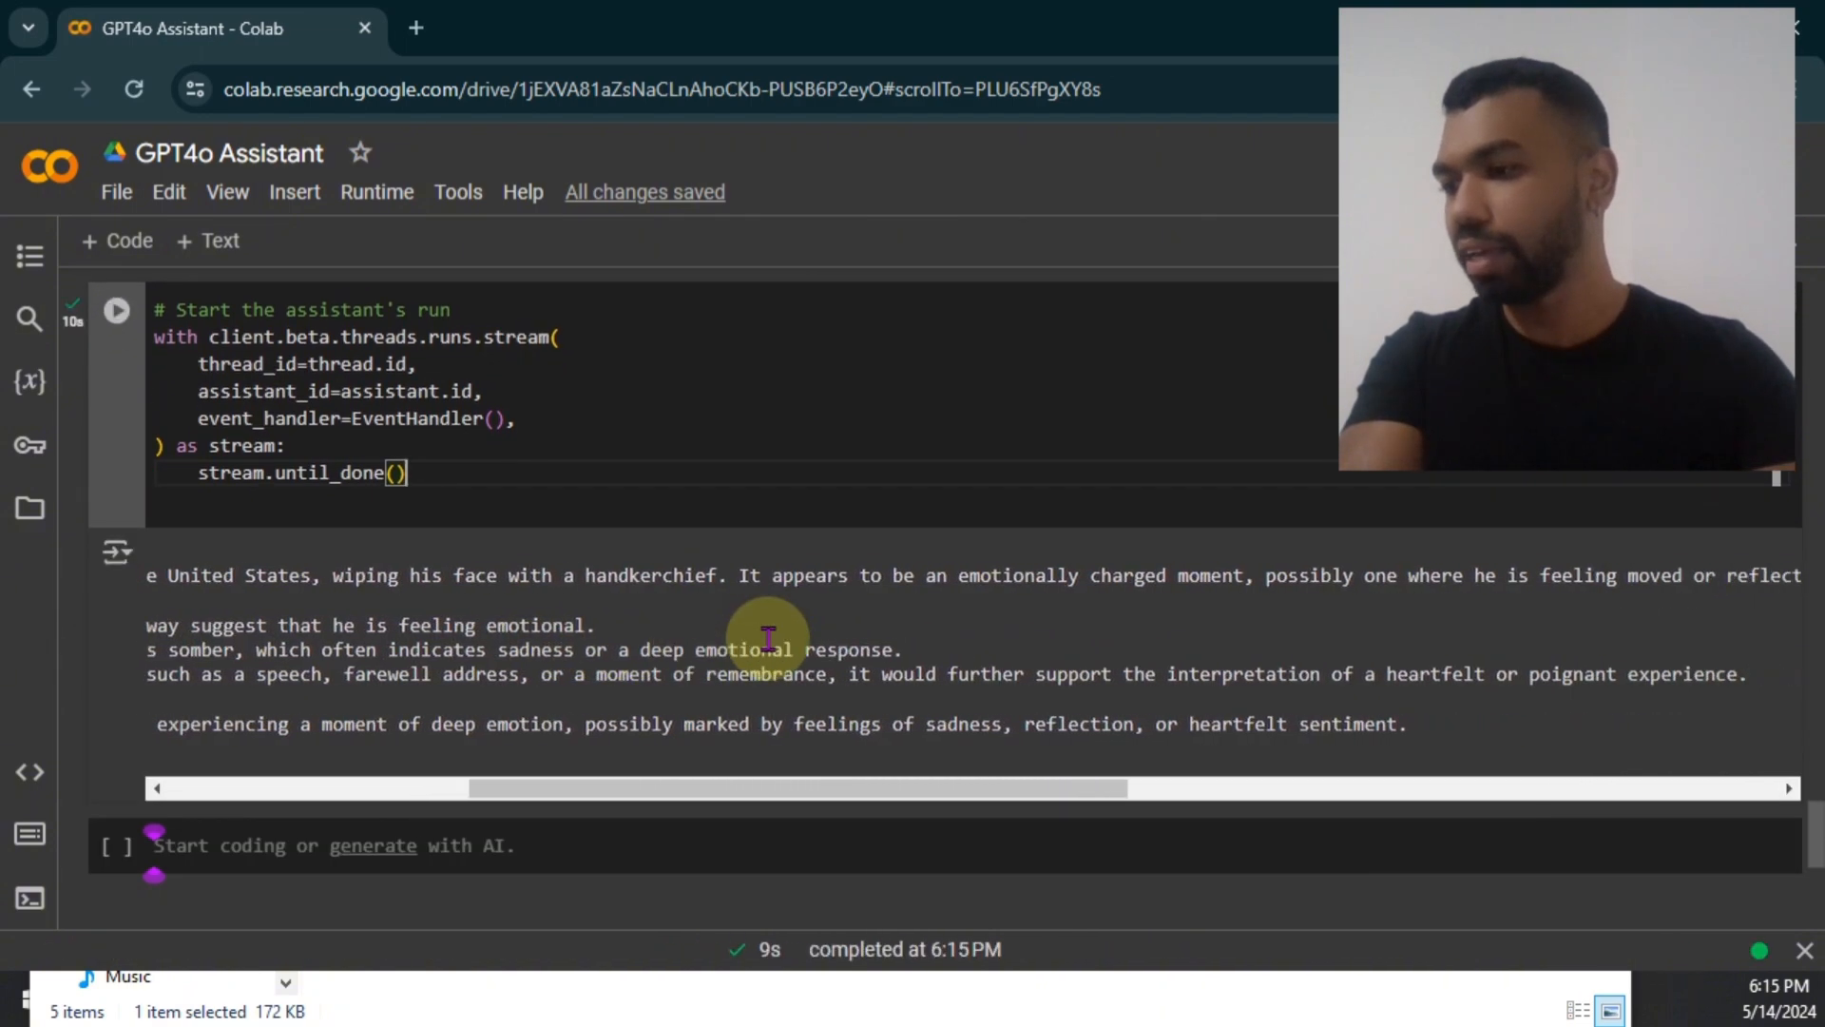
scroll("right", 3)
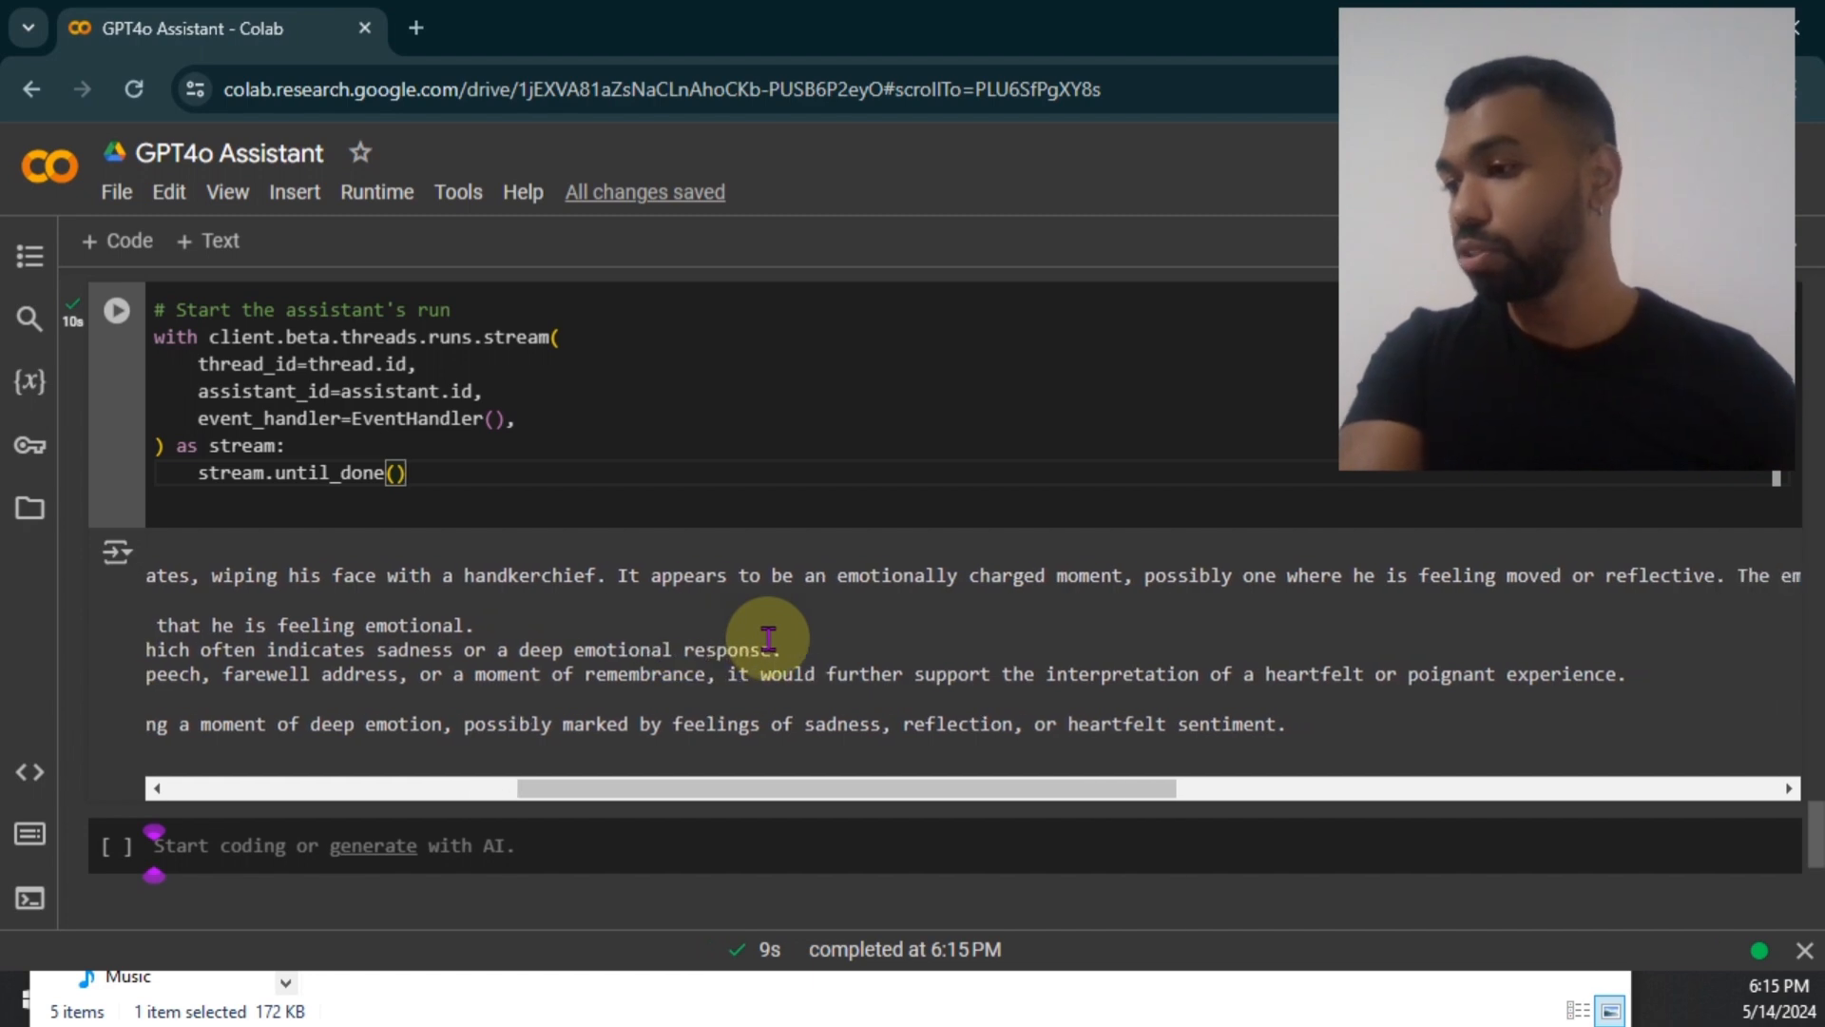
scroll("right", 3)
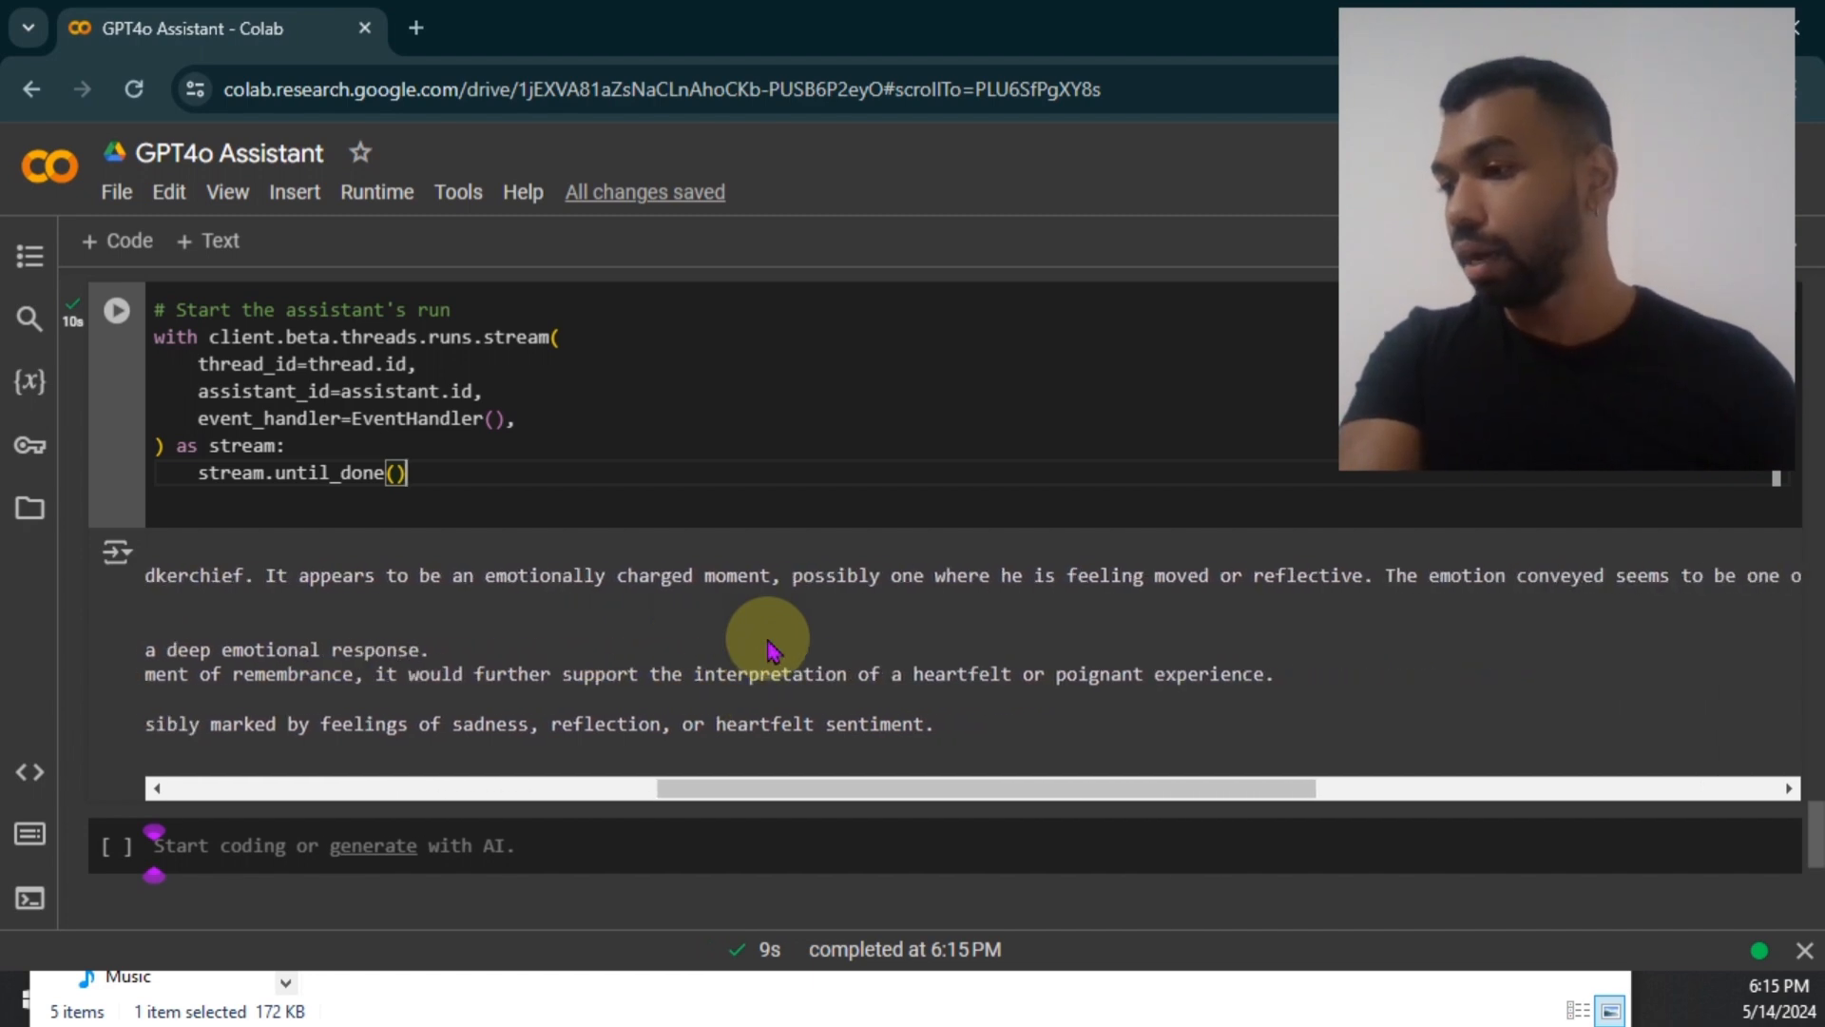
scroll("right", 3)
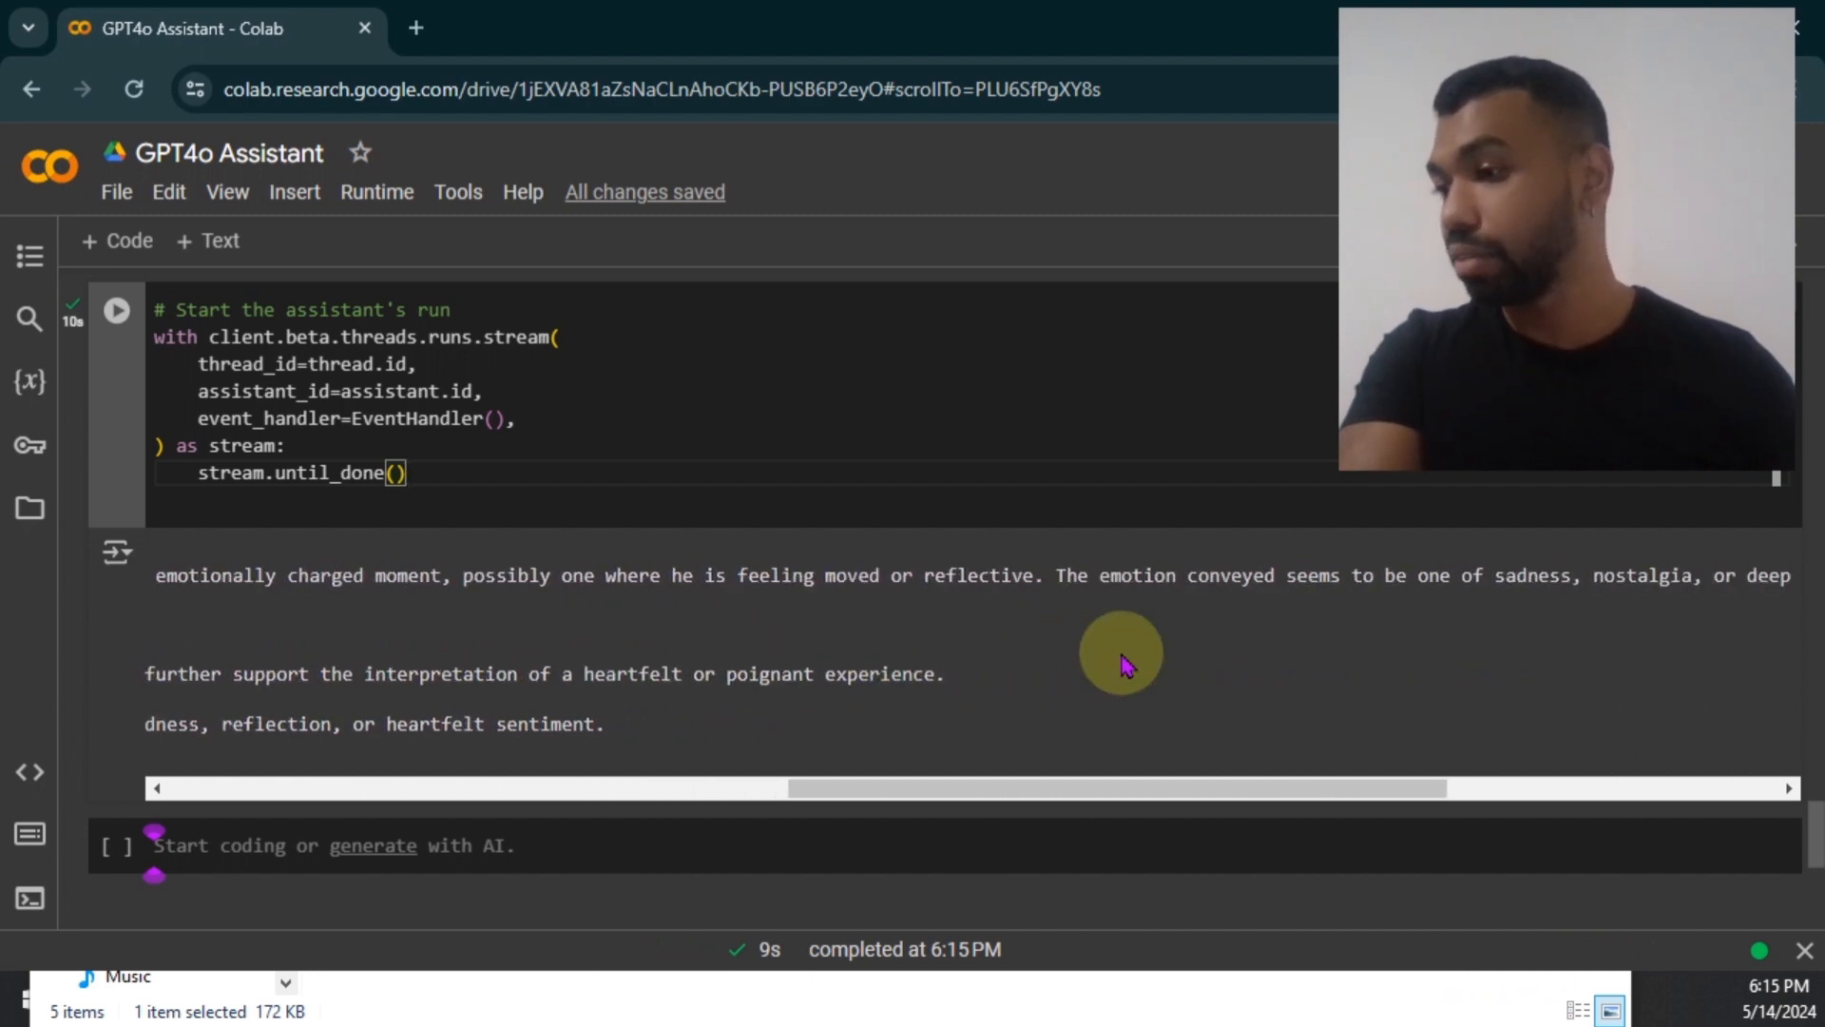
scroll("right", 3)
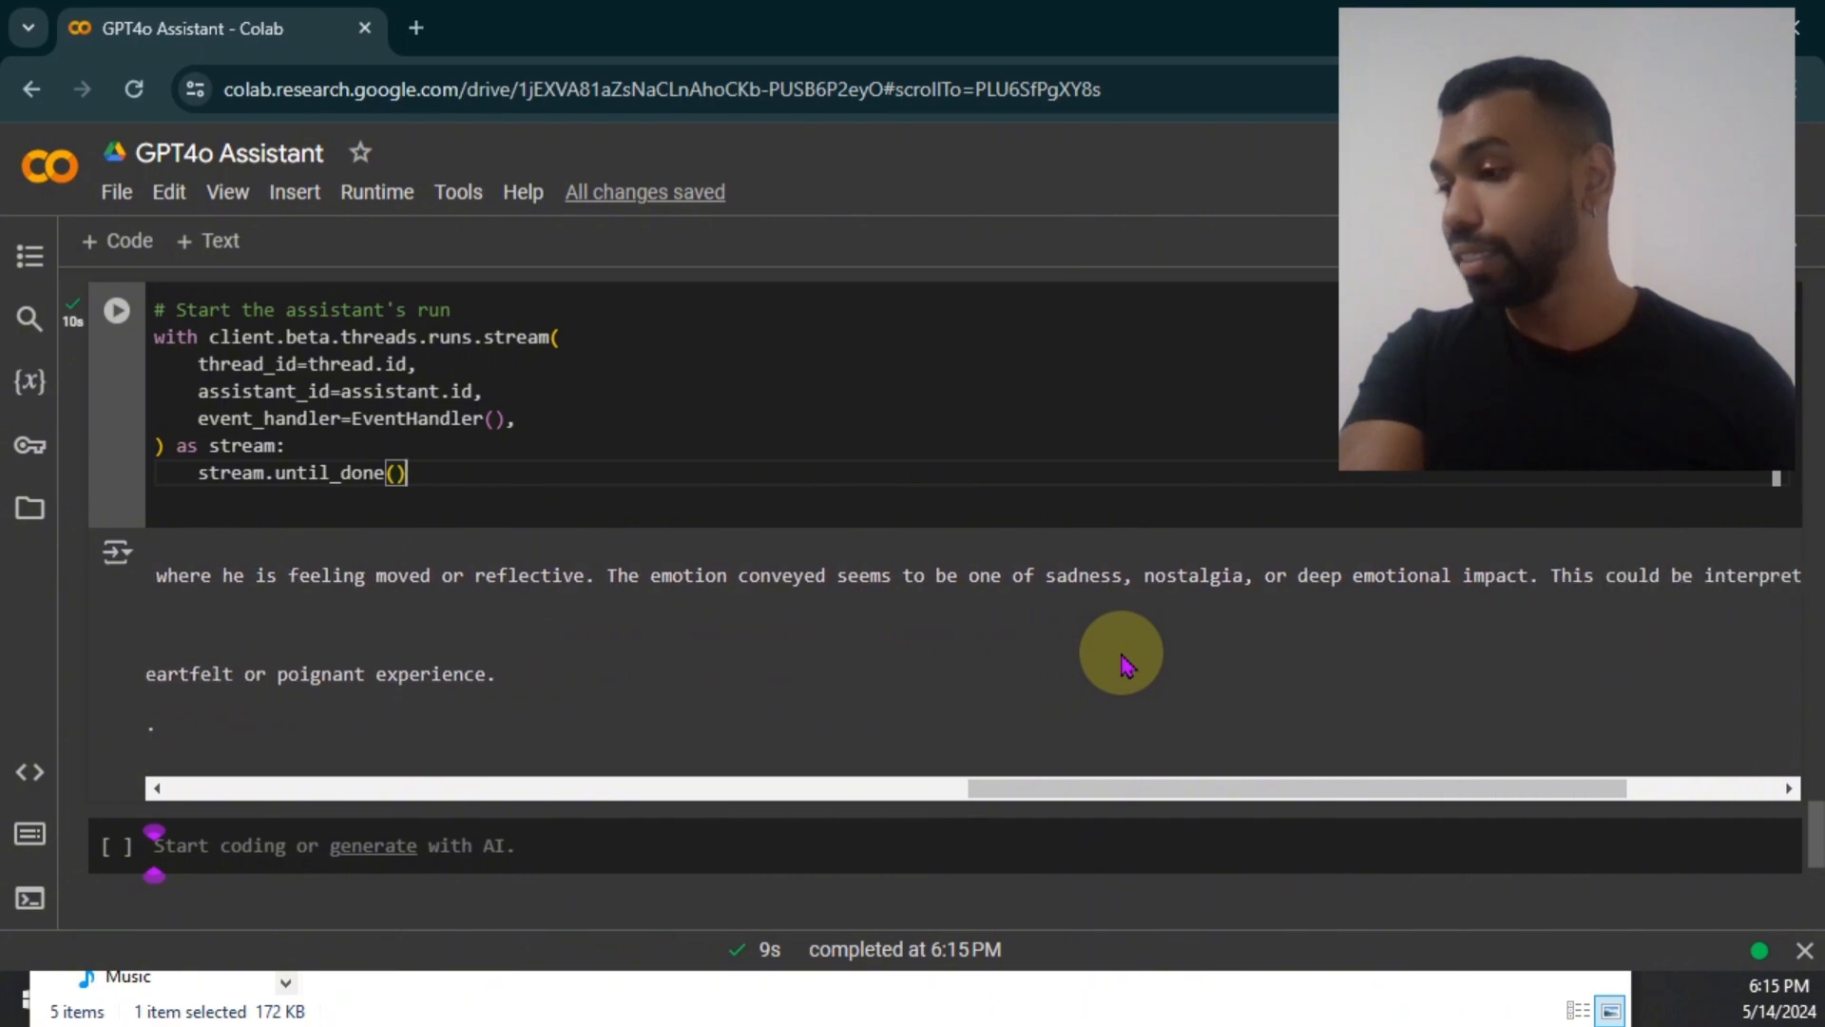
scroll("right", 3)
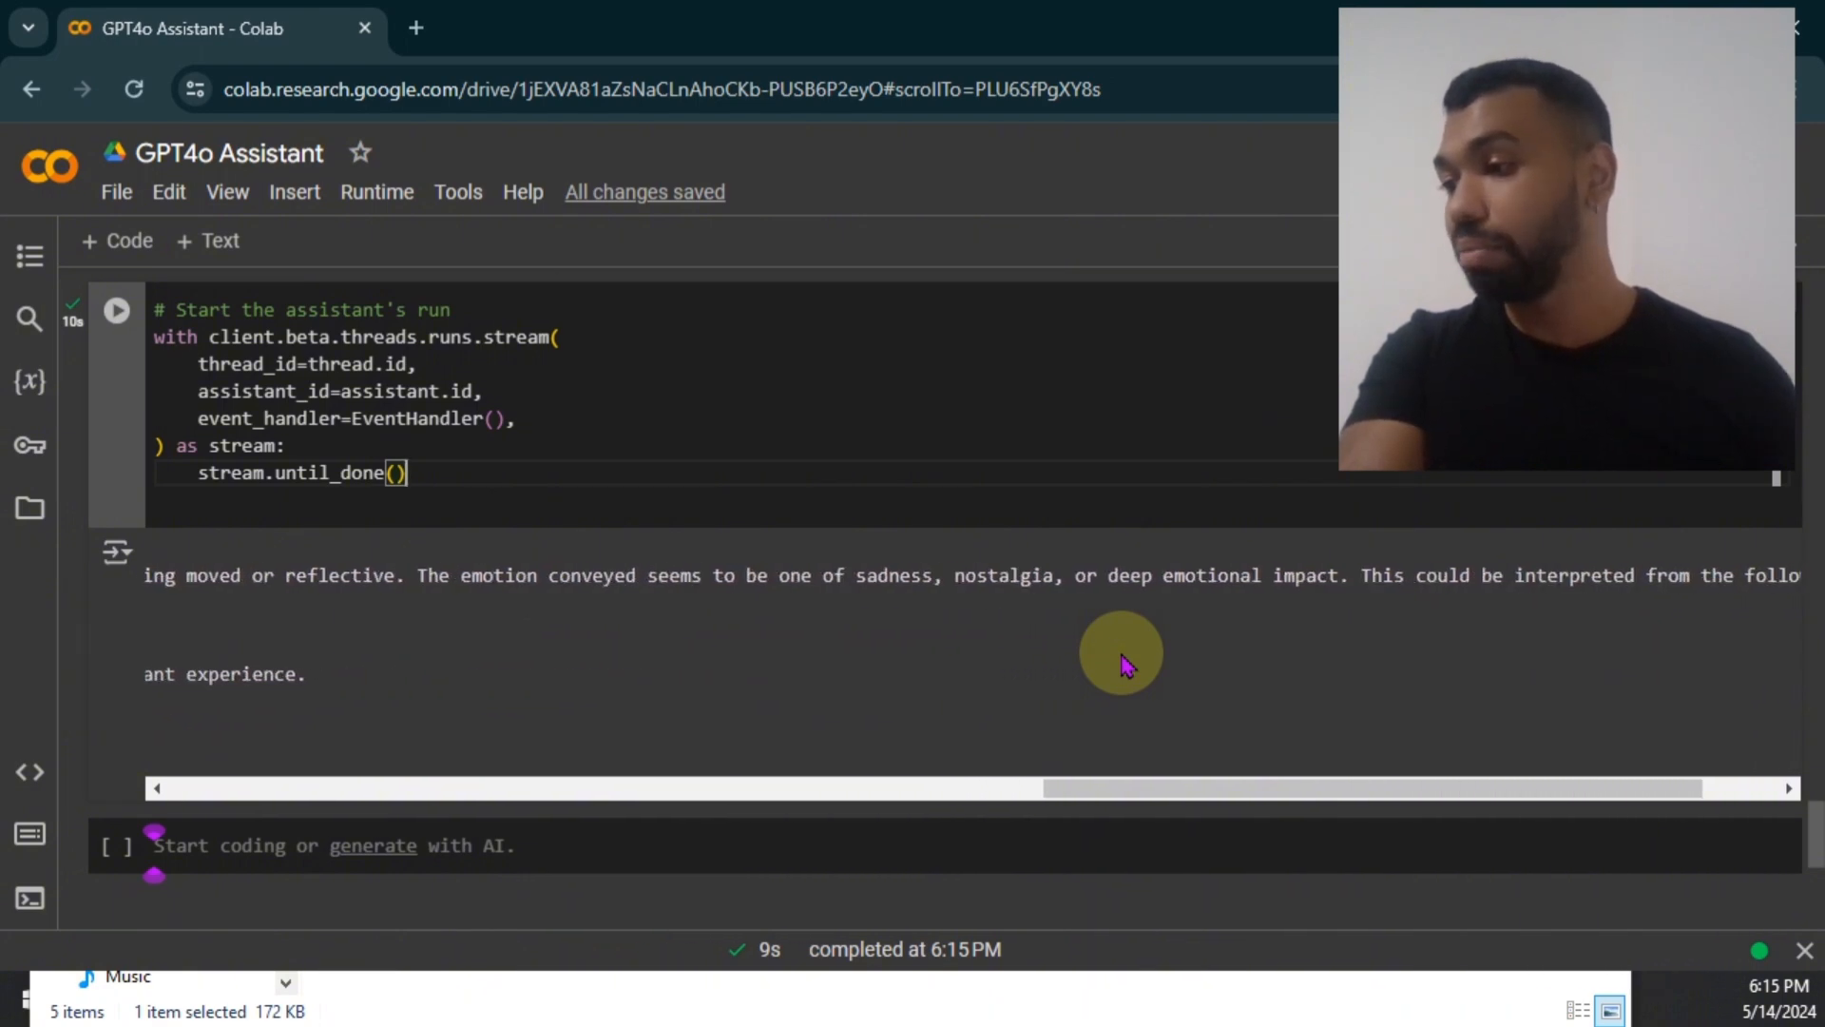
scroll("right", 3)
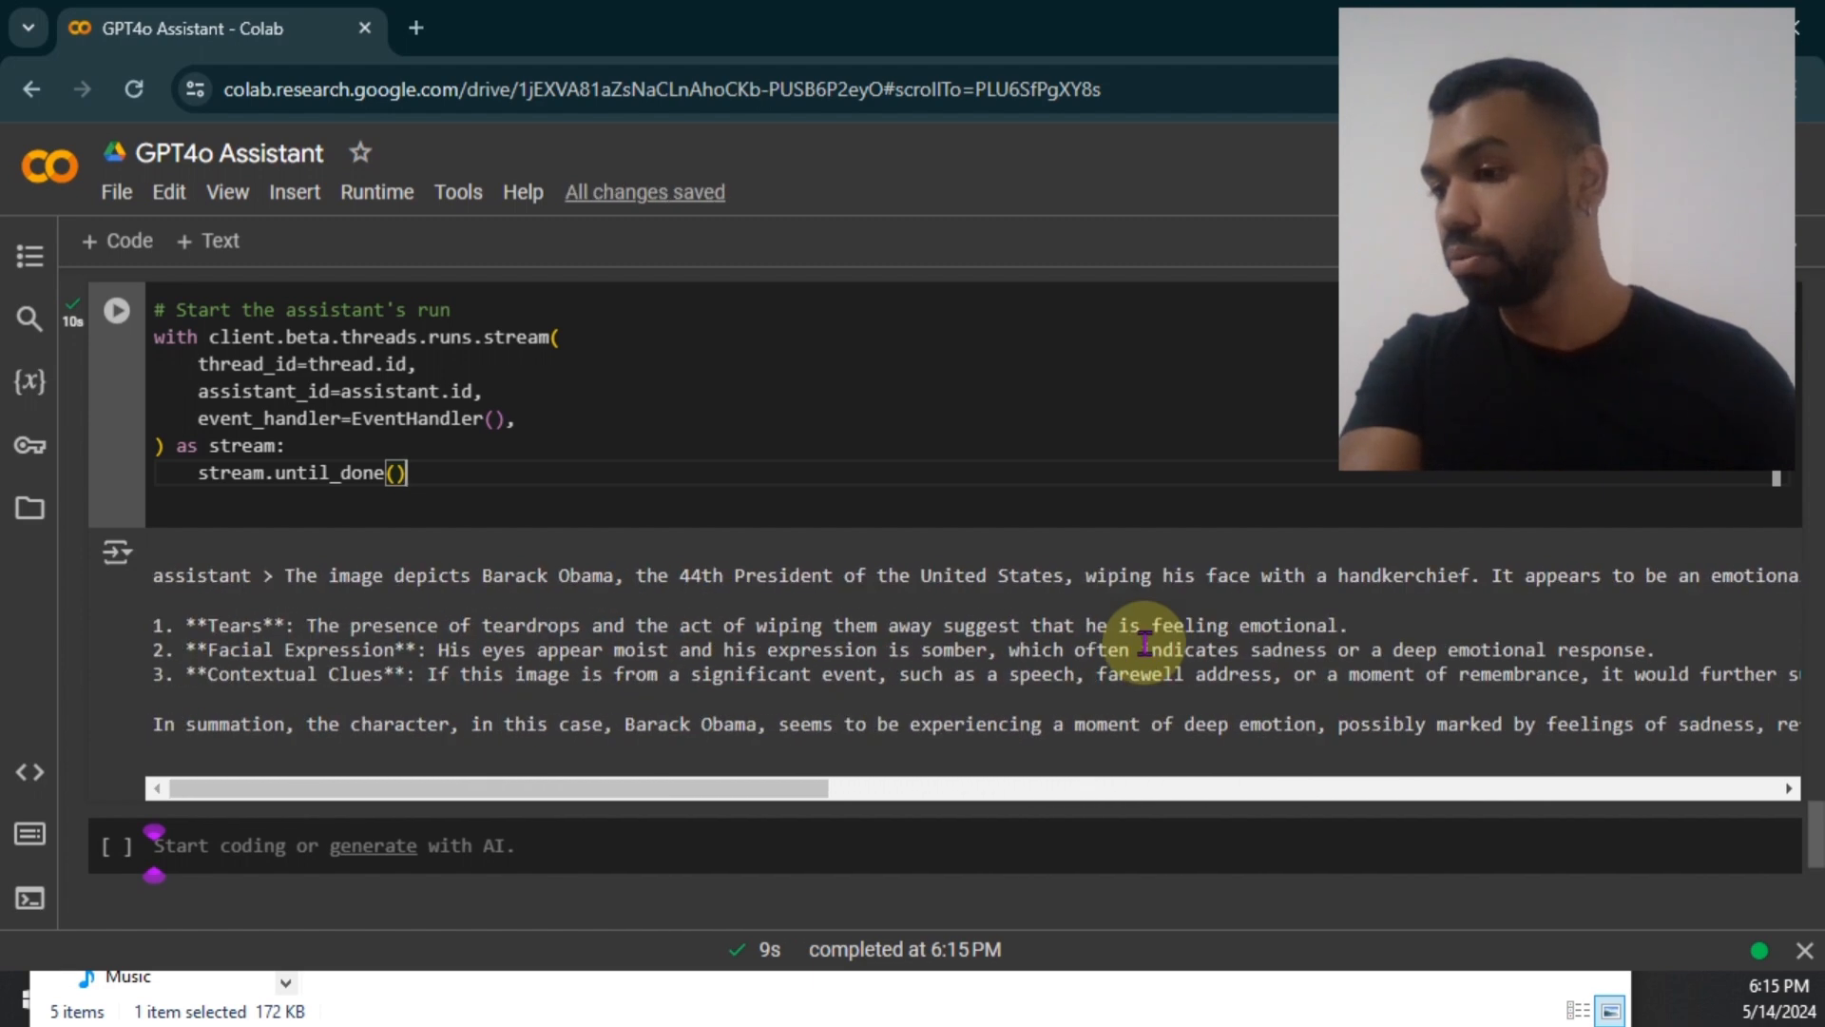
mouse_move(617, 673)
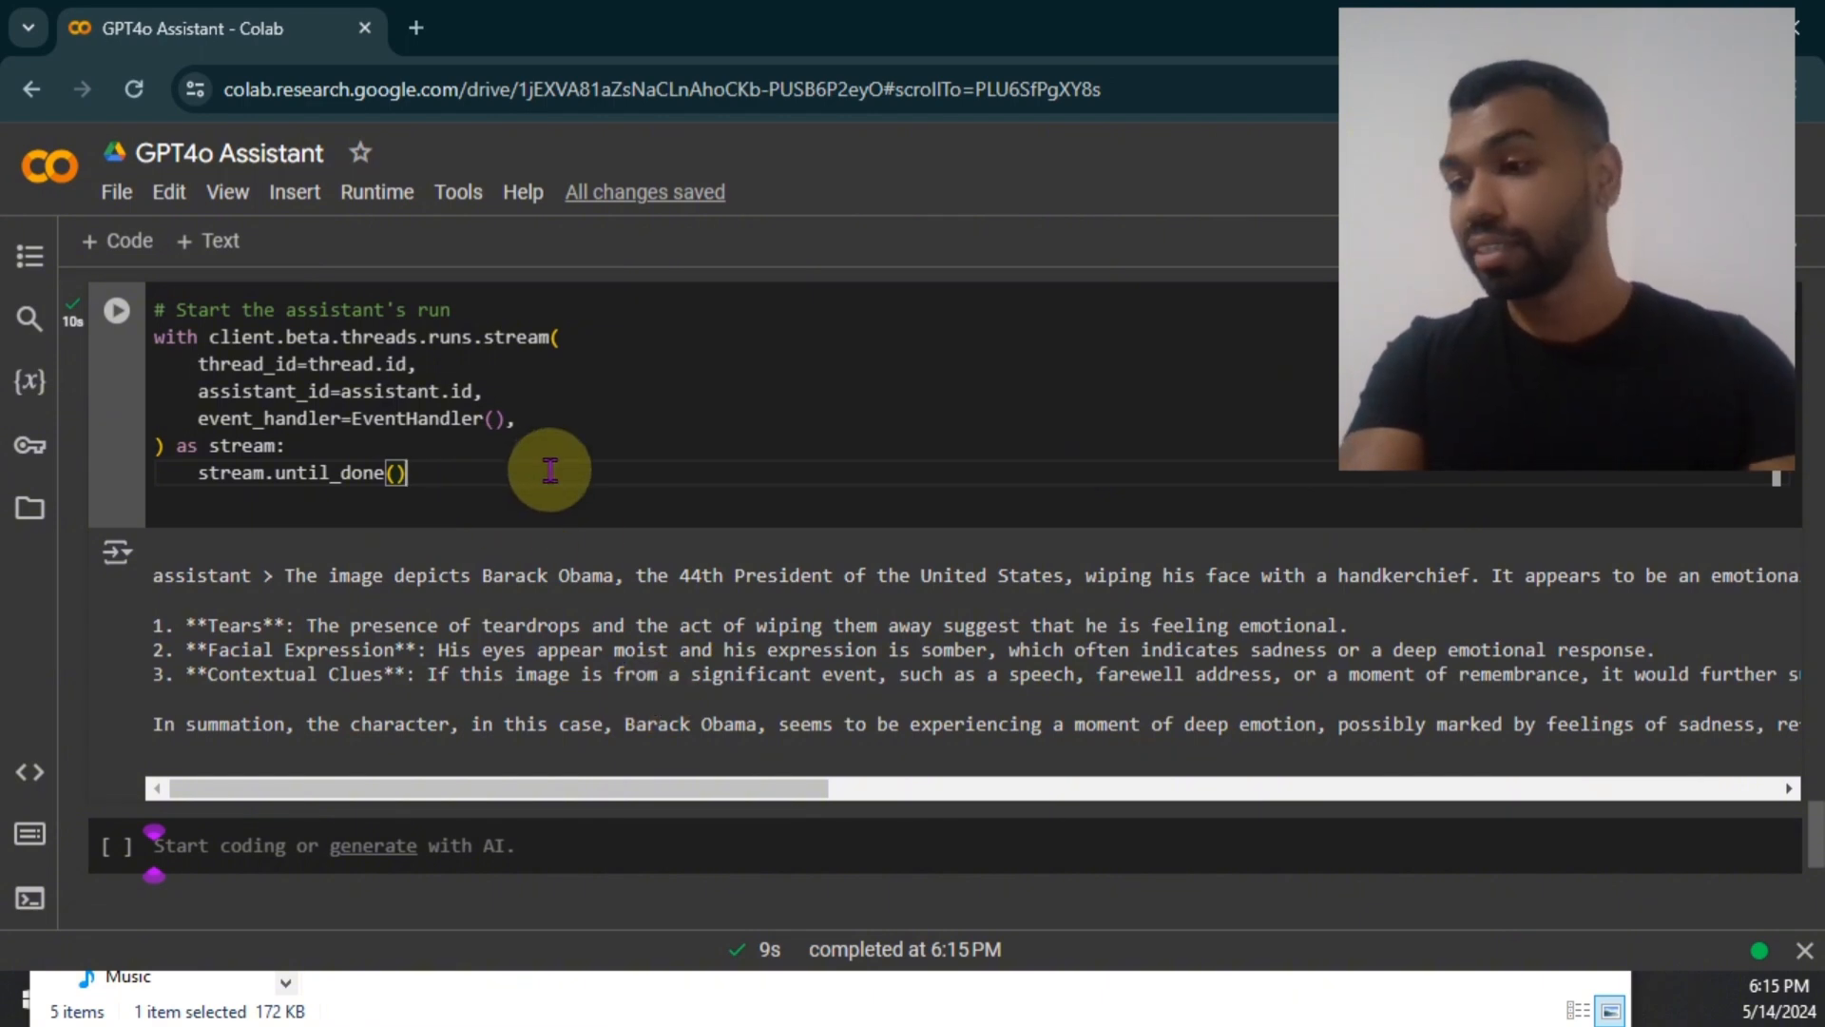
mouse_move(605, 572)
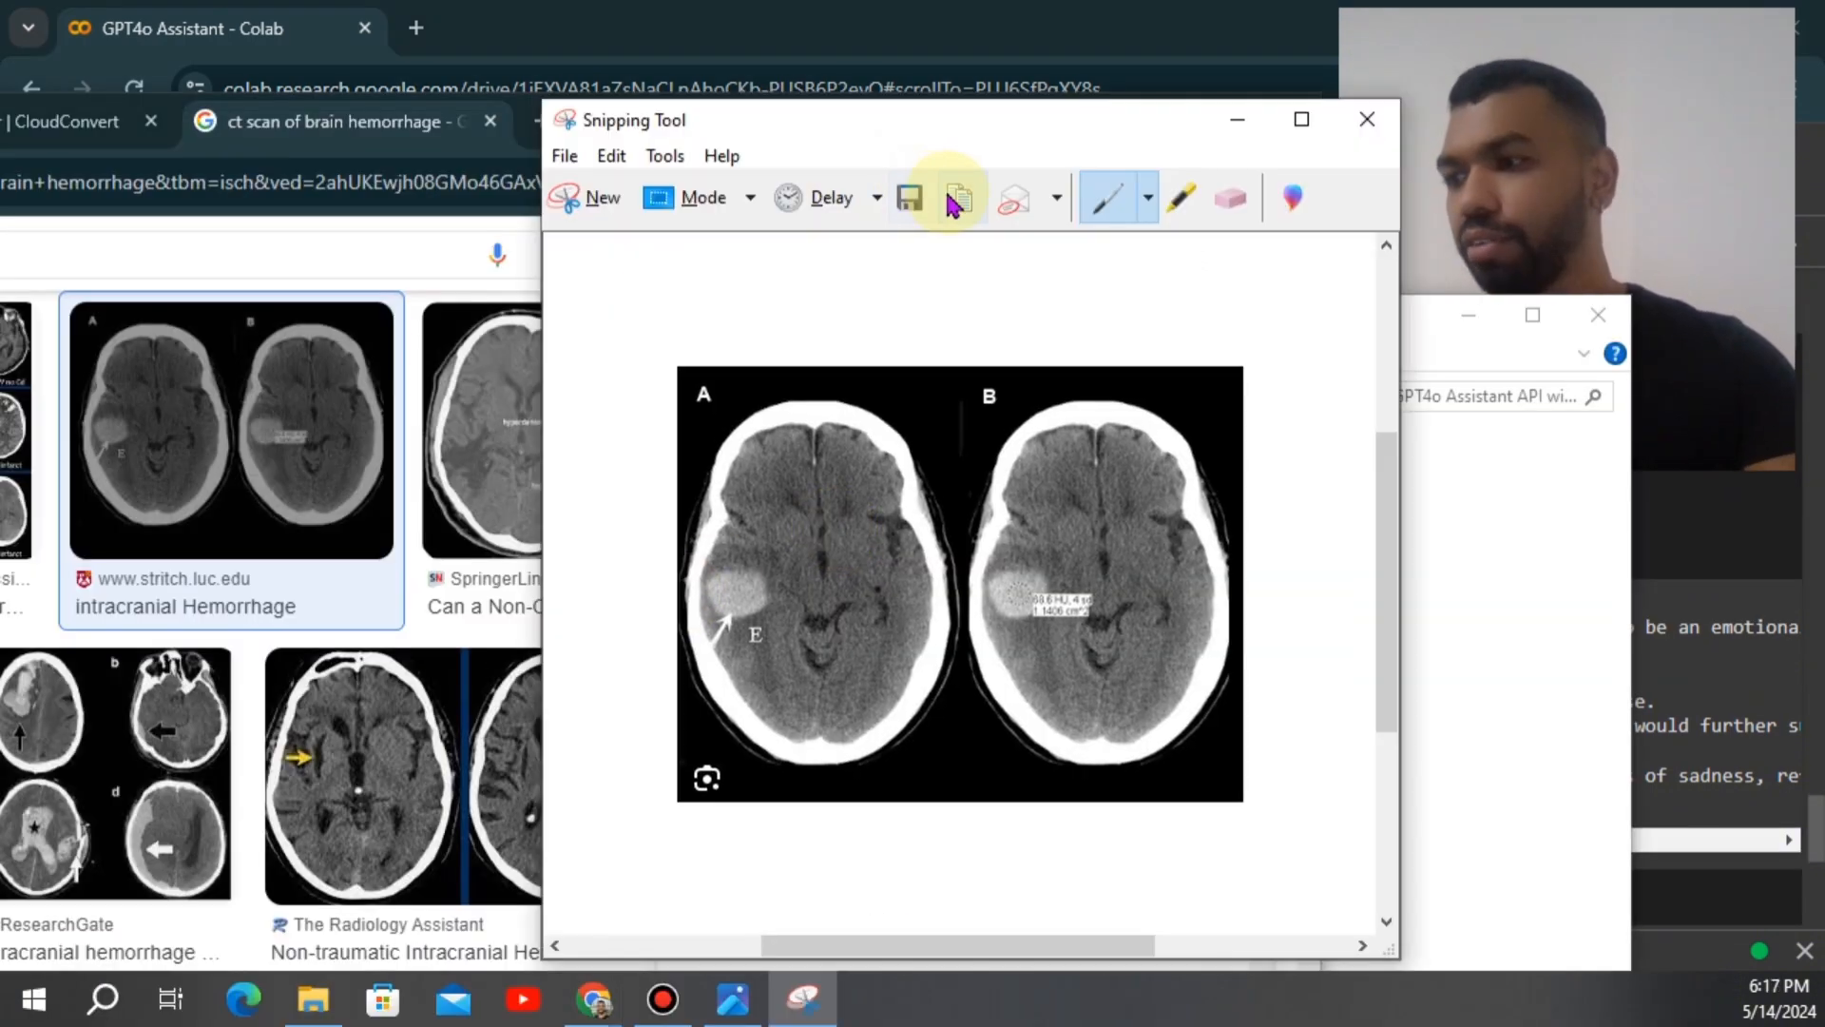
- Save the brain CT scan snip via Save As and close Snipping Tool
left_click(564, 155)
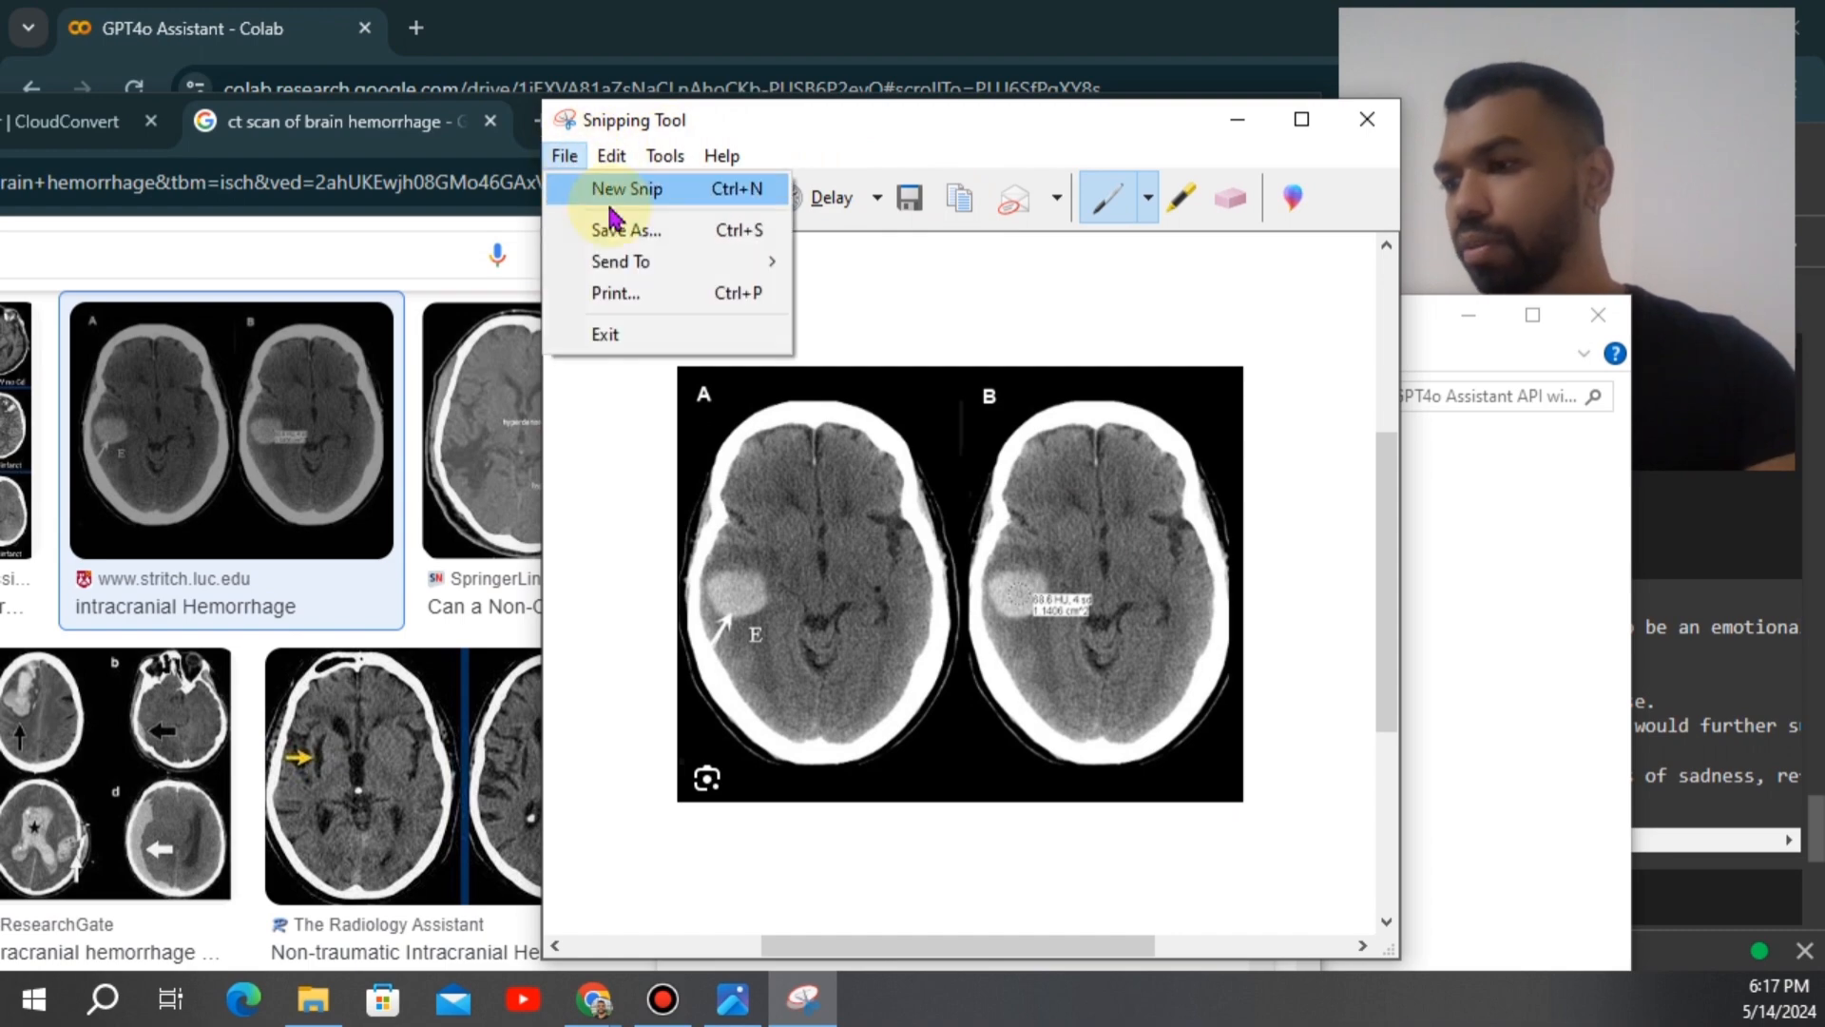
left_click(625, 229)
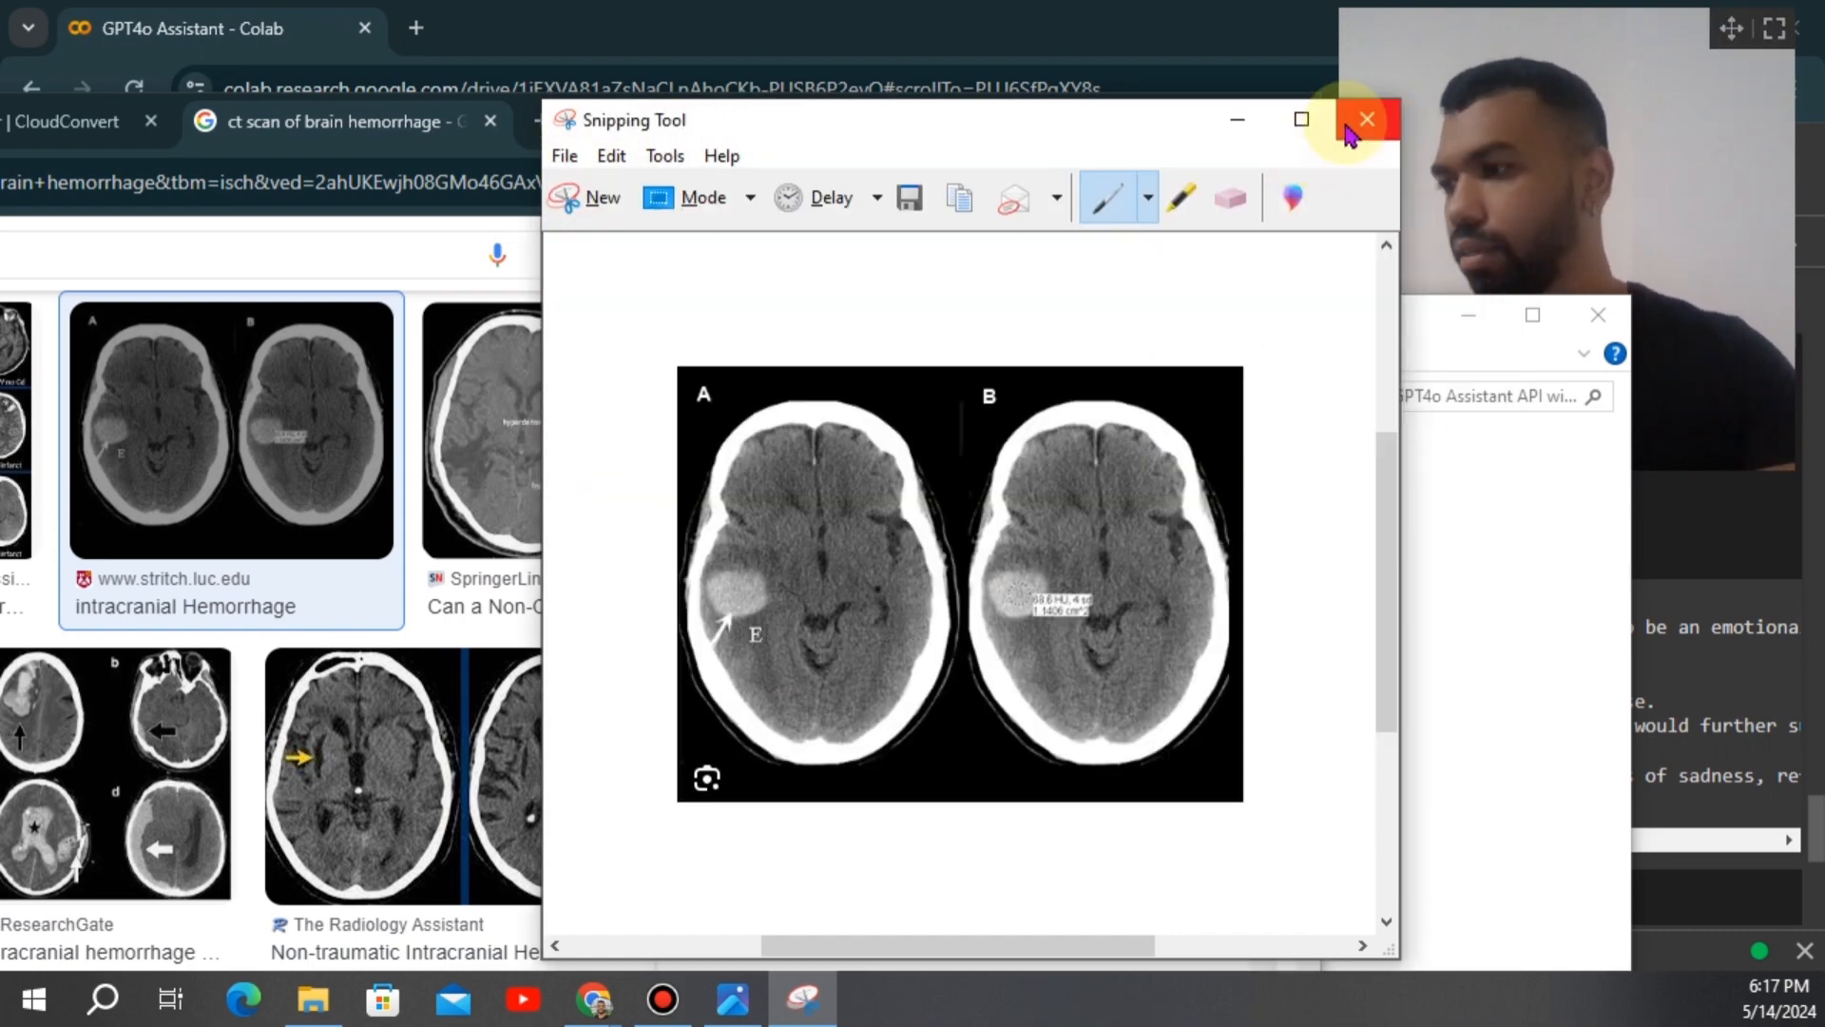
left_click(1365, 119)
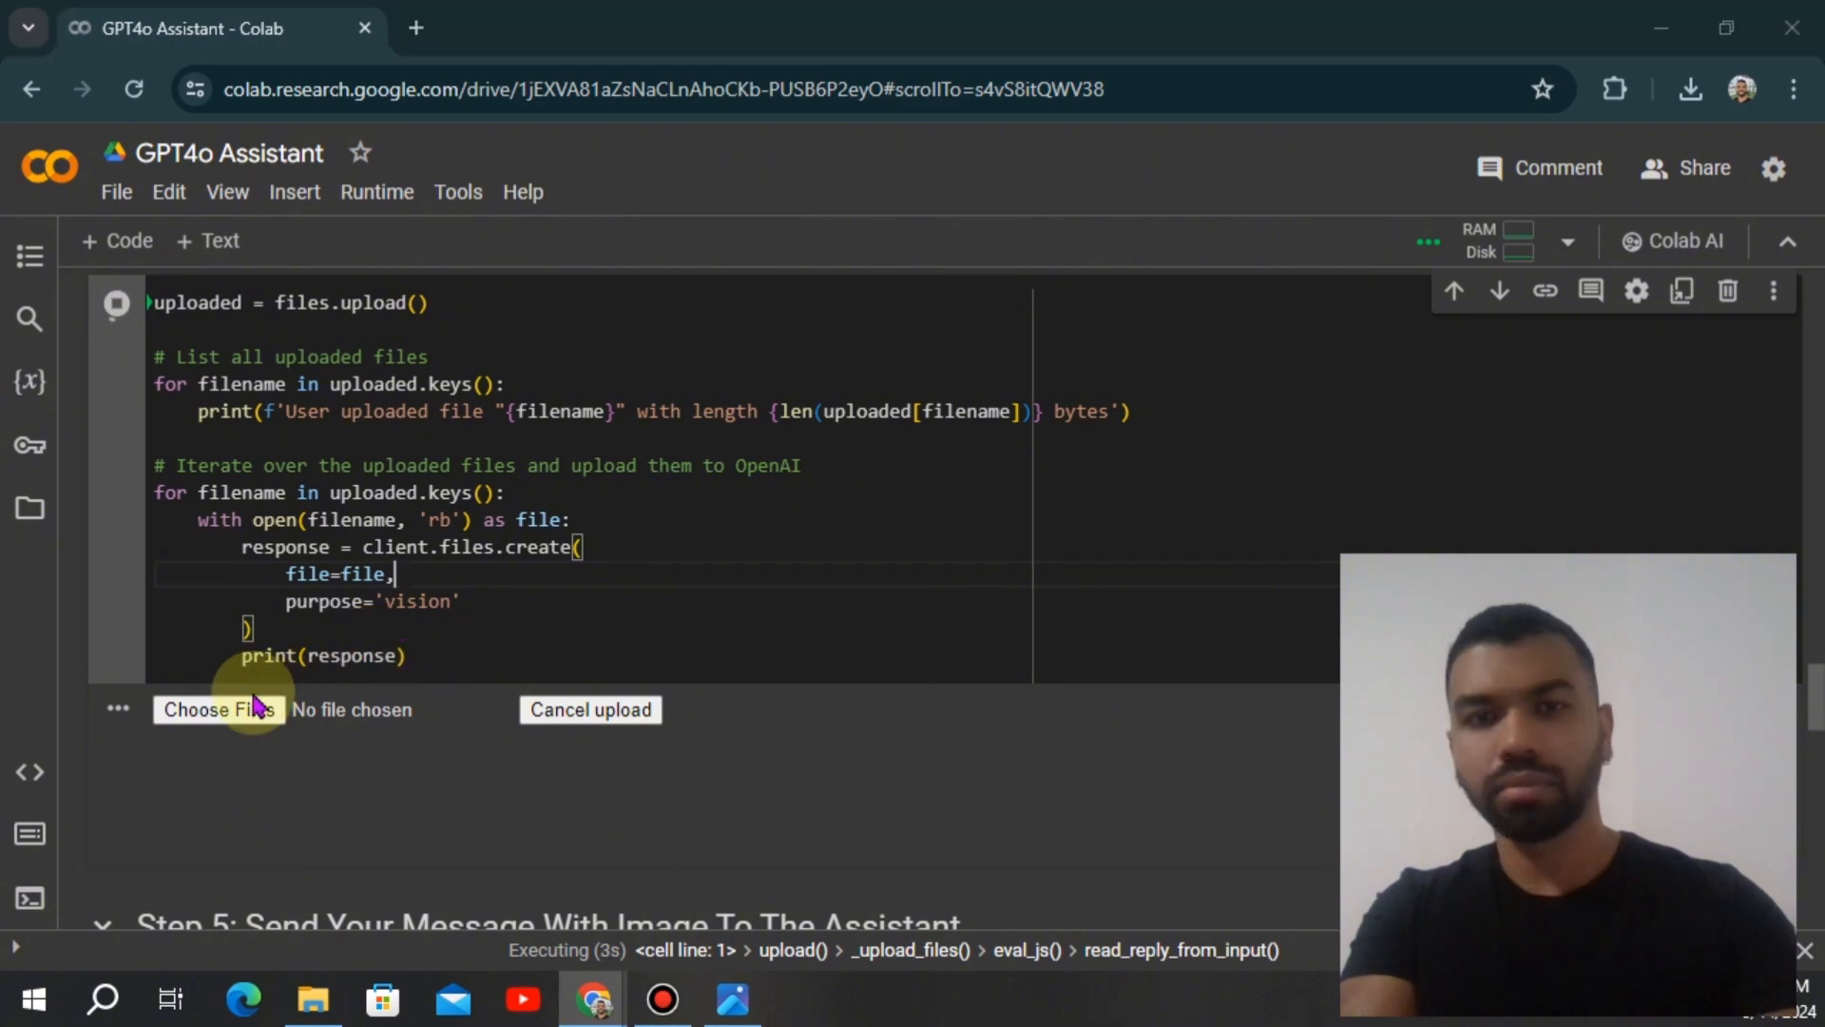
- Upload the 'test' CT image and edit the prompt to request an expert medical diagnosis
left_click(218, 709)
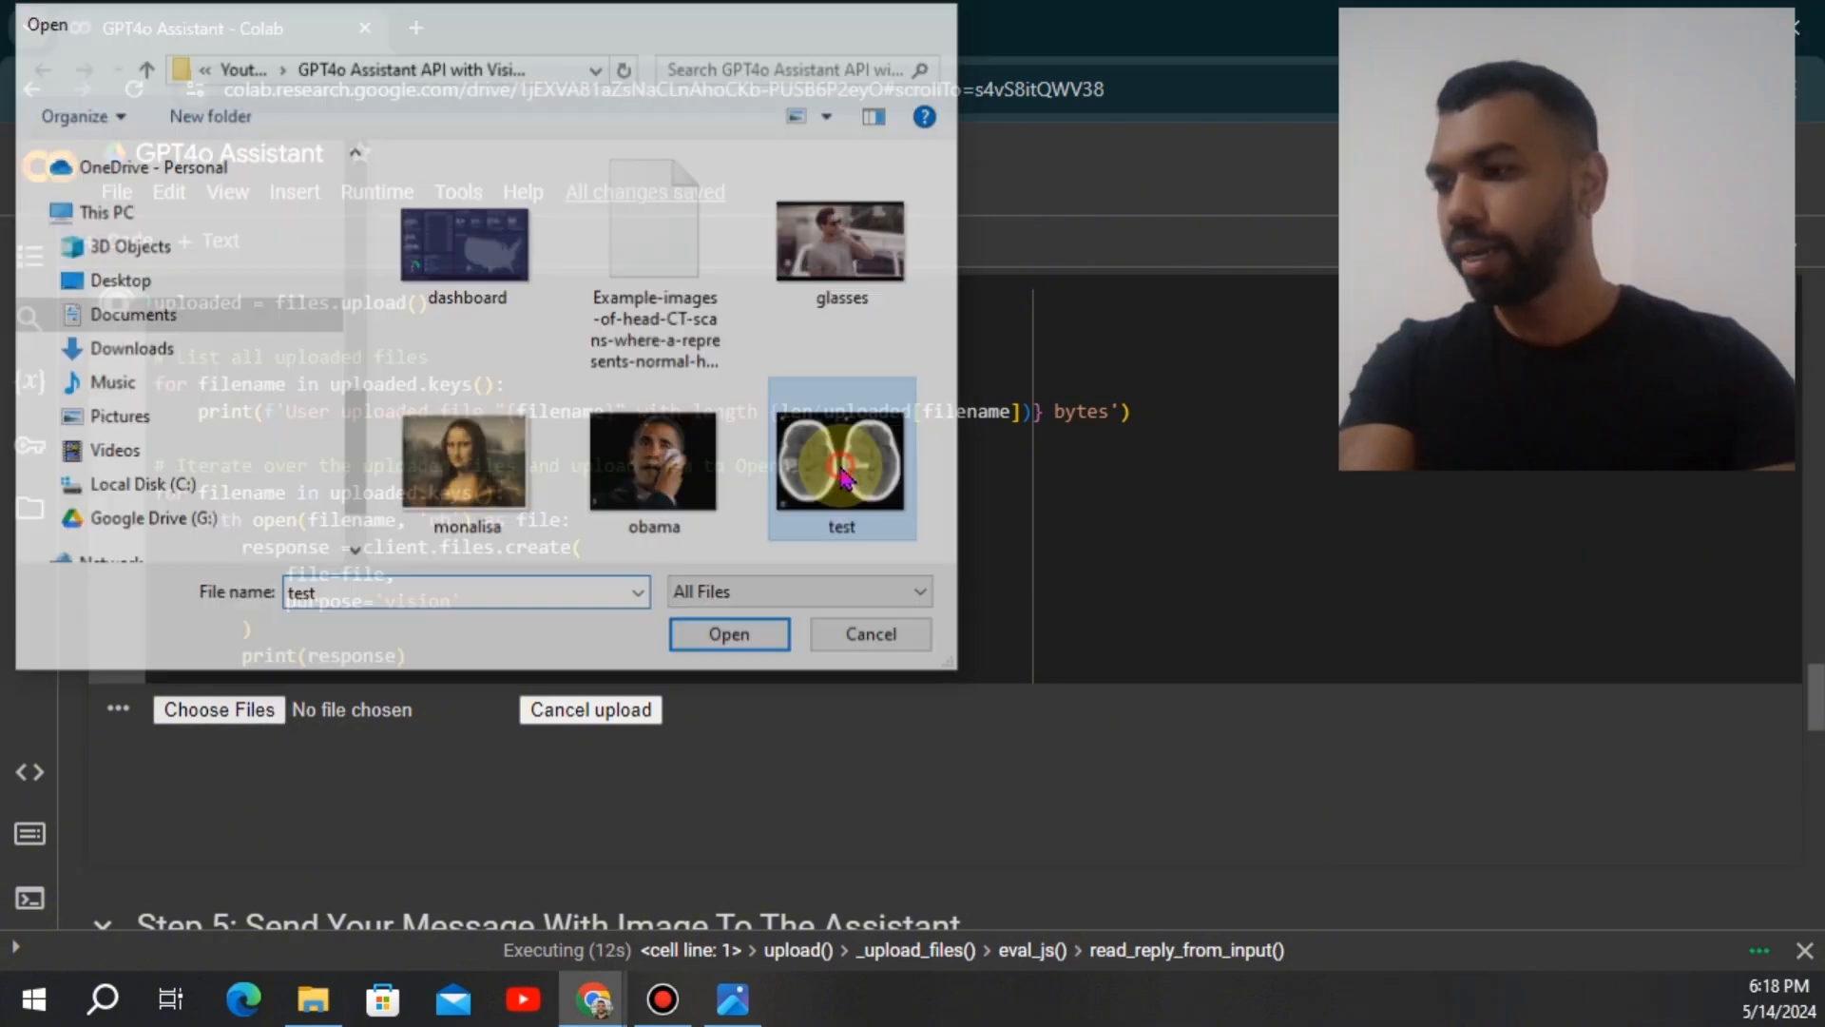
left_click(727, 633)
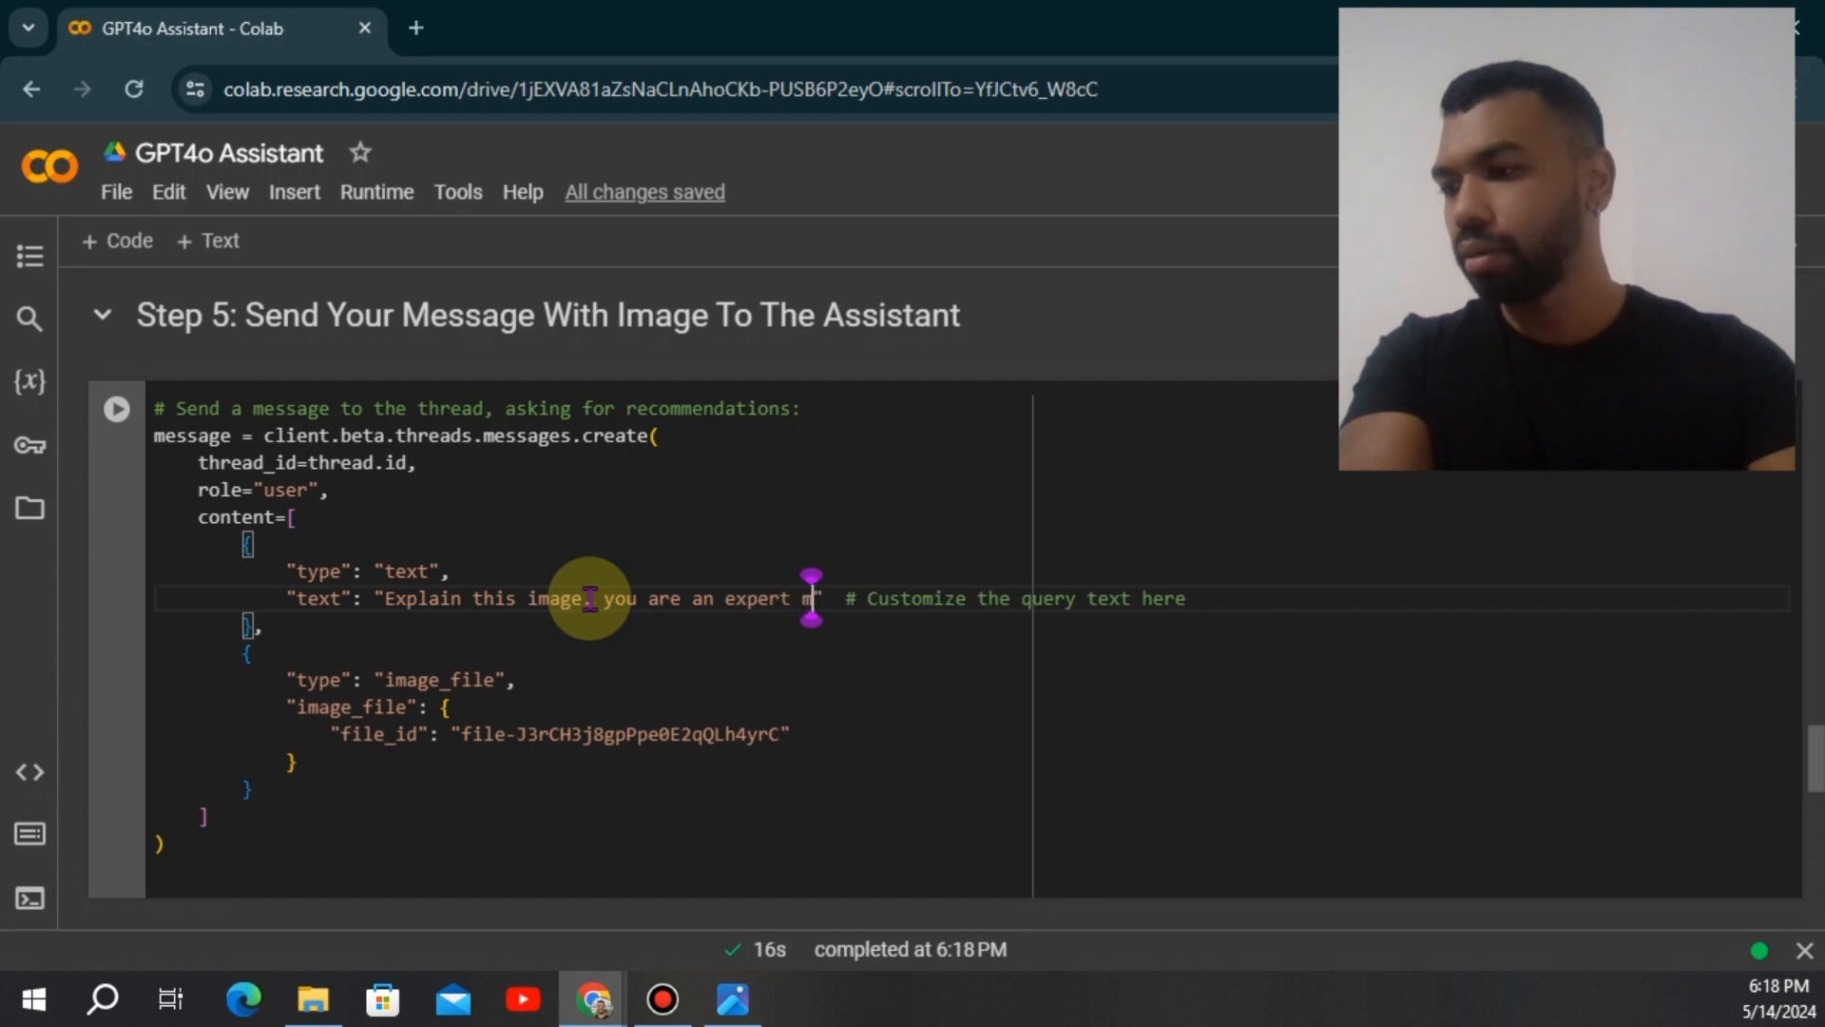
type("edical diag")
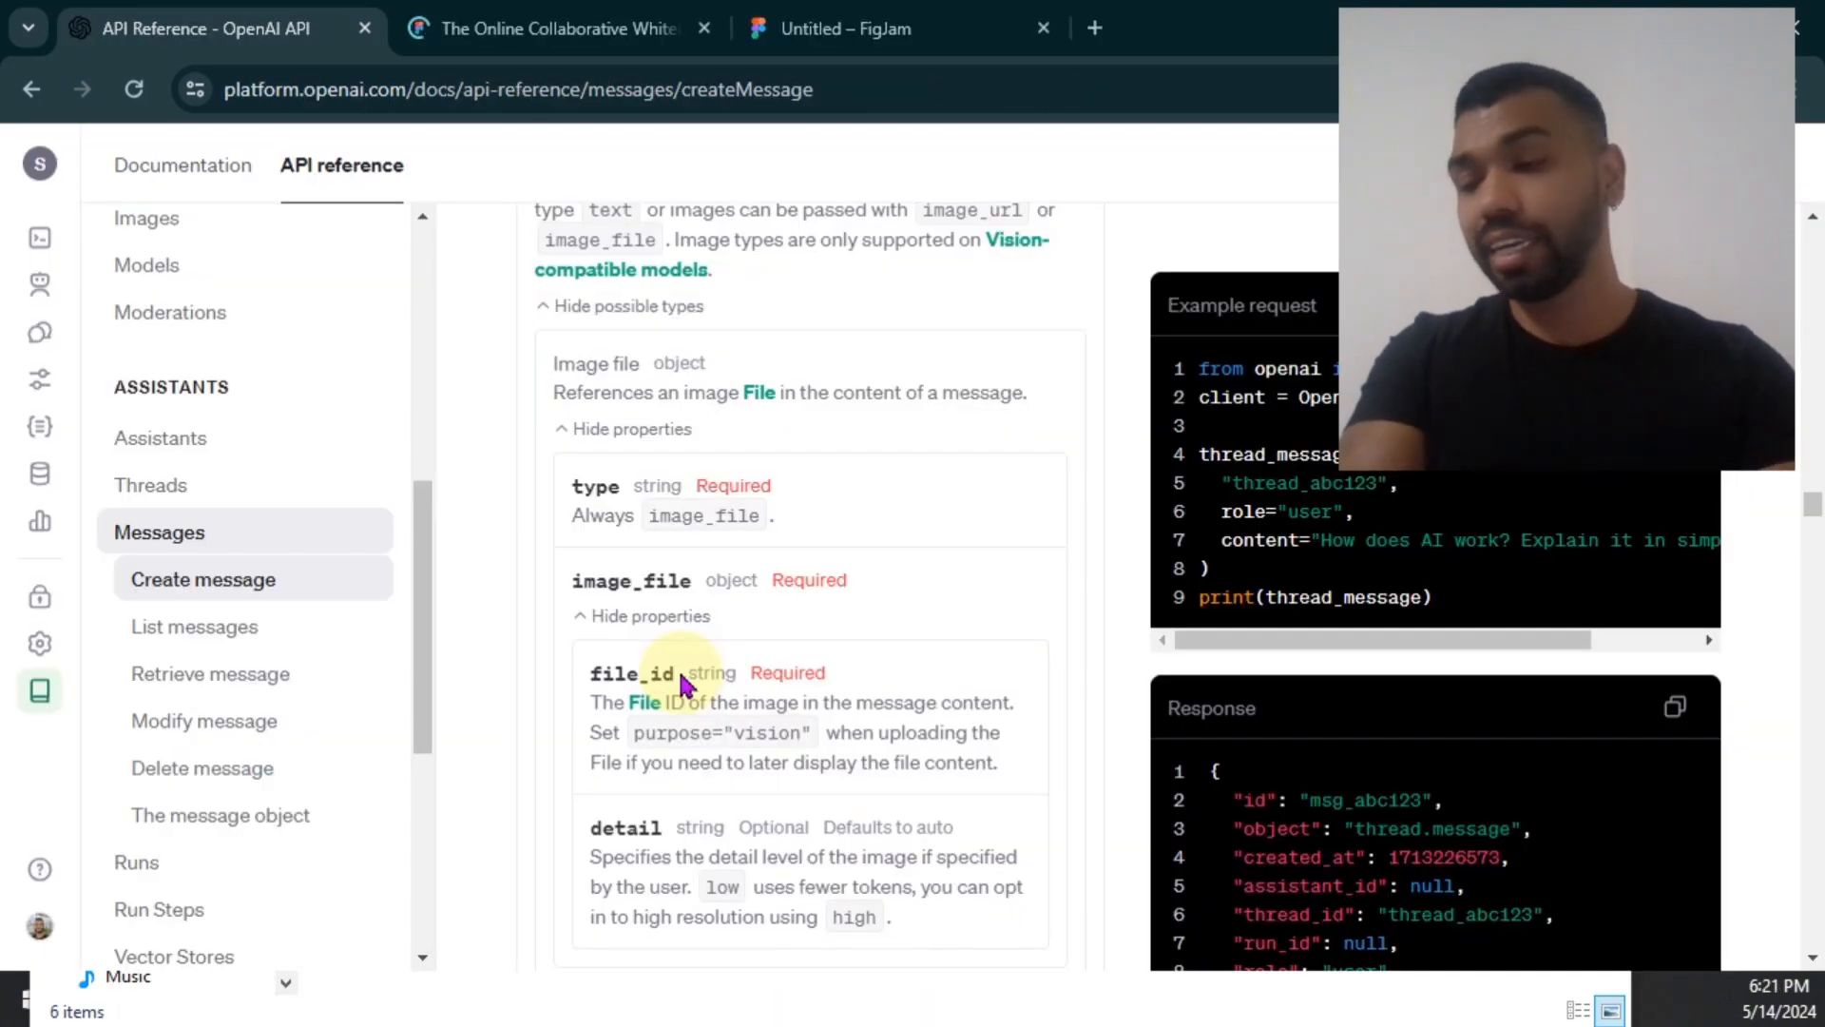
- Scroll to the image file properties and highlight the detail setting description
scroll("down", 3)
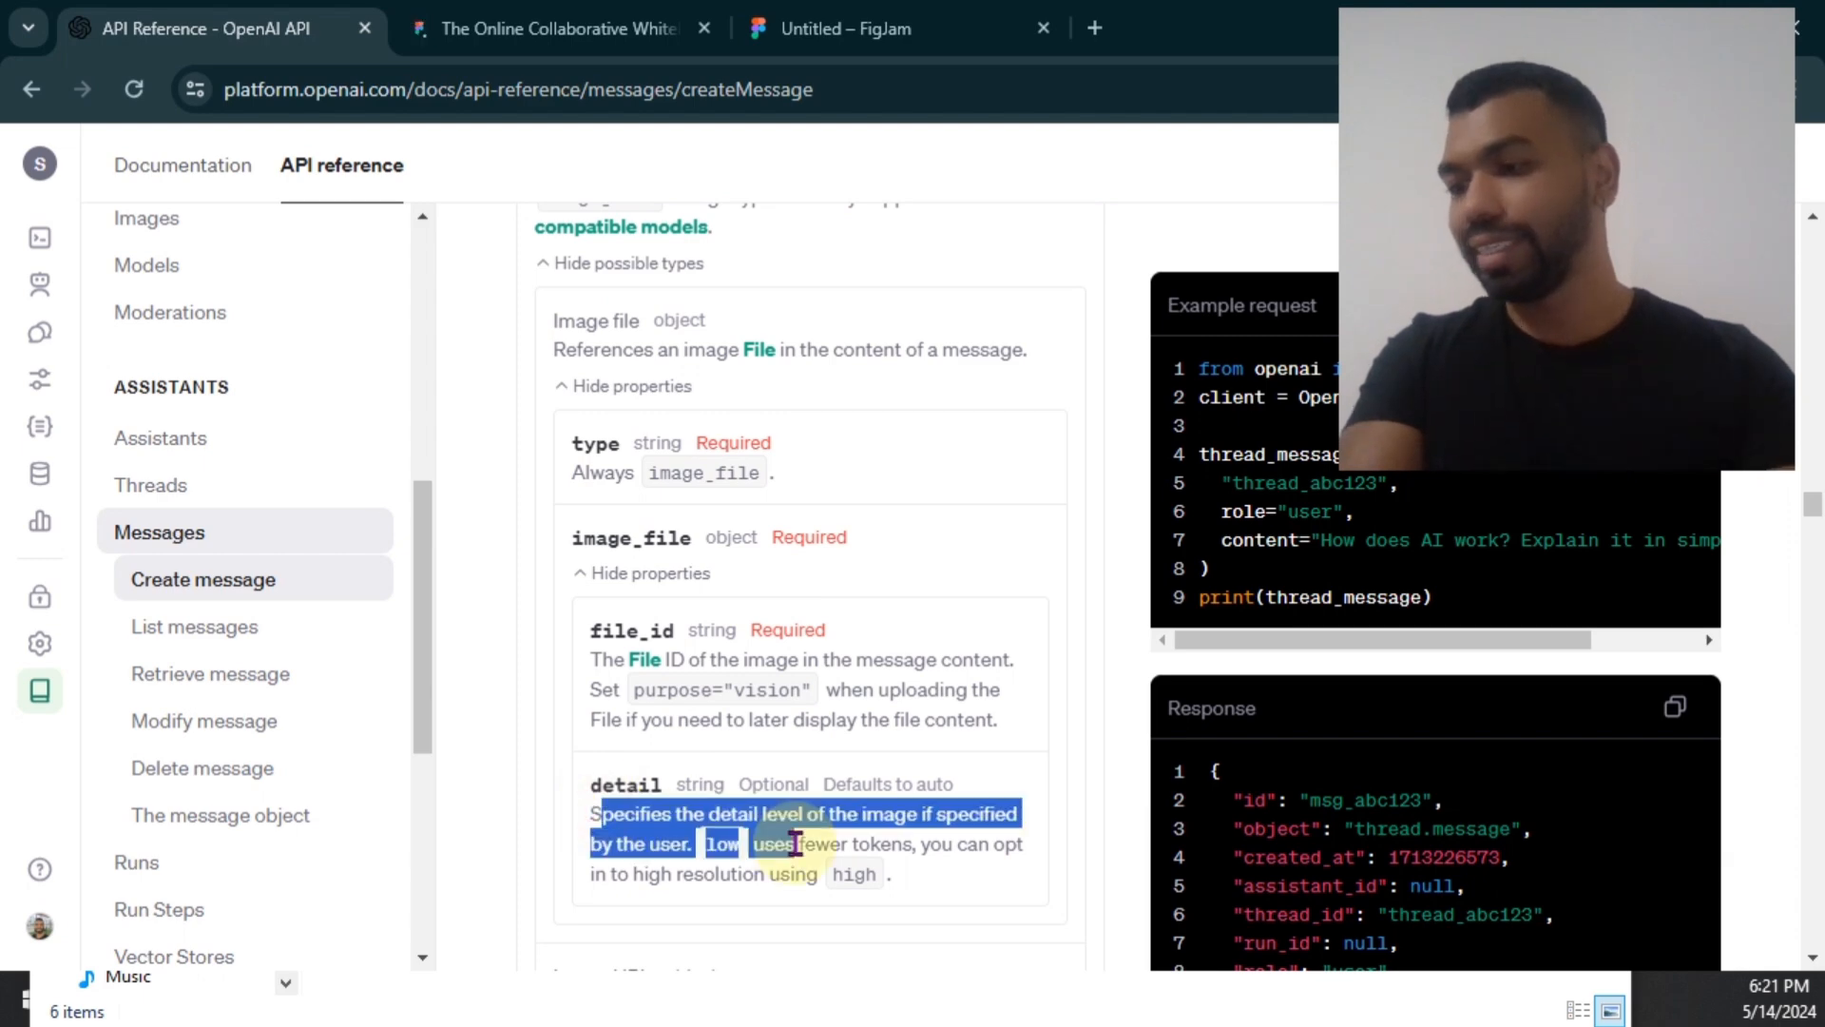
left_click(918, 874)
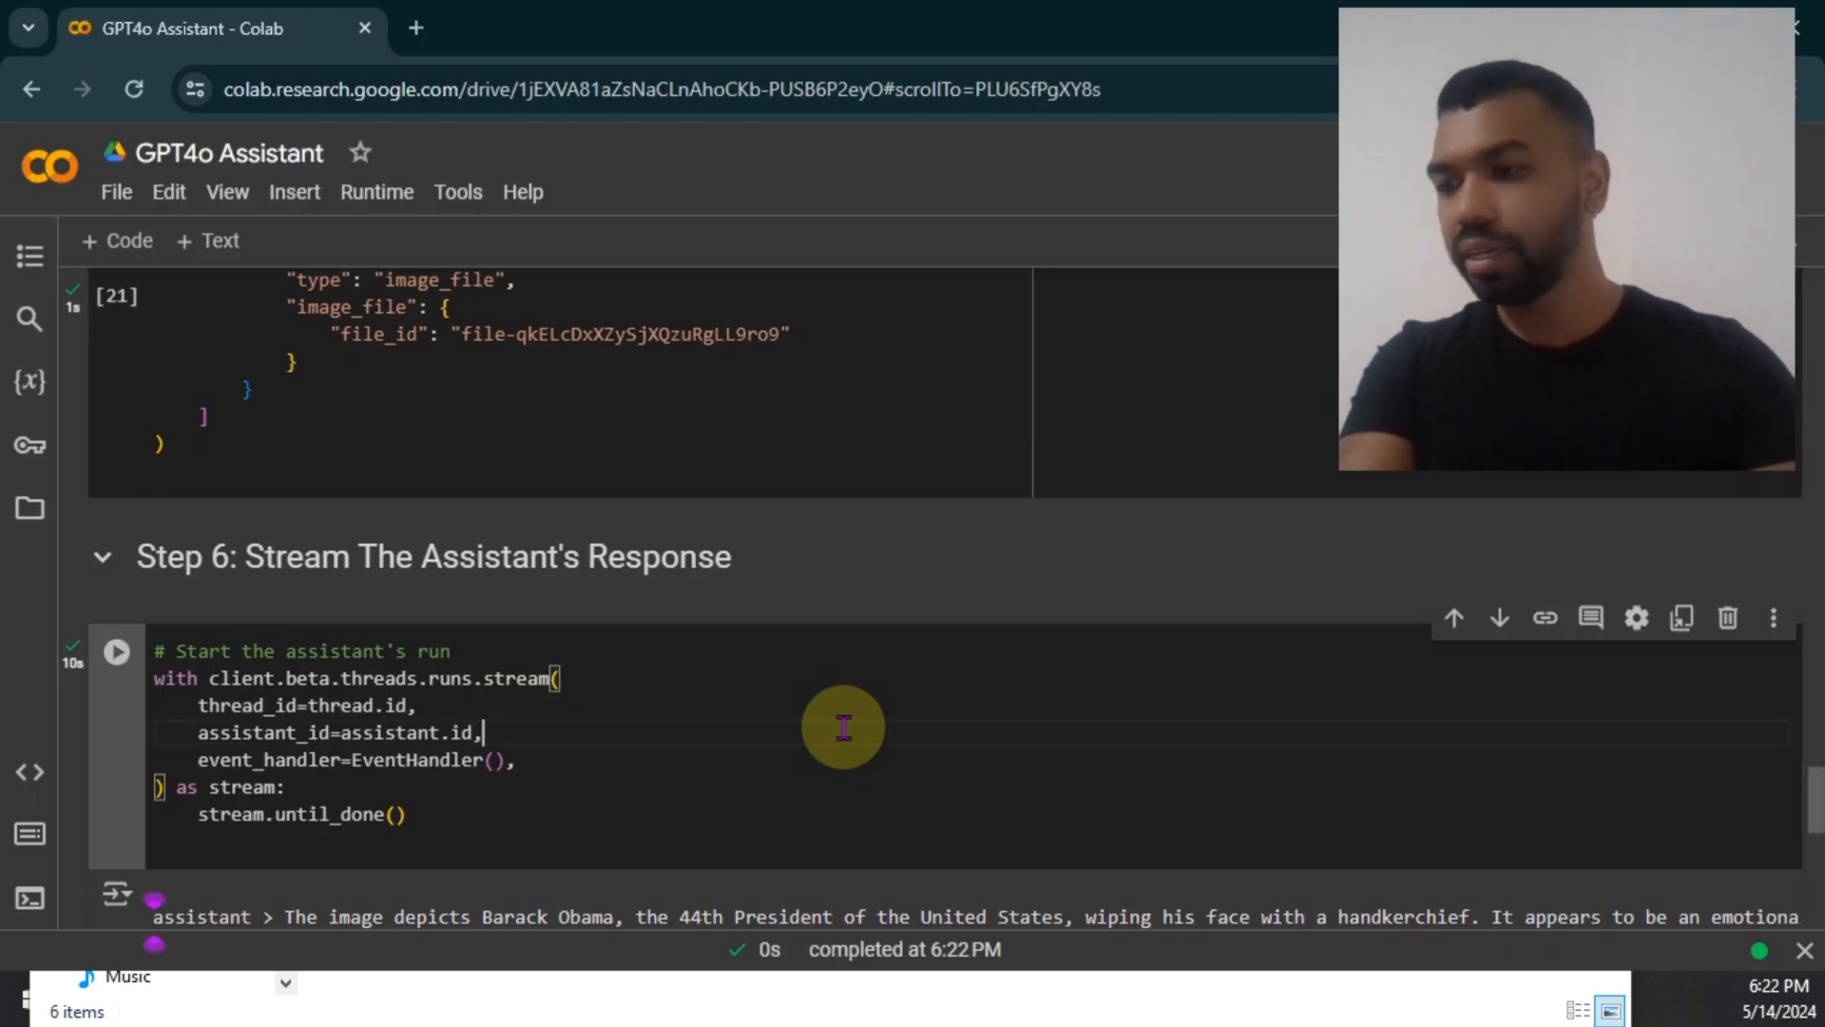
- Run the Step 6 stream cell and read the CT scan hemorrhage diagnosis
left_click(116, 650)
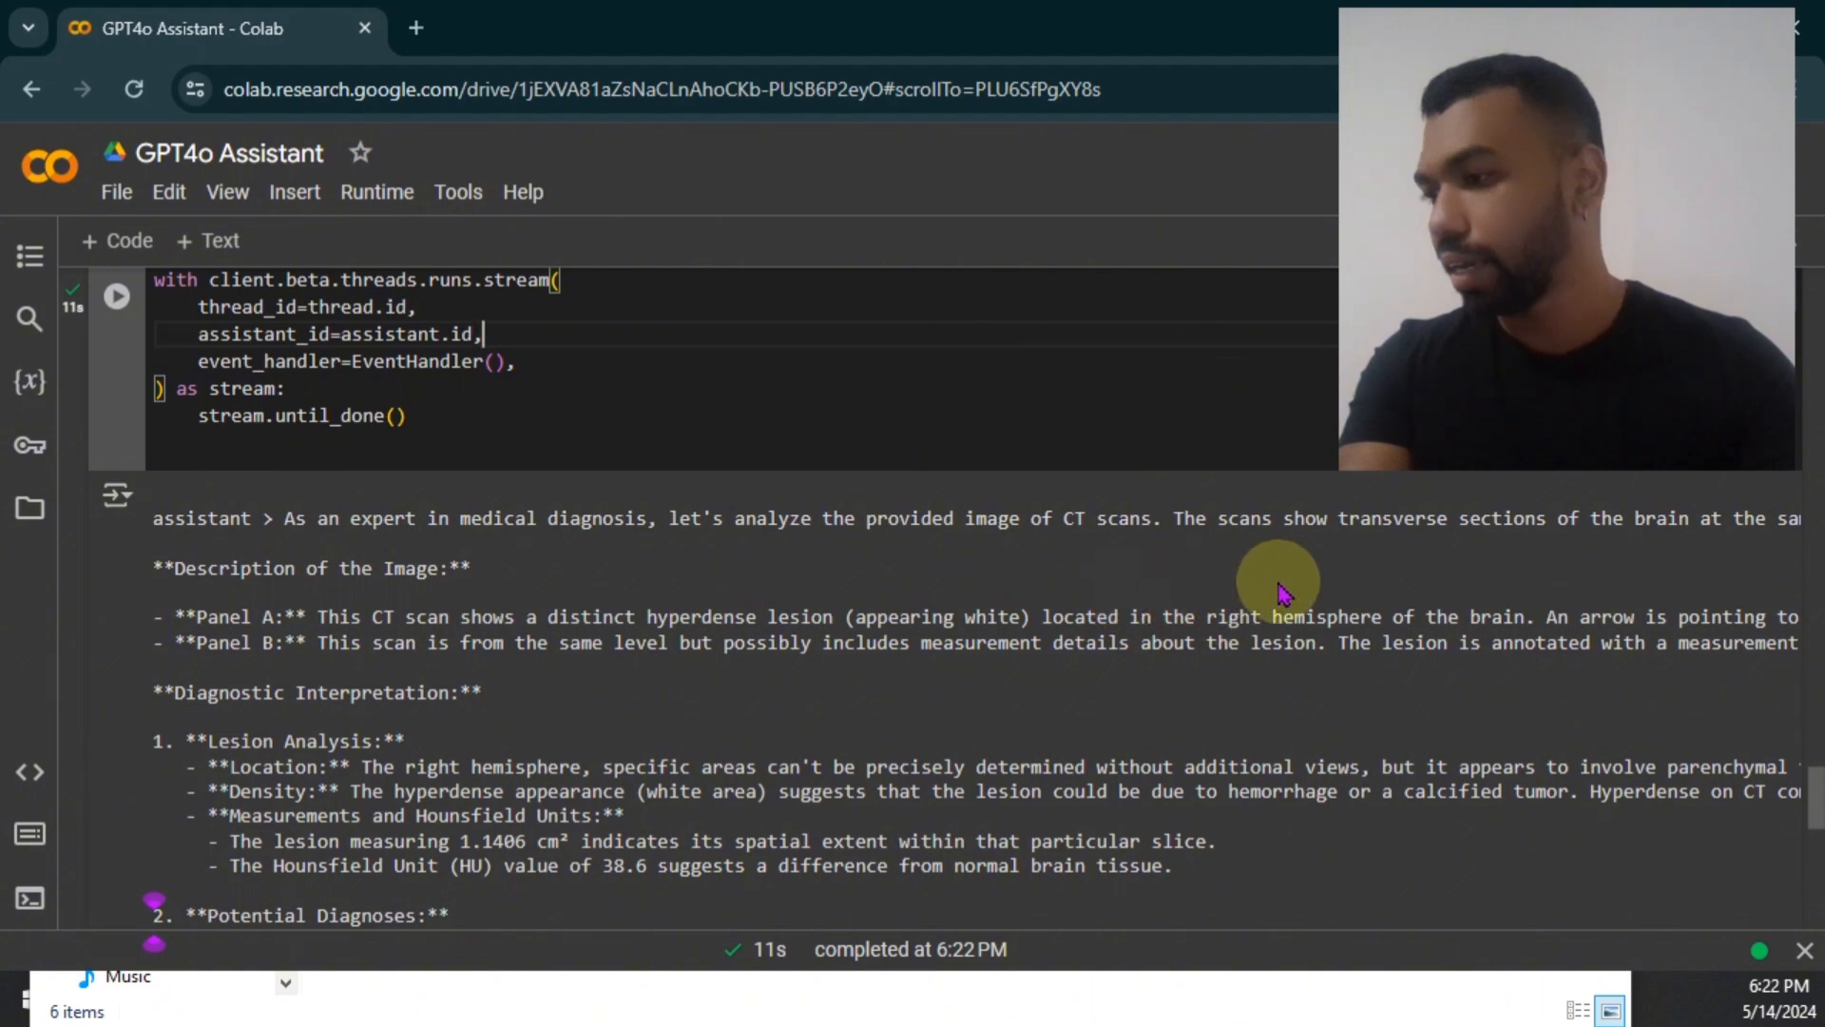
scroll("right", 3)
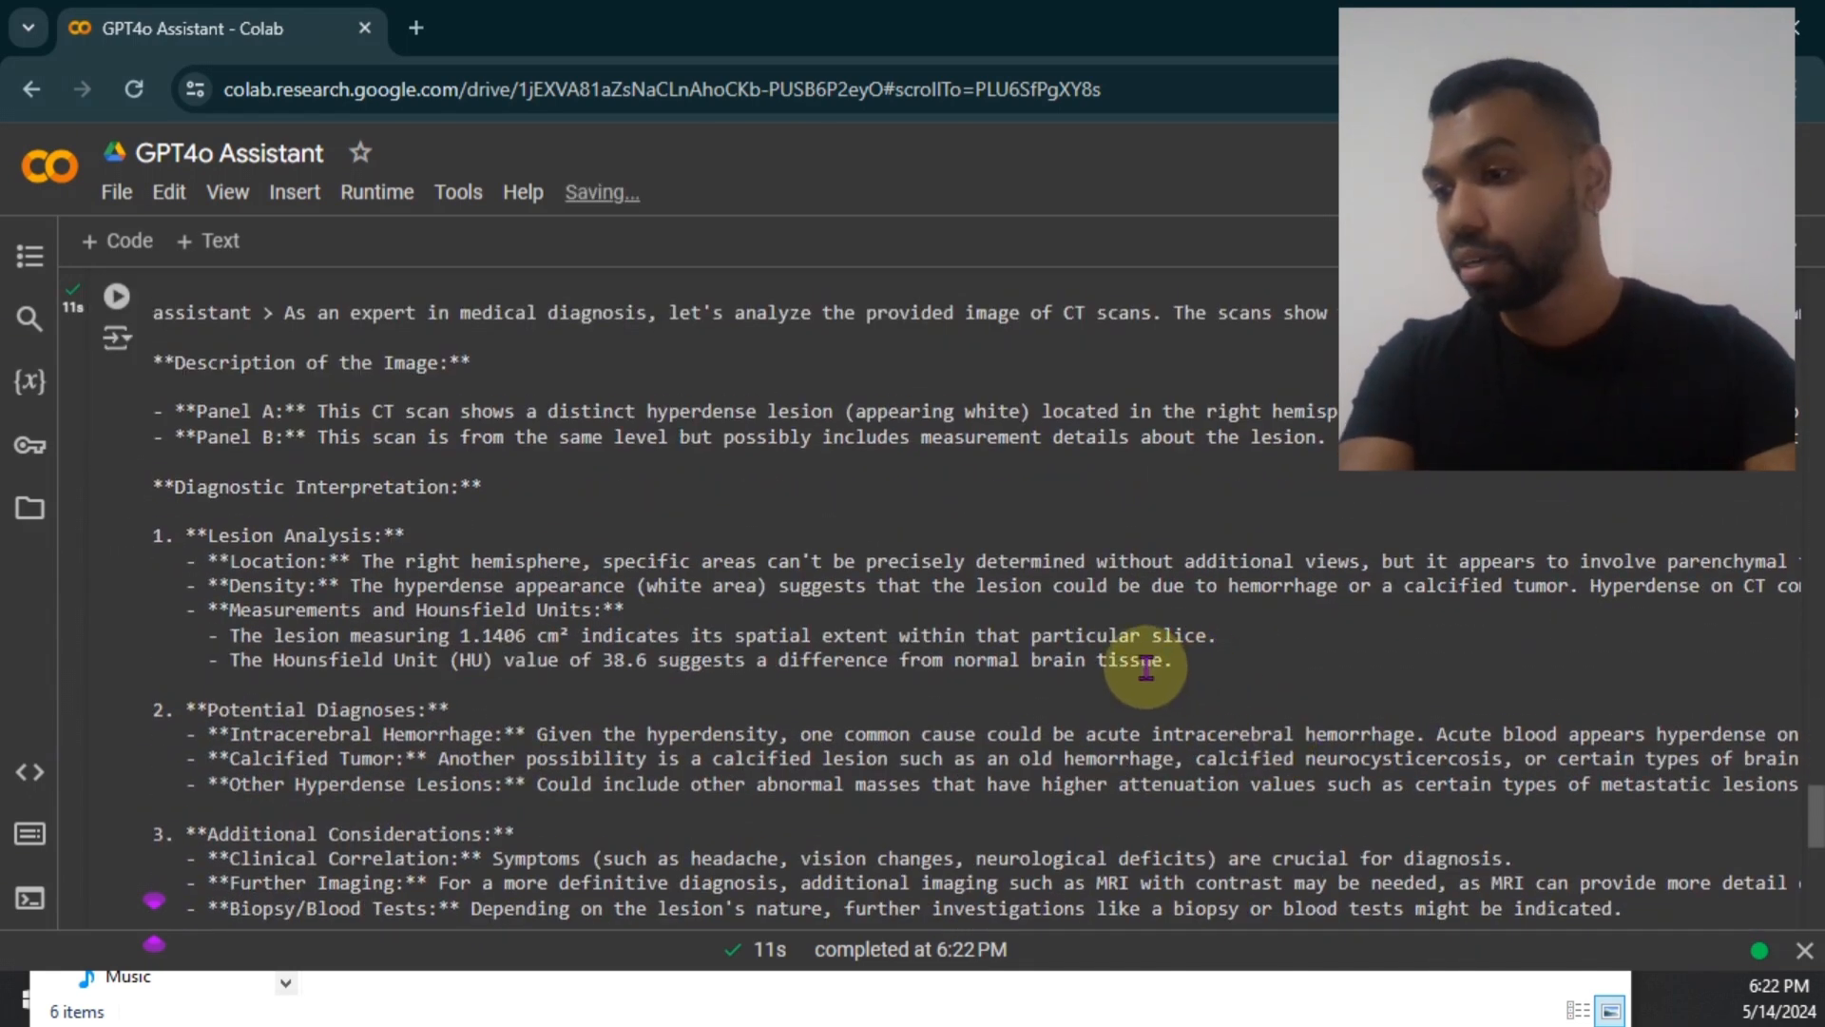
scroll("up", 3)
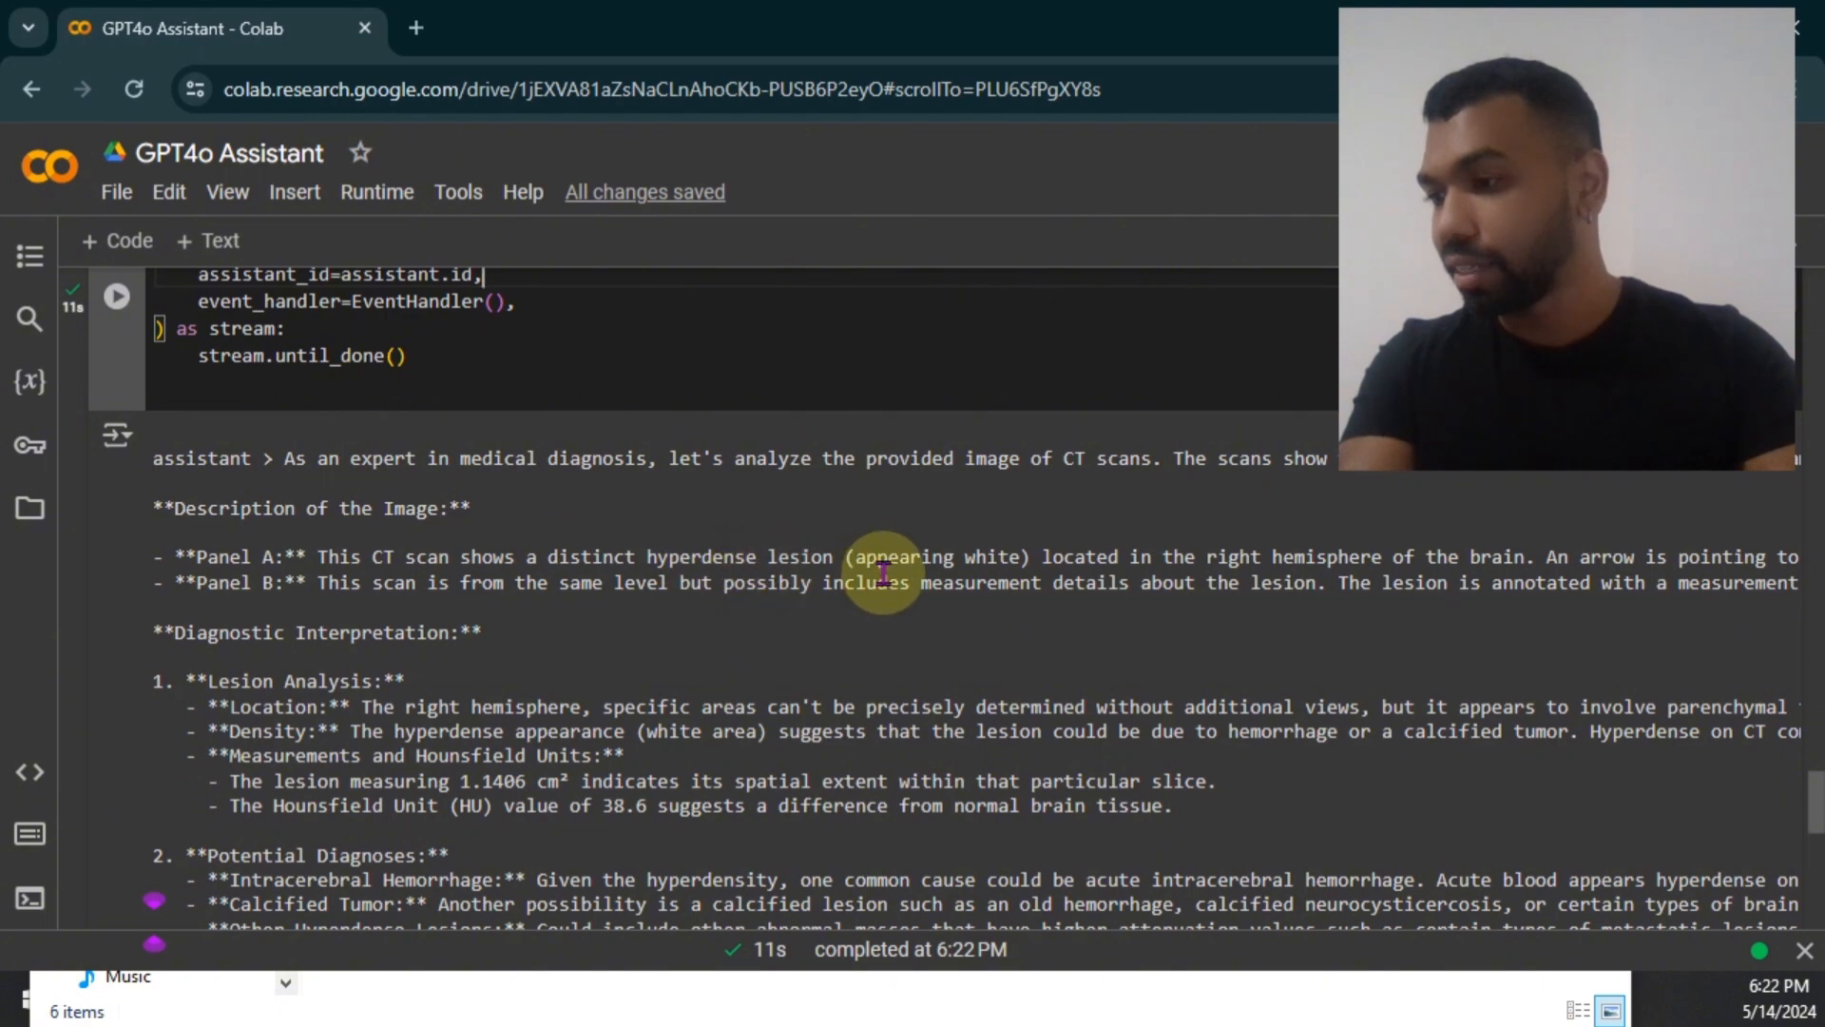
scroll("down", 3)
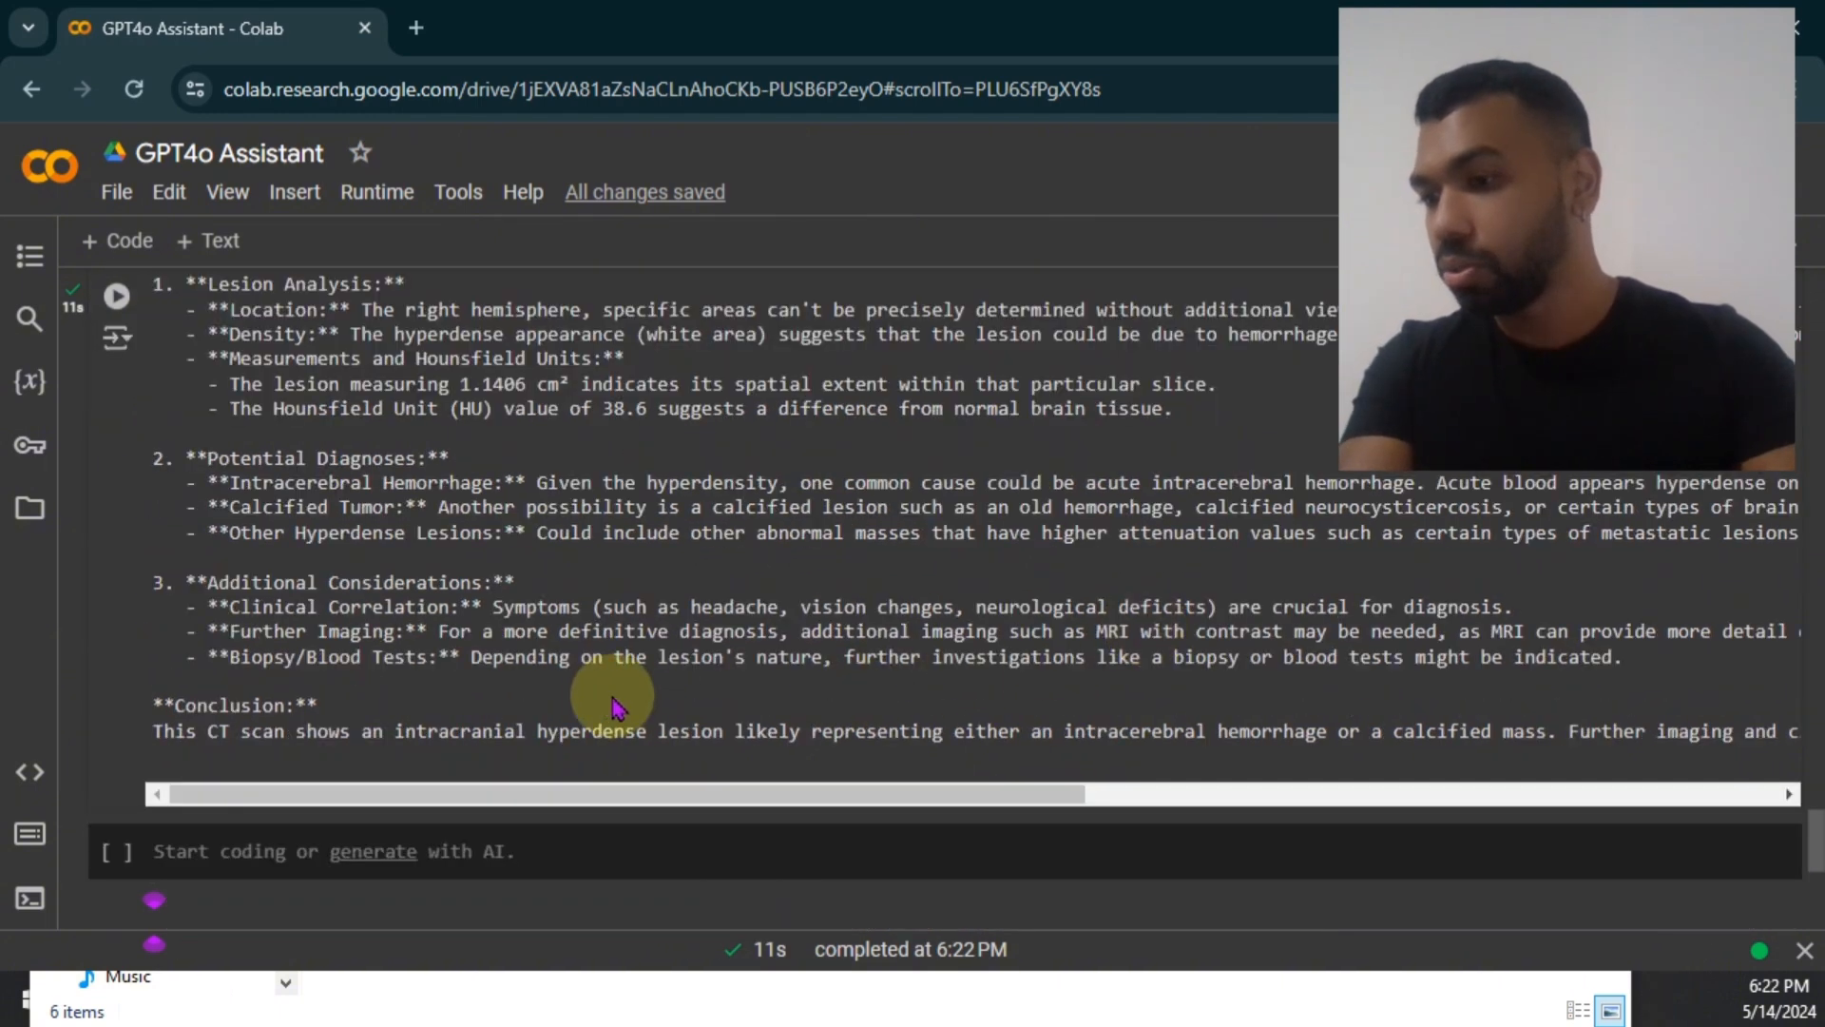
mouse_move(693, 762)
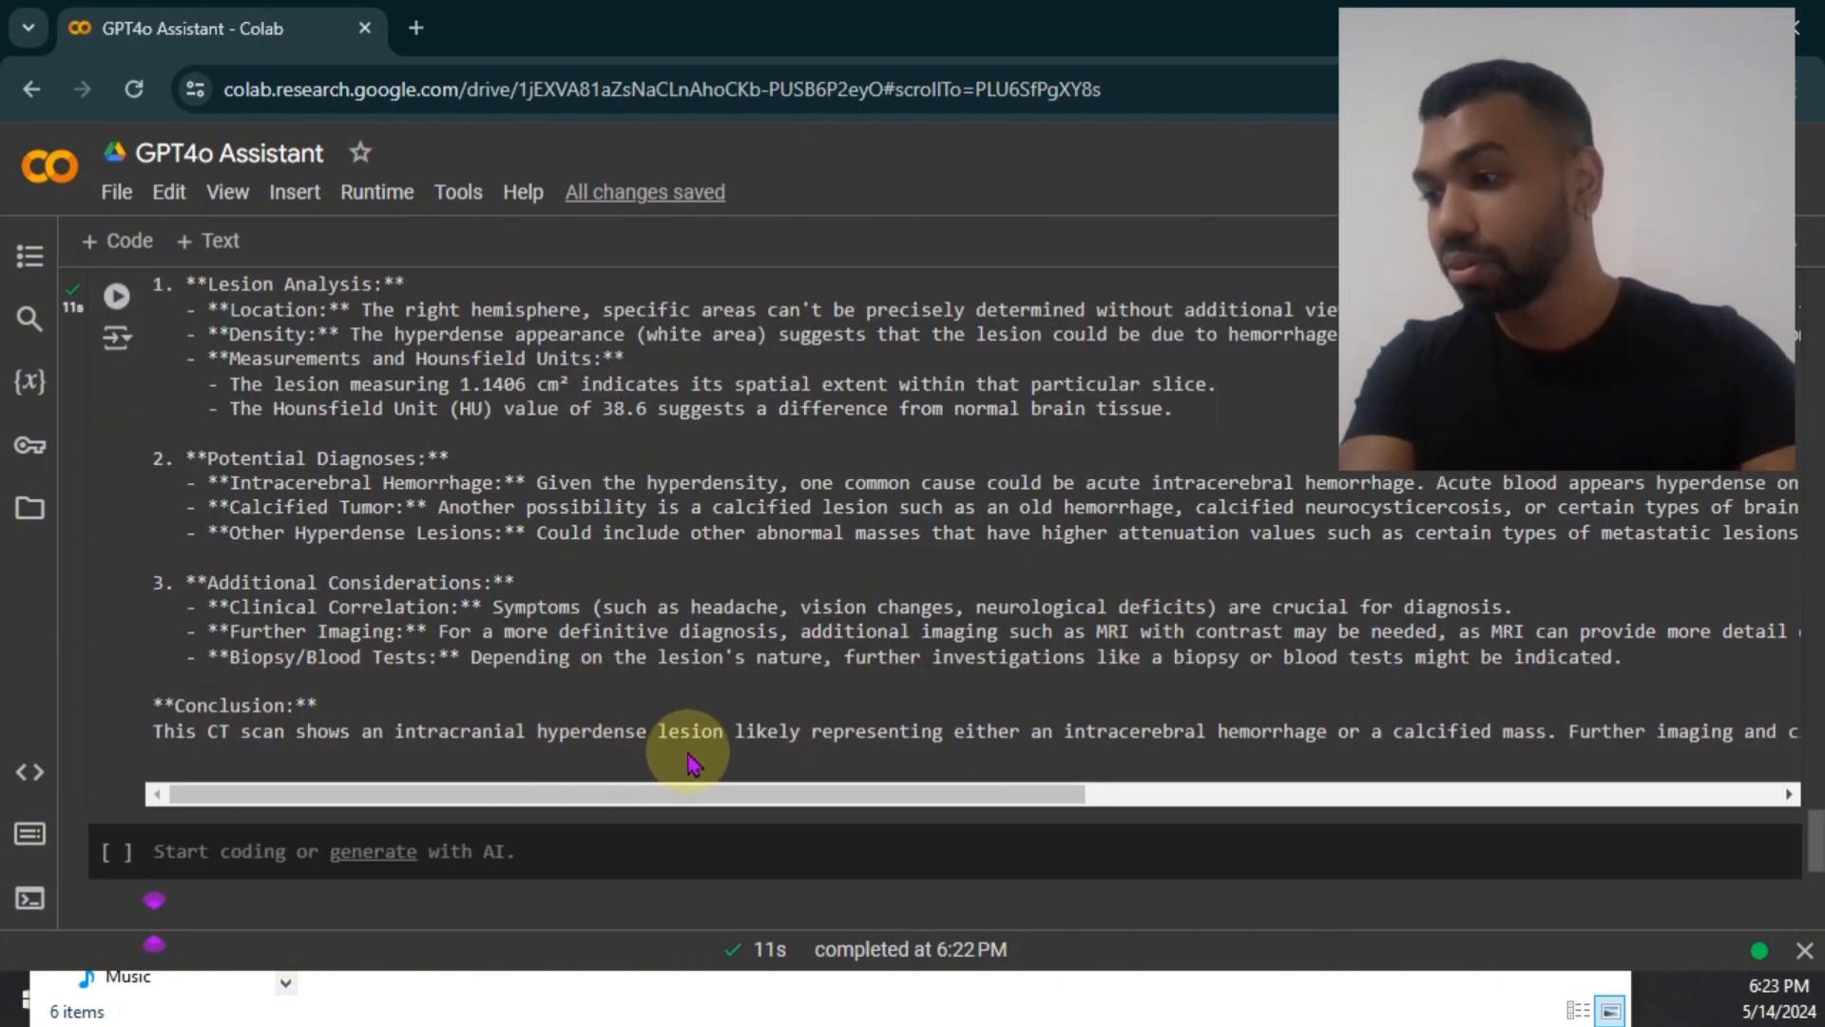
scroll("right", 3)
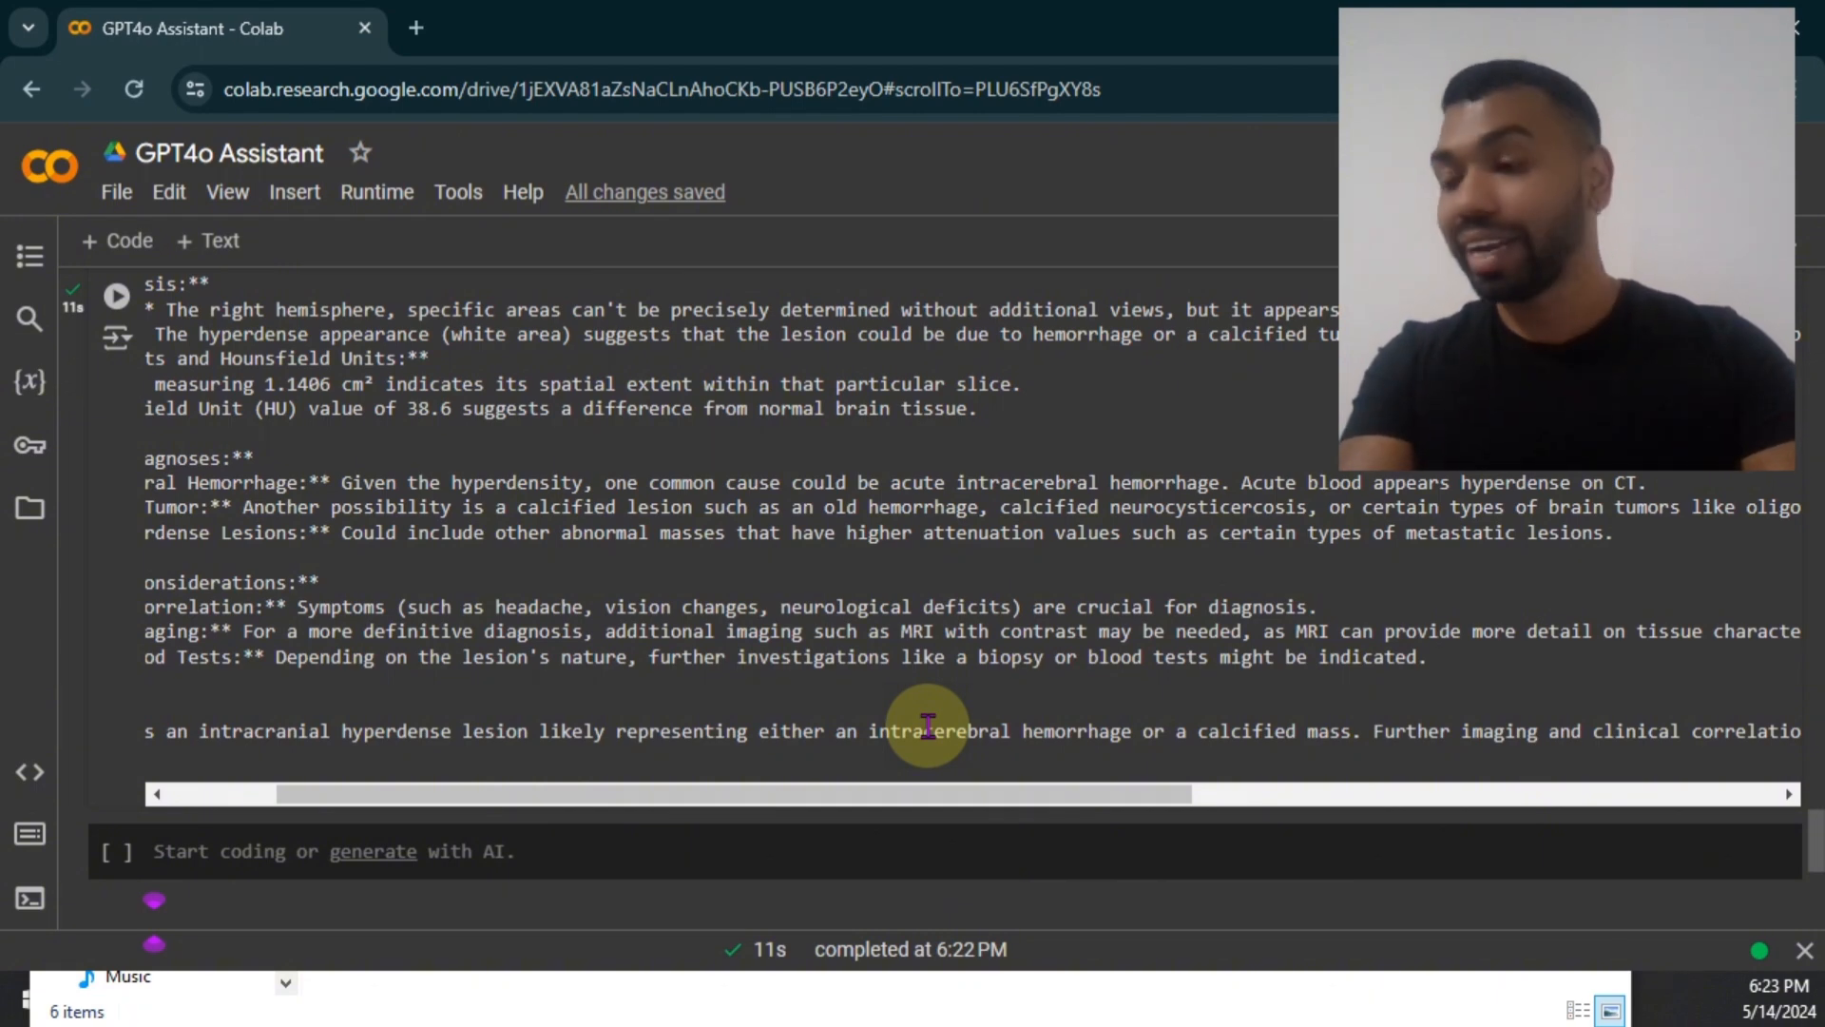
mouse_move(931, 587)
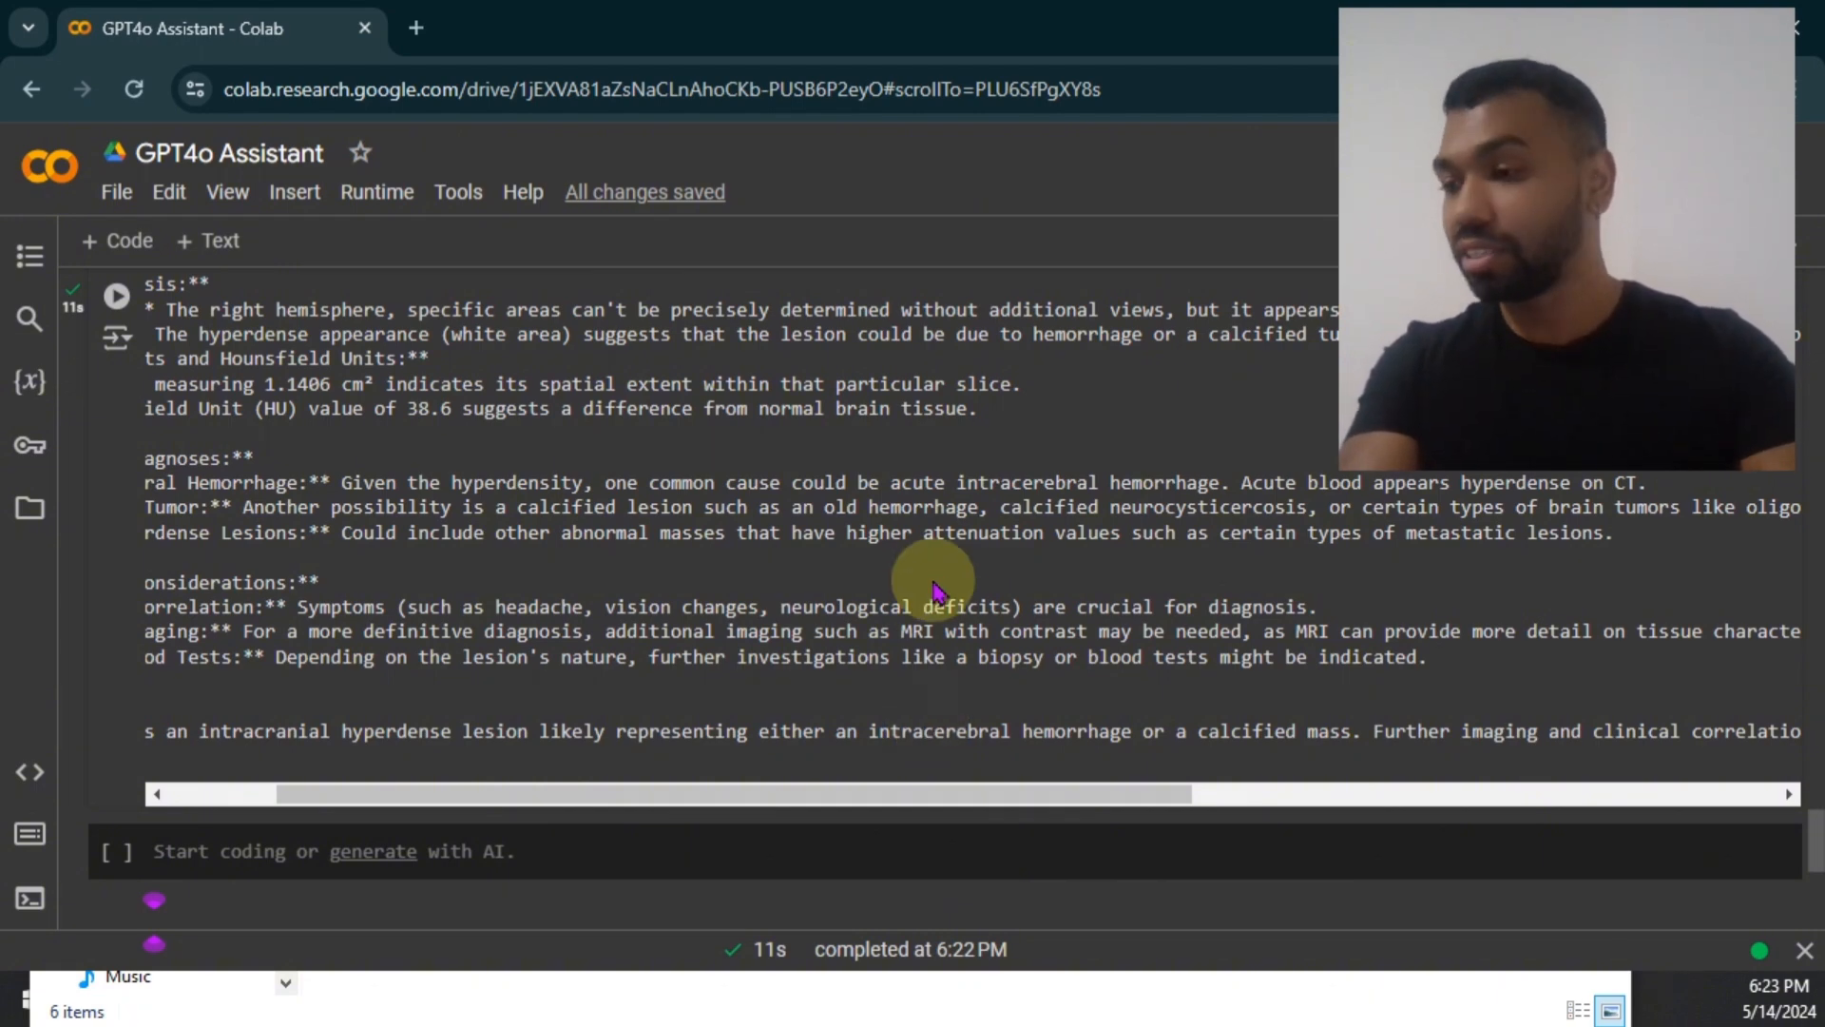
scroll("up", 3)
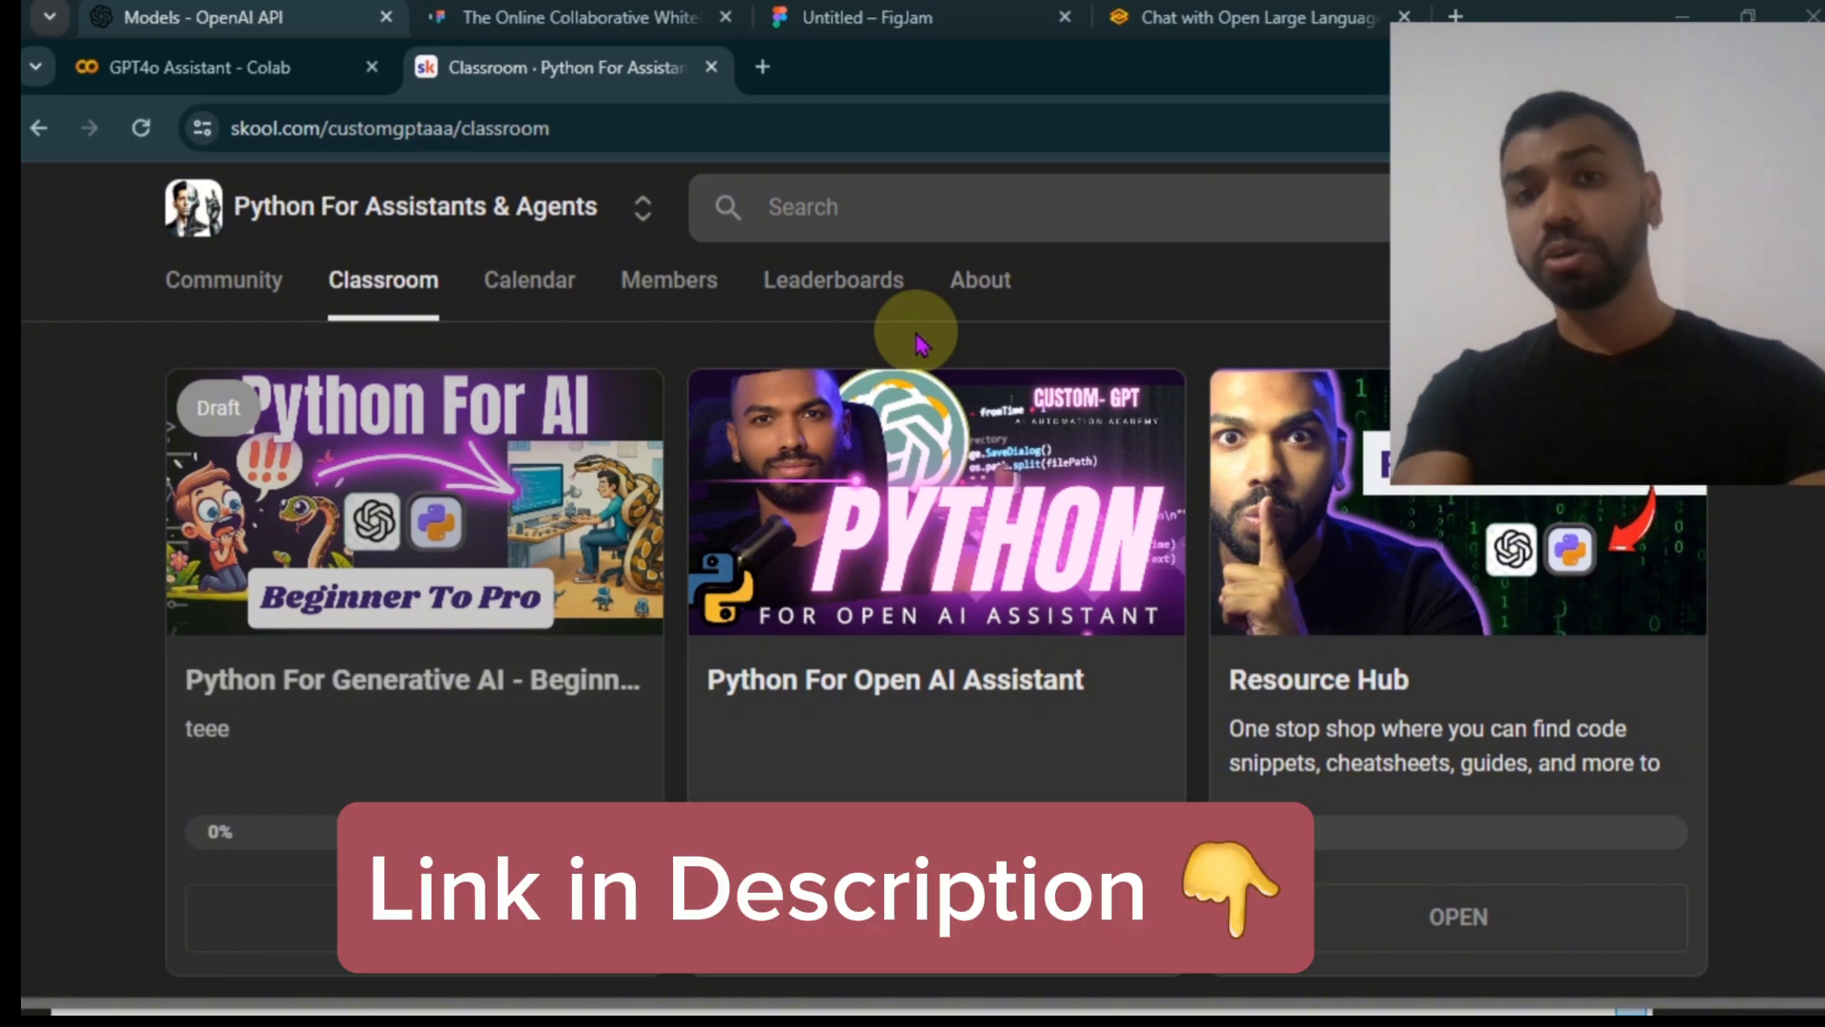
mouse_move(639, 214)
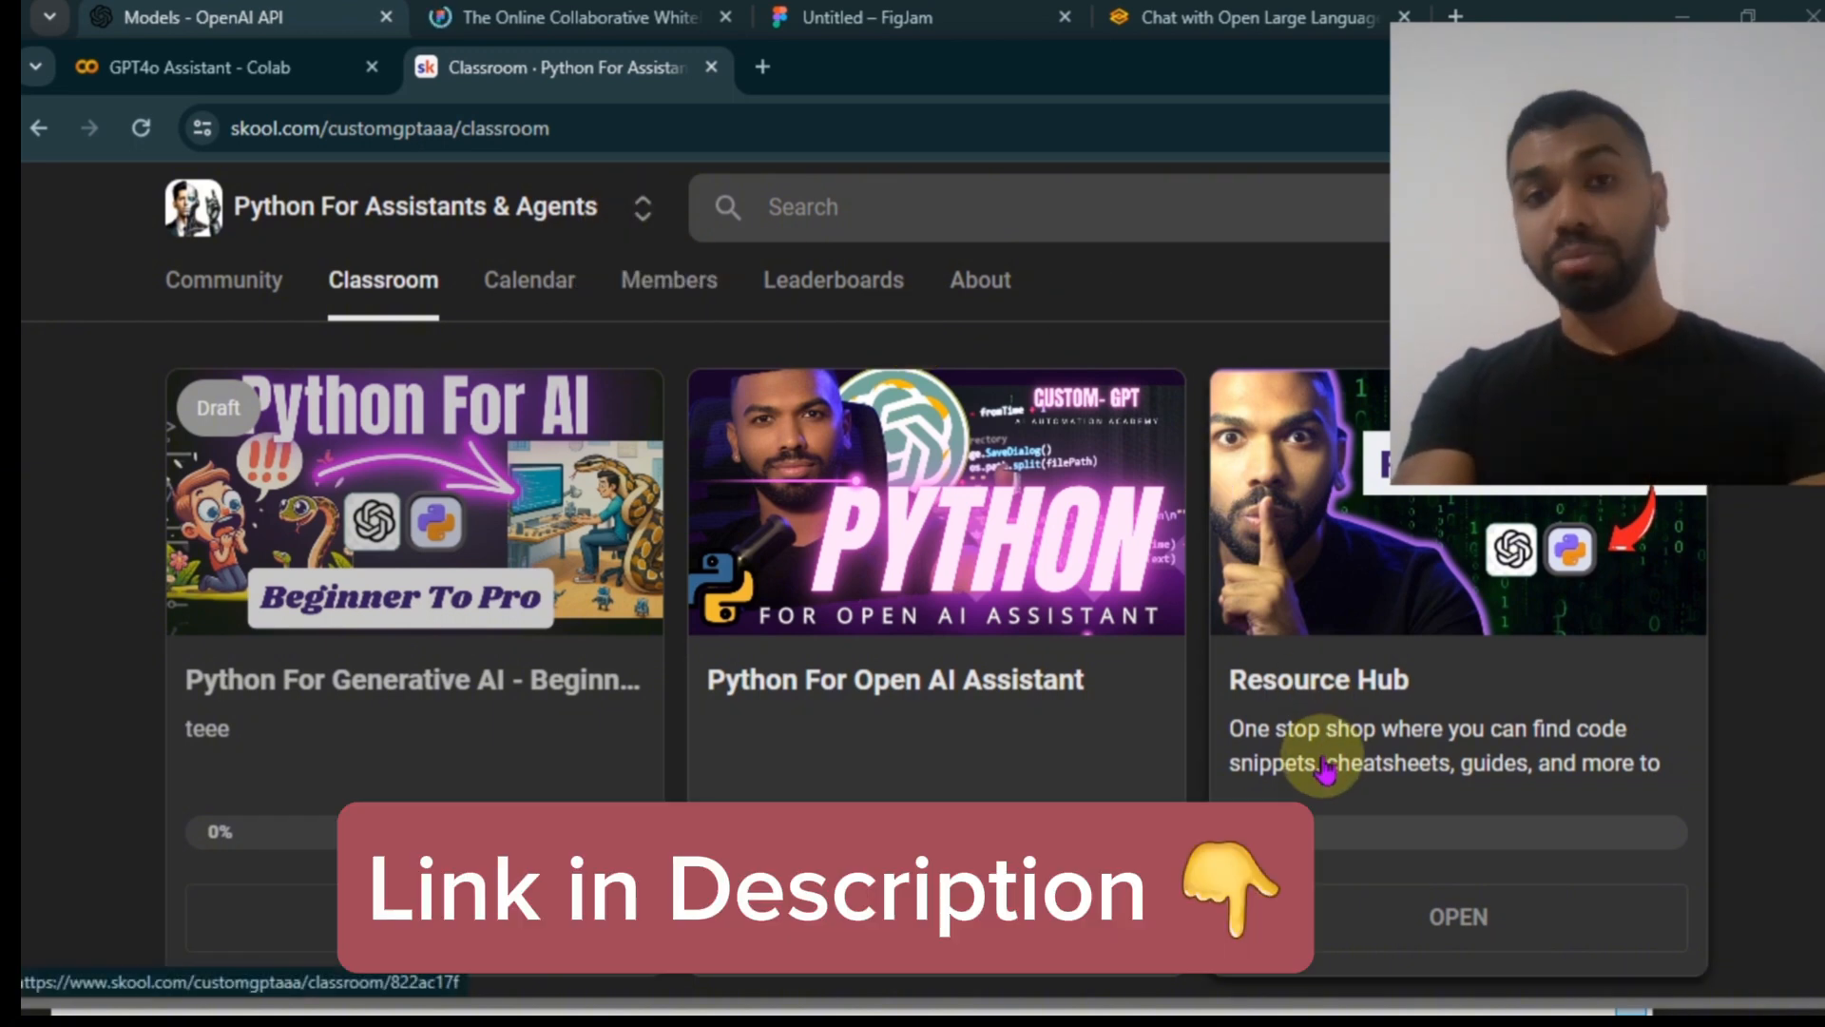
mouse_move(1478, 675)
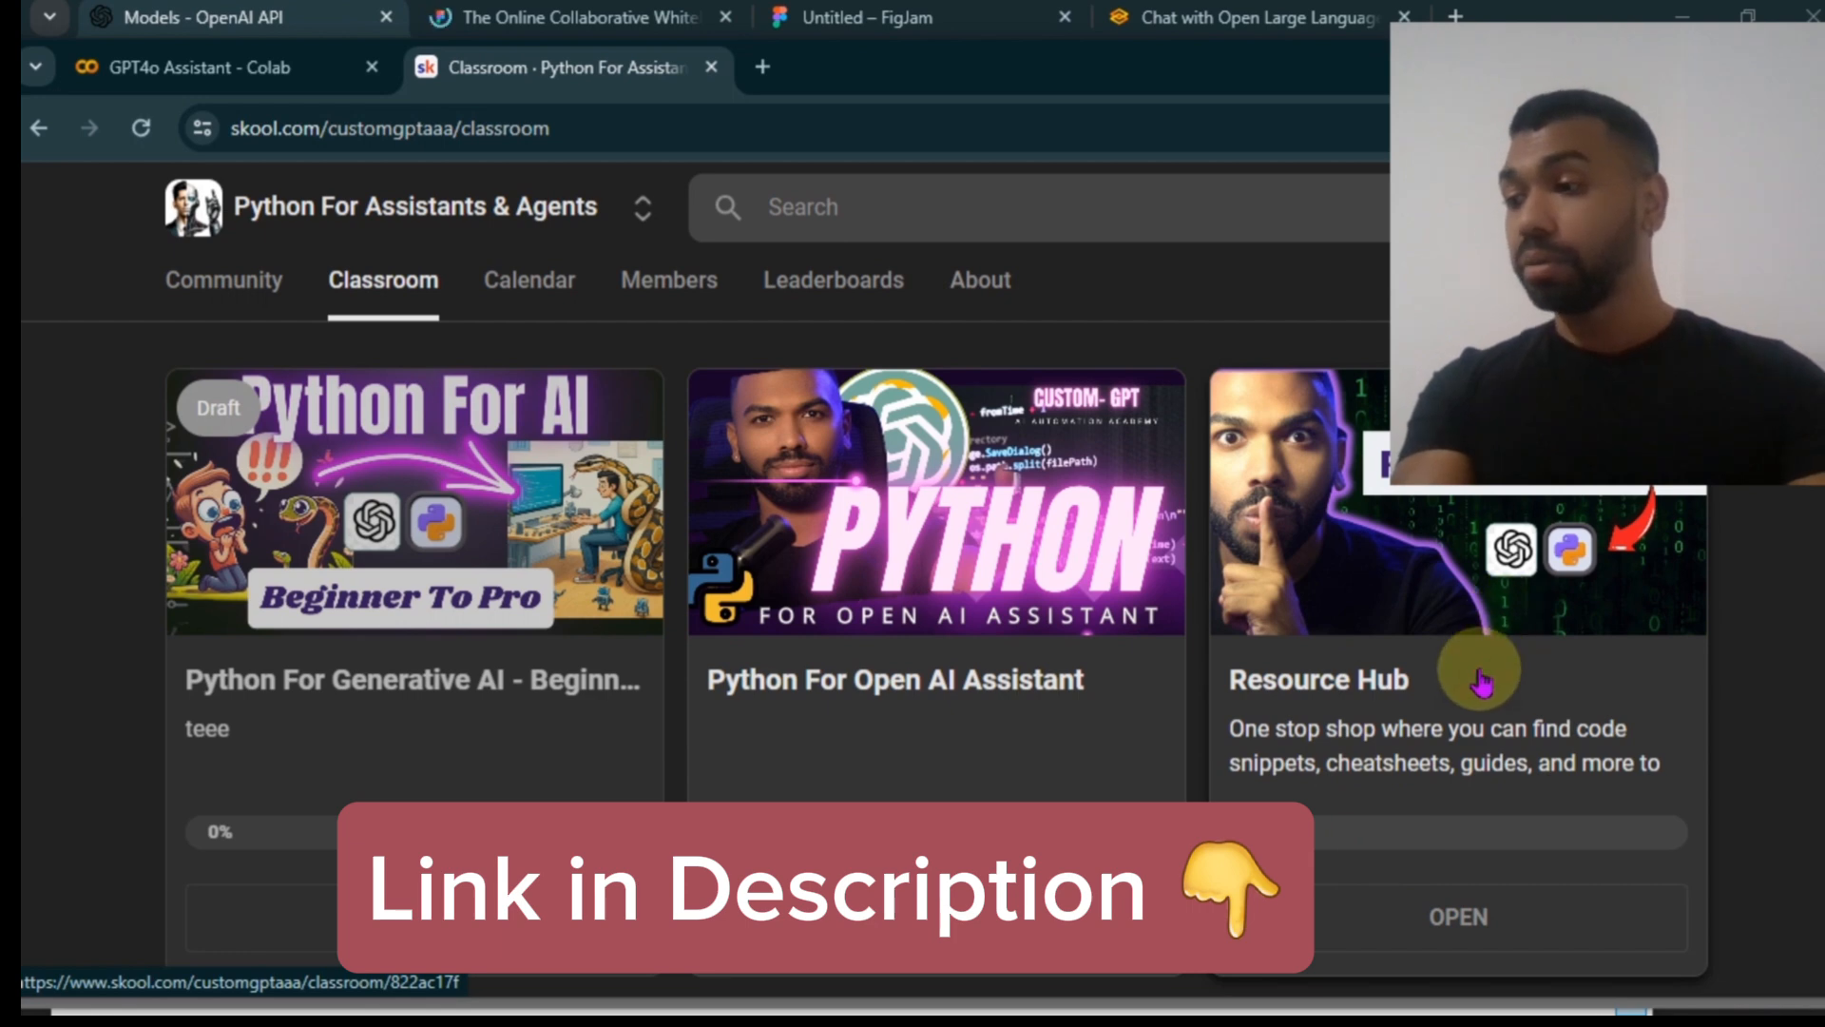
left_click(1456, 916)
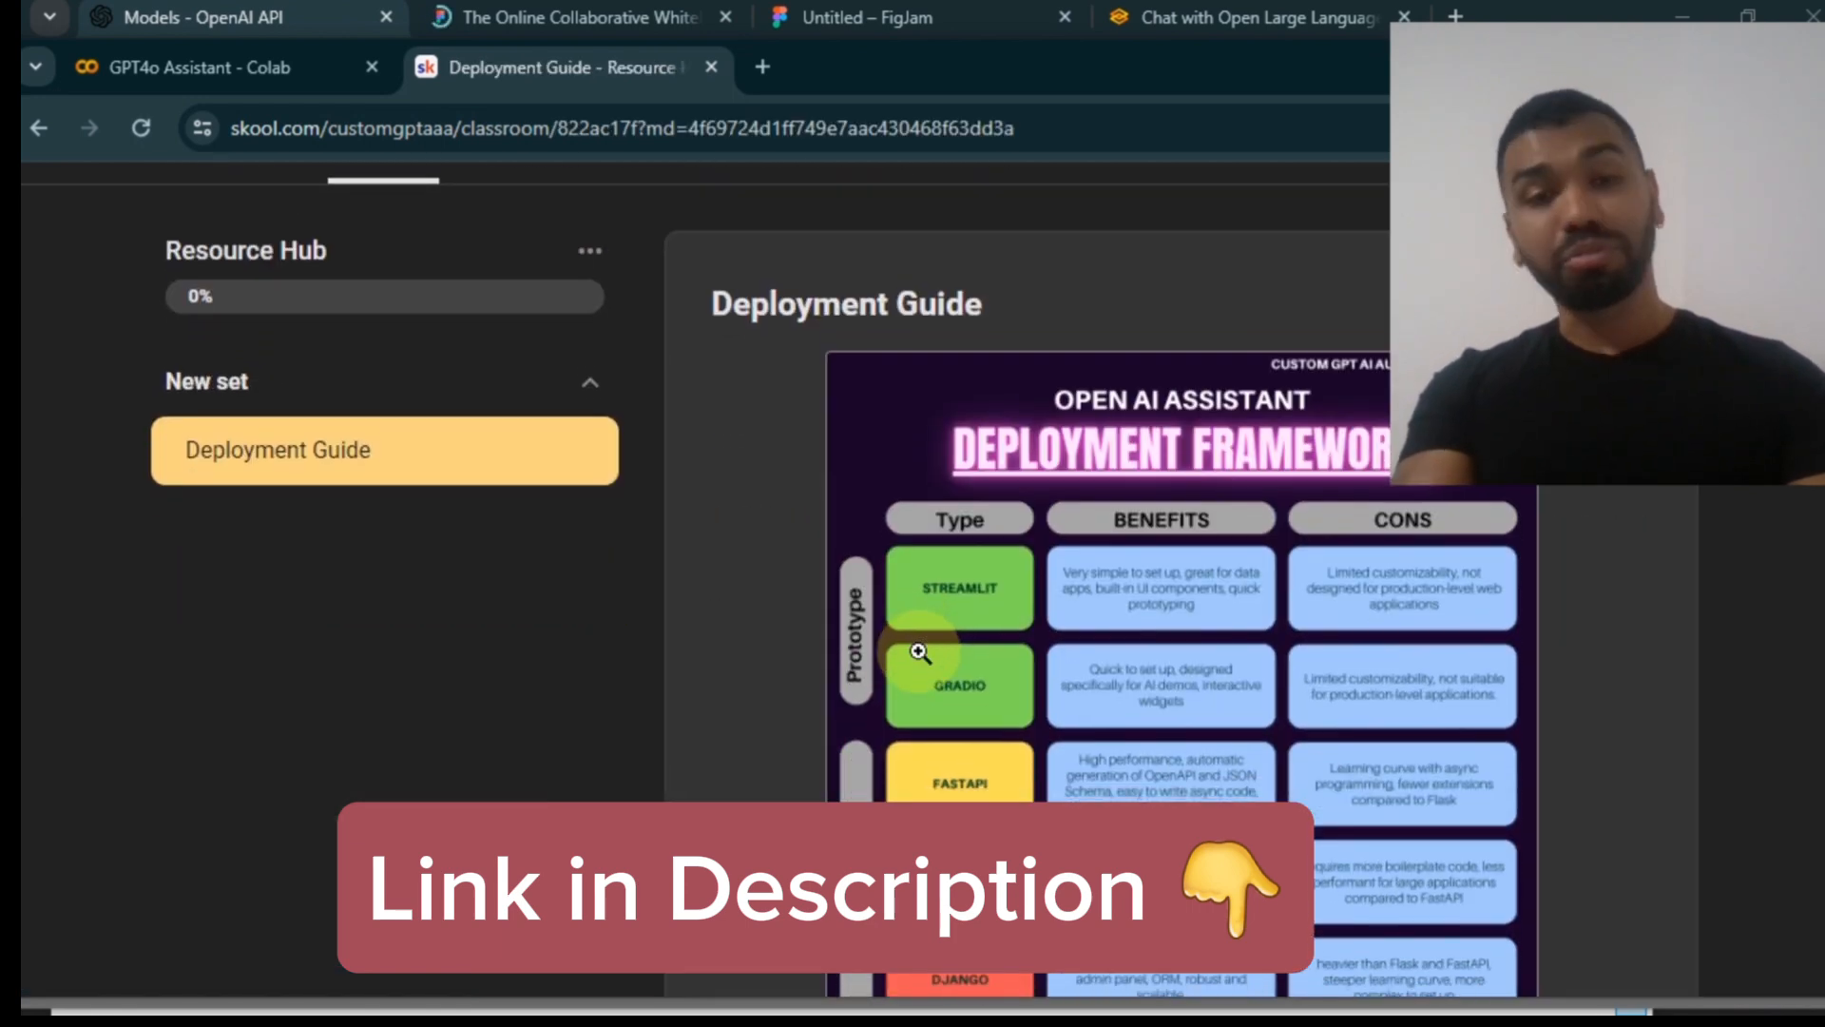
left_click(38, 128)
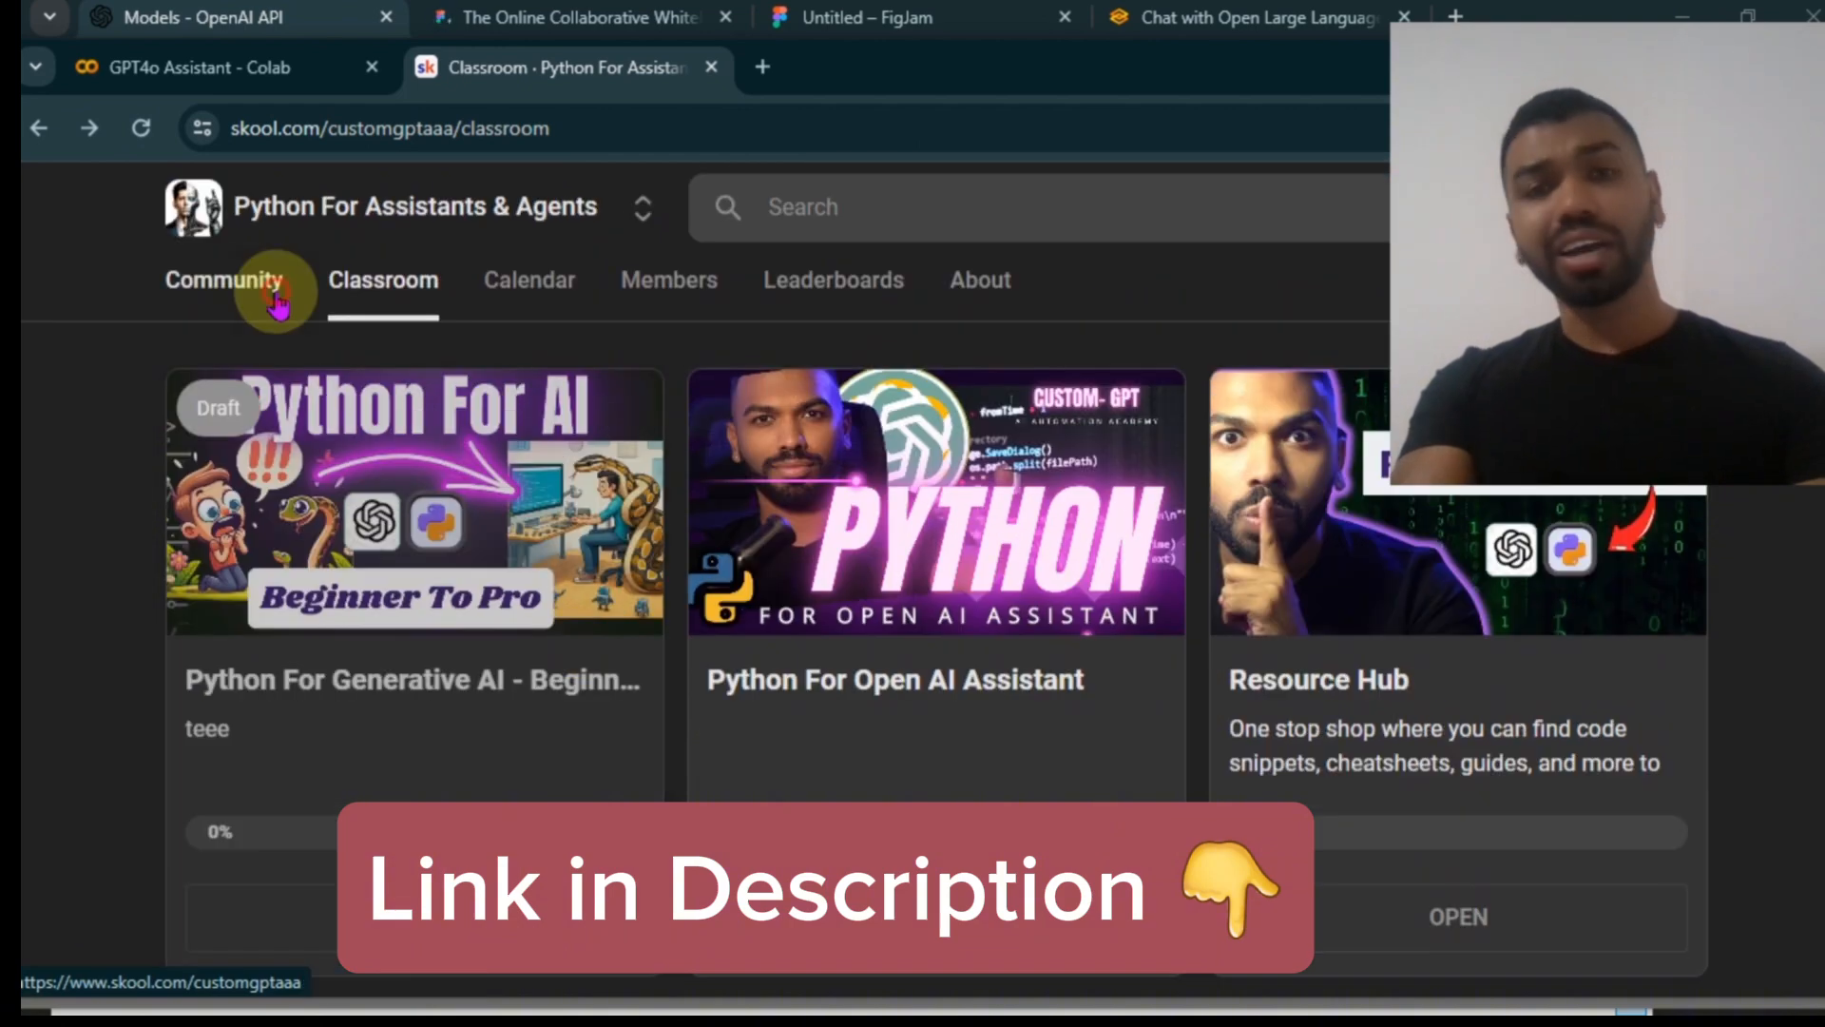
left_click(222, 280)
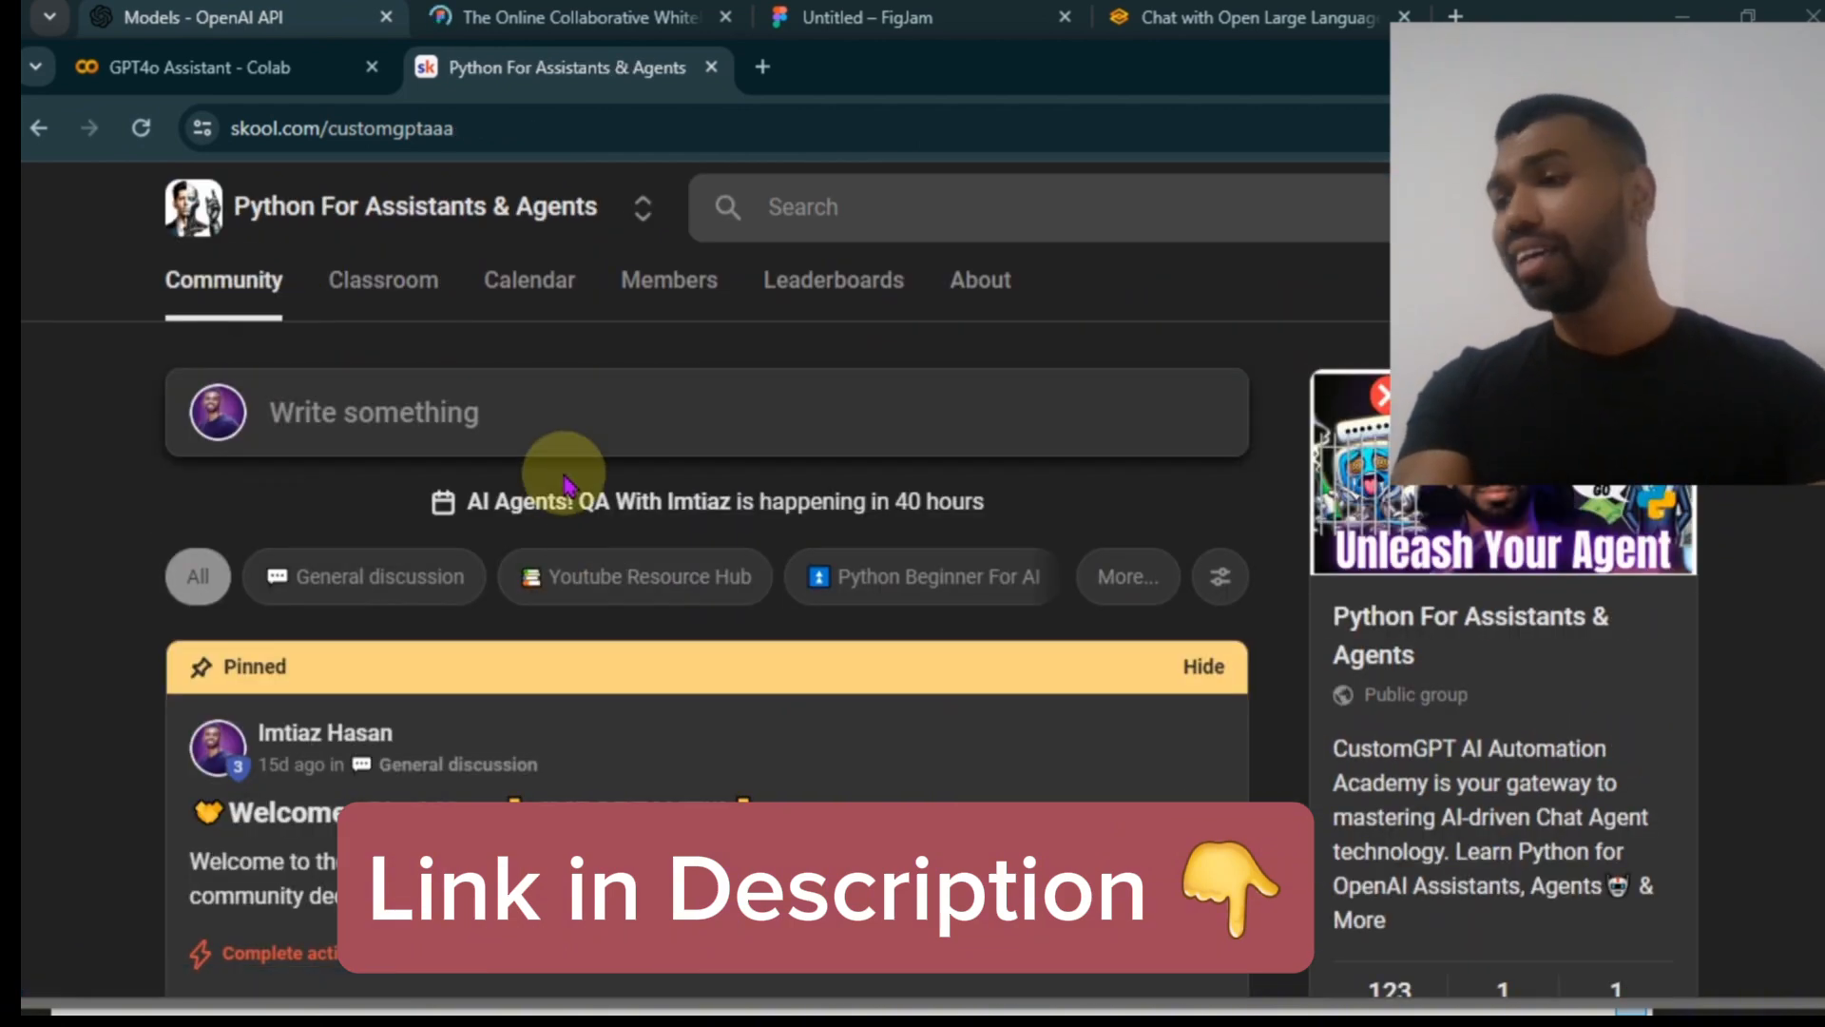
left_click(529, 280)
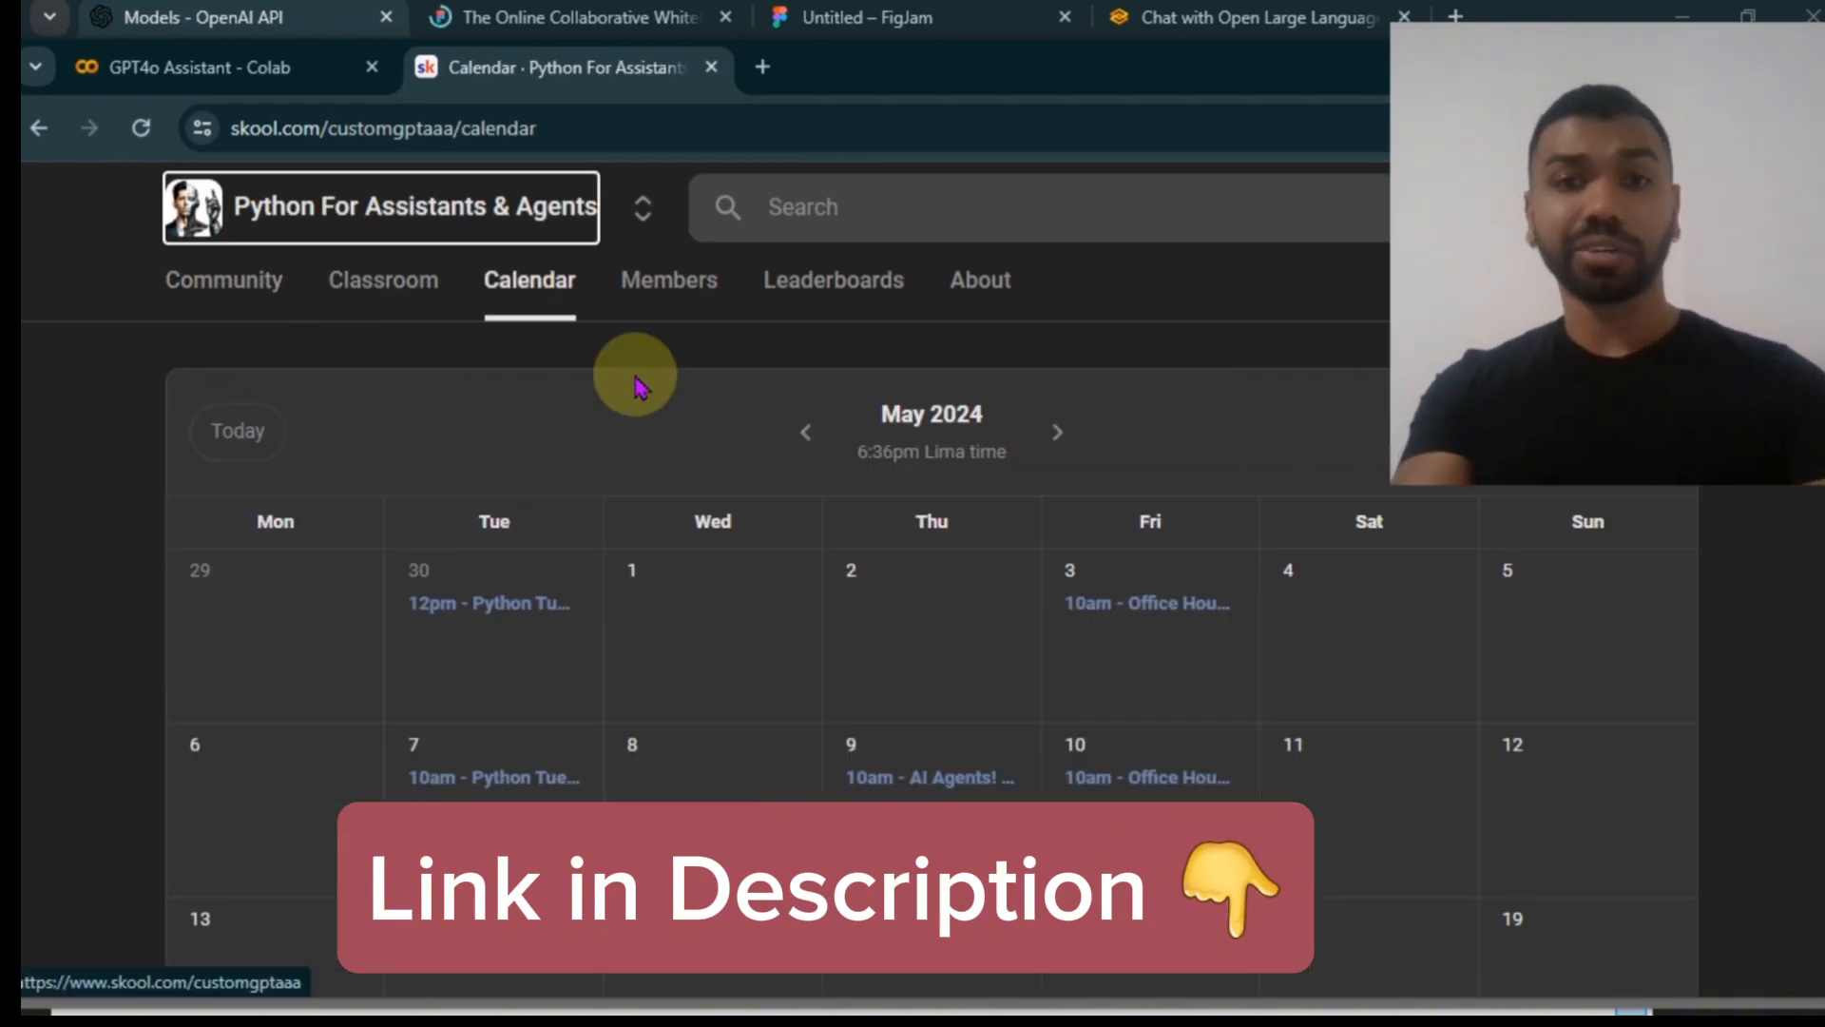
mouse_move(571, 308)
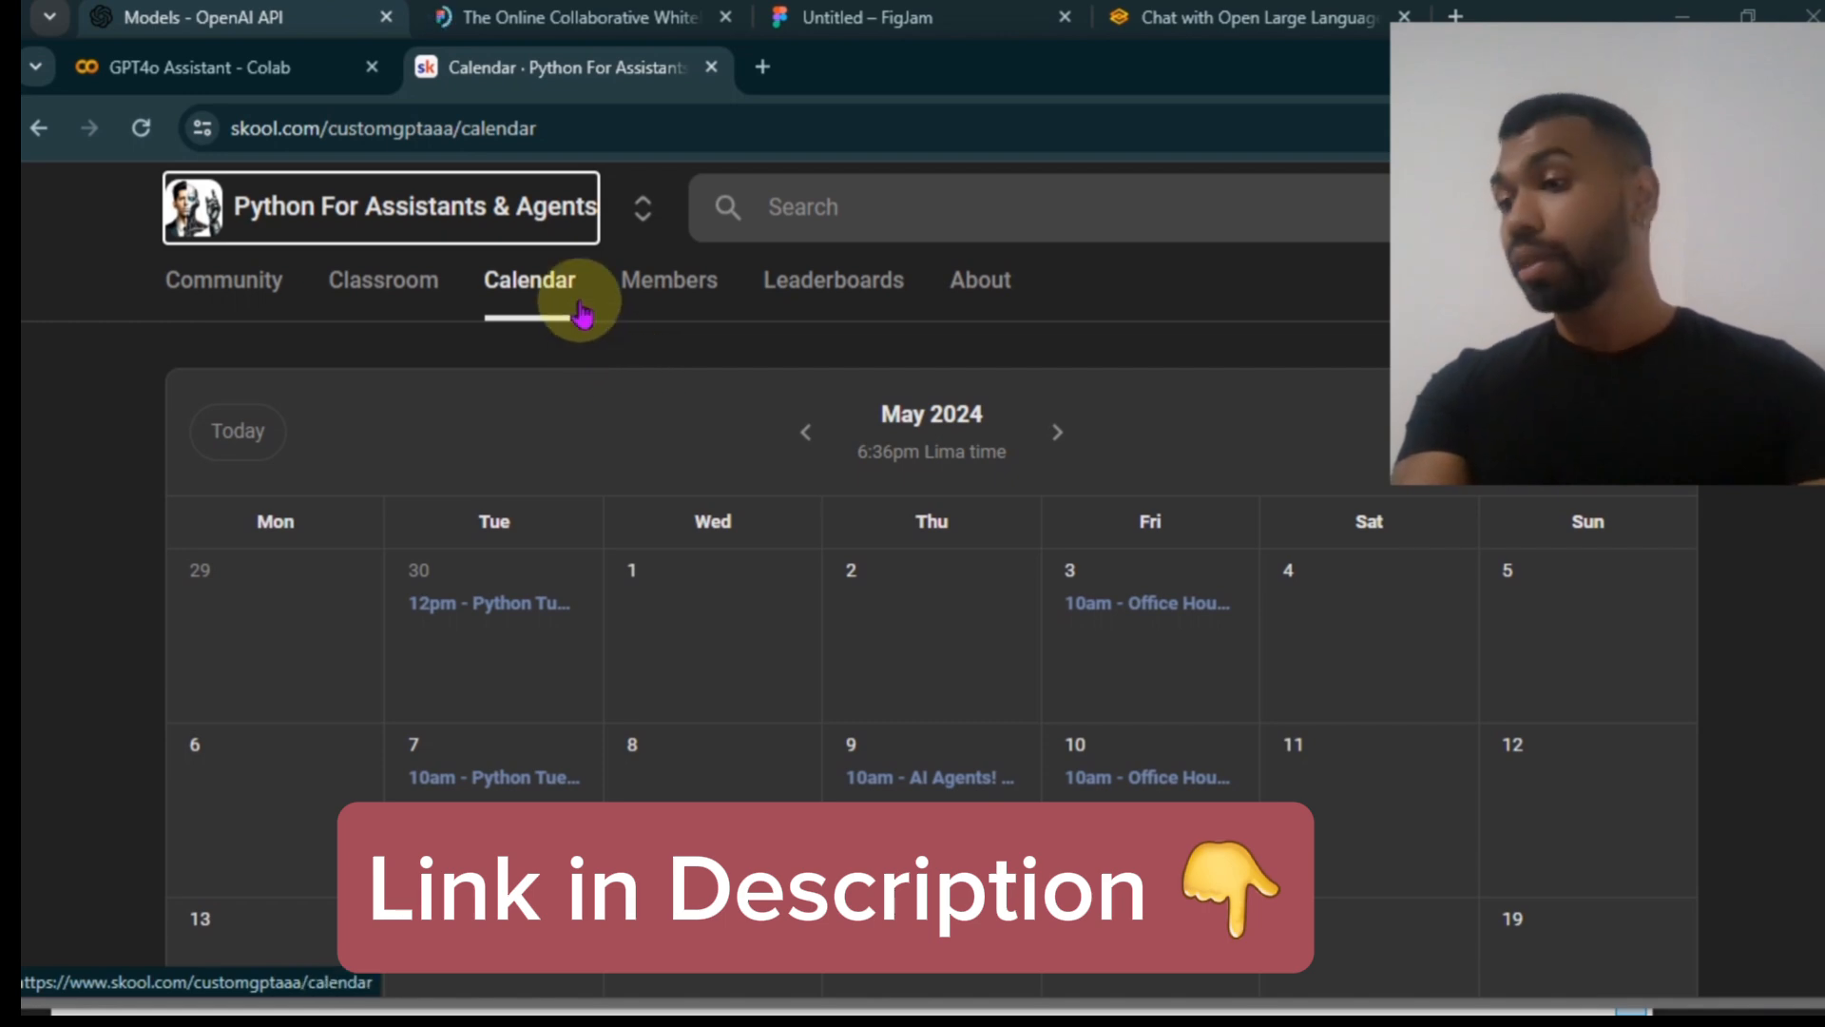
left_click(383, 279)
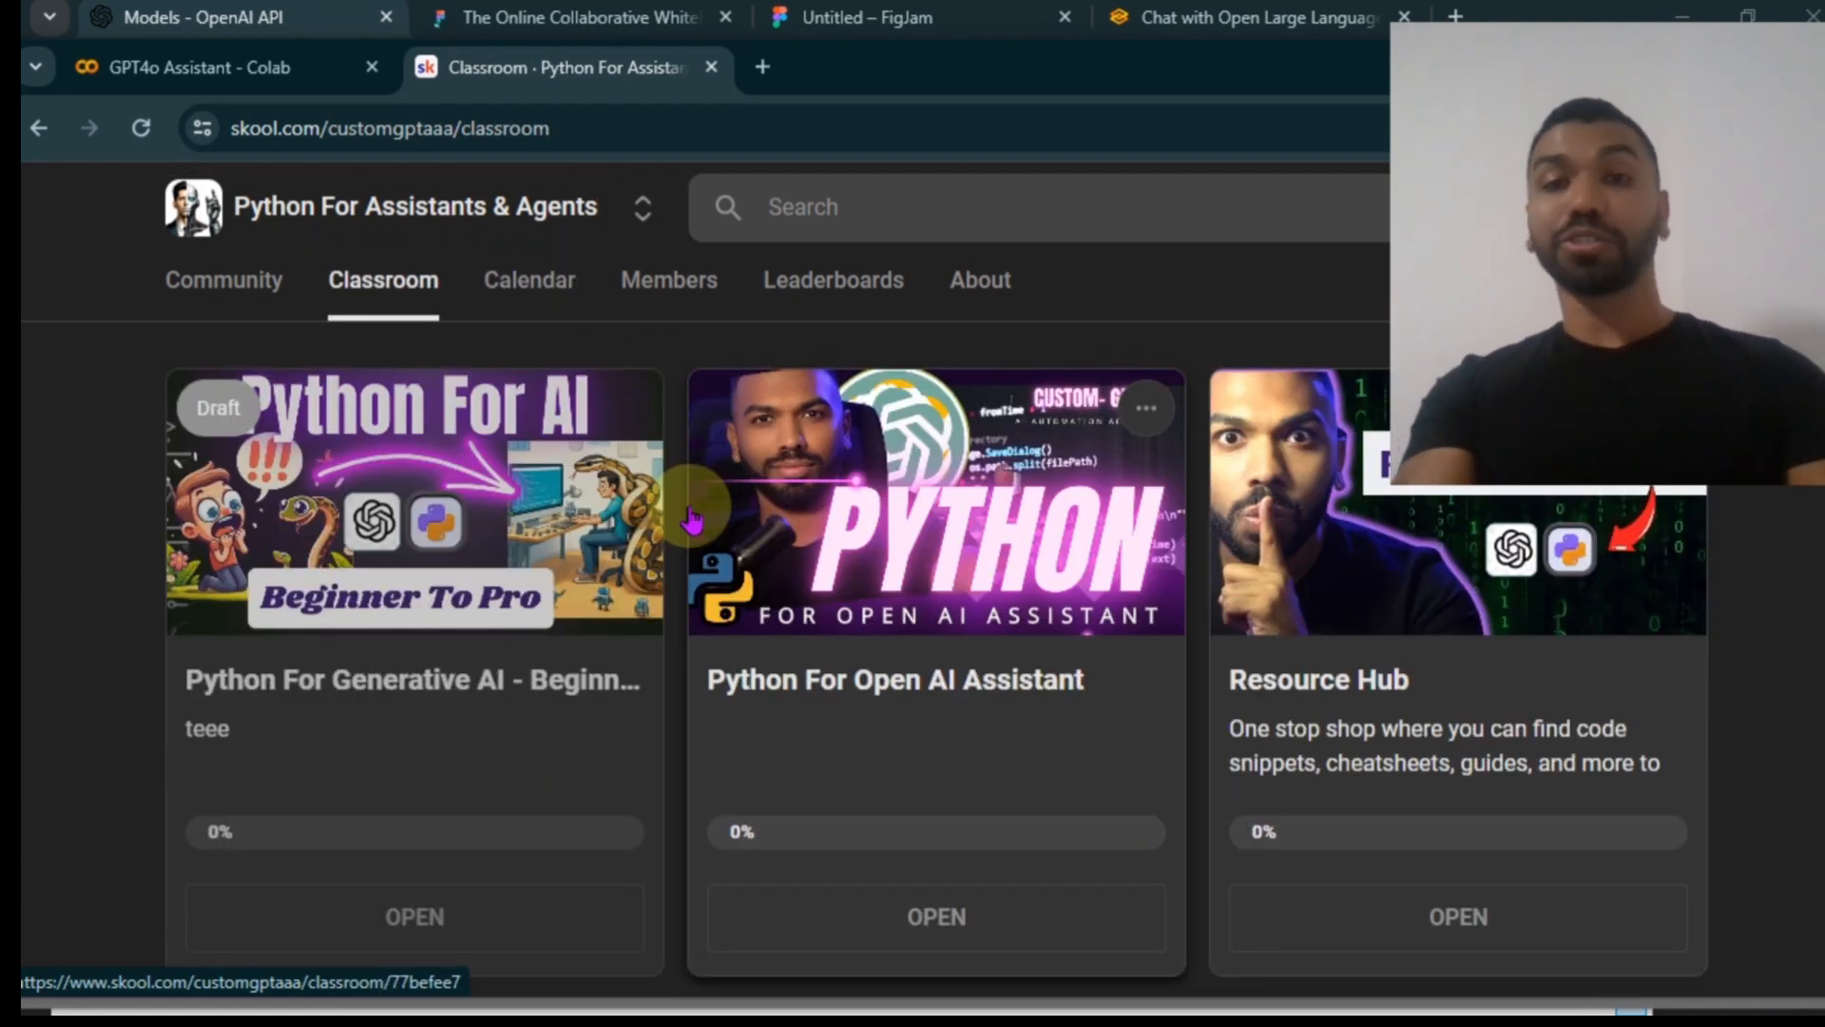